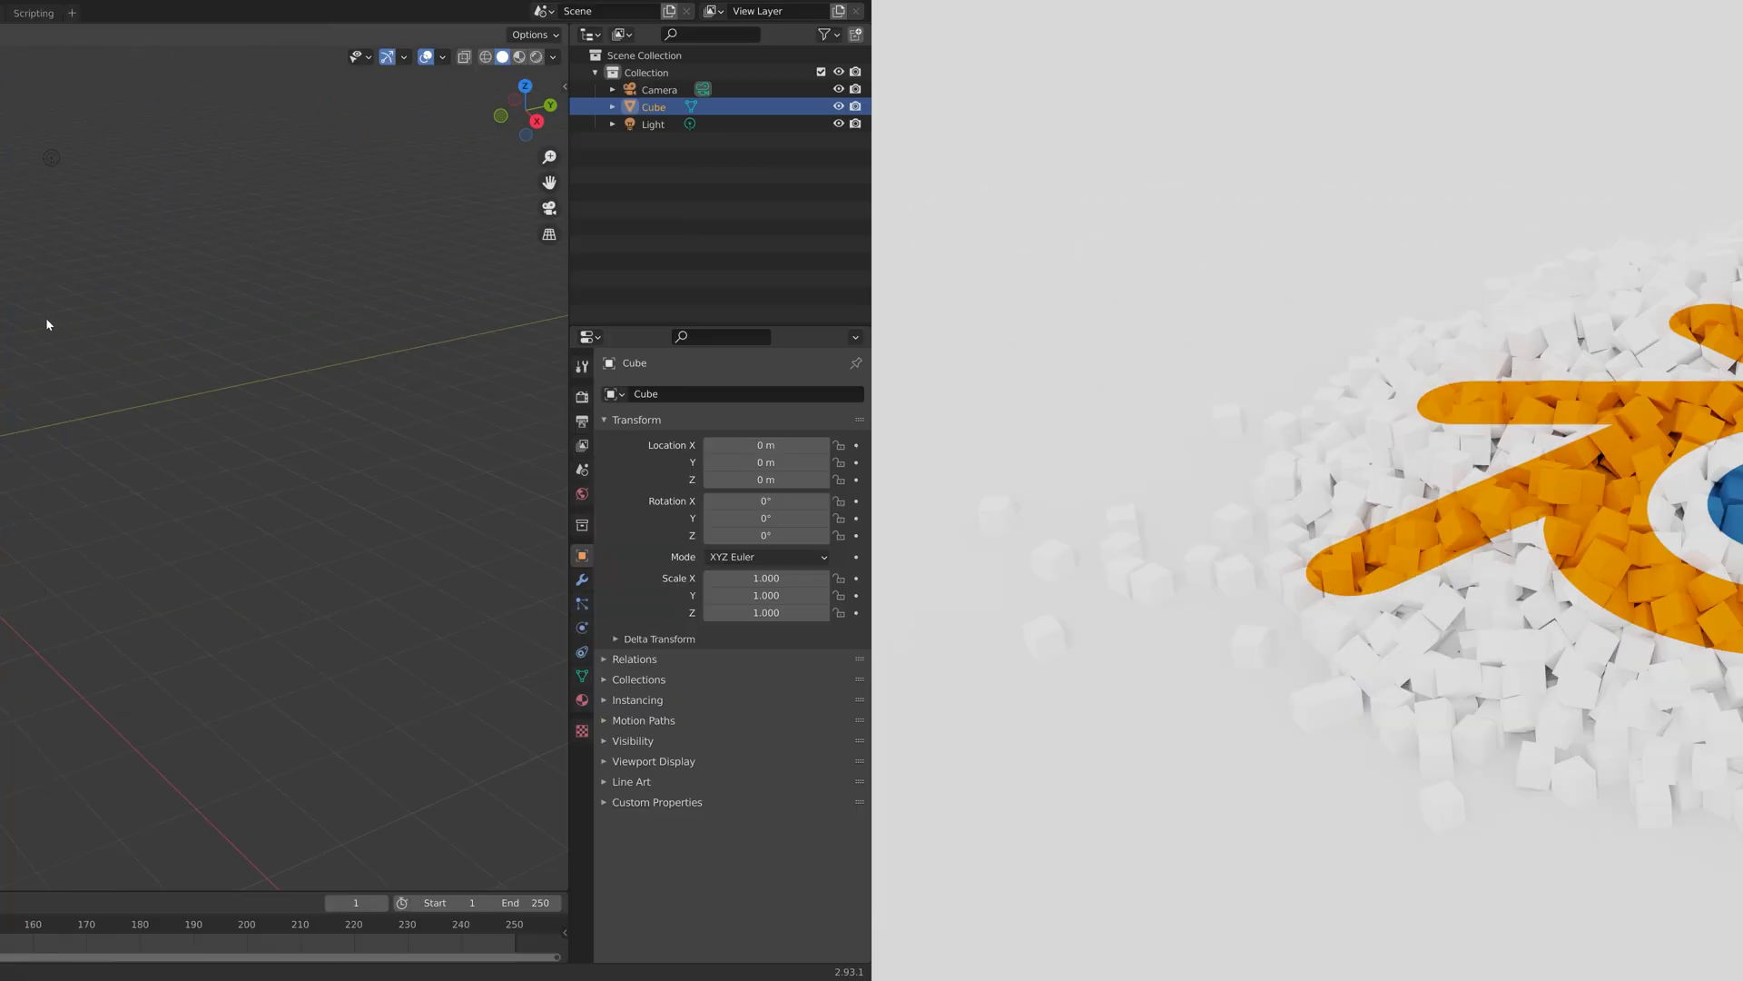
Step: Add an active rigid body to the cube with damping 0.35/0.6 and a collision shape
click(243, 12)
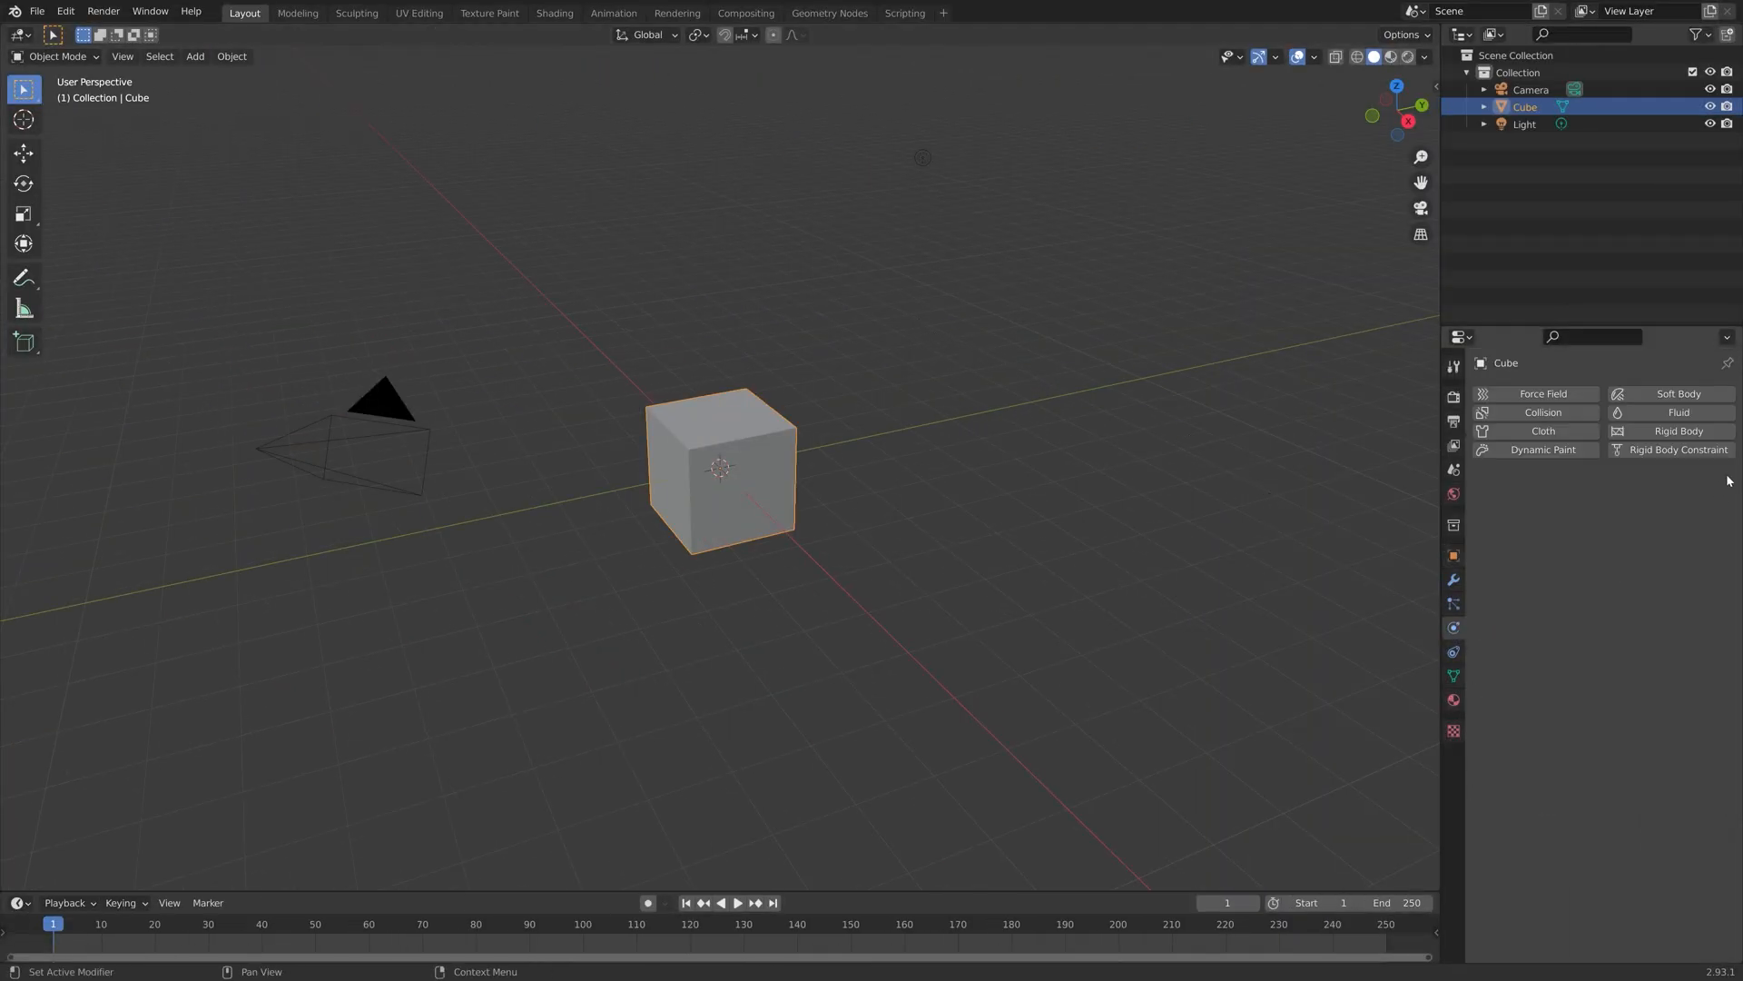
click(1678, 430)
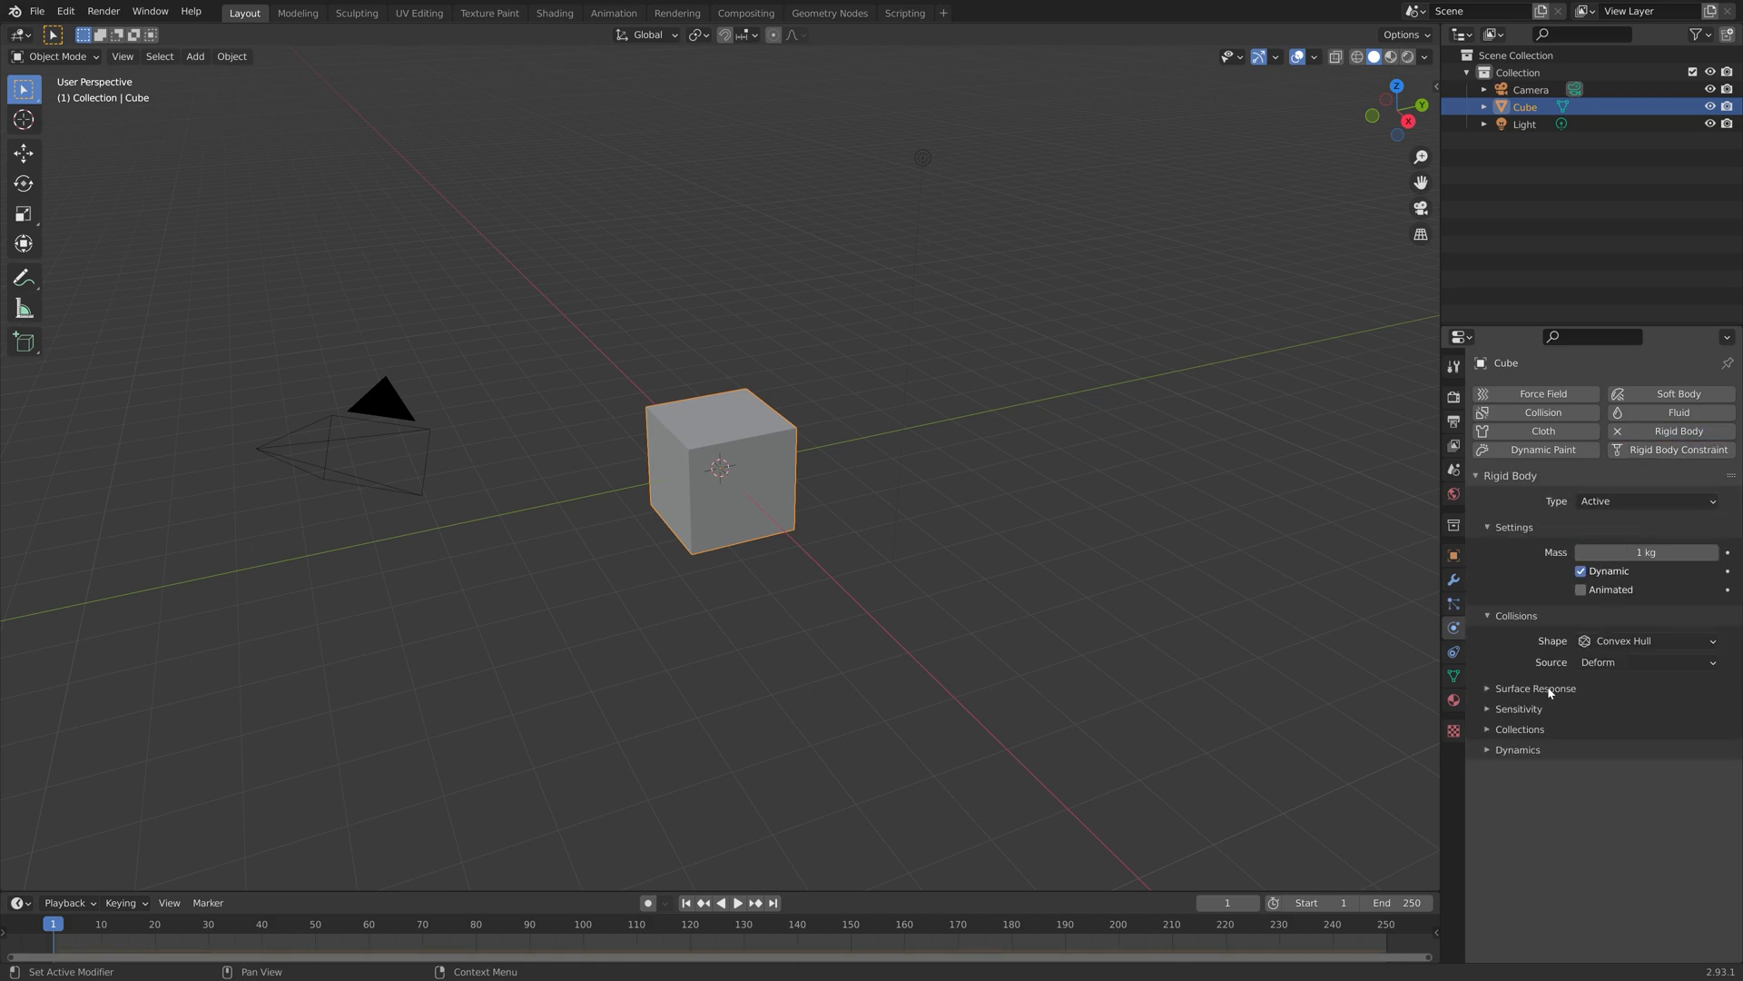
click(1536, 688)
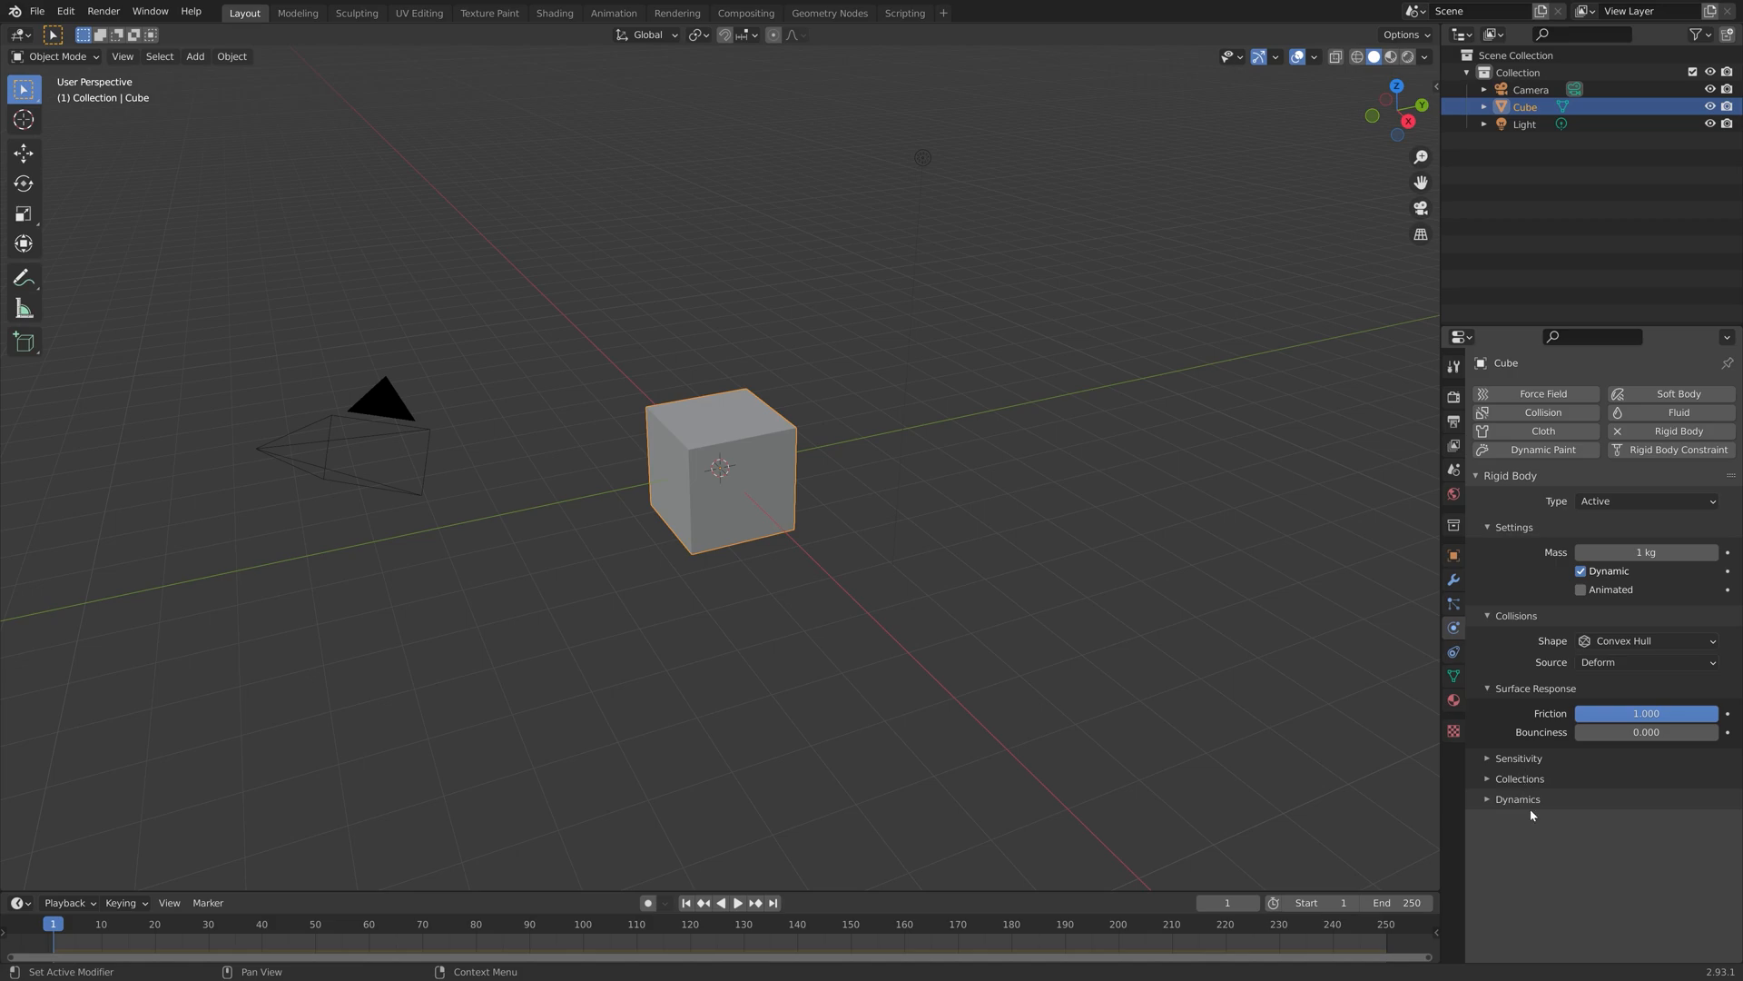
click(1517, 798)
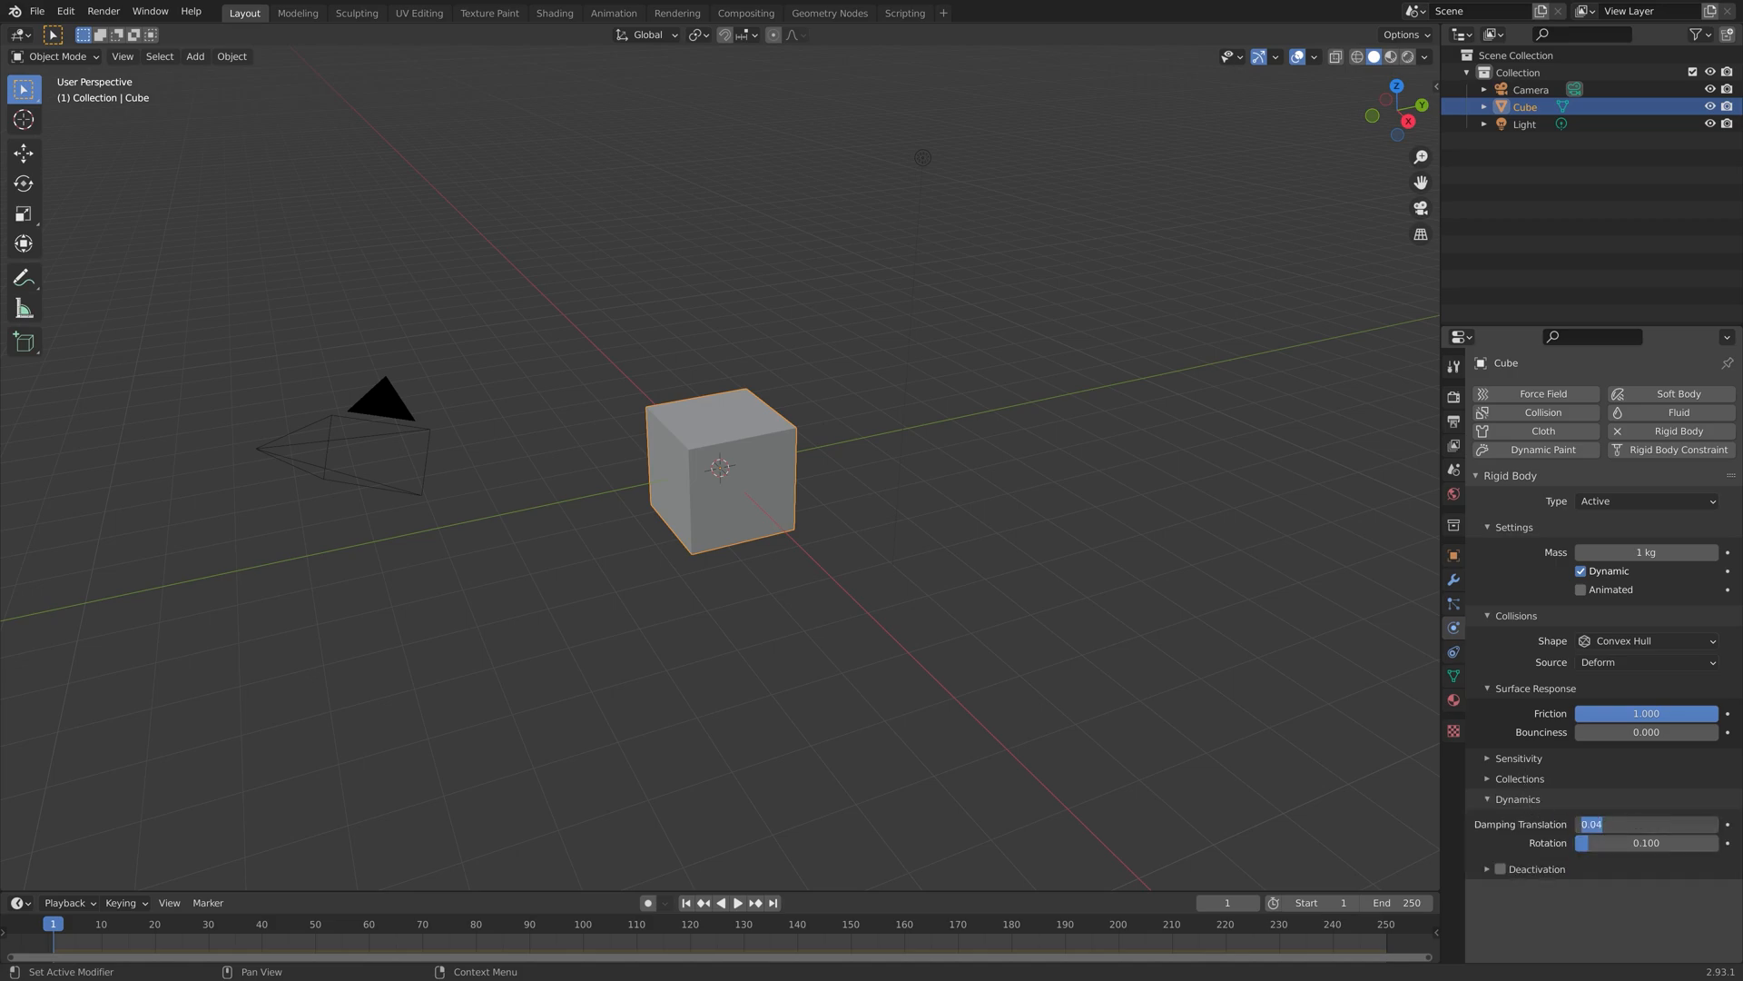
drag(1584, 823, 1613, 823)
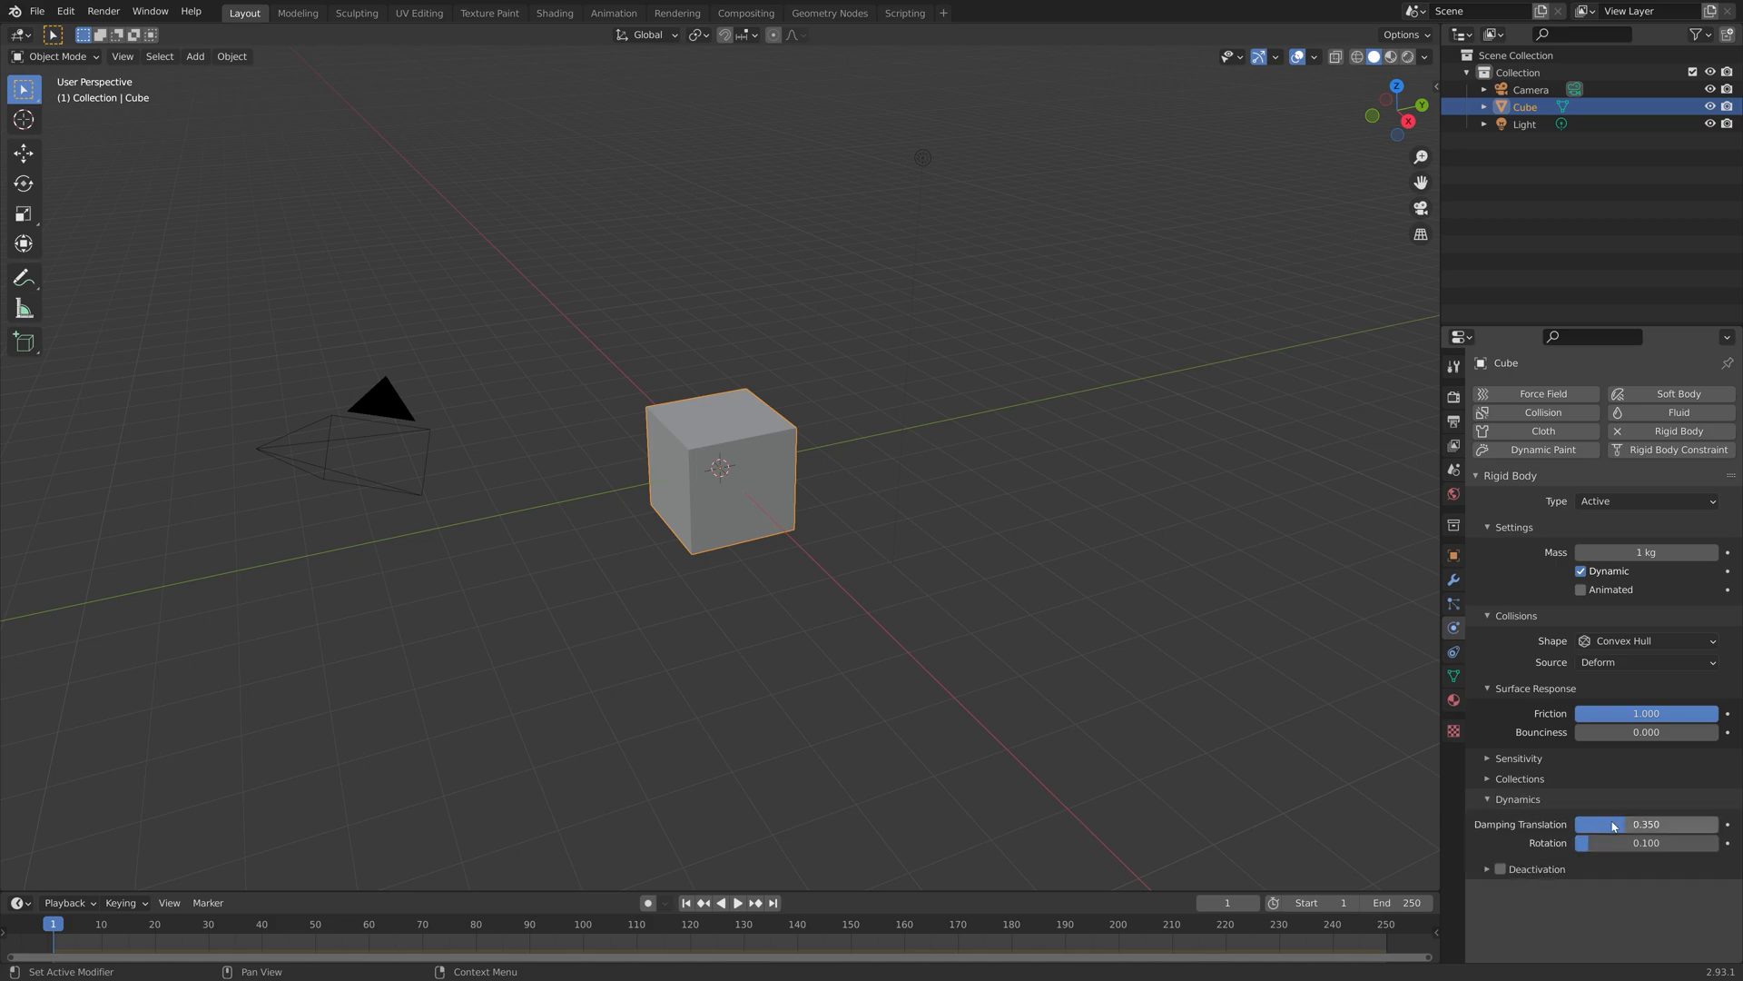
drag(1585, 841, 1657, 842)
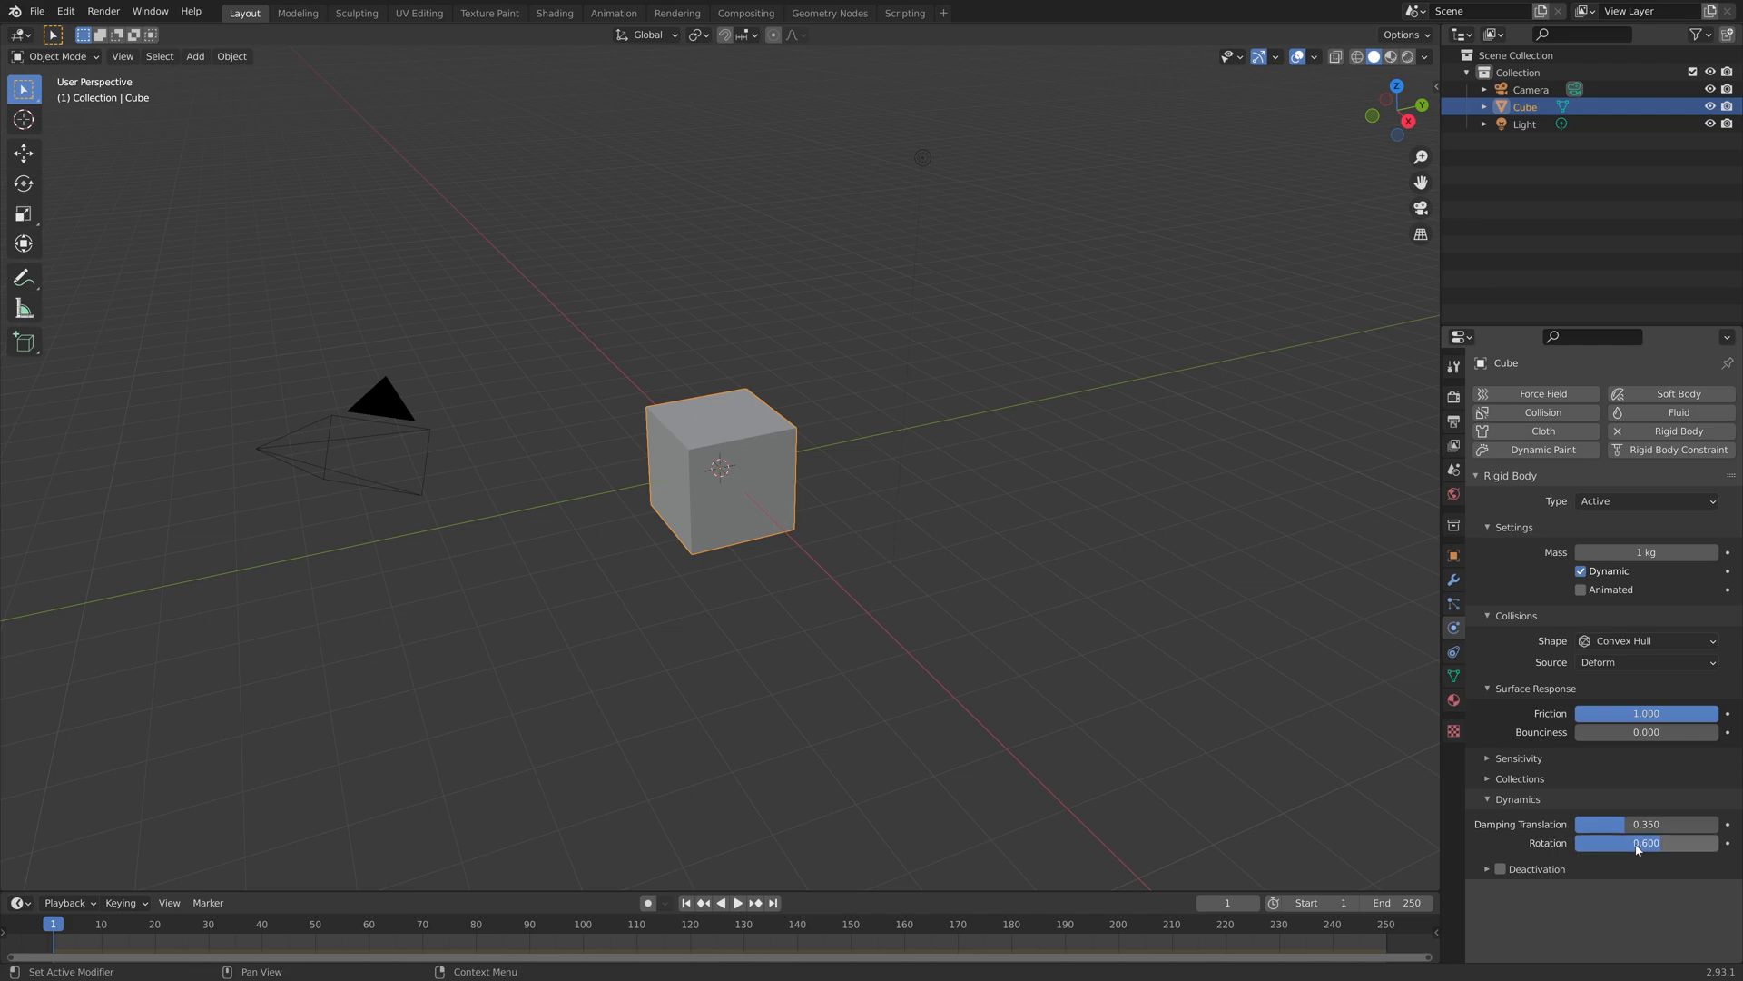
click(1648, 640)
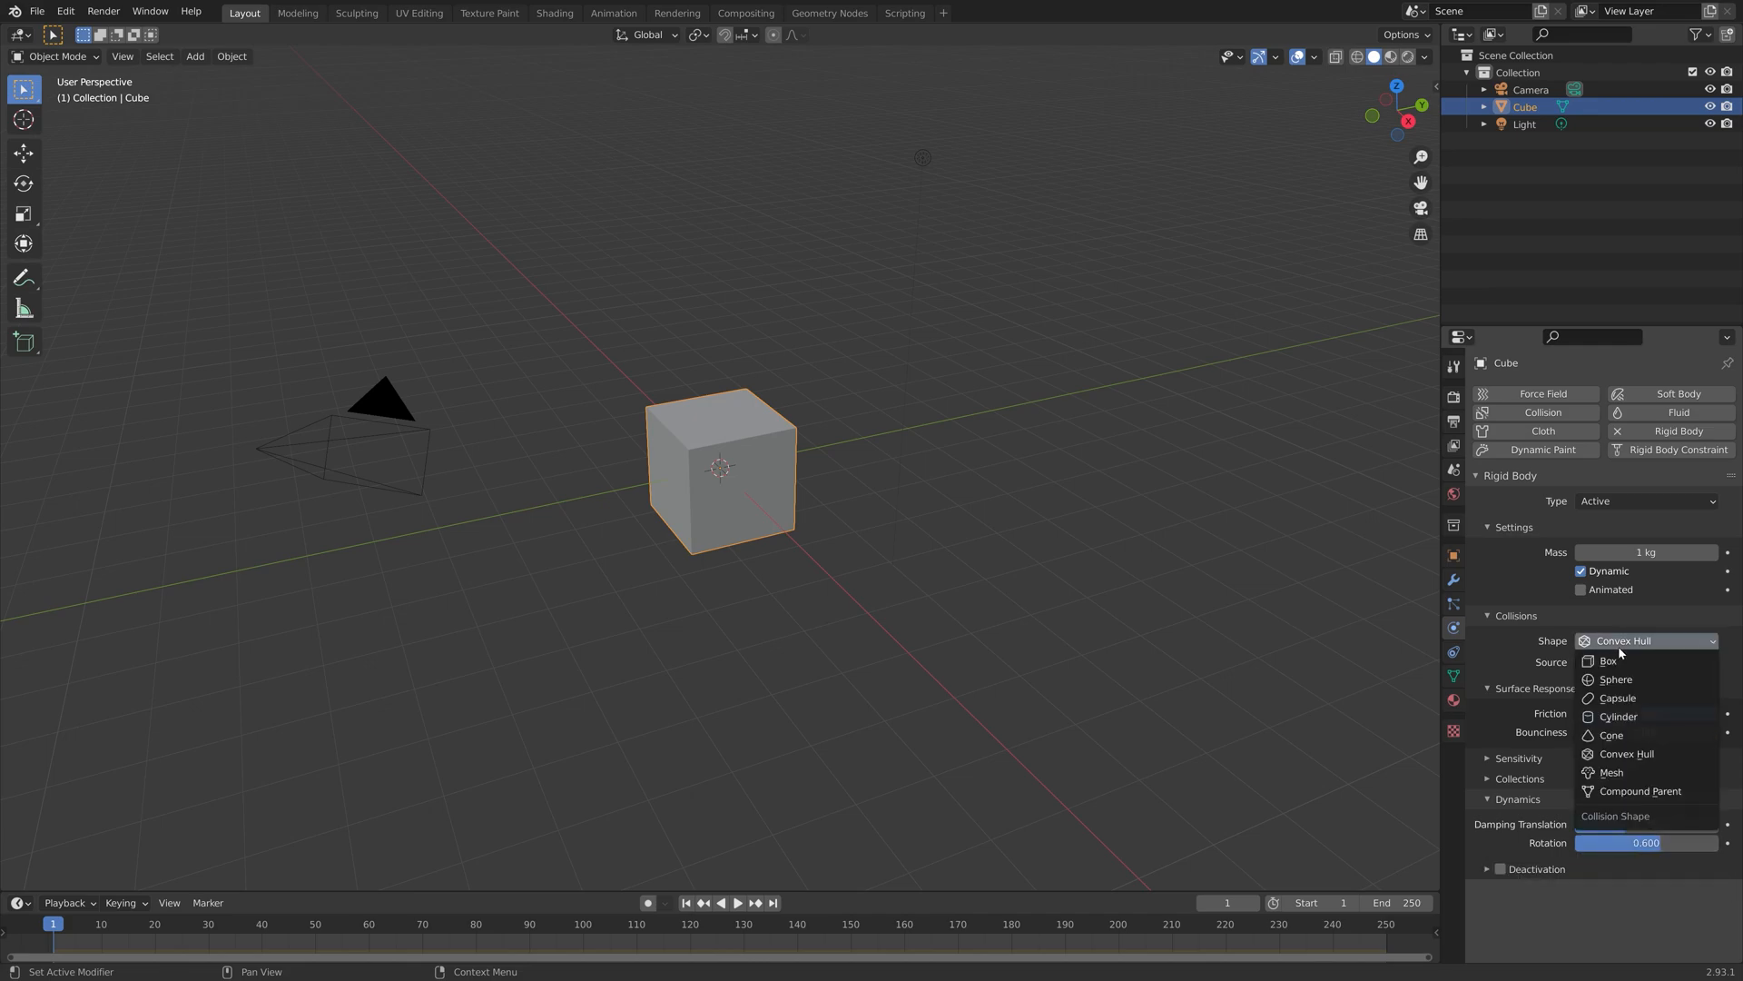
click(1608, 660)
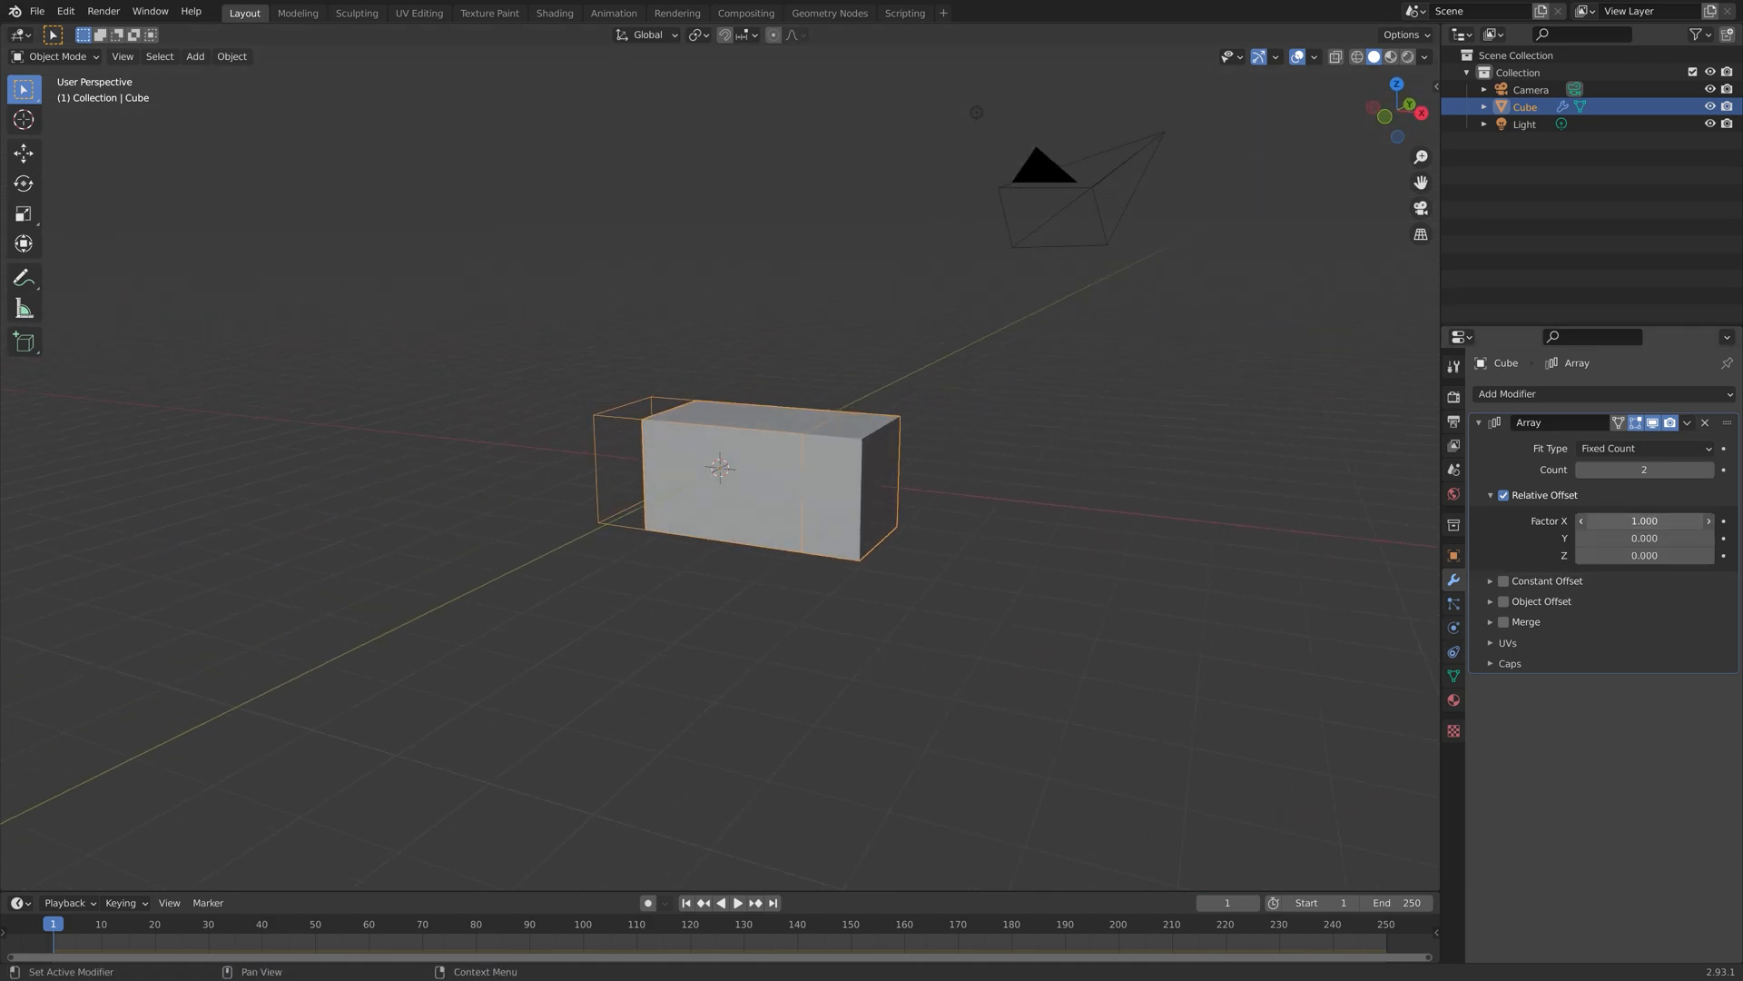
Step: Stack three count-10 Array modifiers with 1.05 relative offsets along X, Y and Z
drag(1644, 521, 1668, 520)
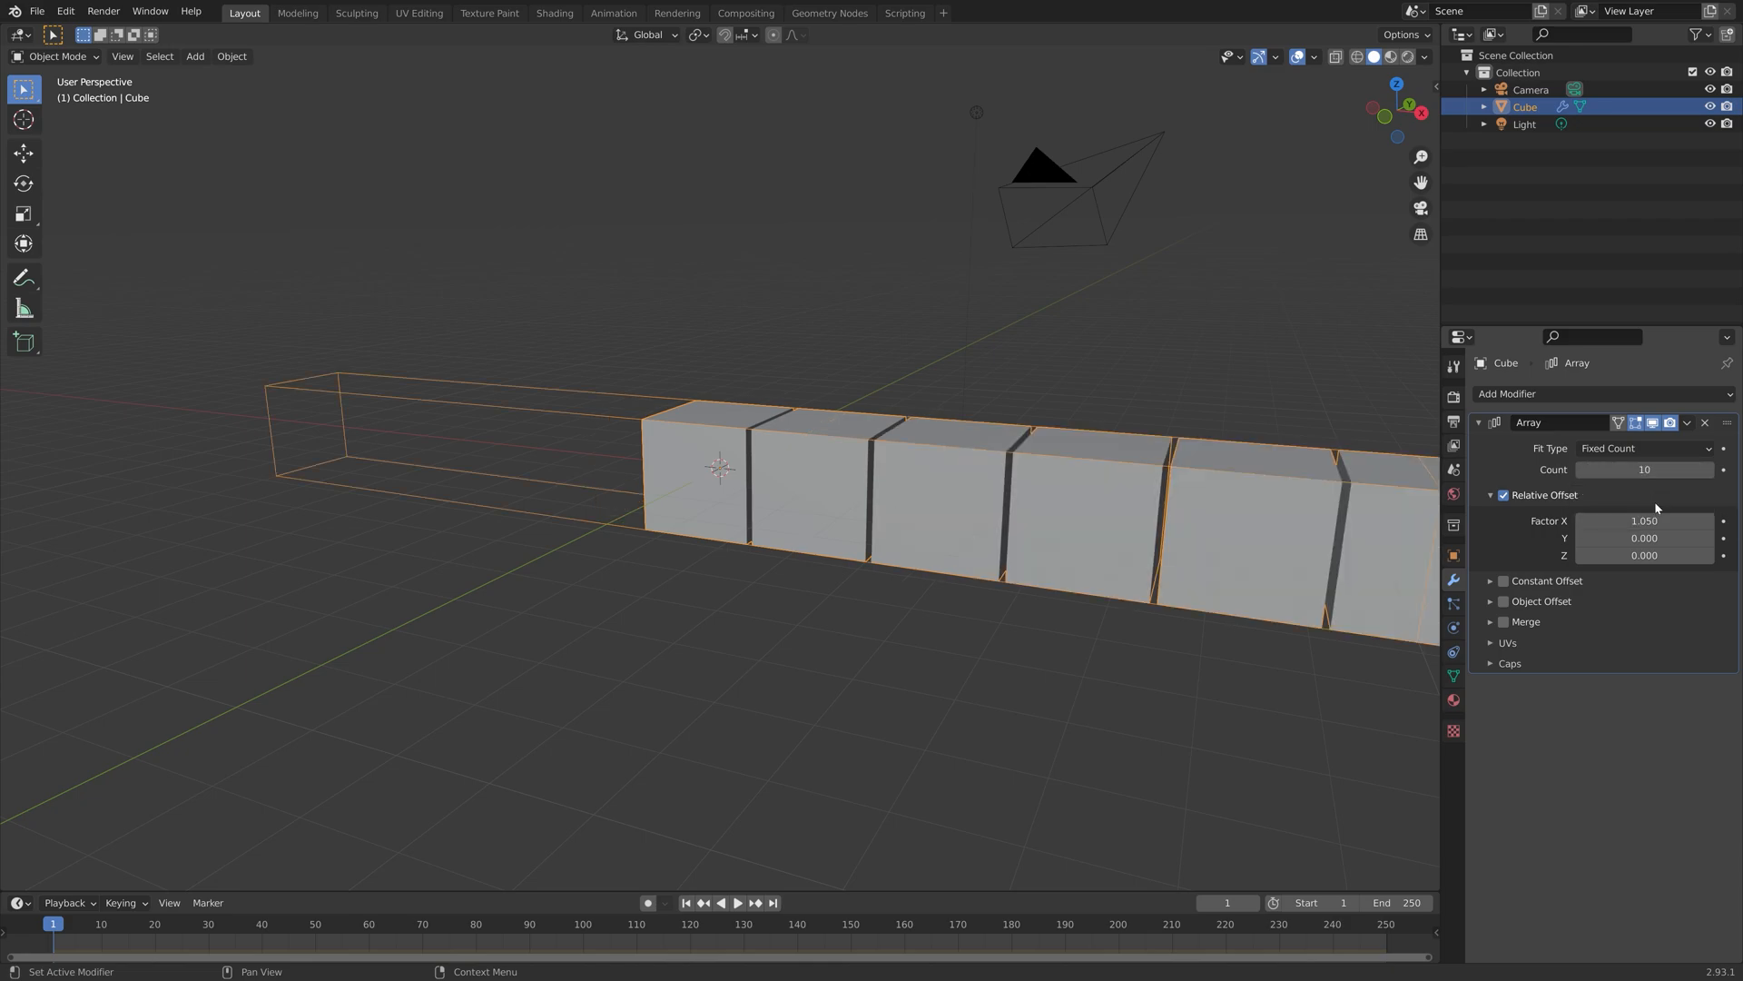
key(shift+d)
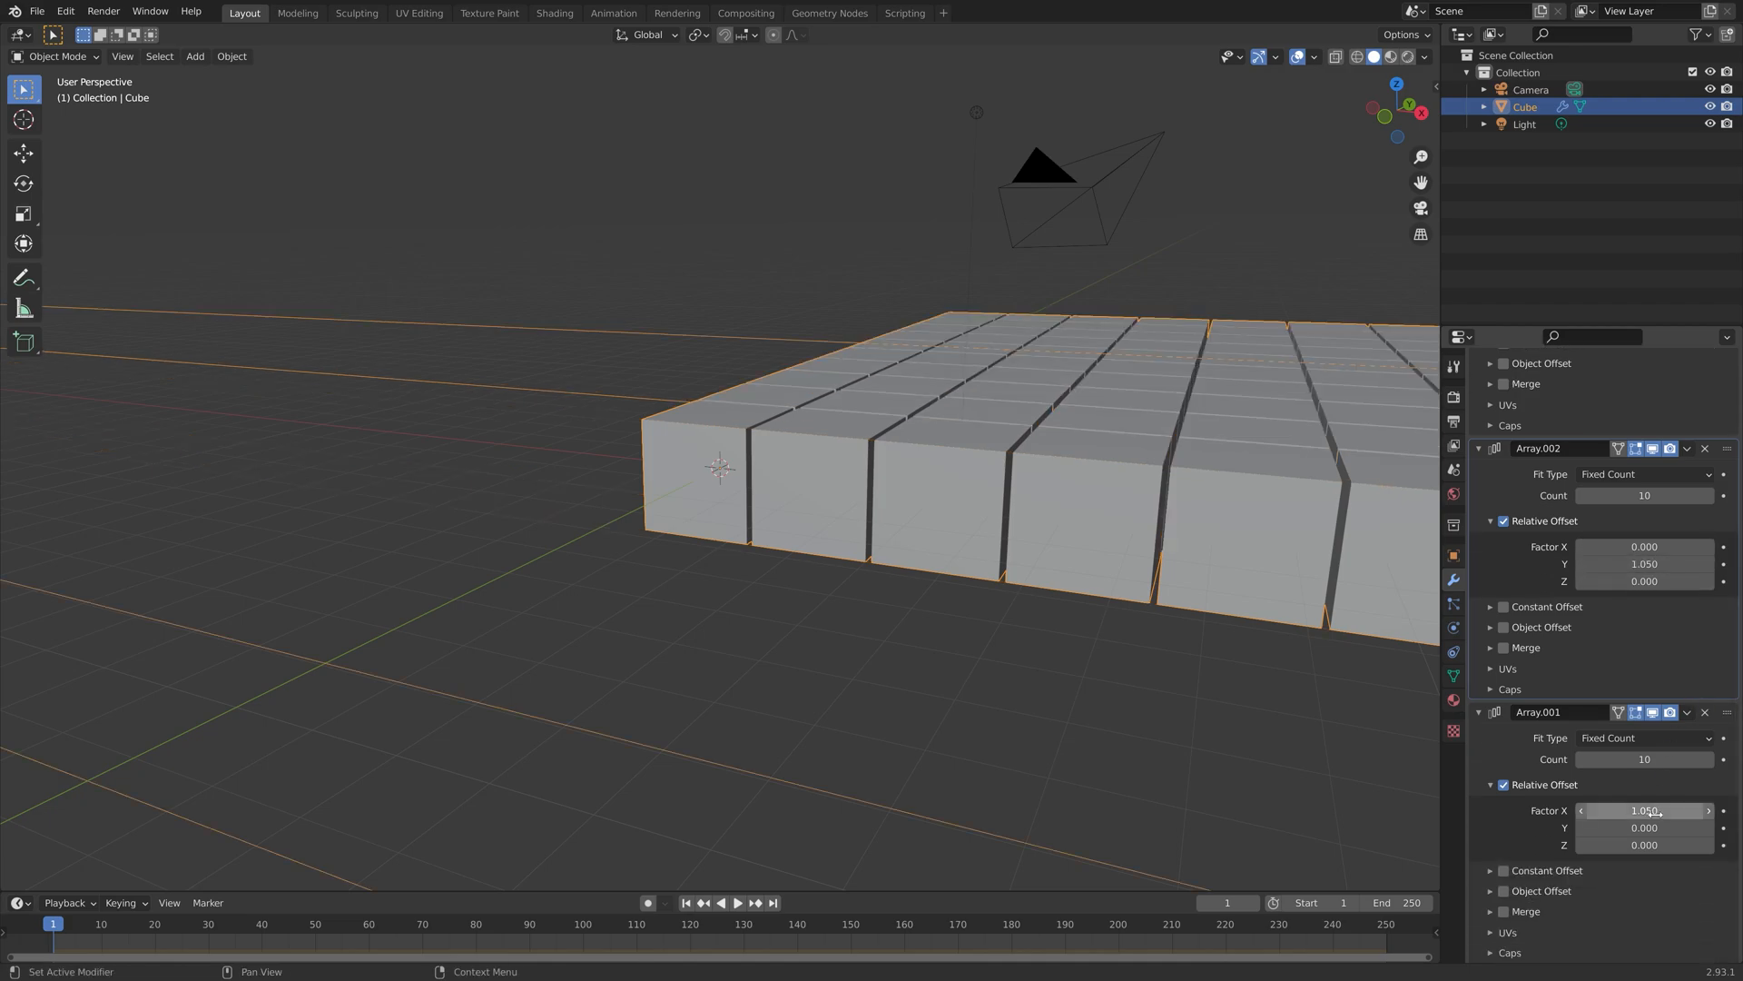
text(0.000)
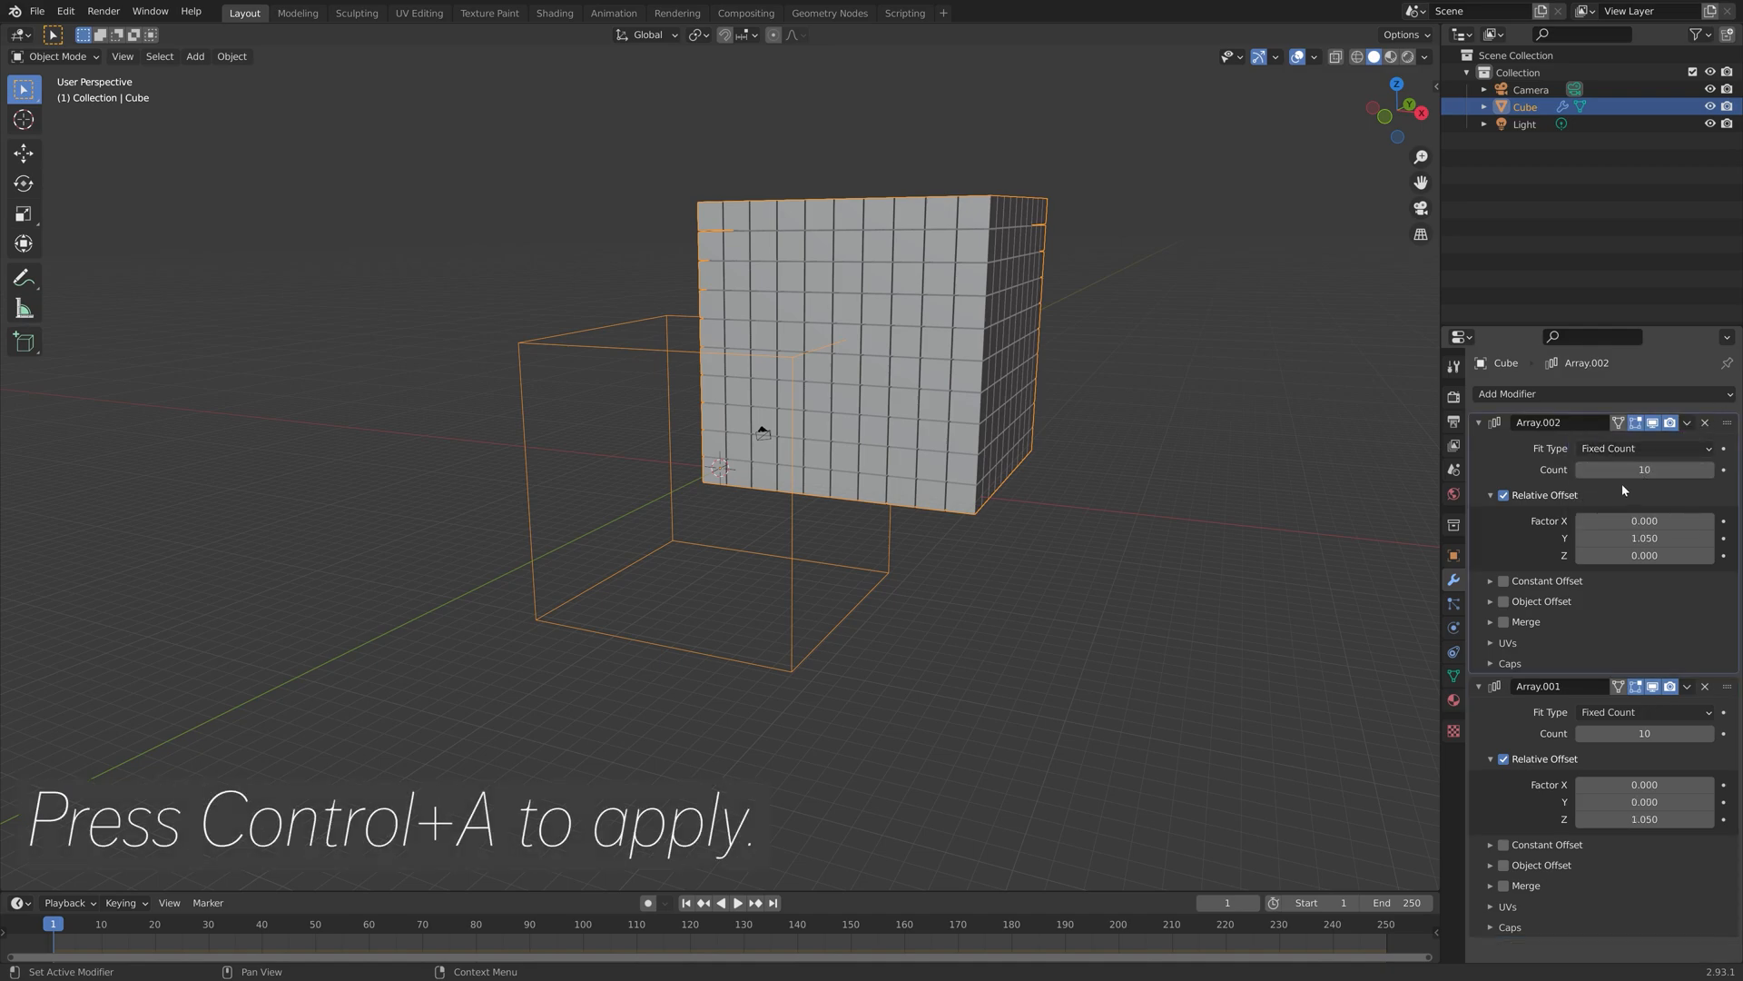
Step: Apply the Array modifiers and separate the mesh by loose parts into individual cubes
key(ctrl+a)
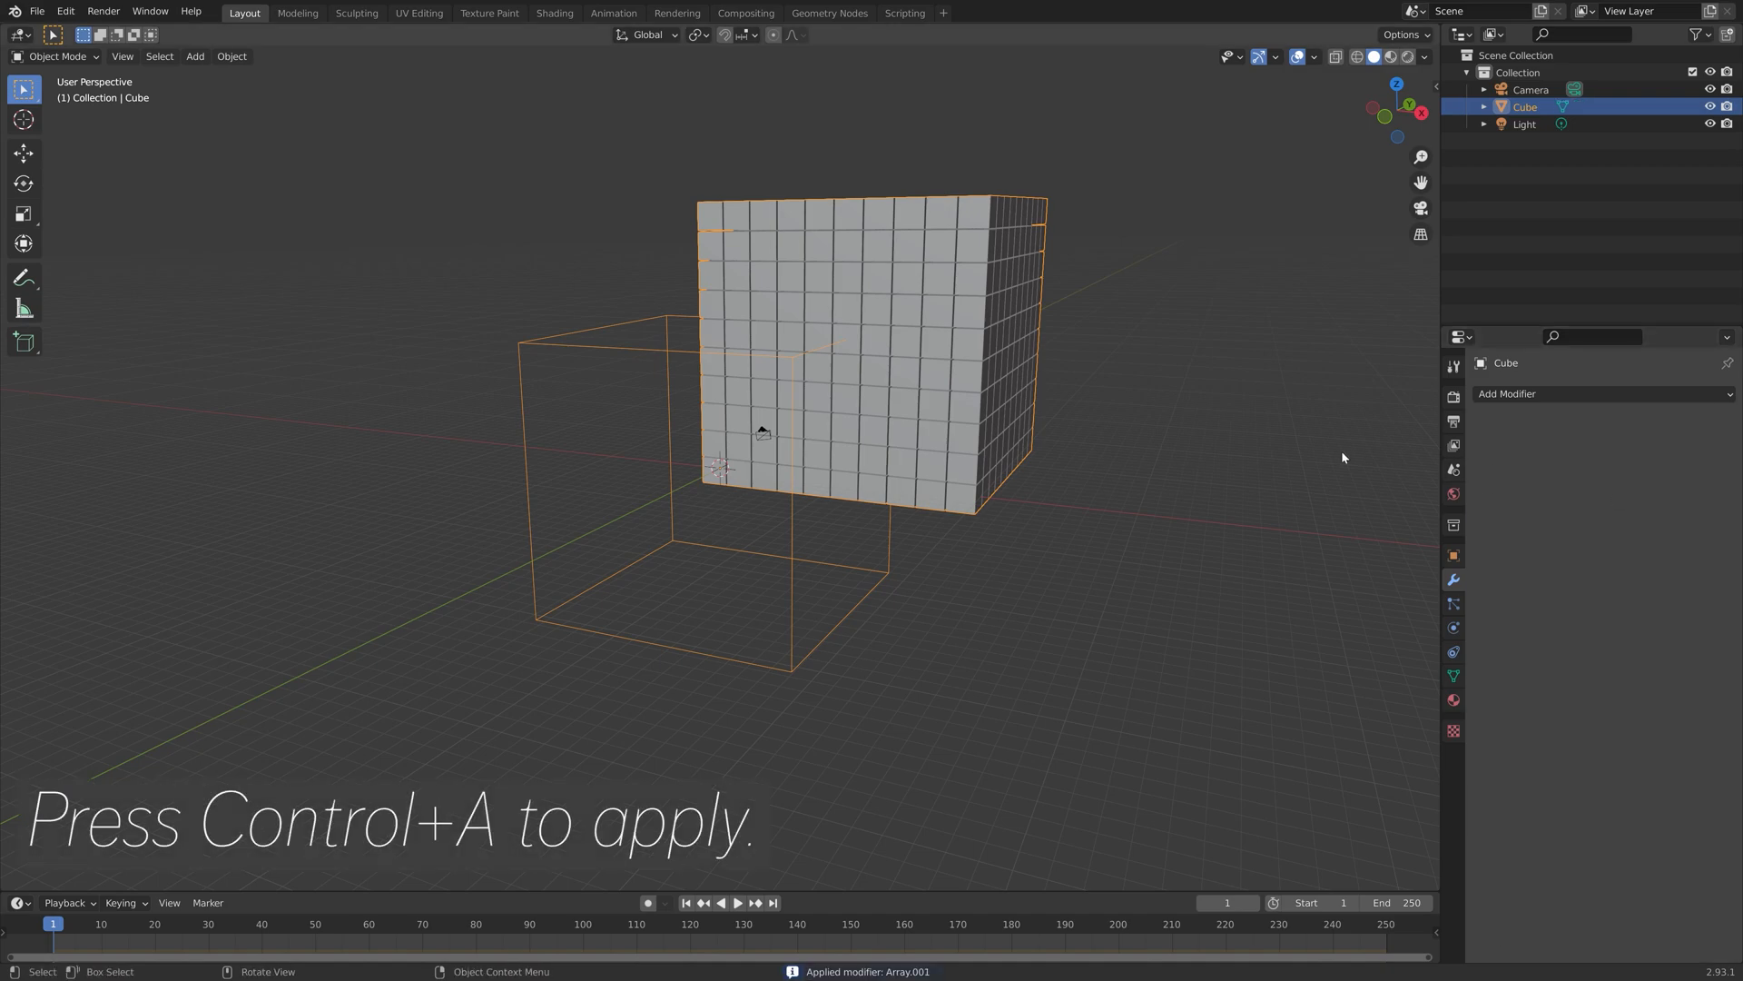
key(Tab)
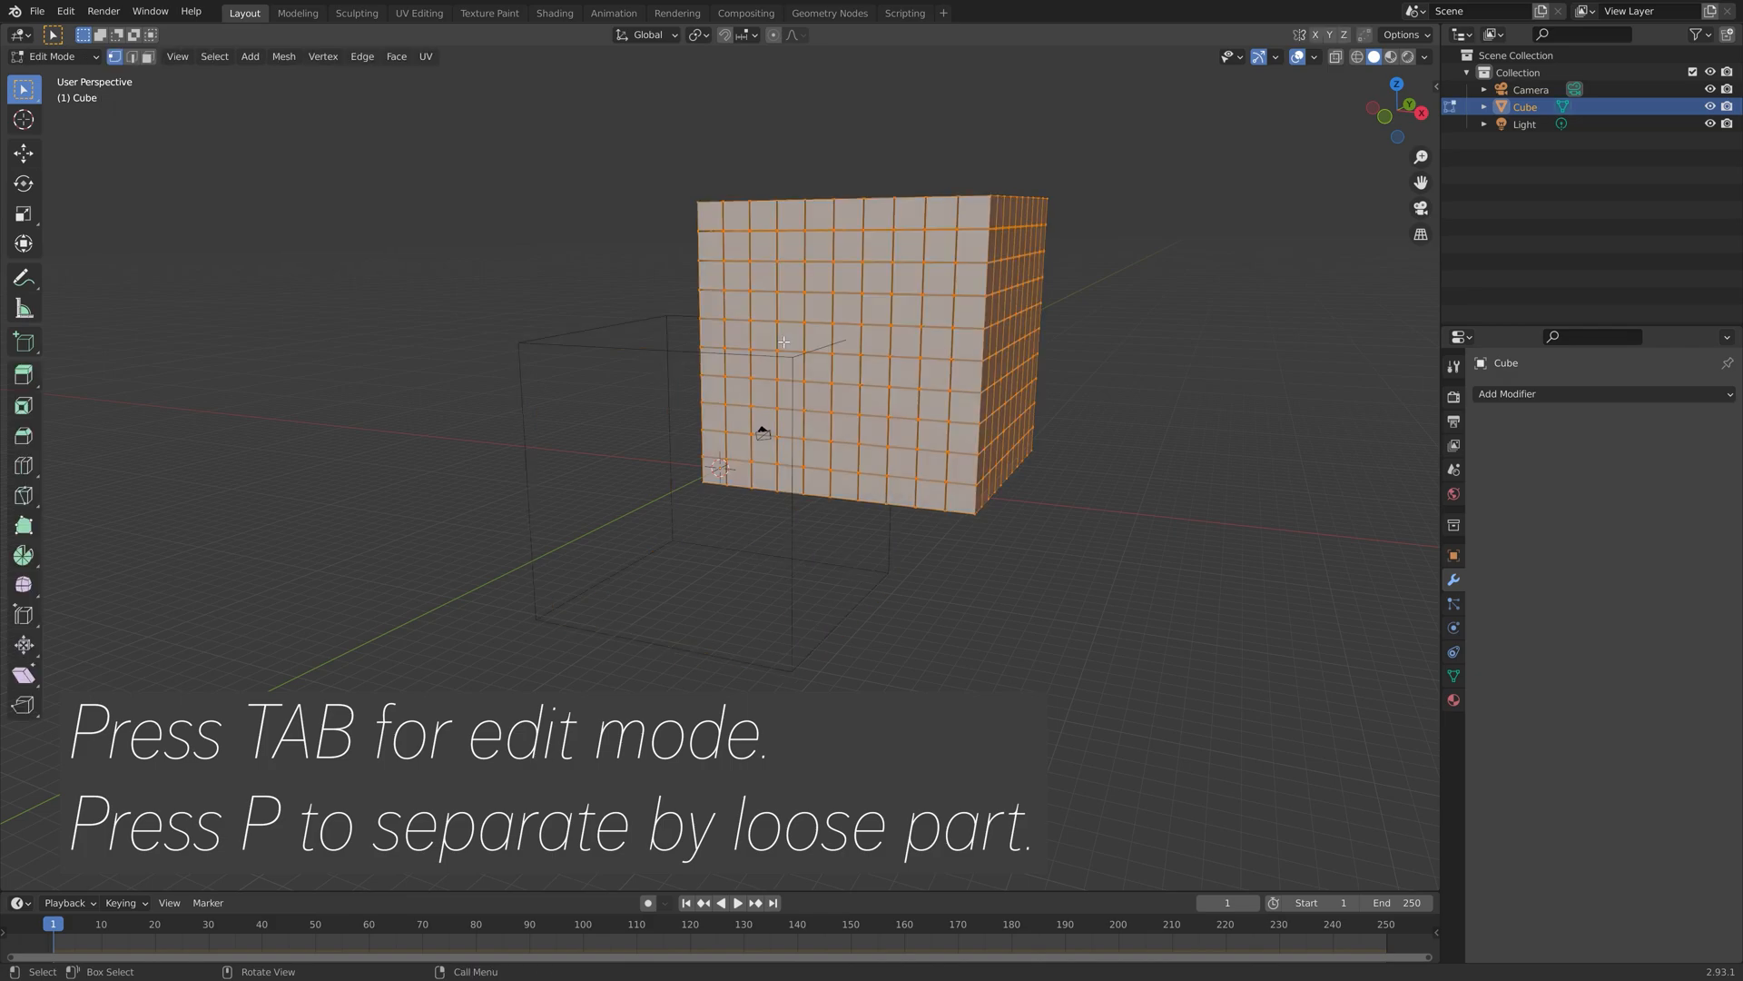
key(p)
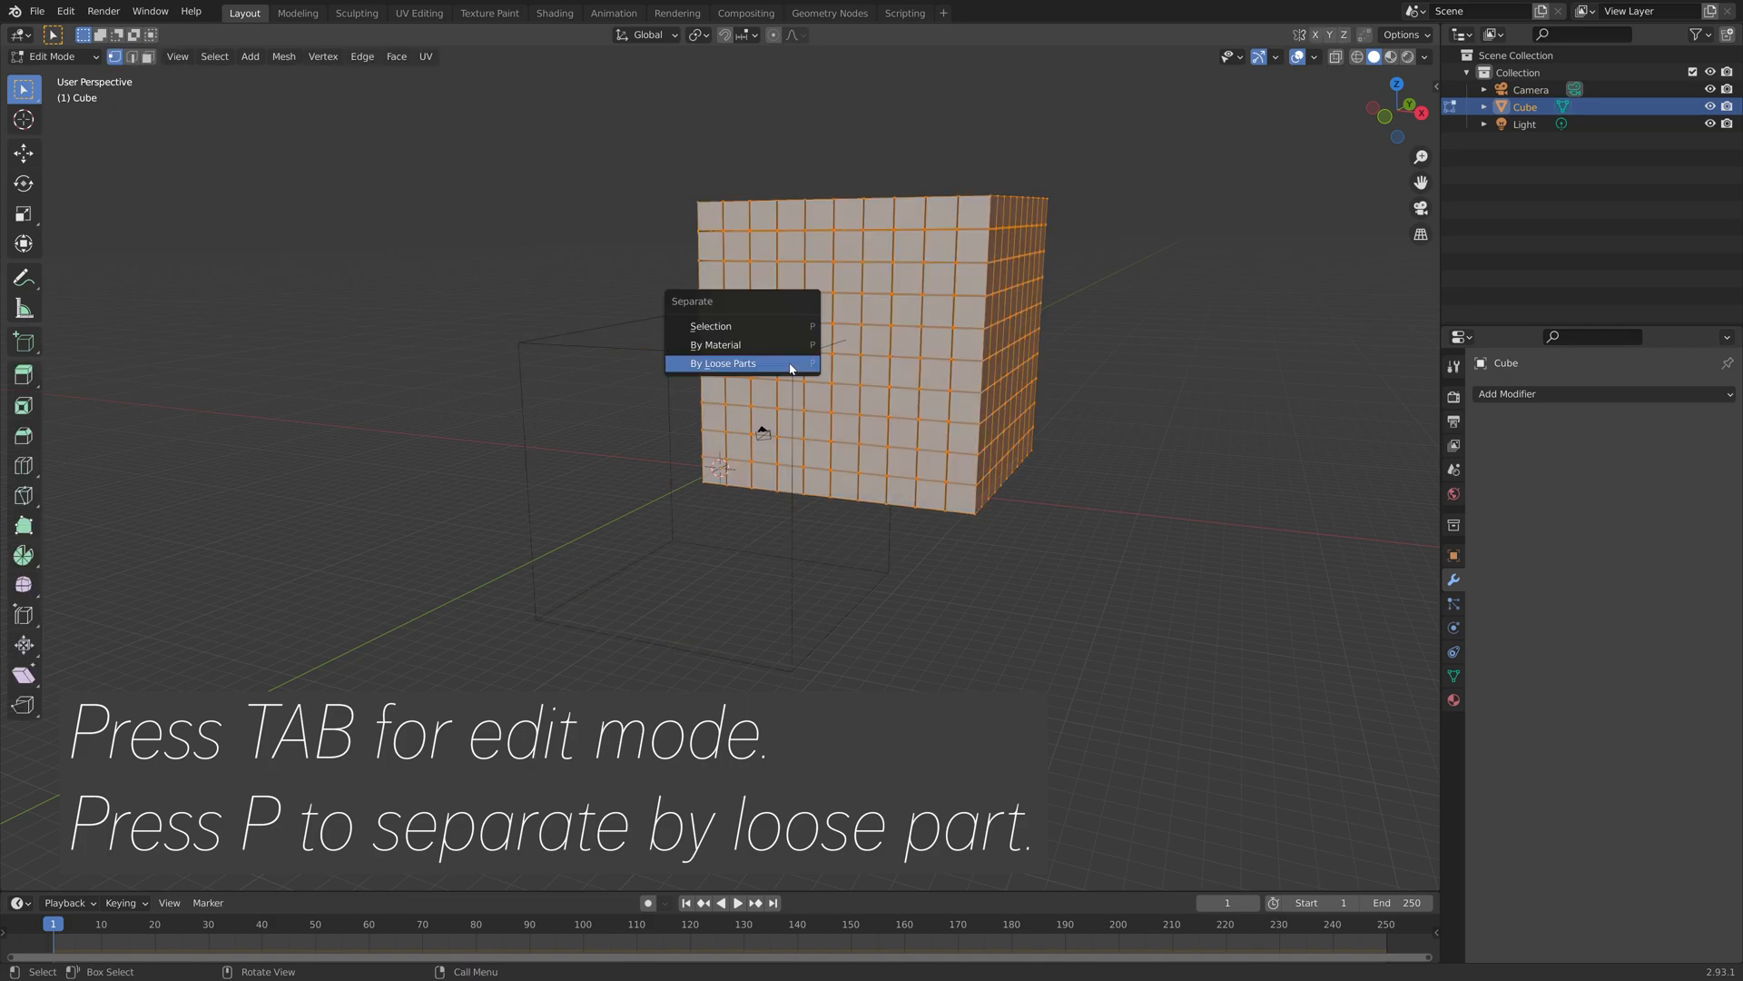
click(722, 363)
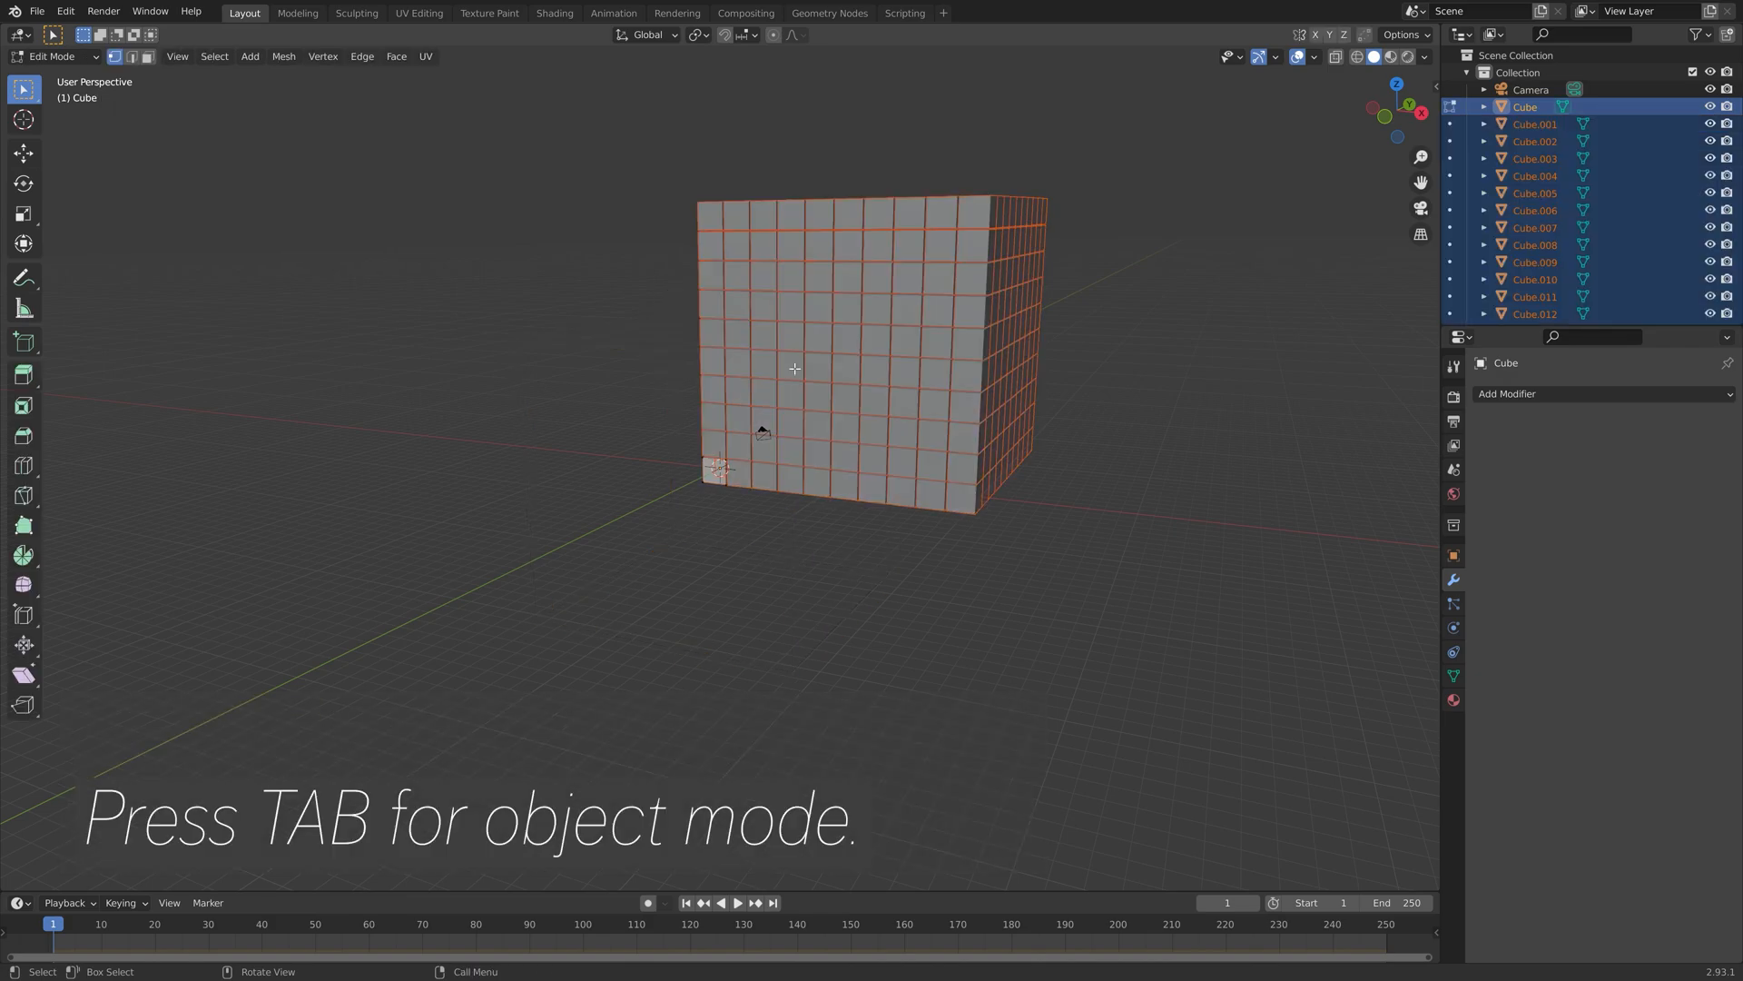
key(Tab)
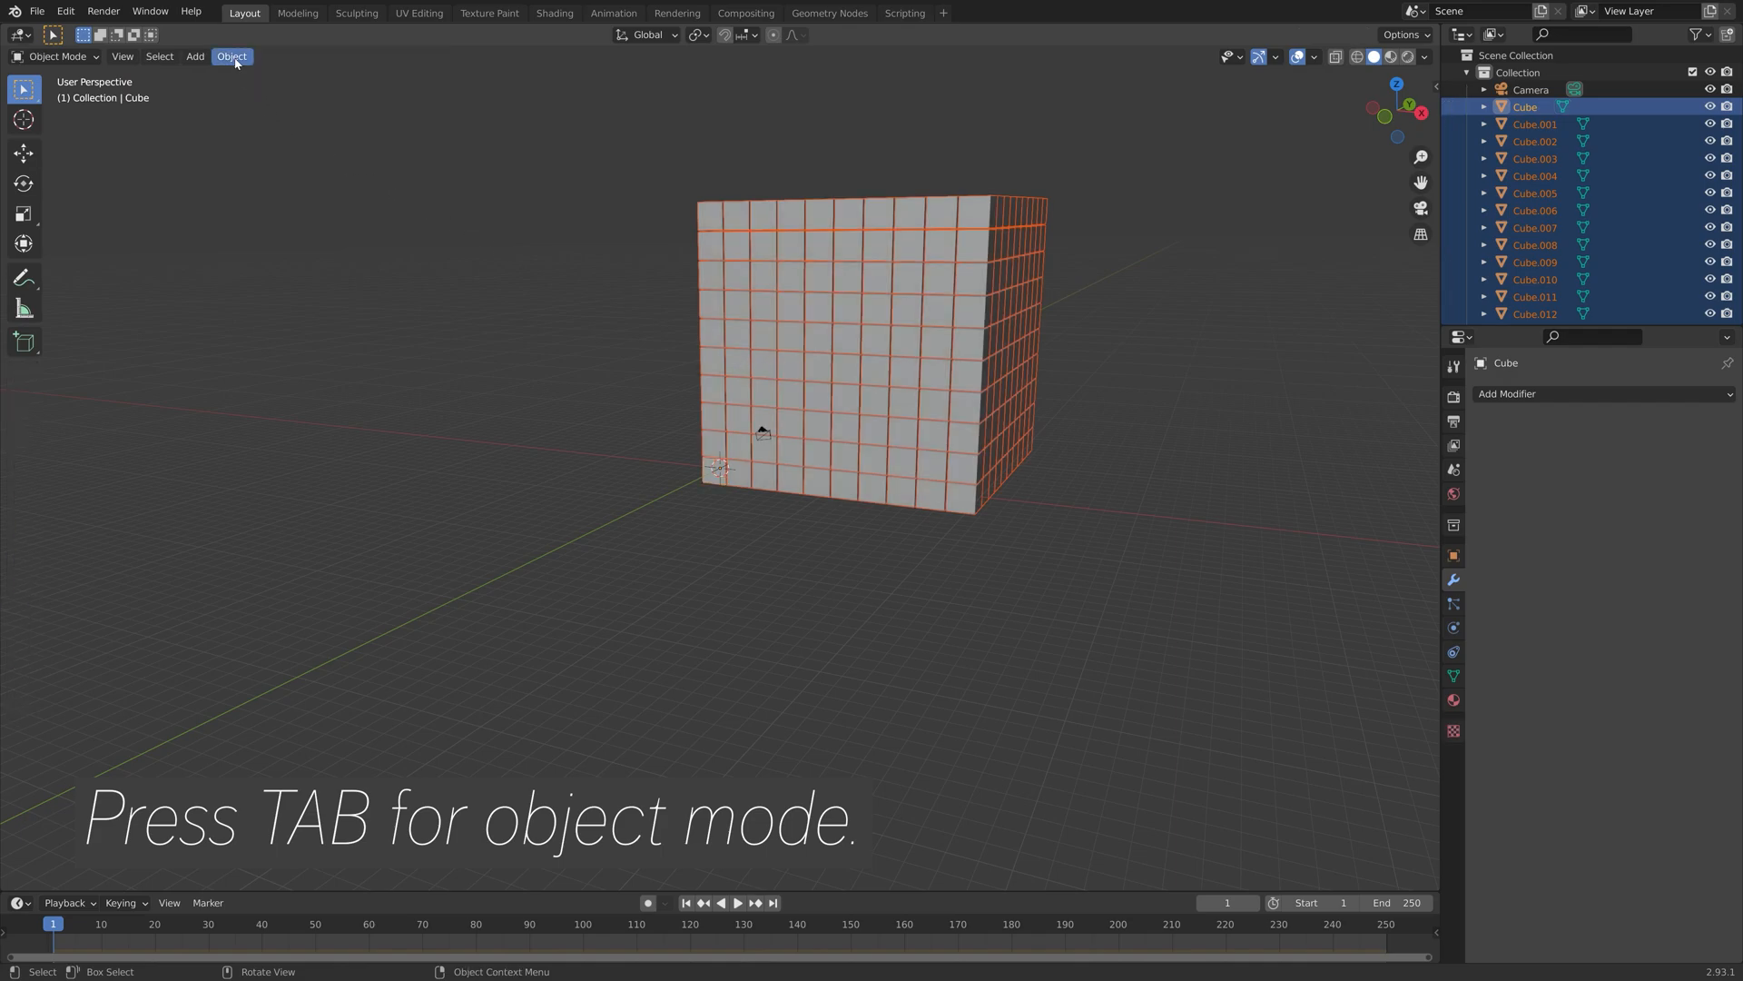
Step: Set every cube's origin to its own geometry
click(231, 55)
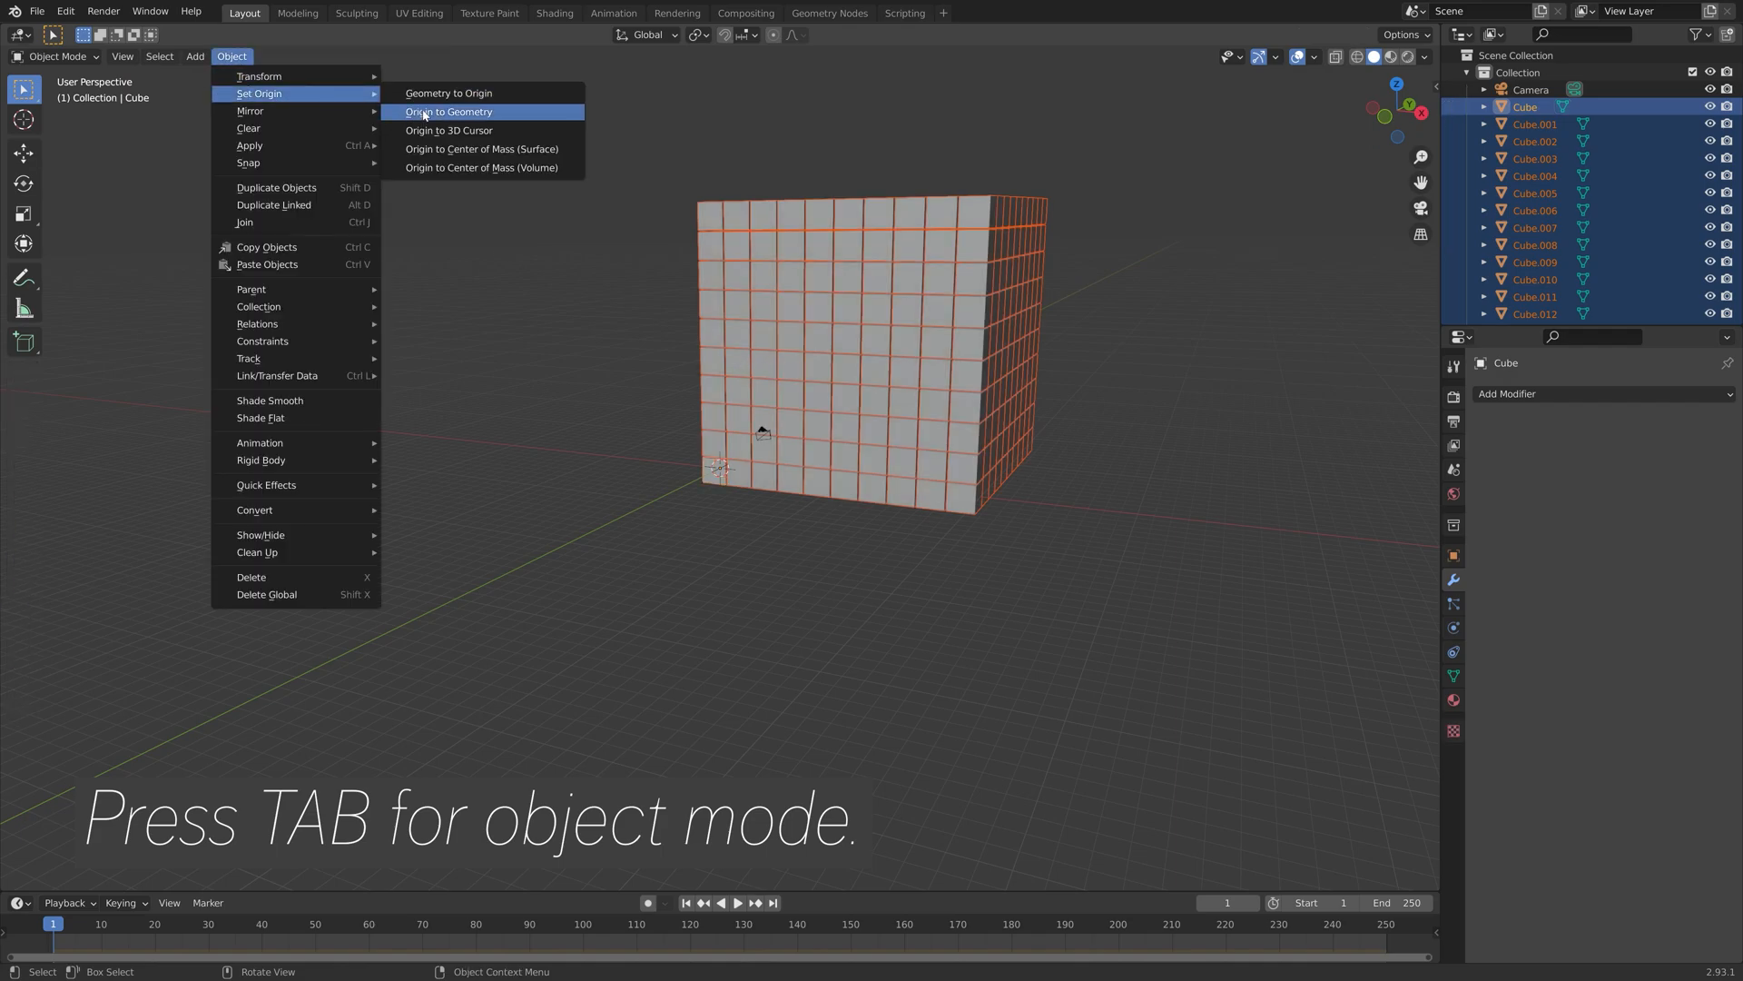
click(446, 111)
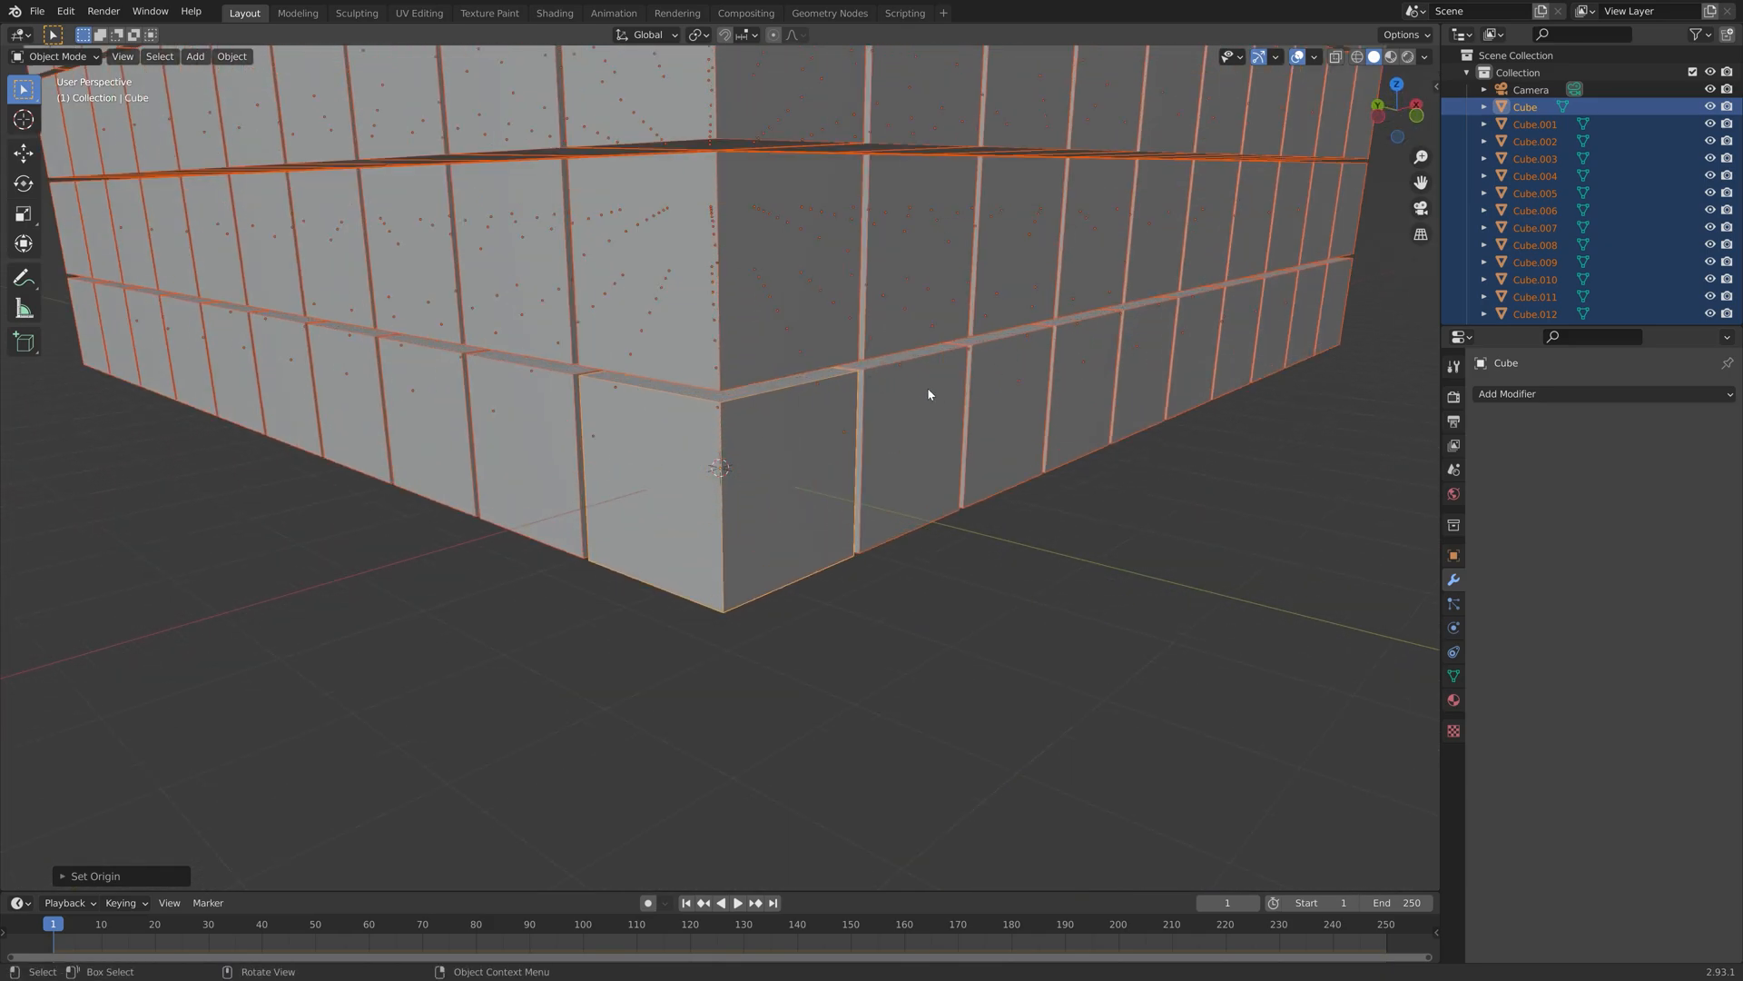
scroll(down, 3)
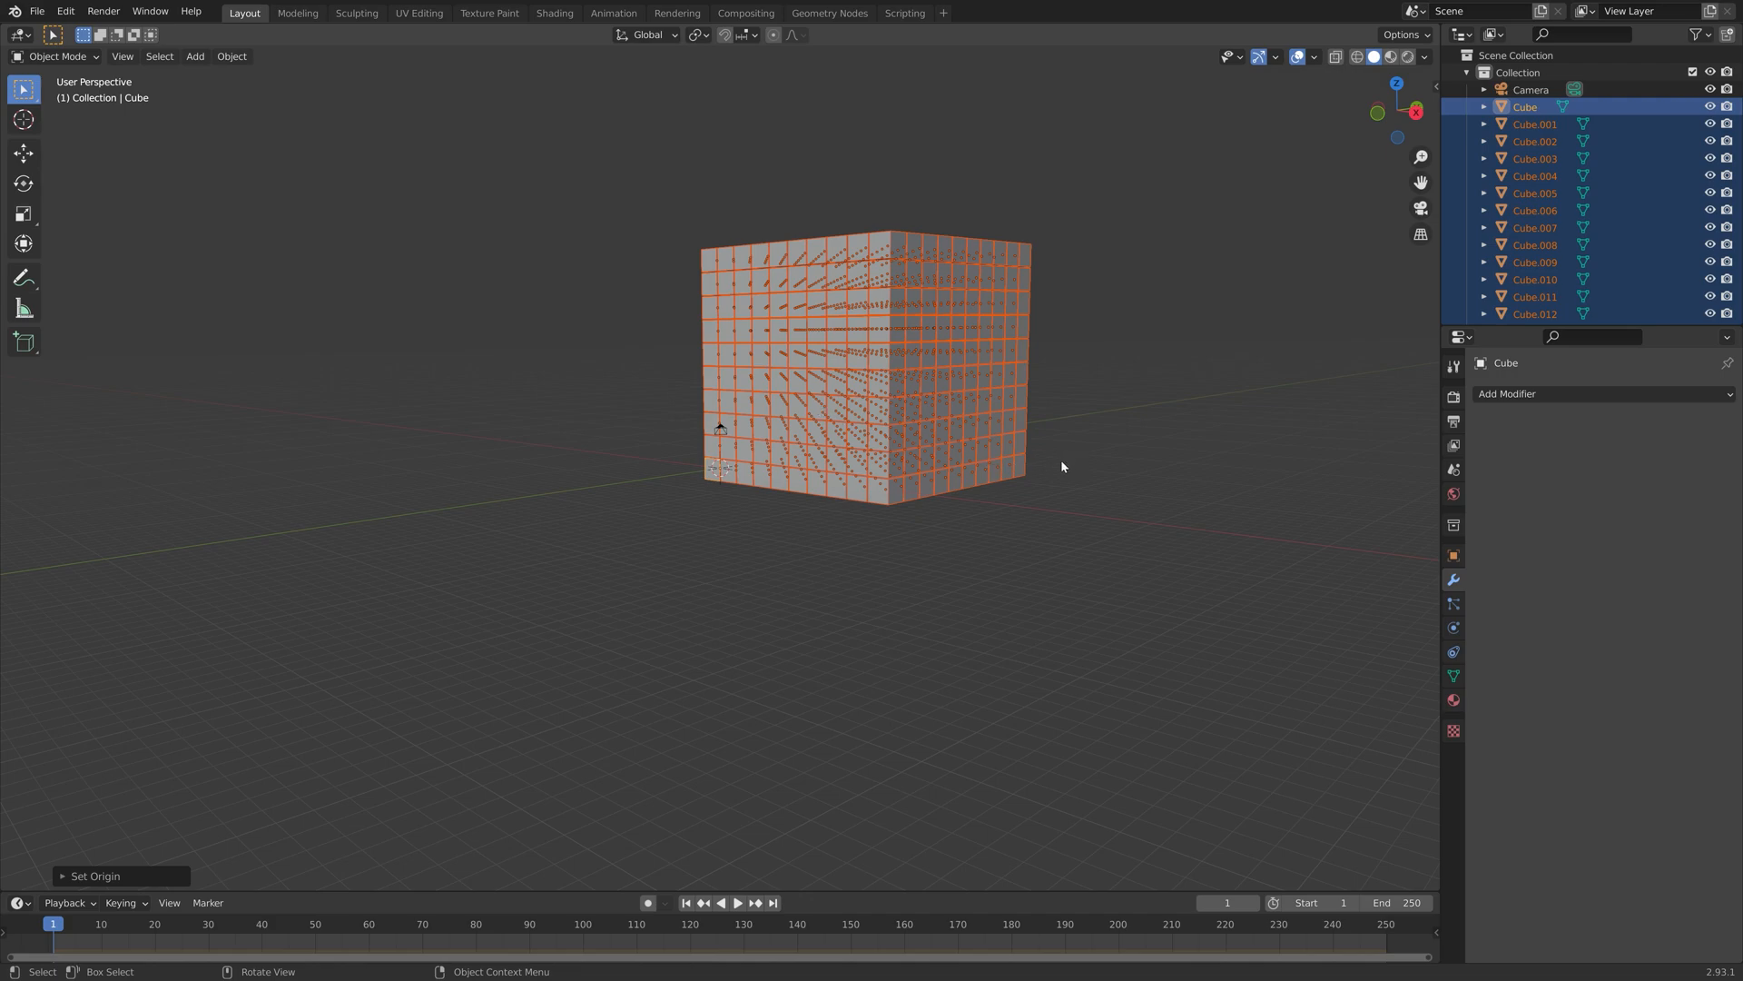
Step: Tilt the cube block, duplicate it upward twice with rotations, then deselect all
key(r)
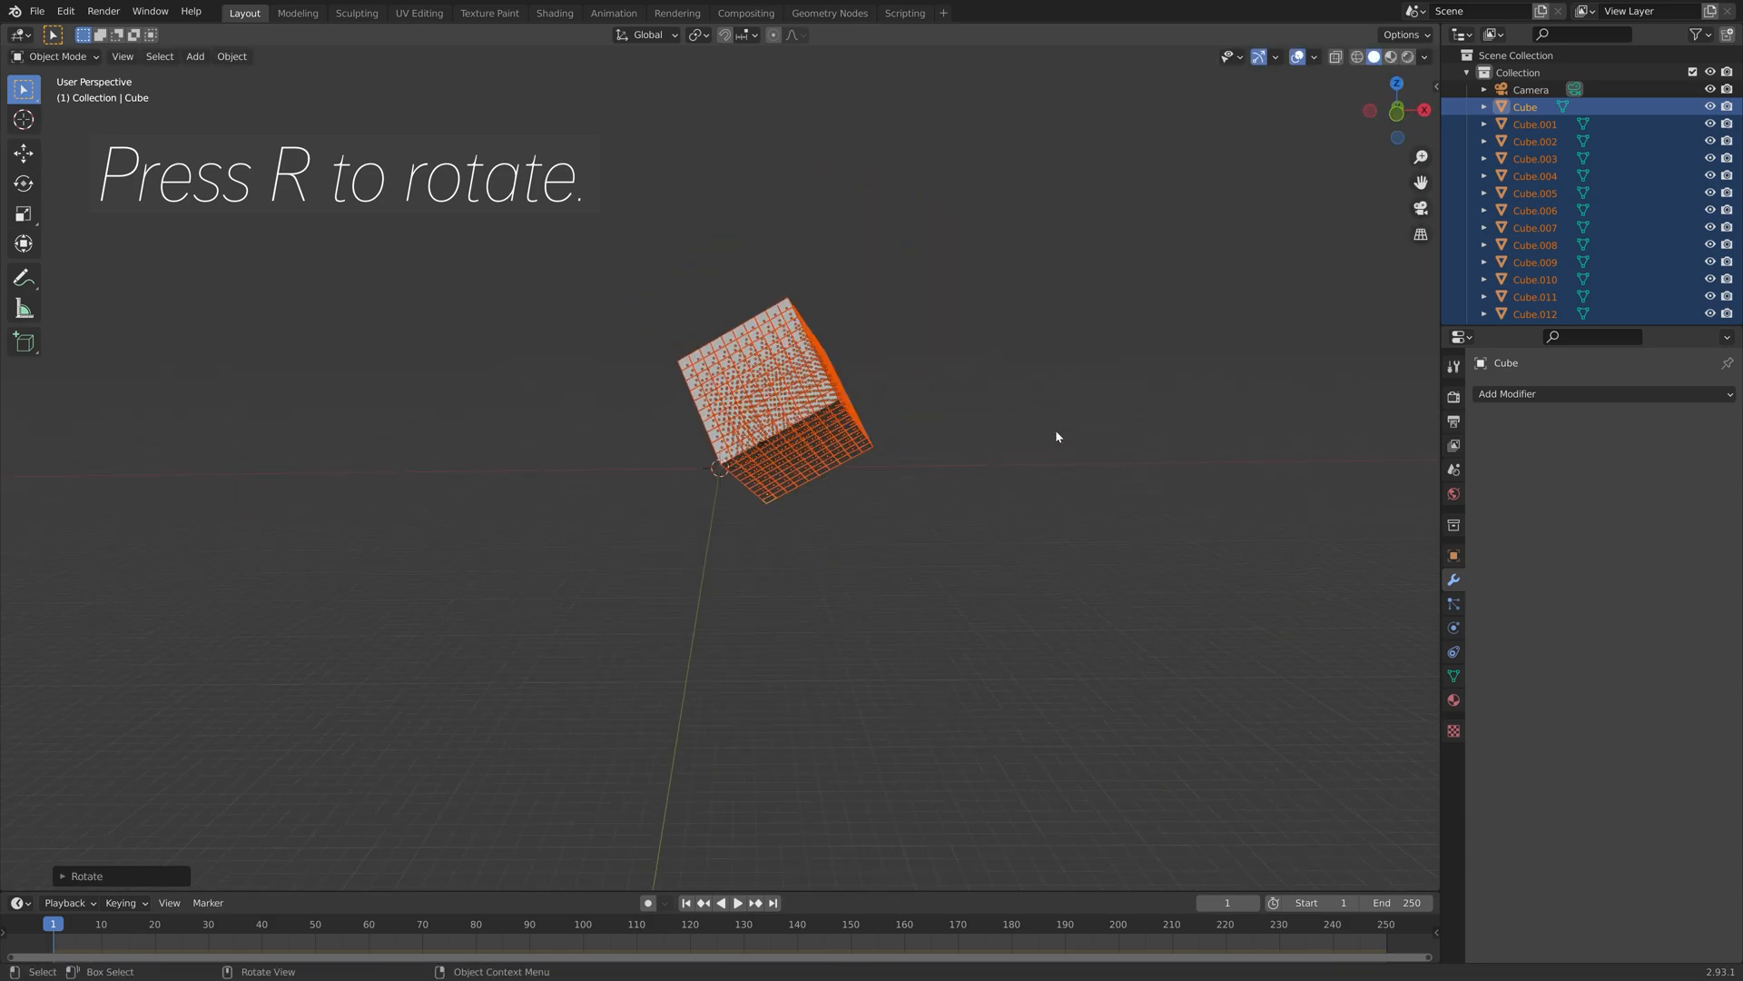
key(shift+d)
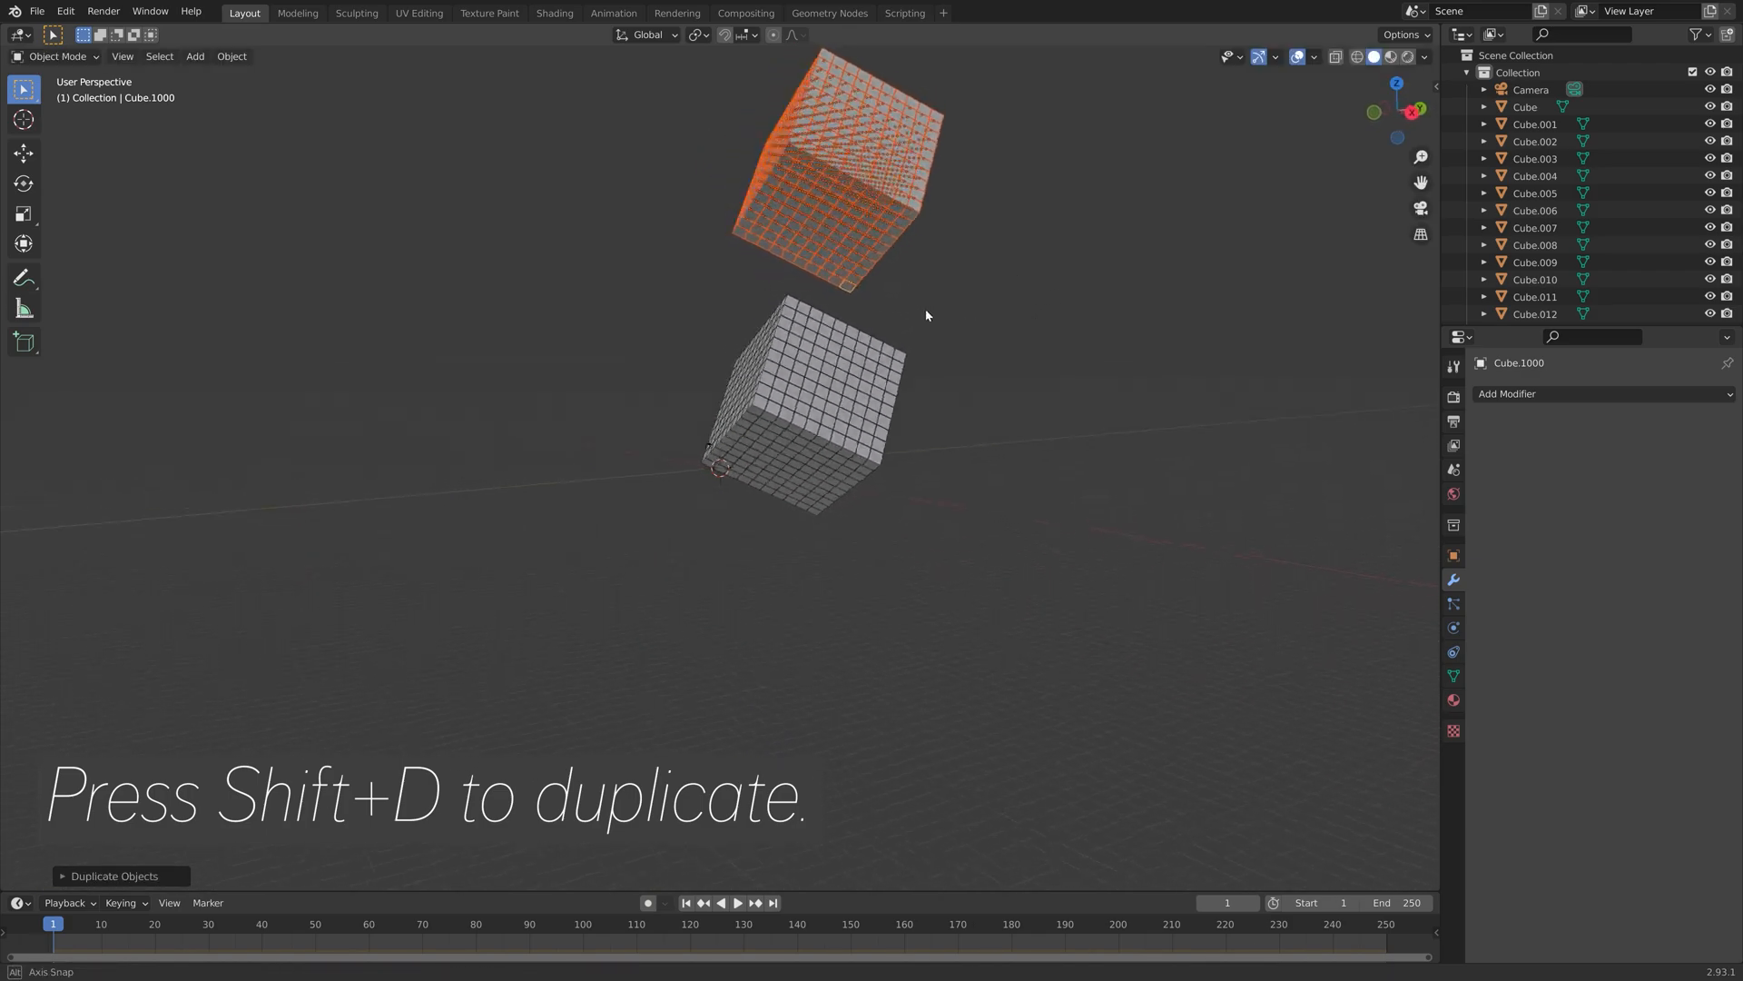
key(r)
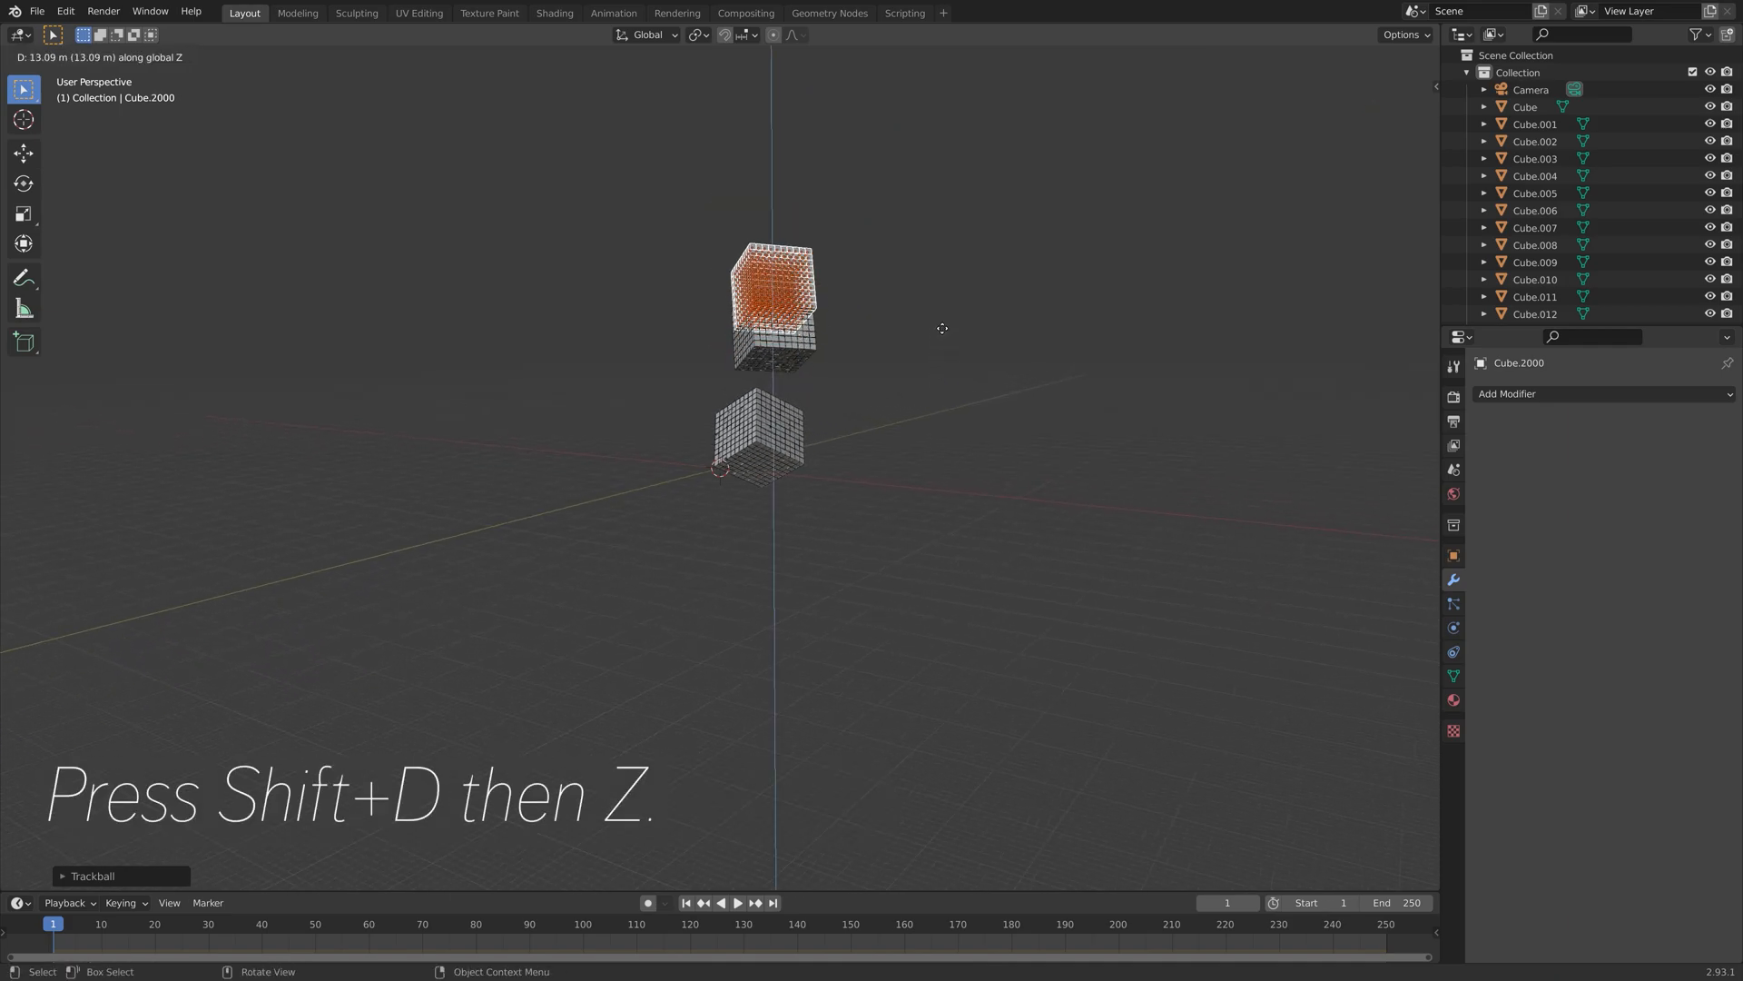
key(r)
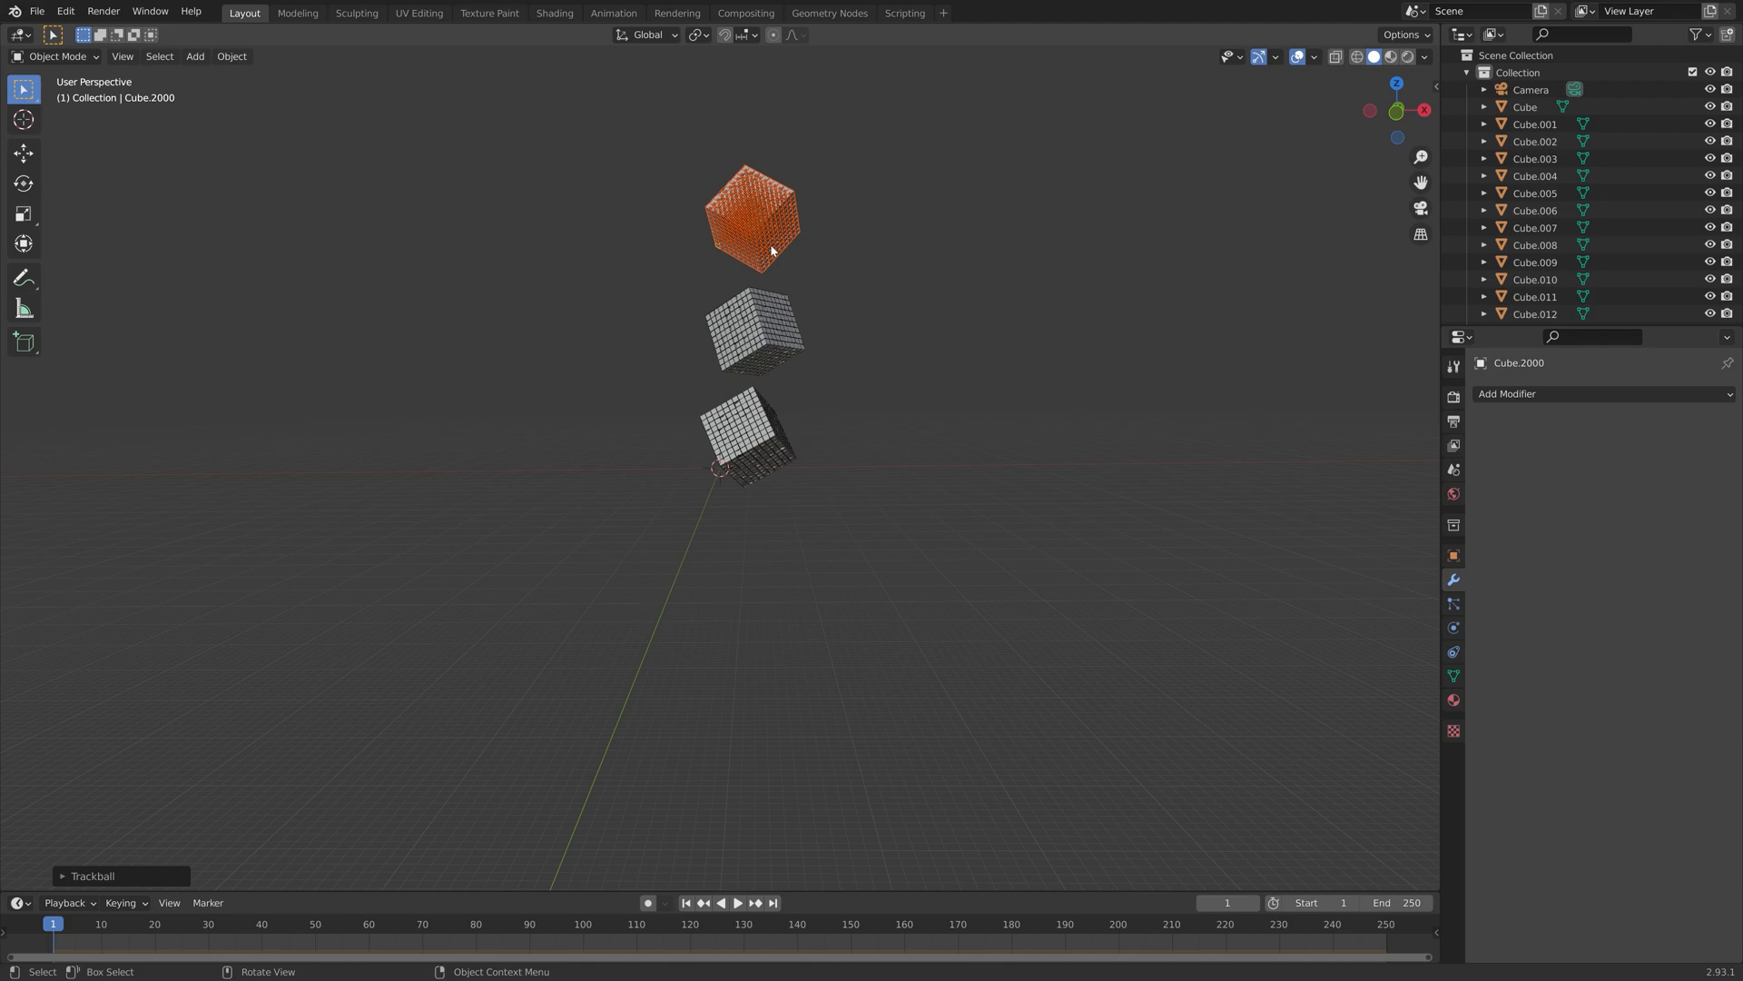
click(1353, 632)
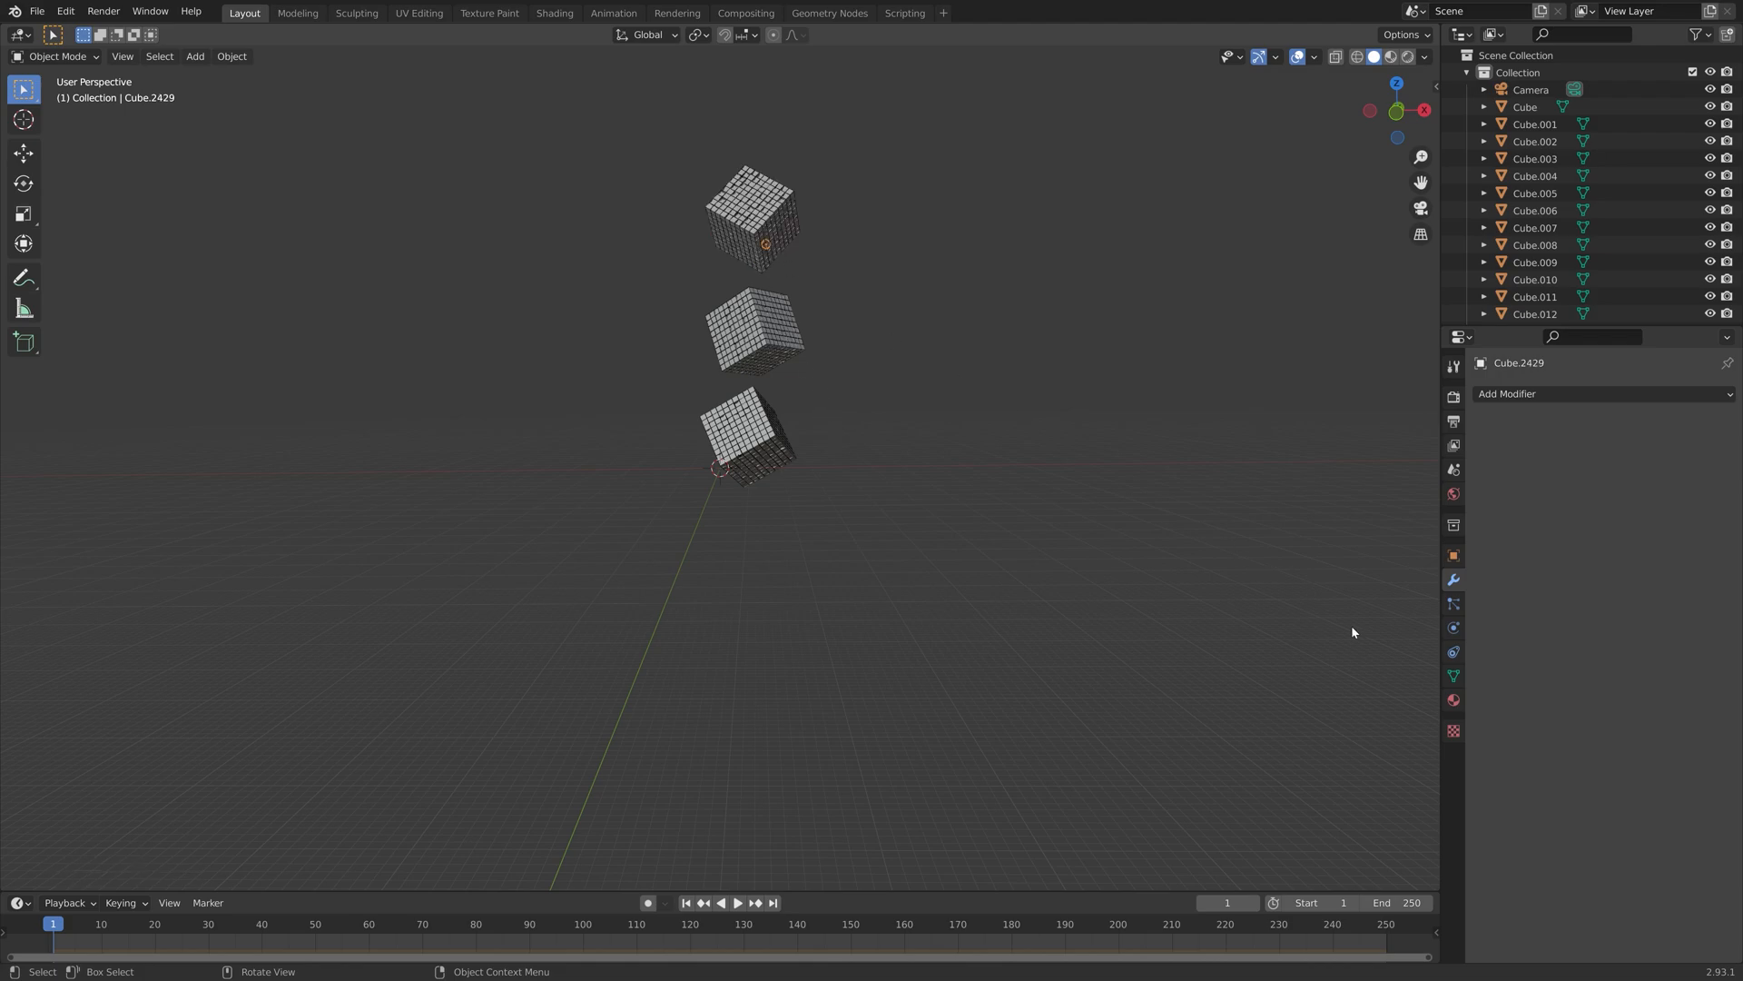
click(1452, 628)
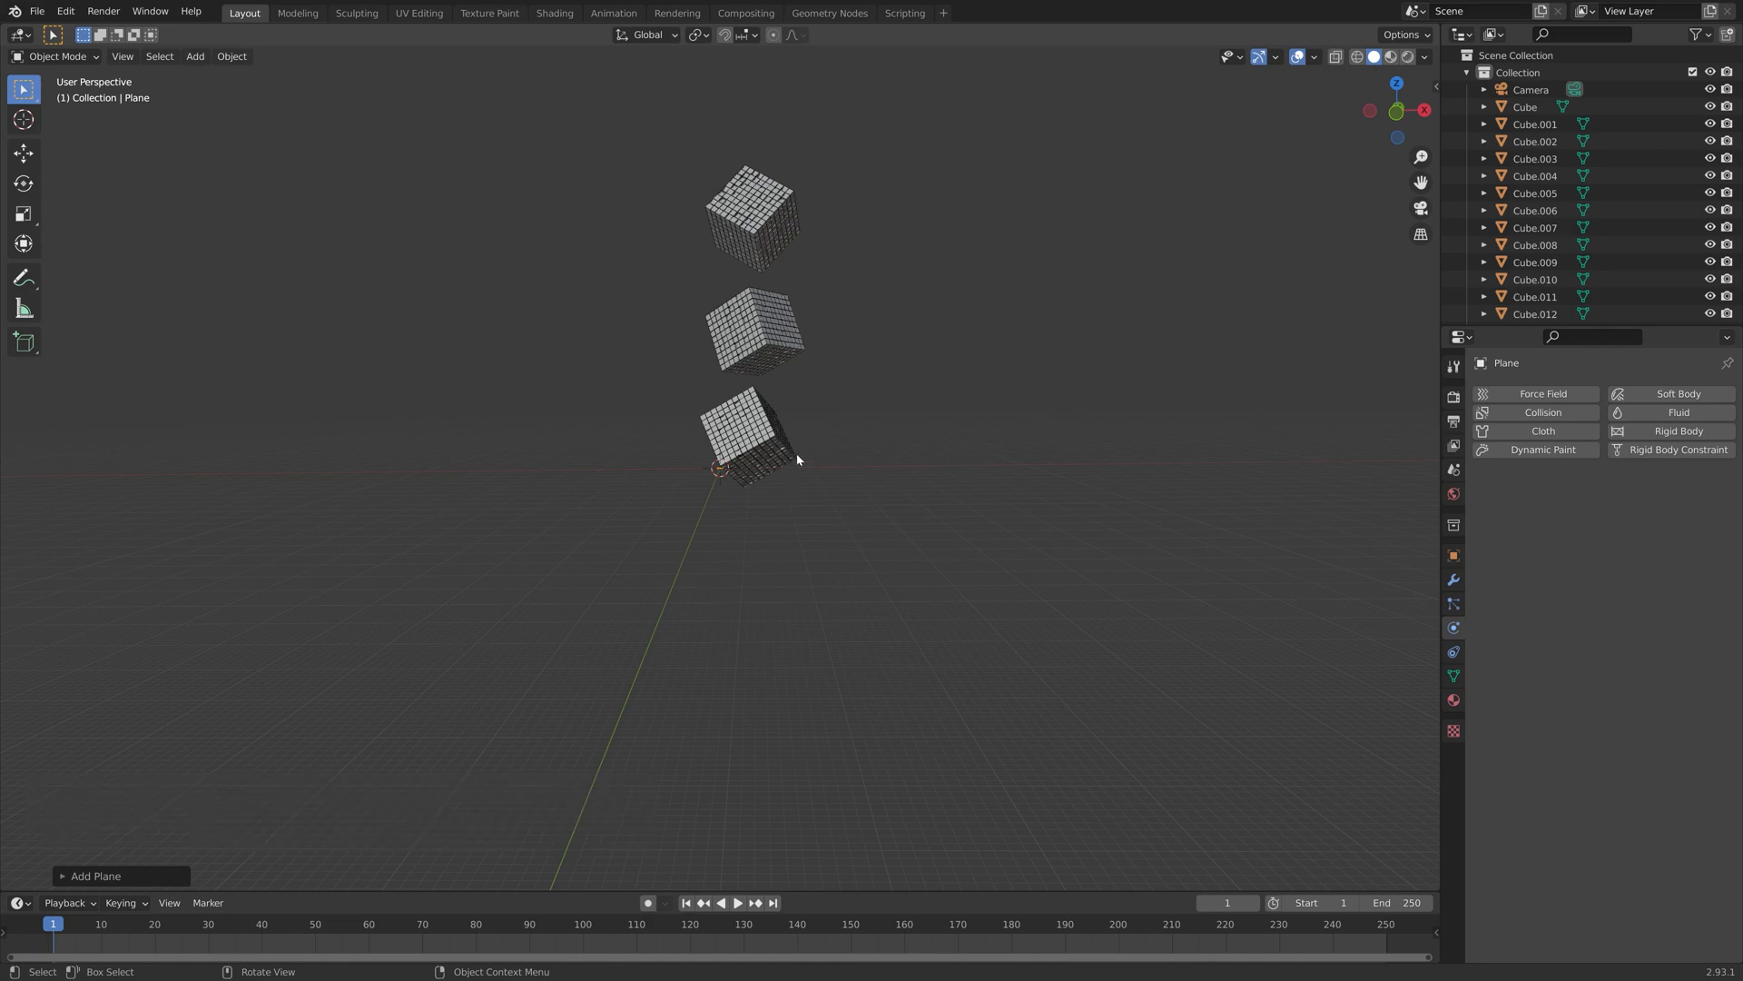
Step: Scale the plane into a broad ground, save as tut.blend, and show its physics options
key(s)
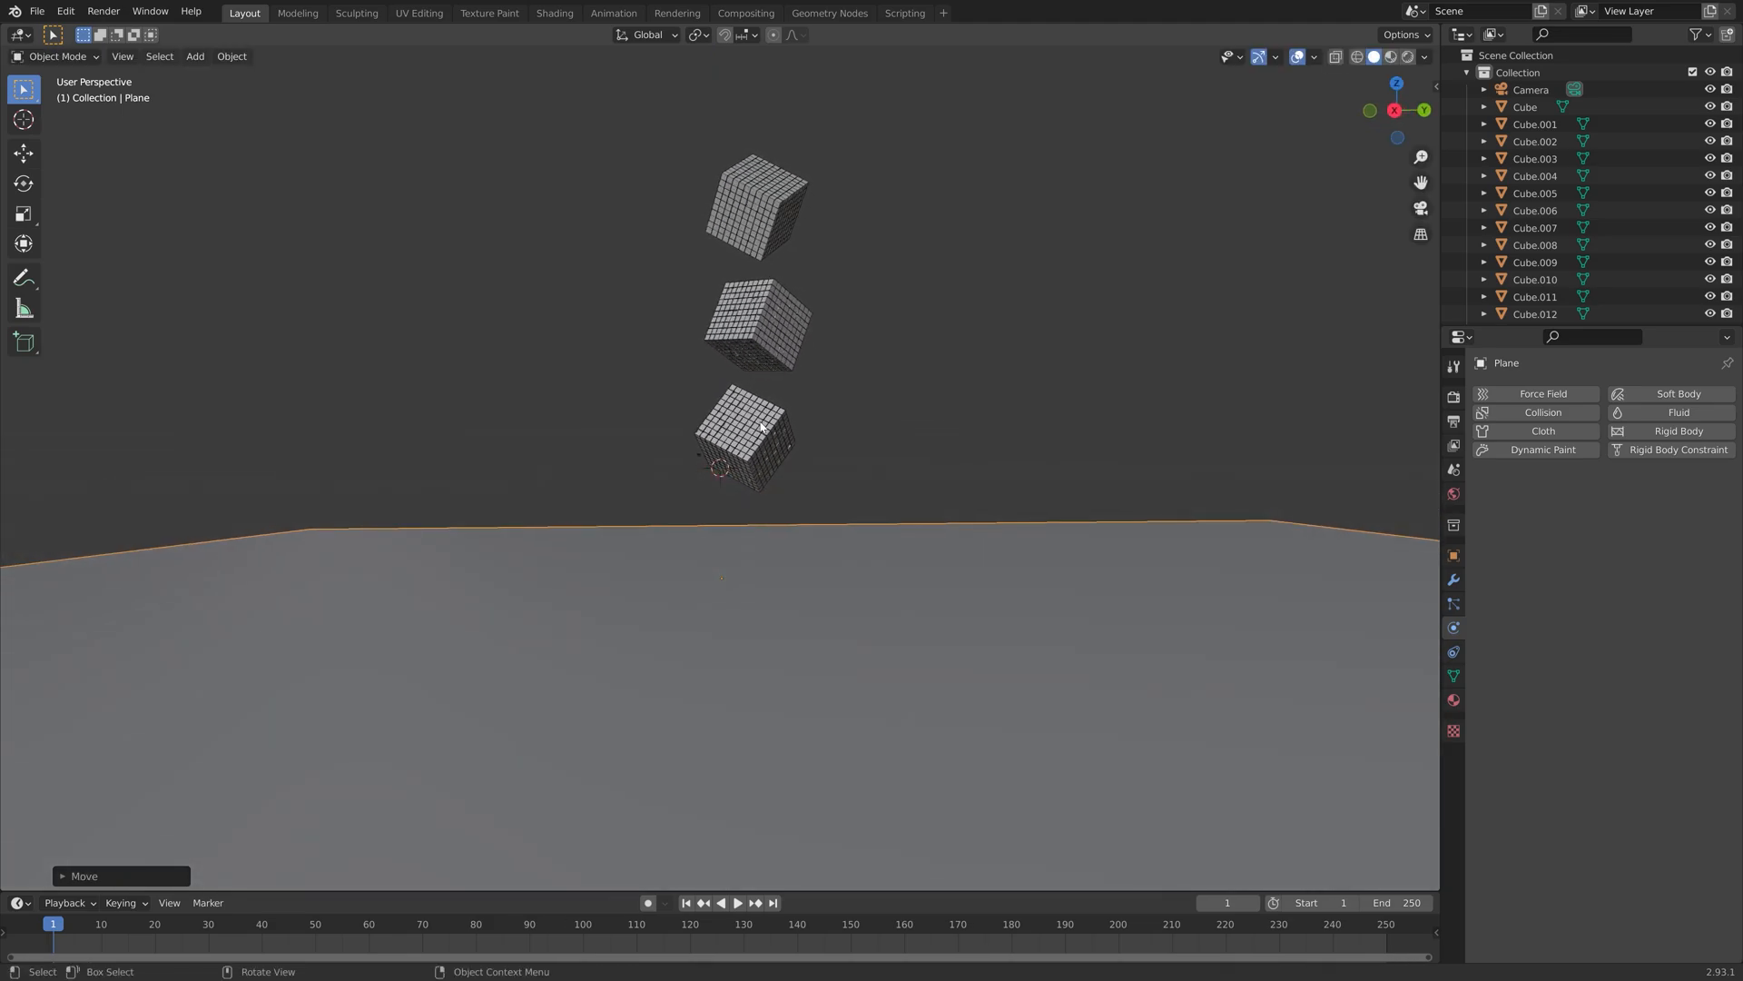
key(ctrl+s)
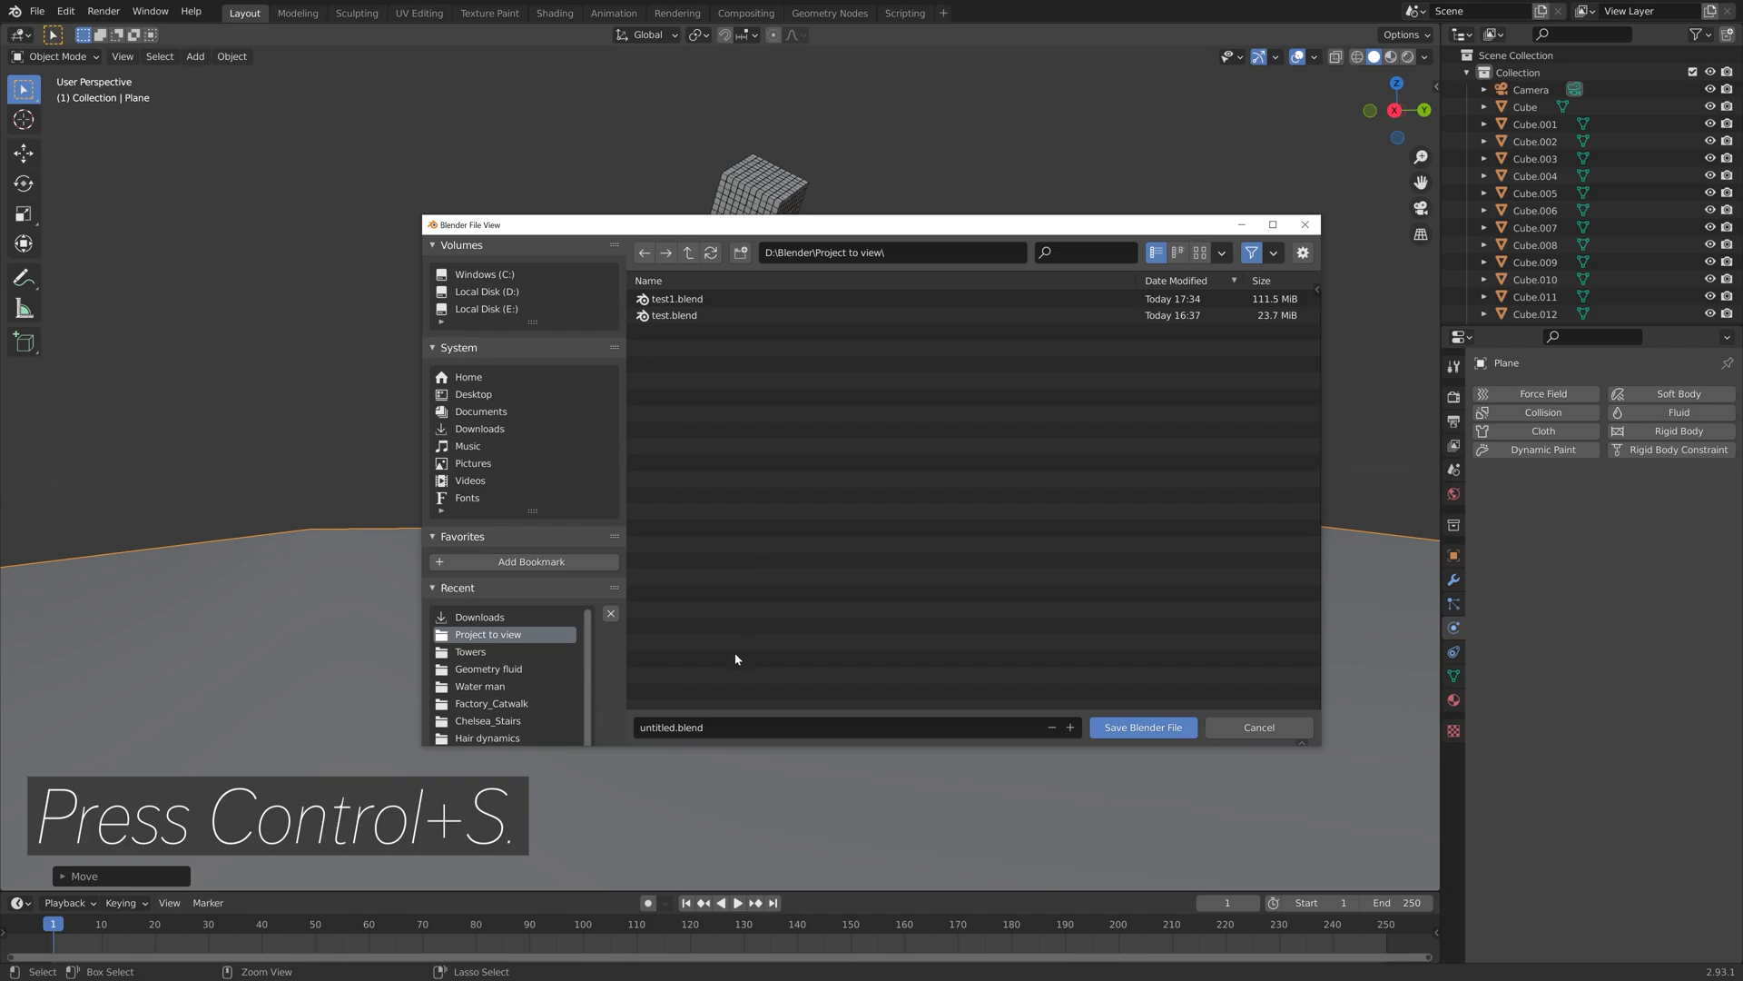
text(tut)
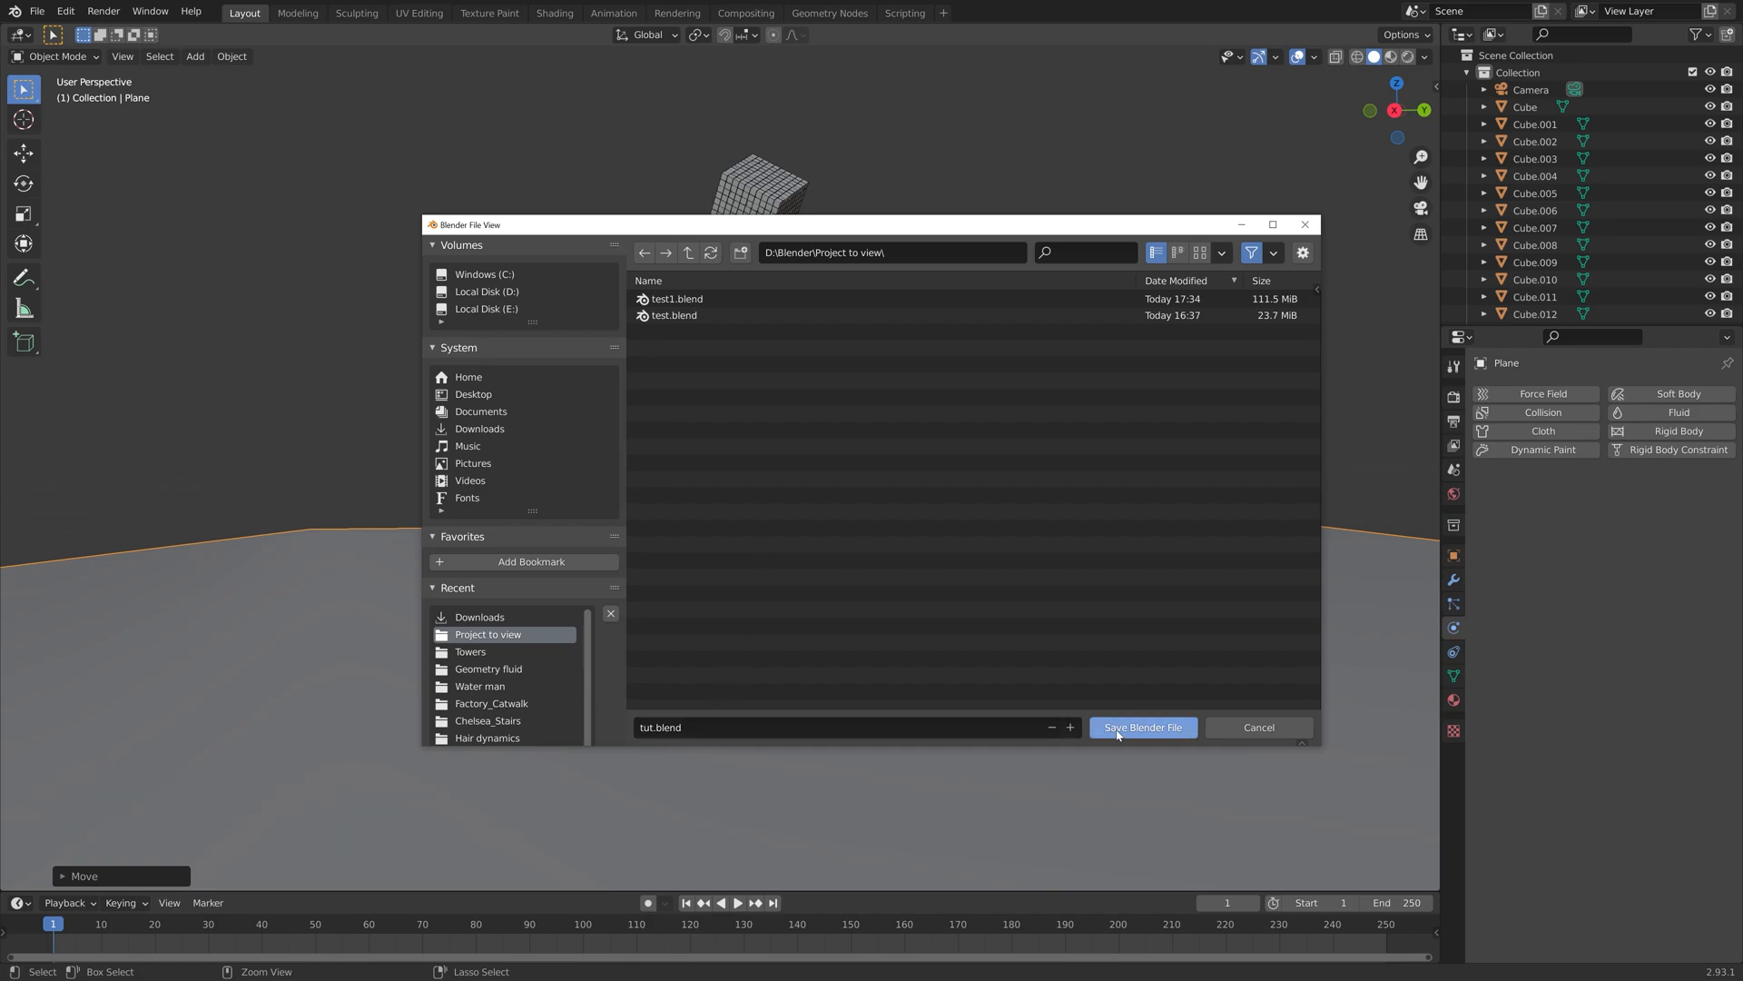
click(1142, 728)
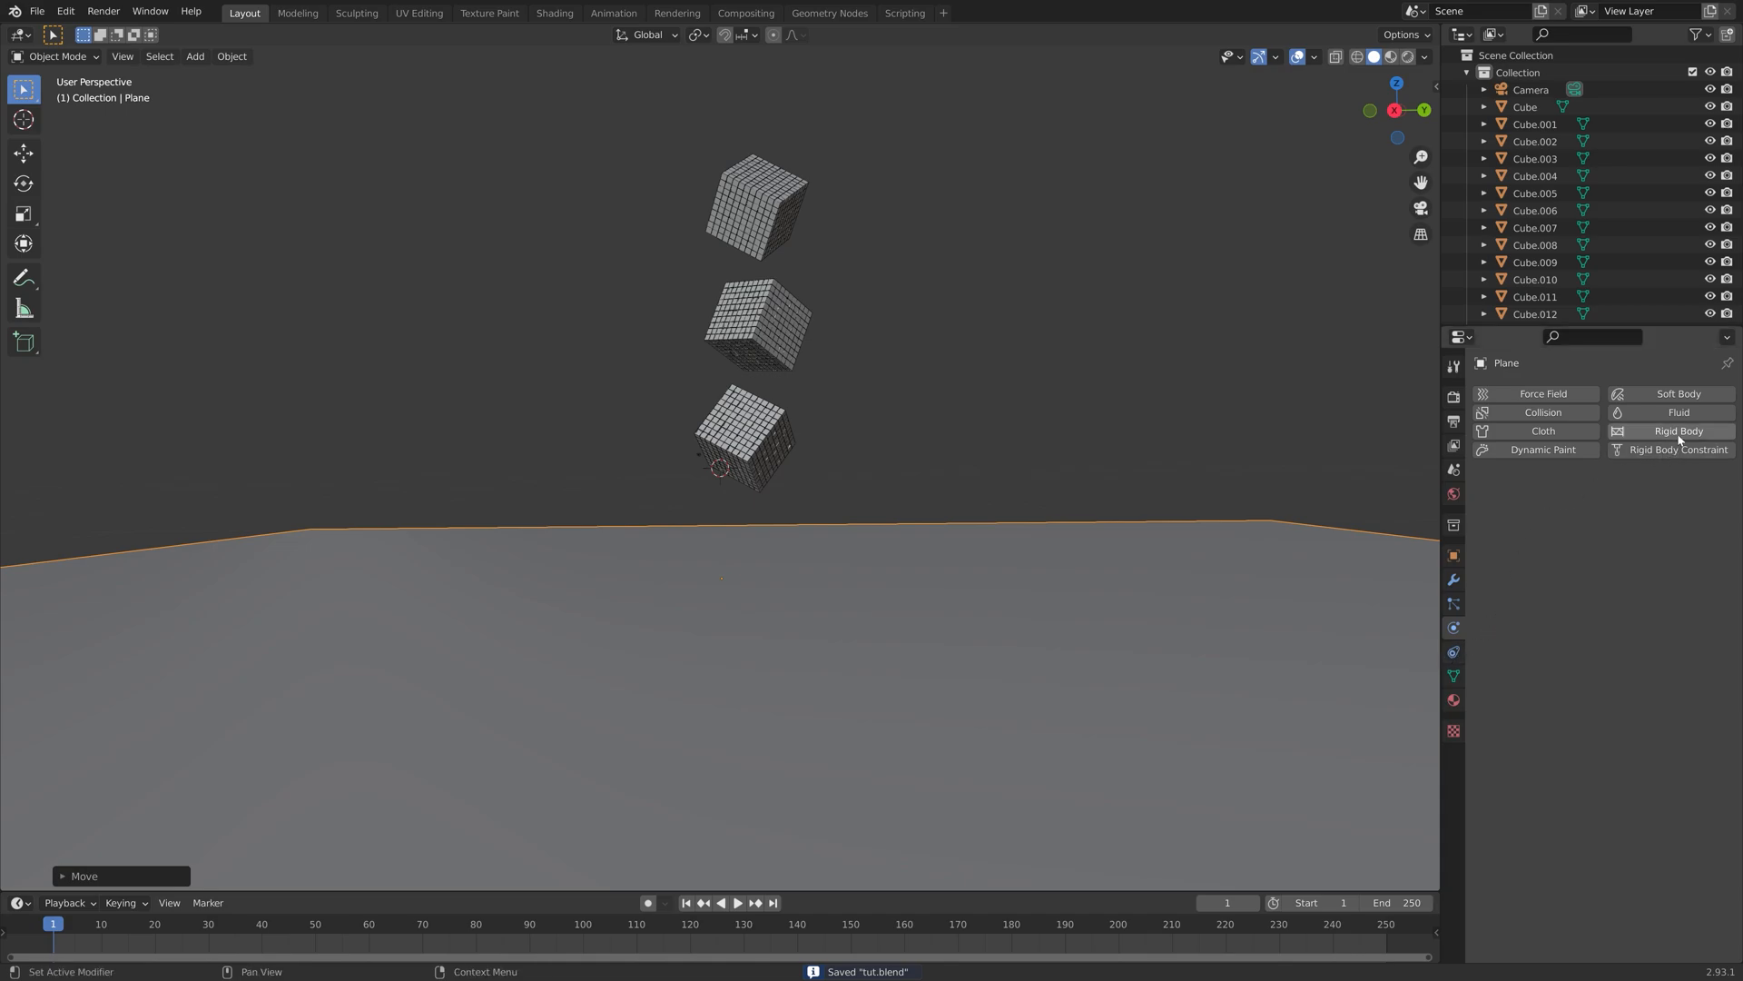
Step: Add a passive rigid body to the plane, preview the fall, and rewind
click(1678, 431)
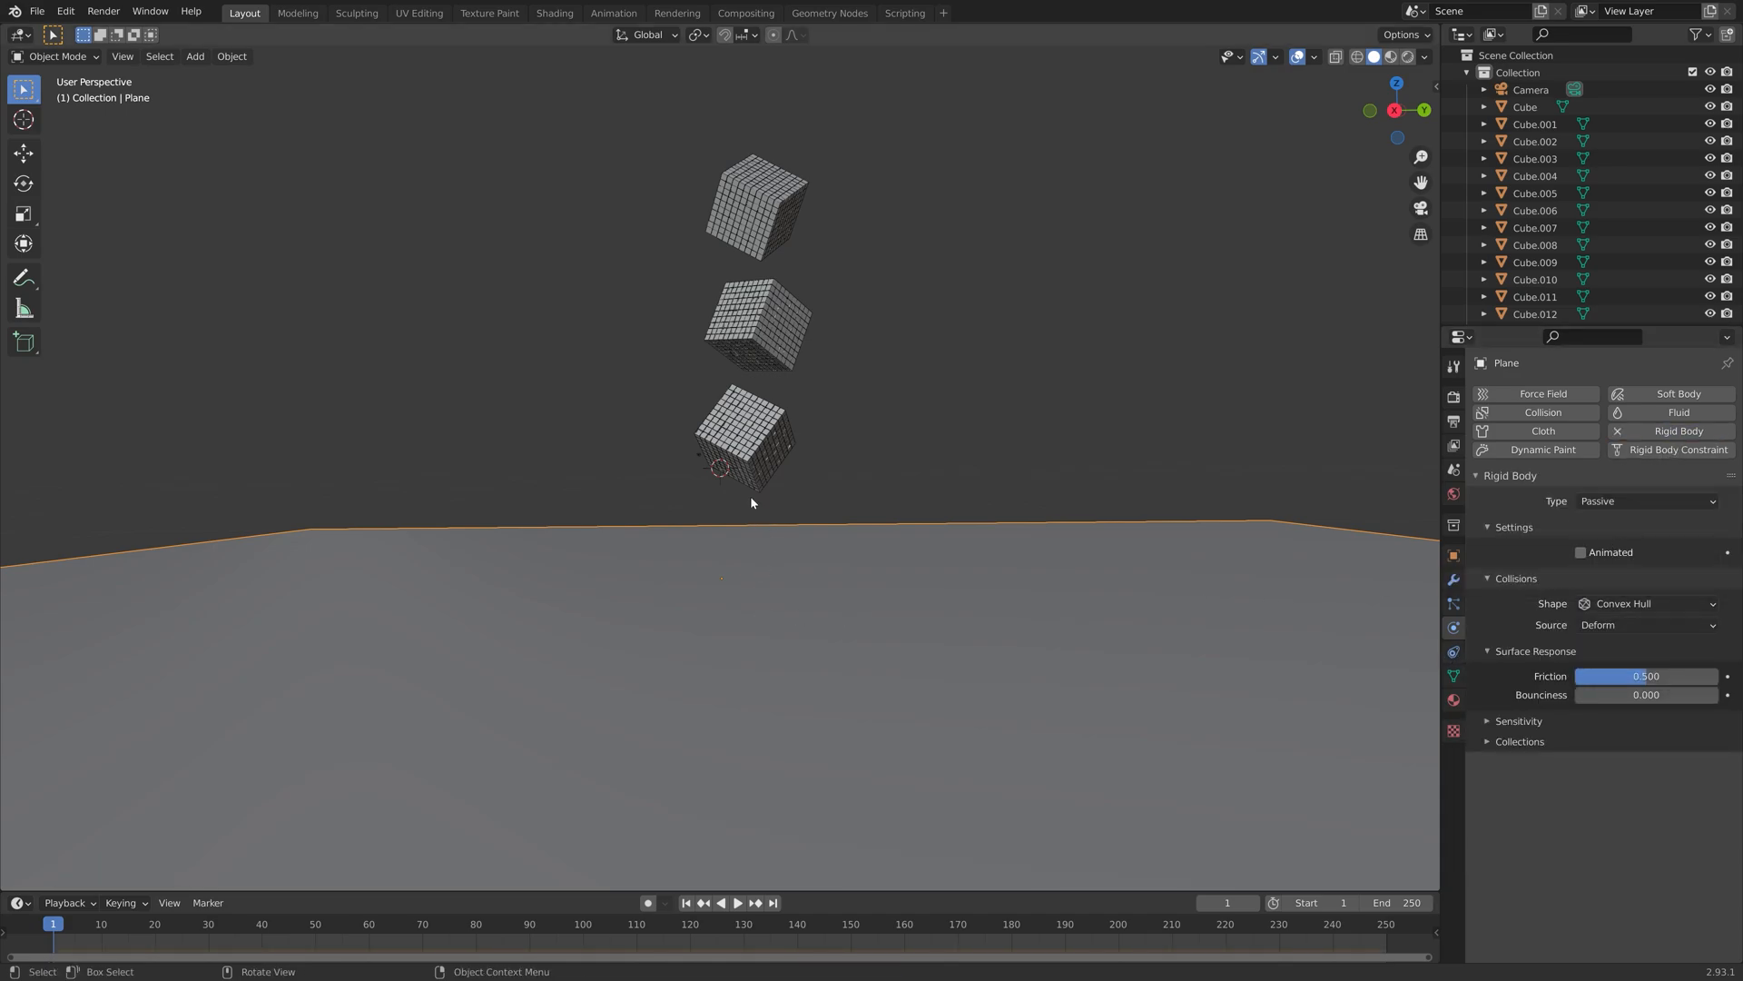
click(738, 902)
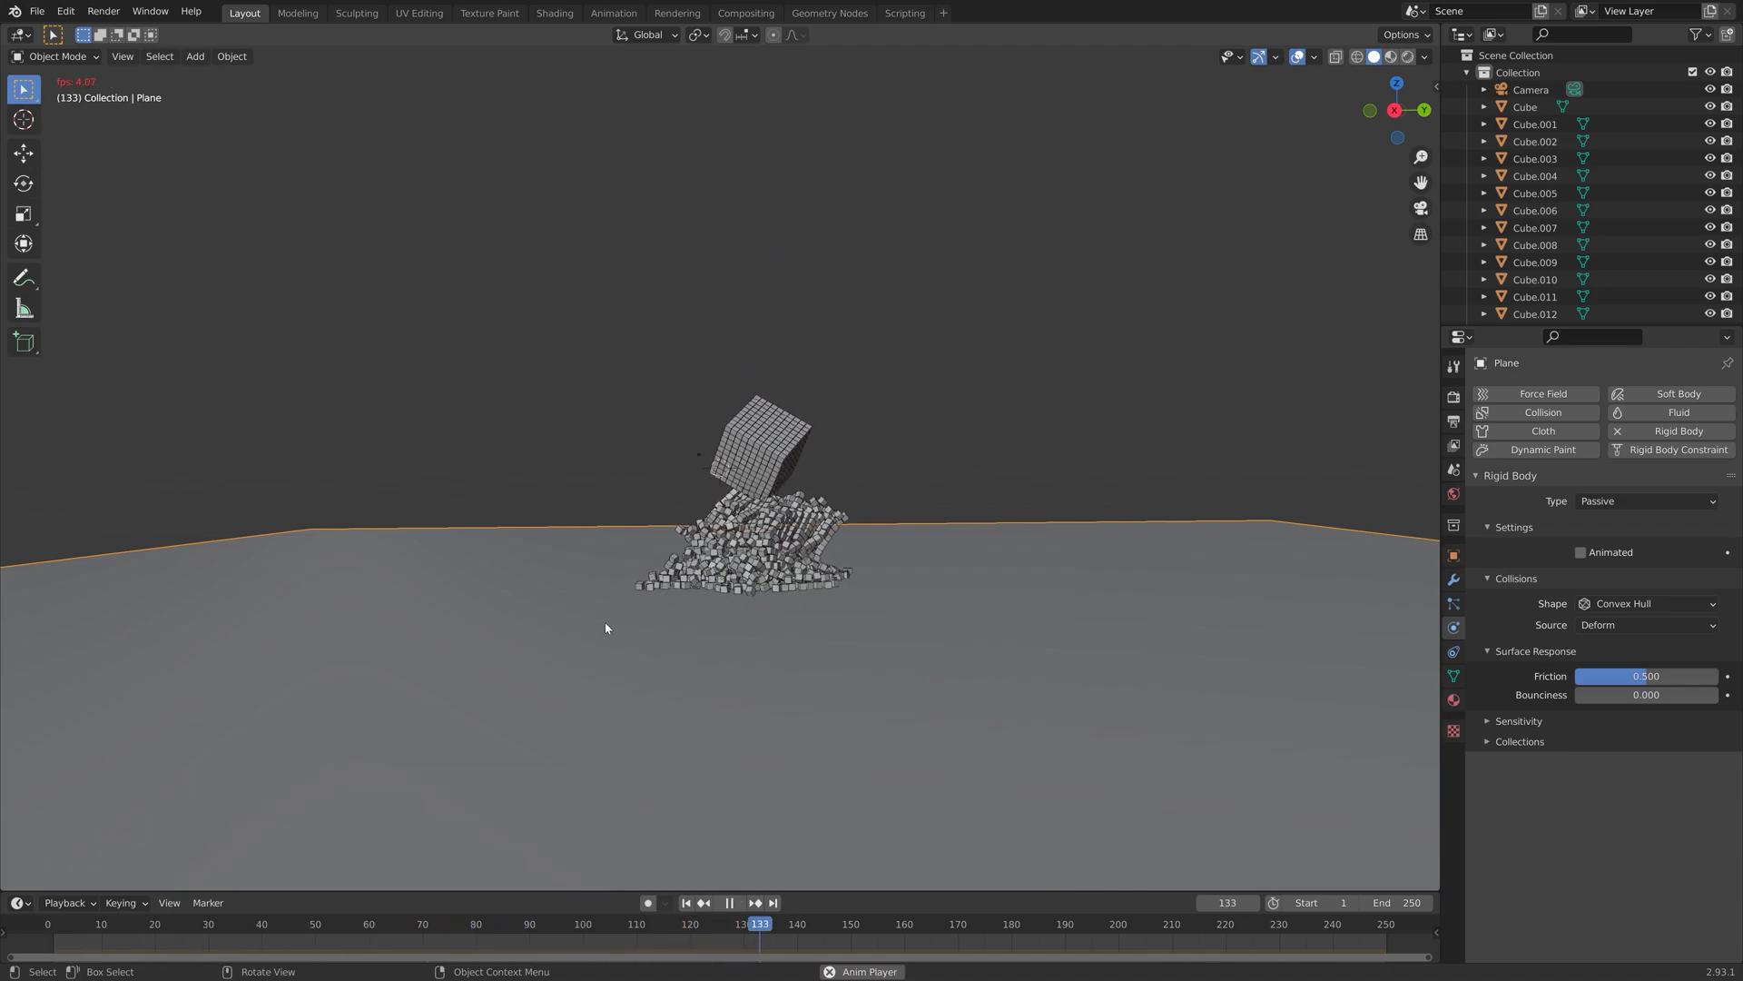
click(737, 902)
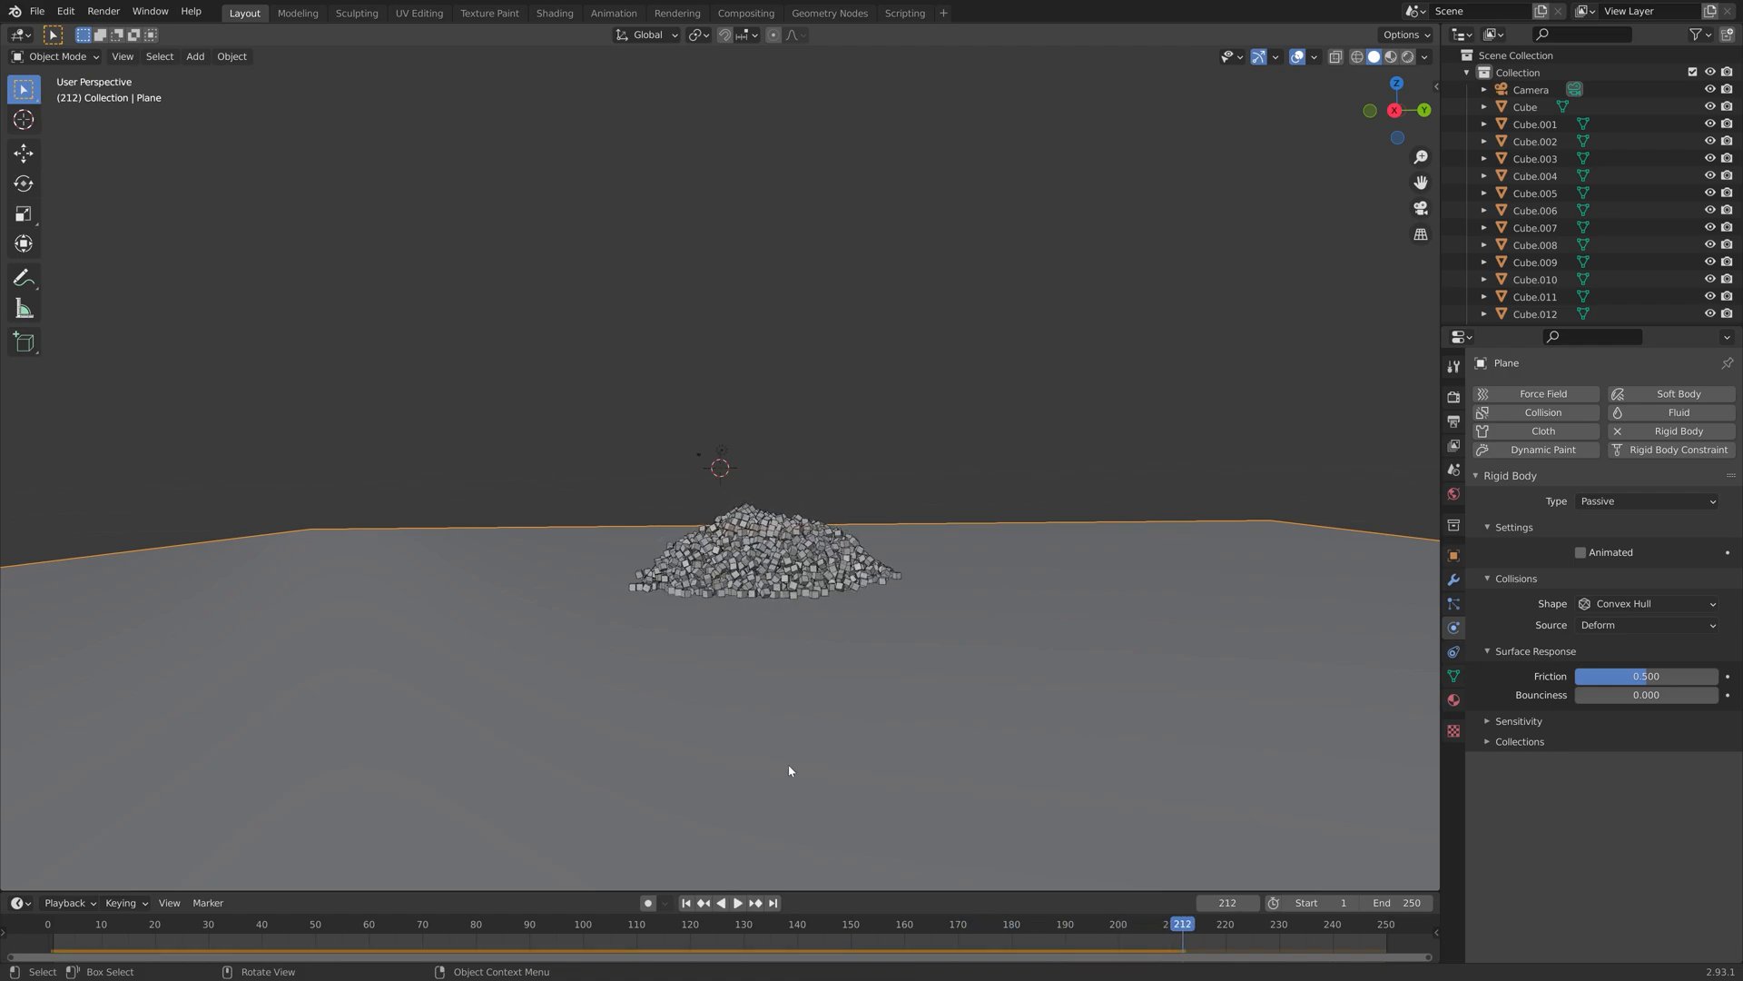
click(686, 902)
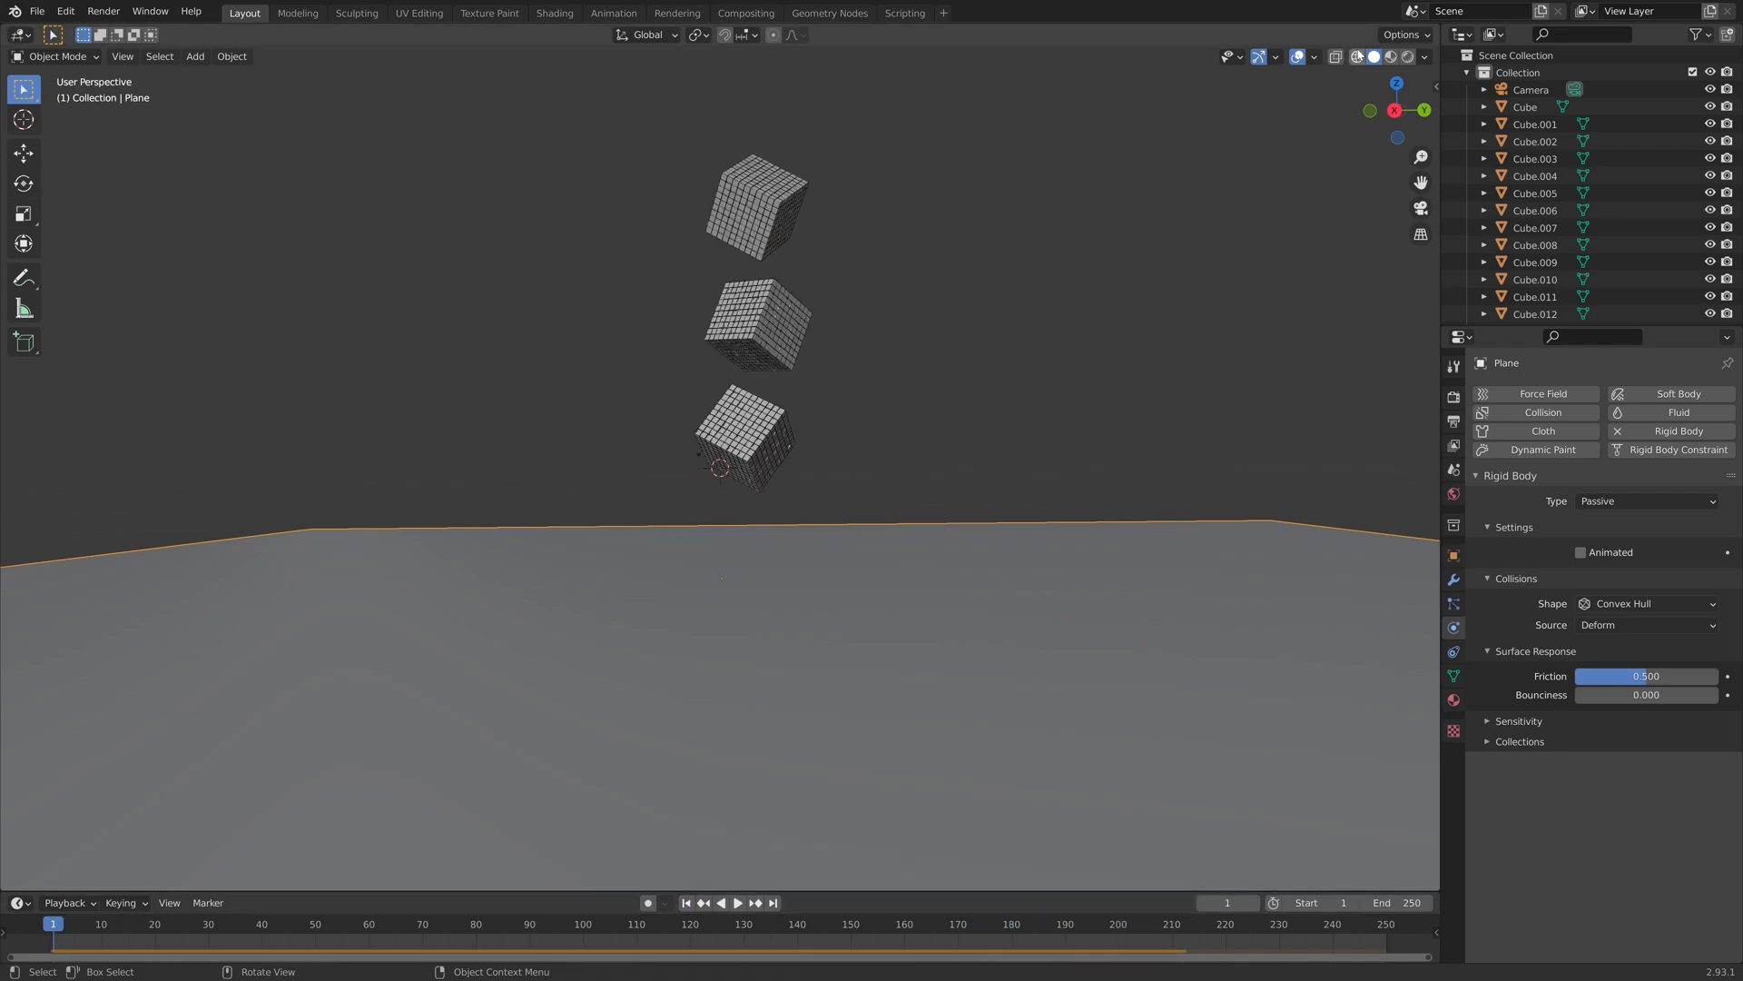
Step: Box-select the top cube block in X-ray and move it higher along Z
key(alt+a)
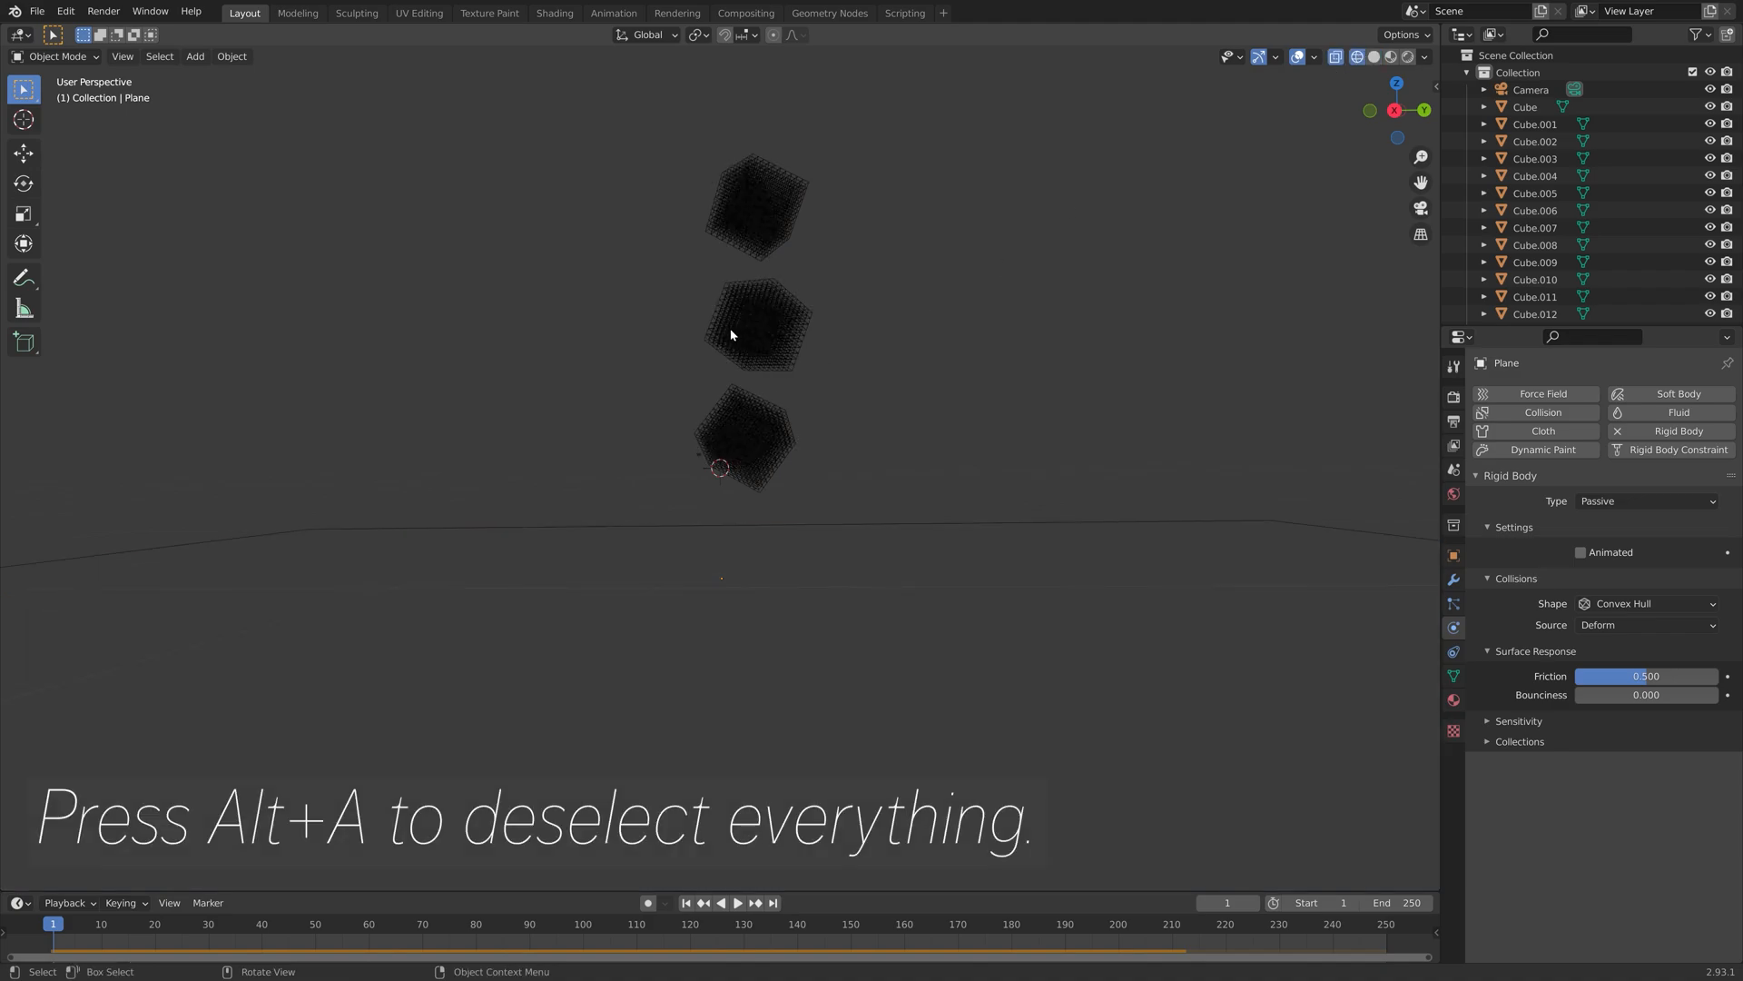
key(b)
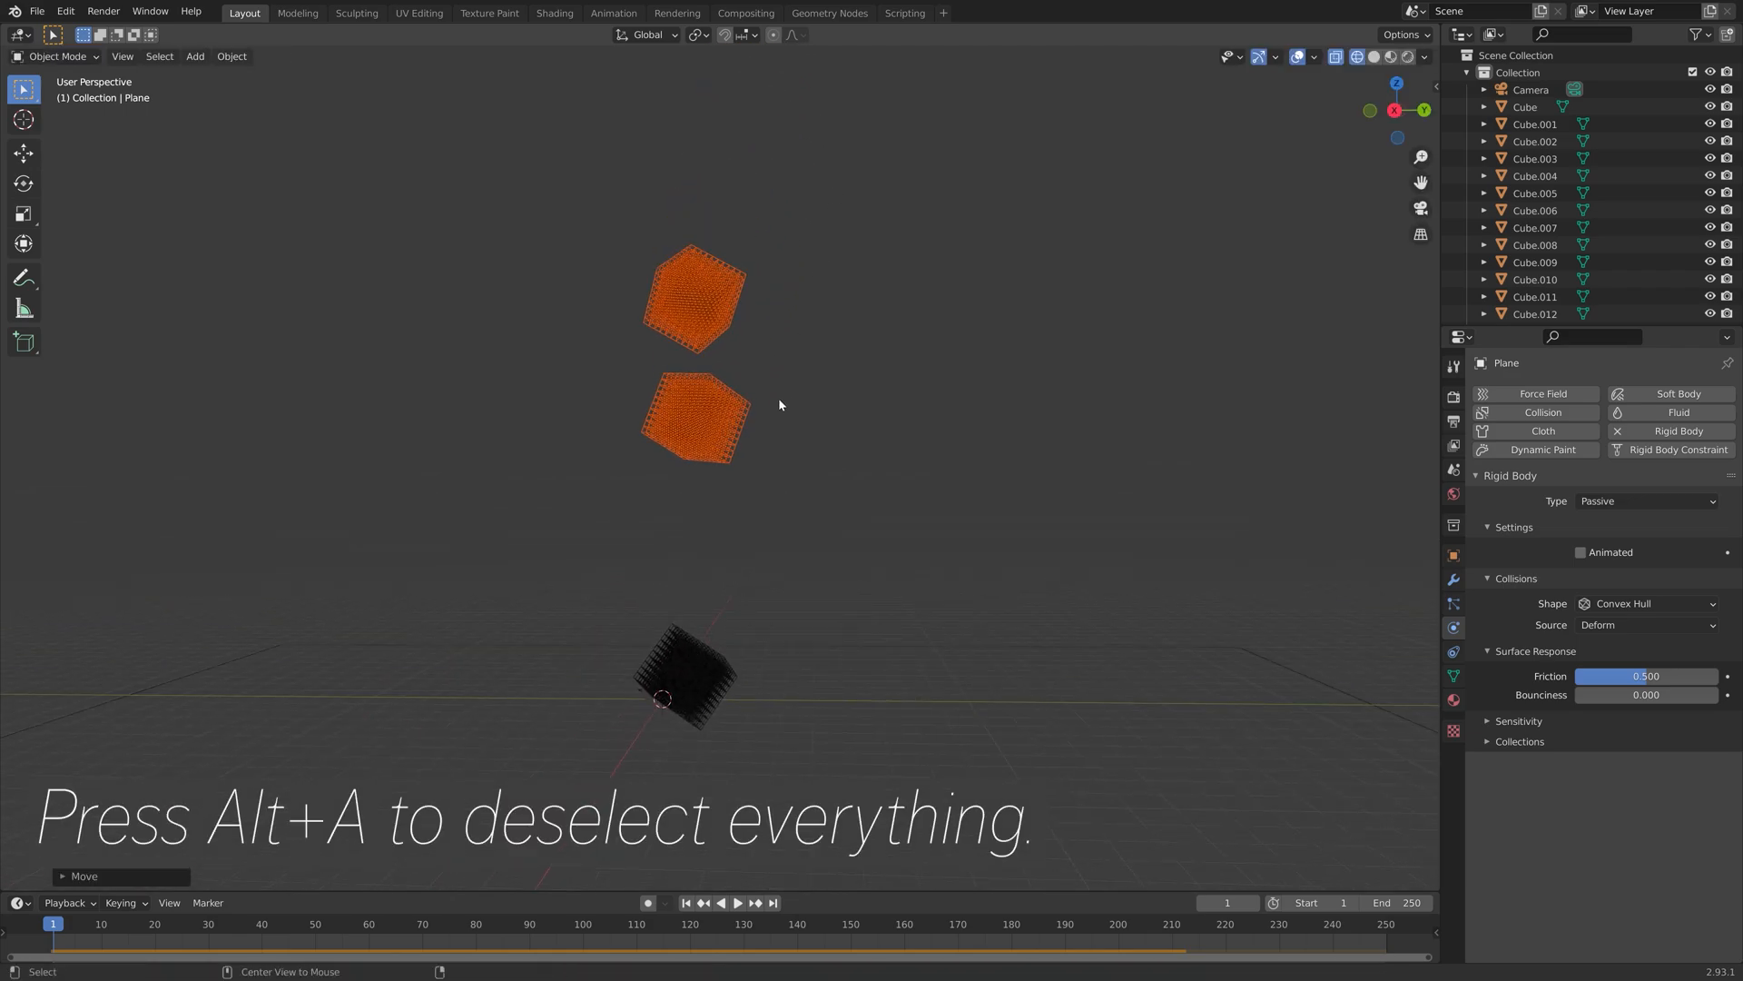
key(b)
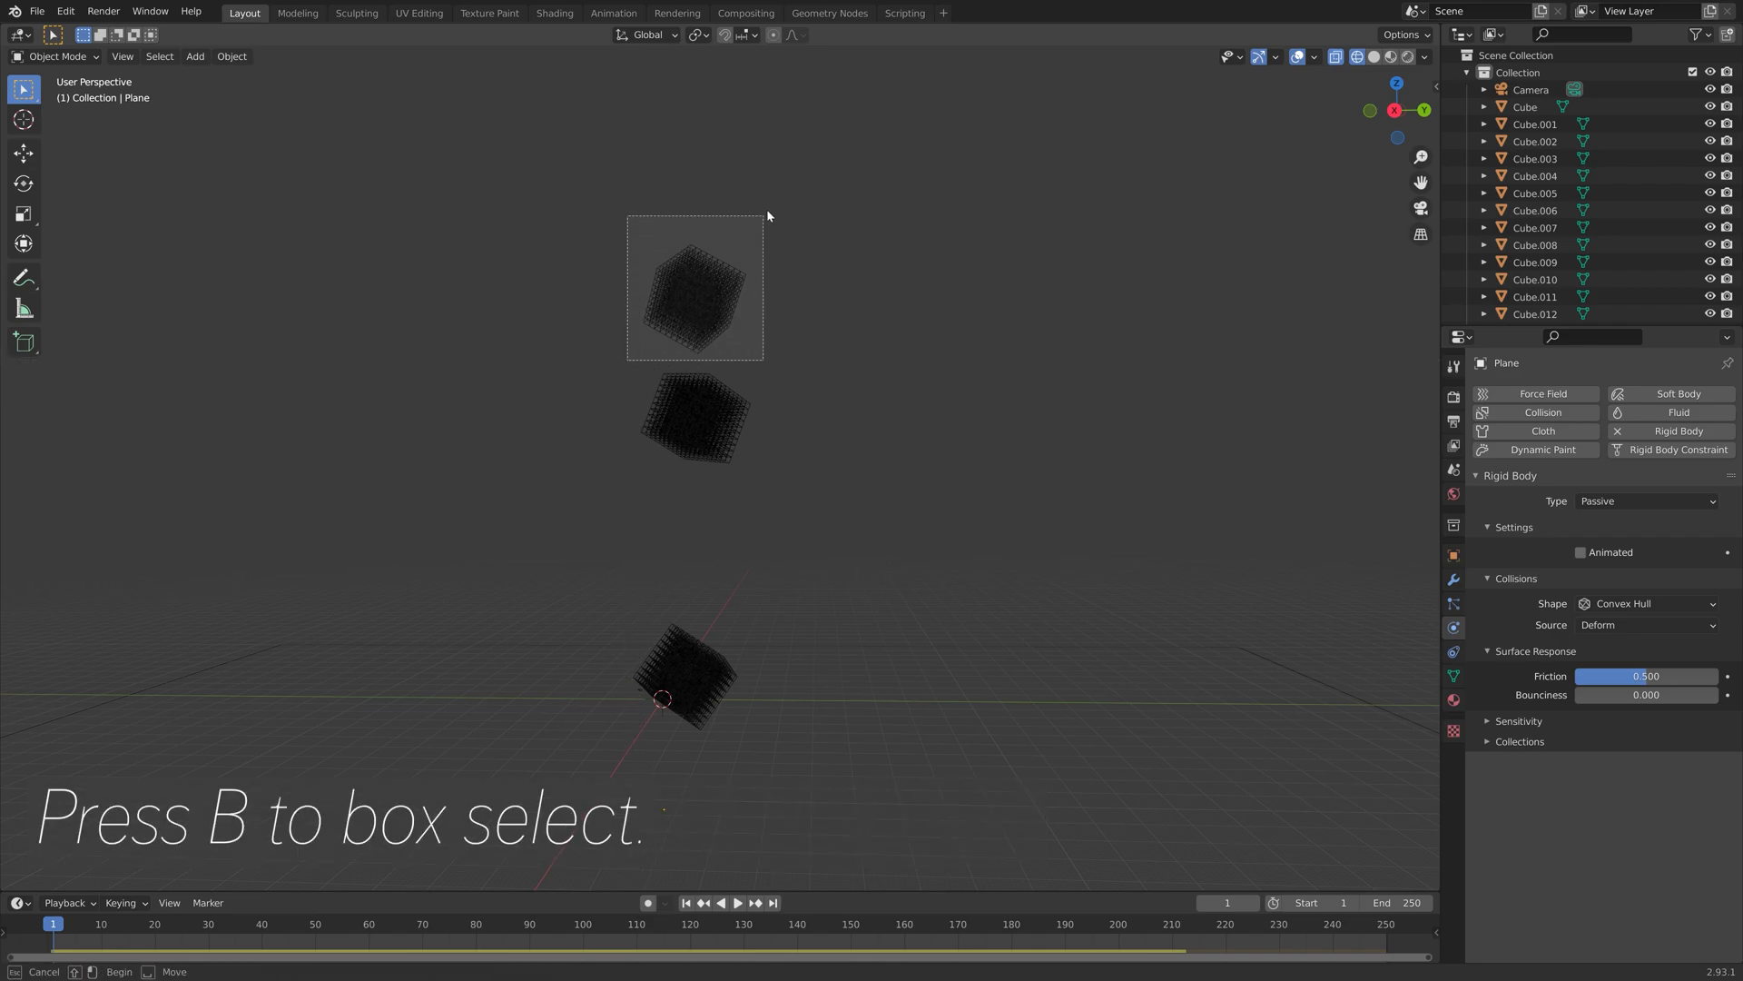
key(g)
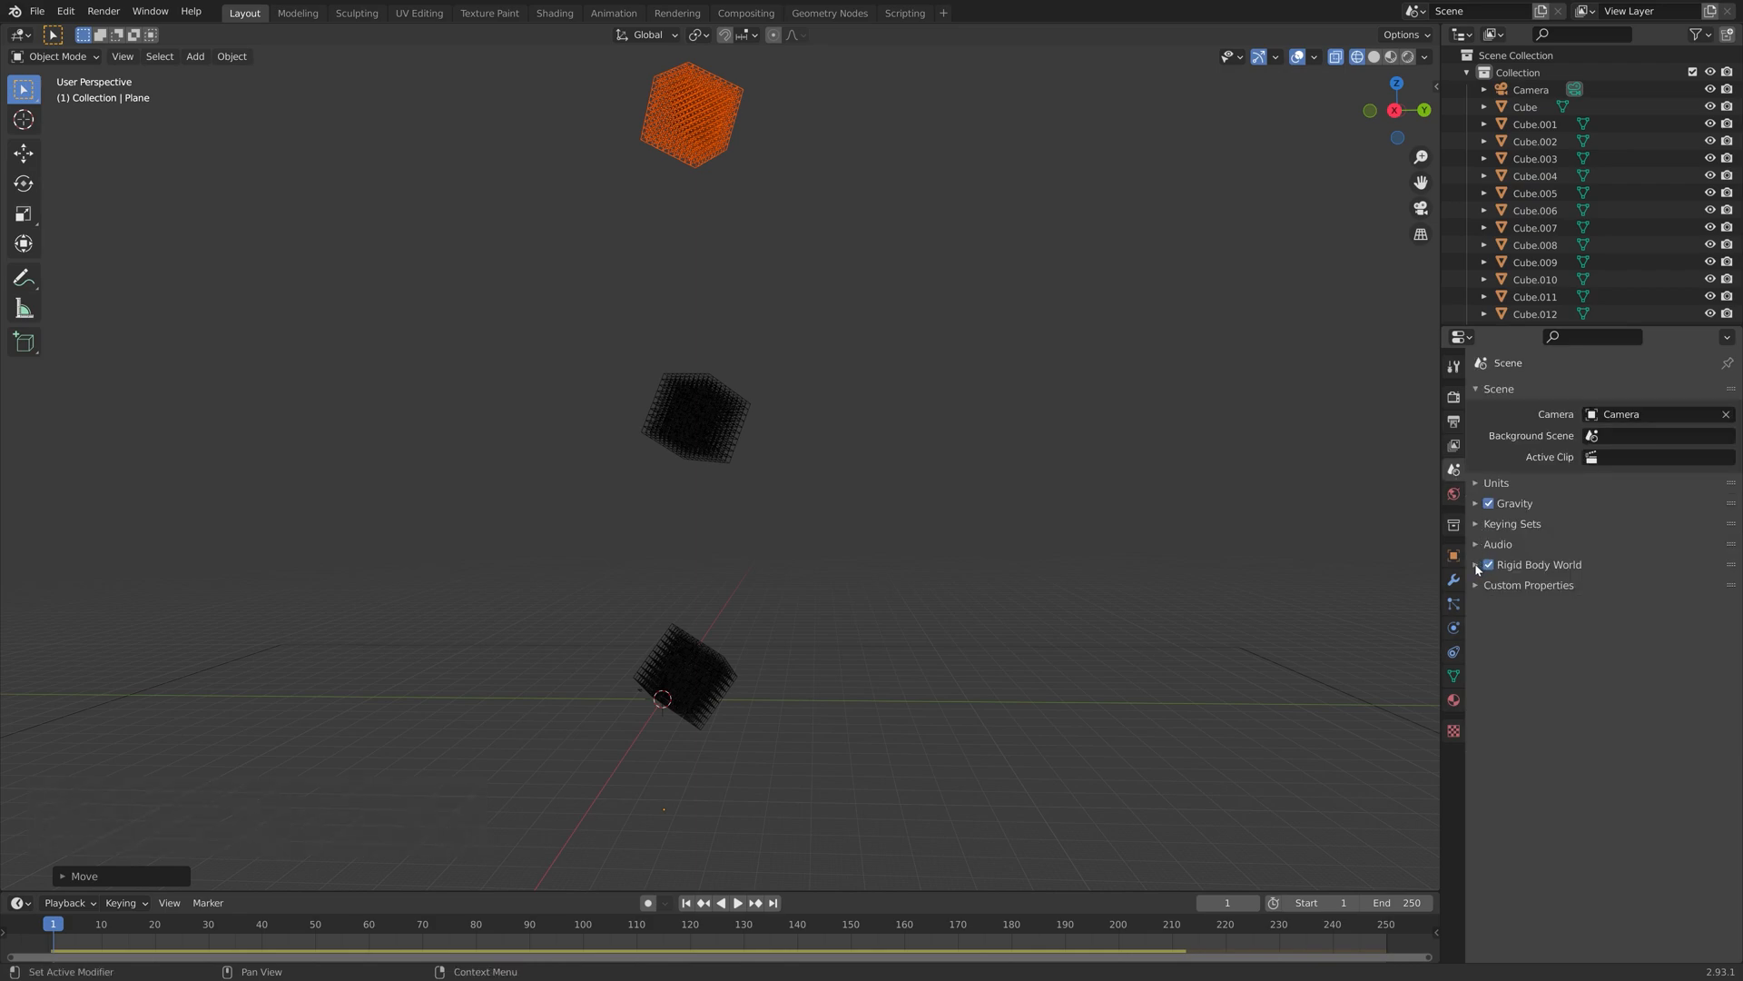
Step: Set the rigid body cache and timeline end to 1000, then bake the simulation
click(1477, 565)
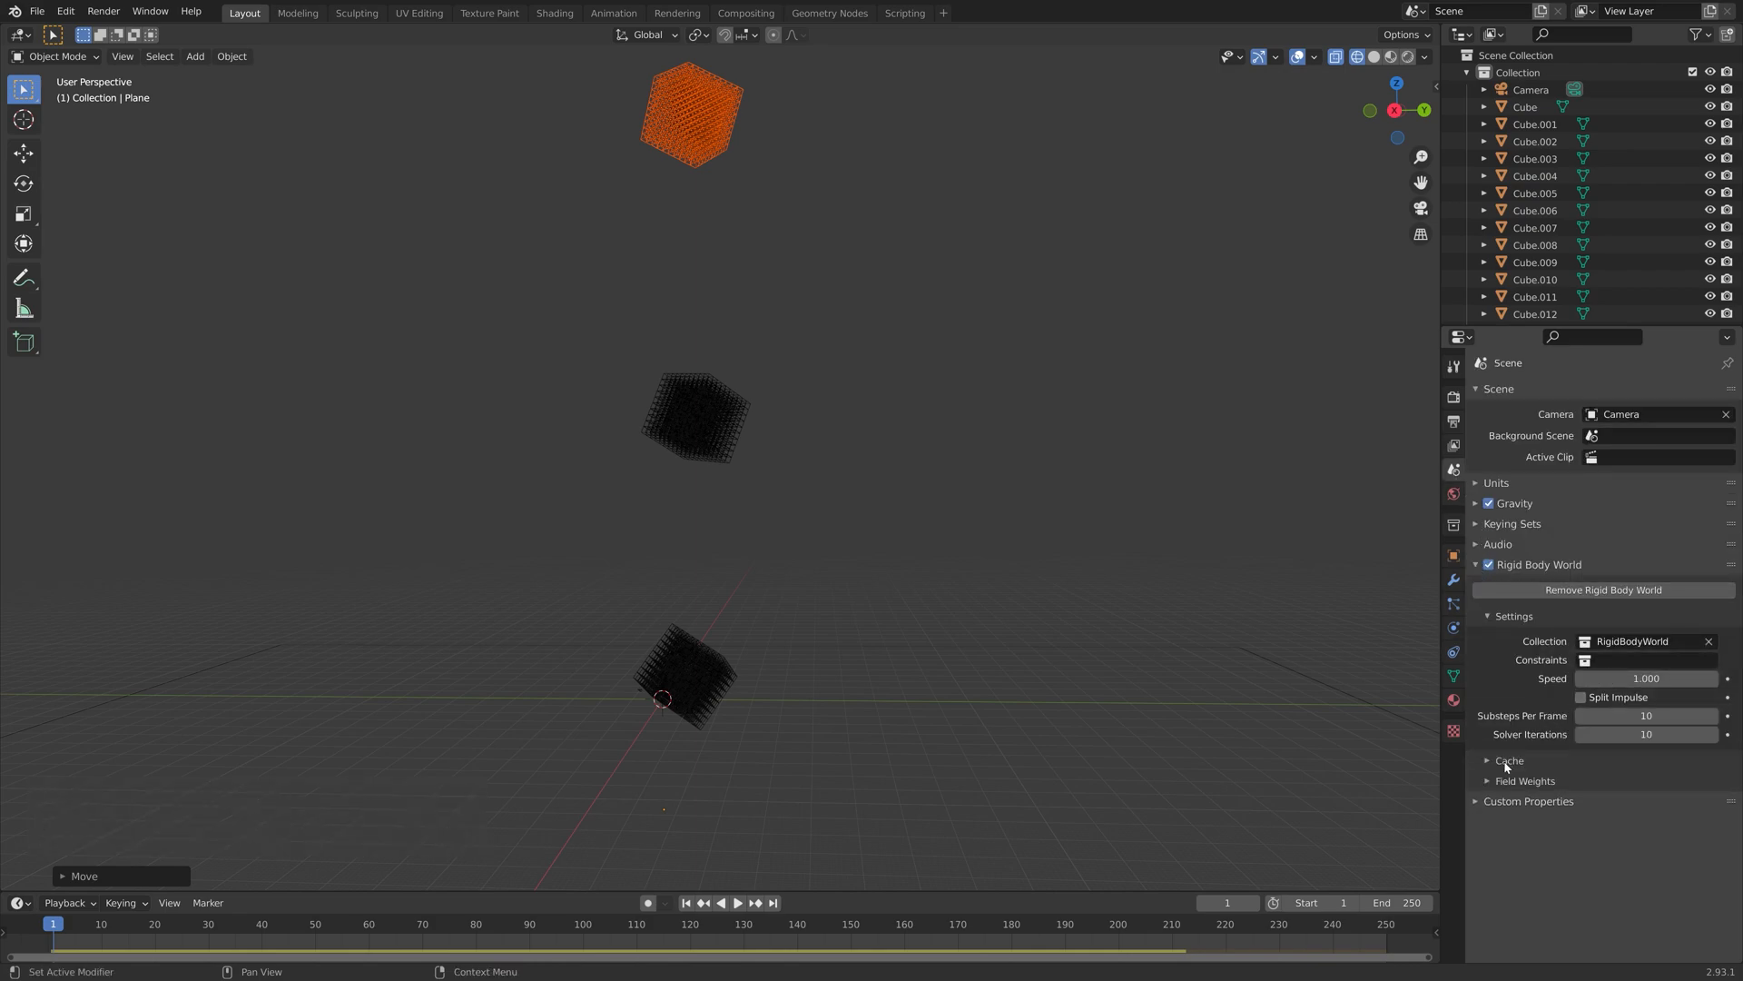
click(1510, 760)
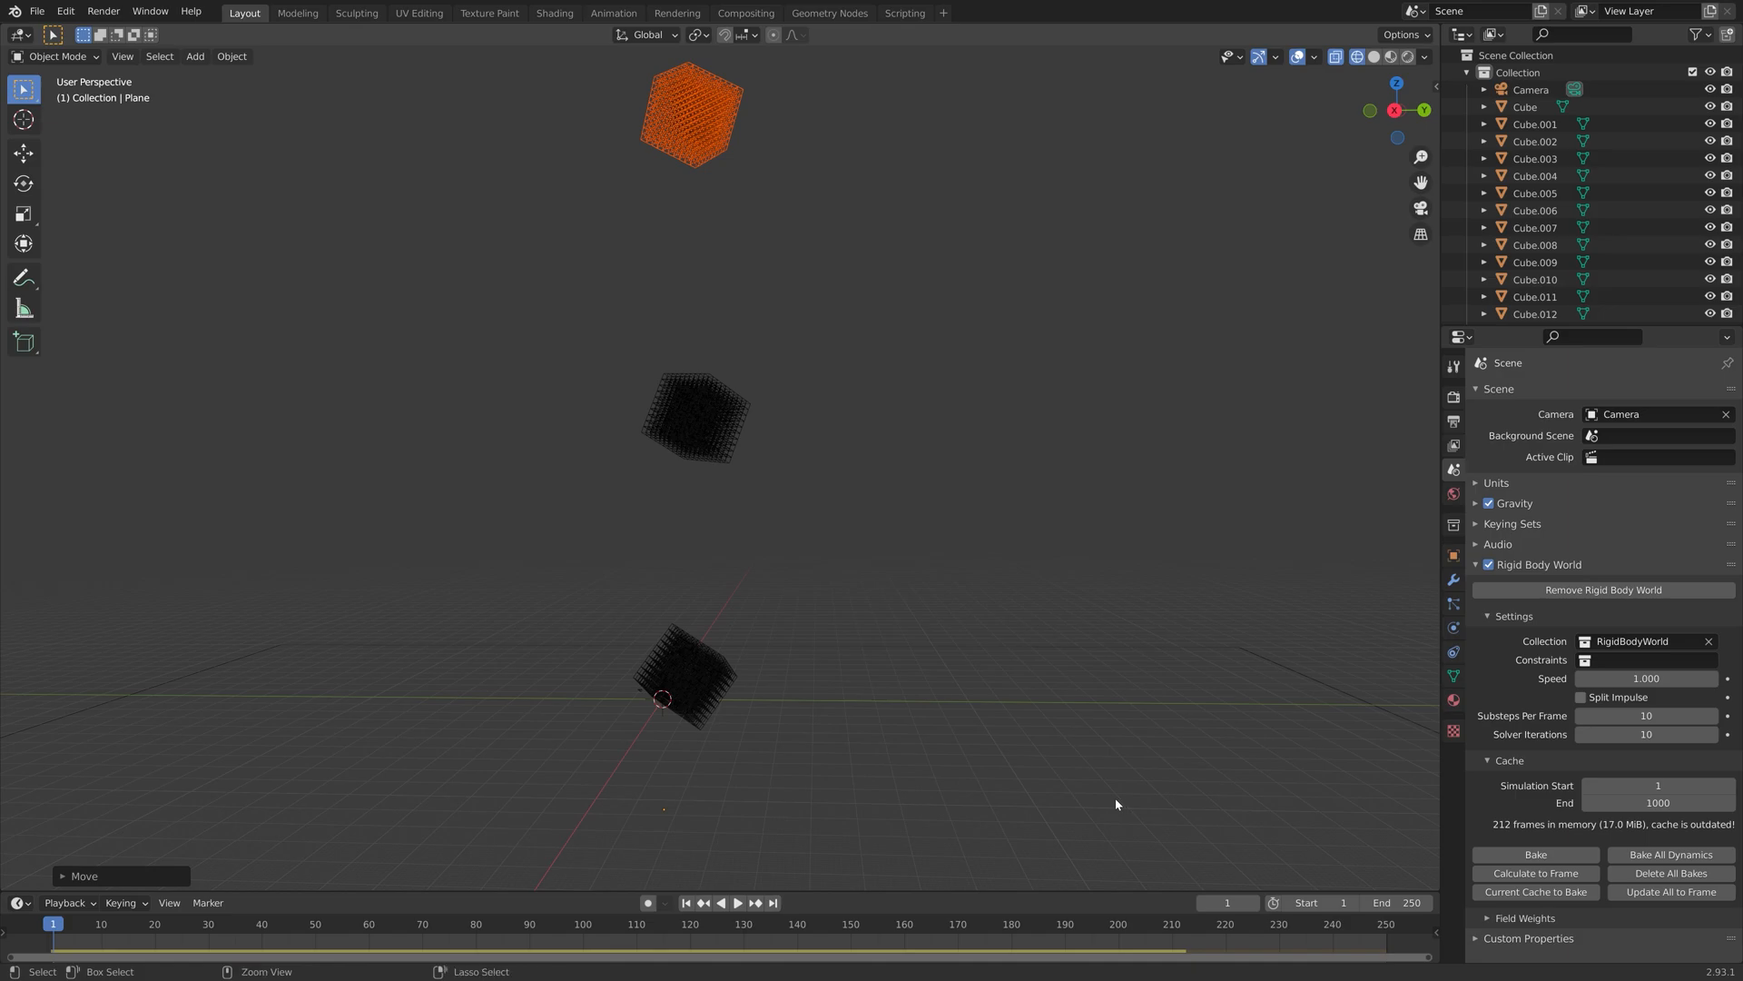
key(ctrl+shift+s)
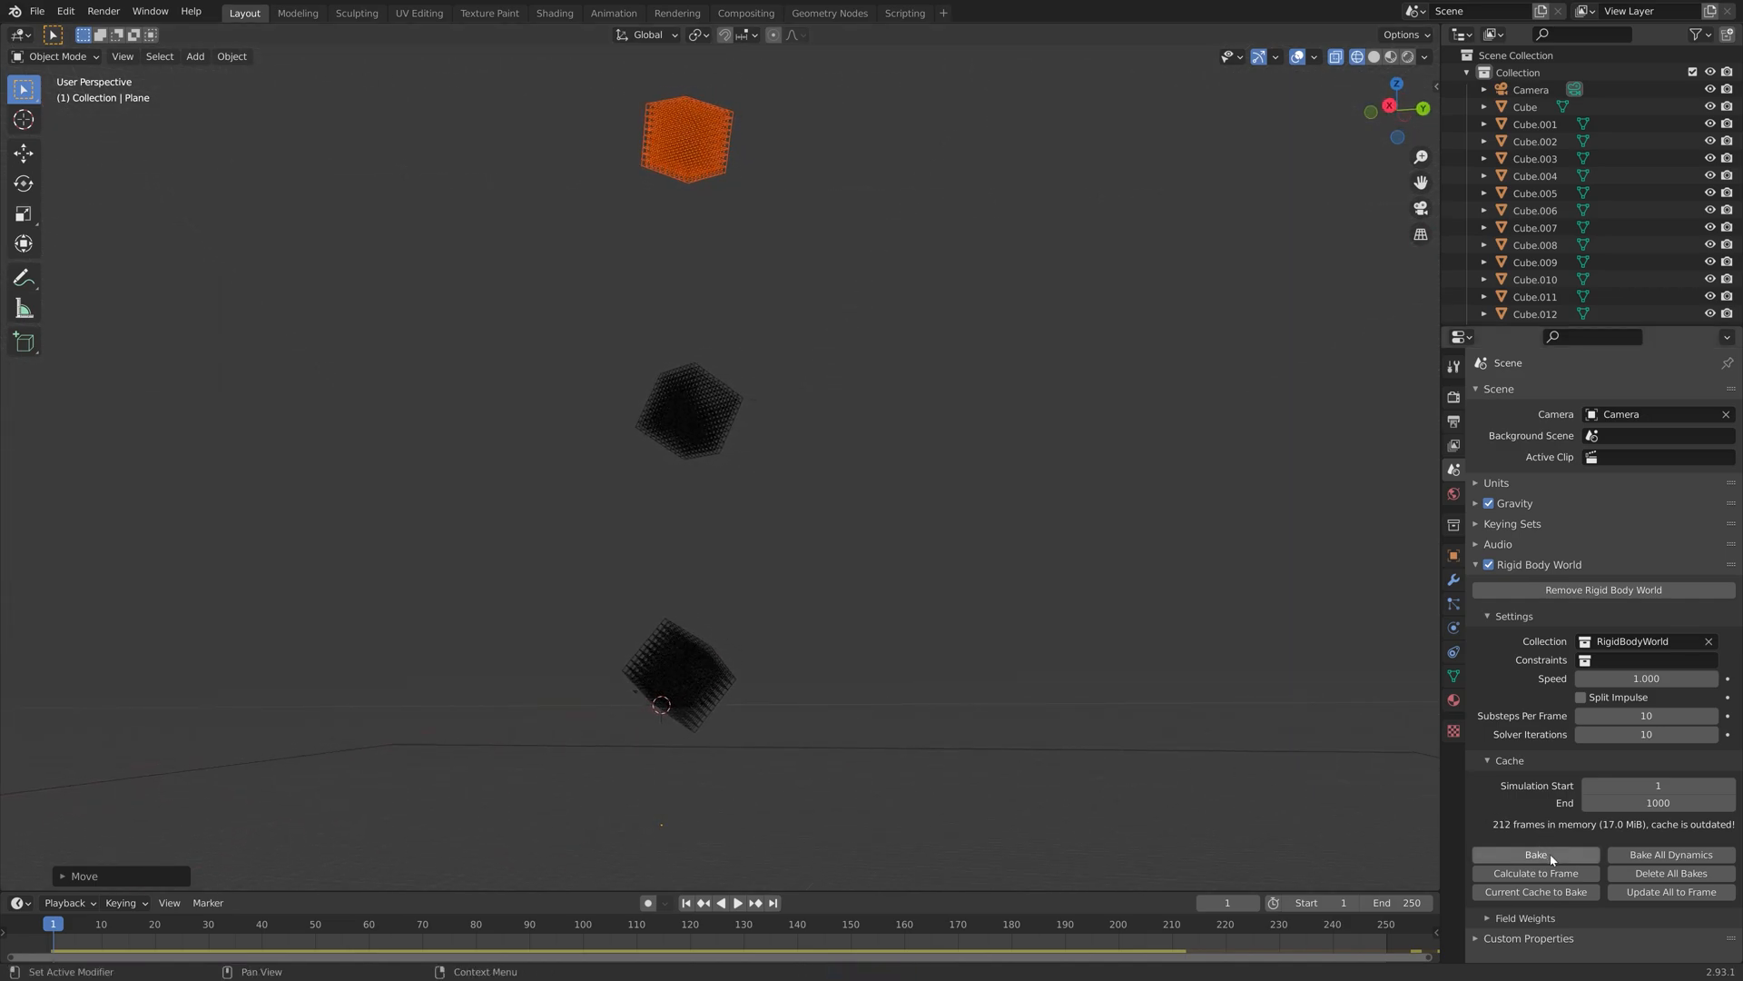
click(1534, 853)
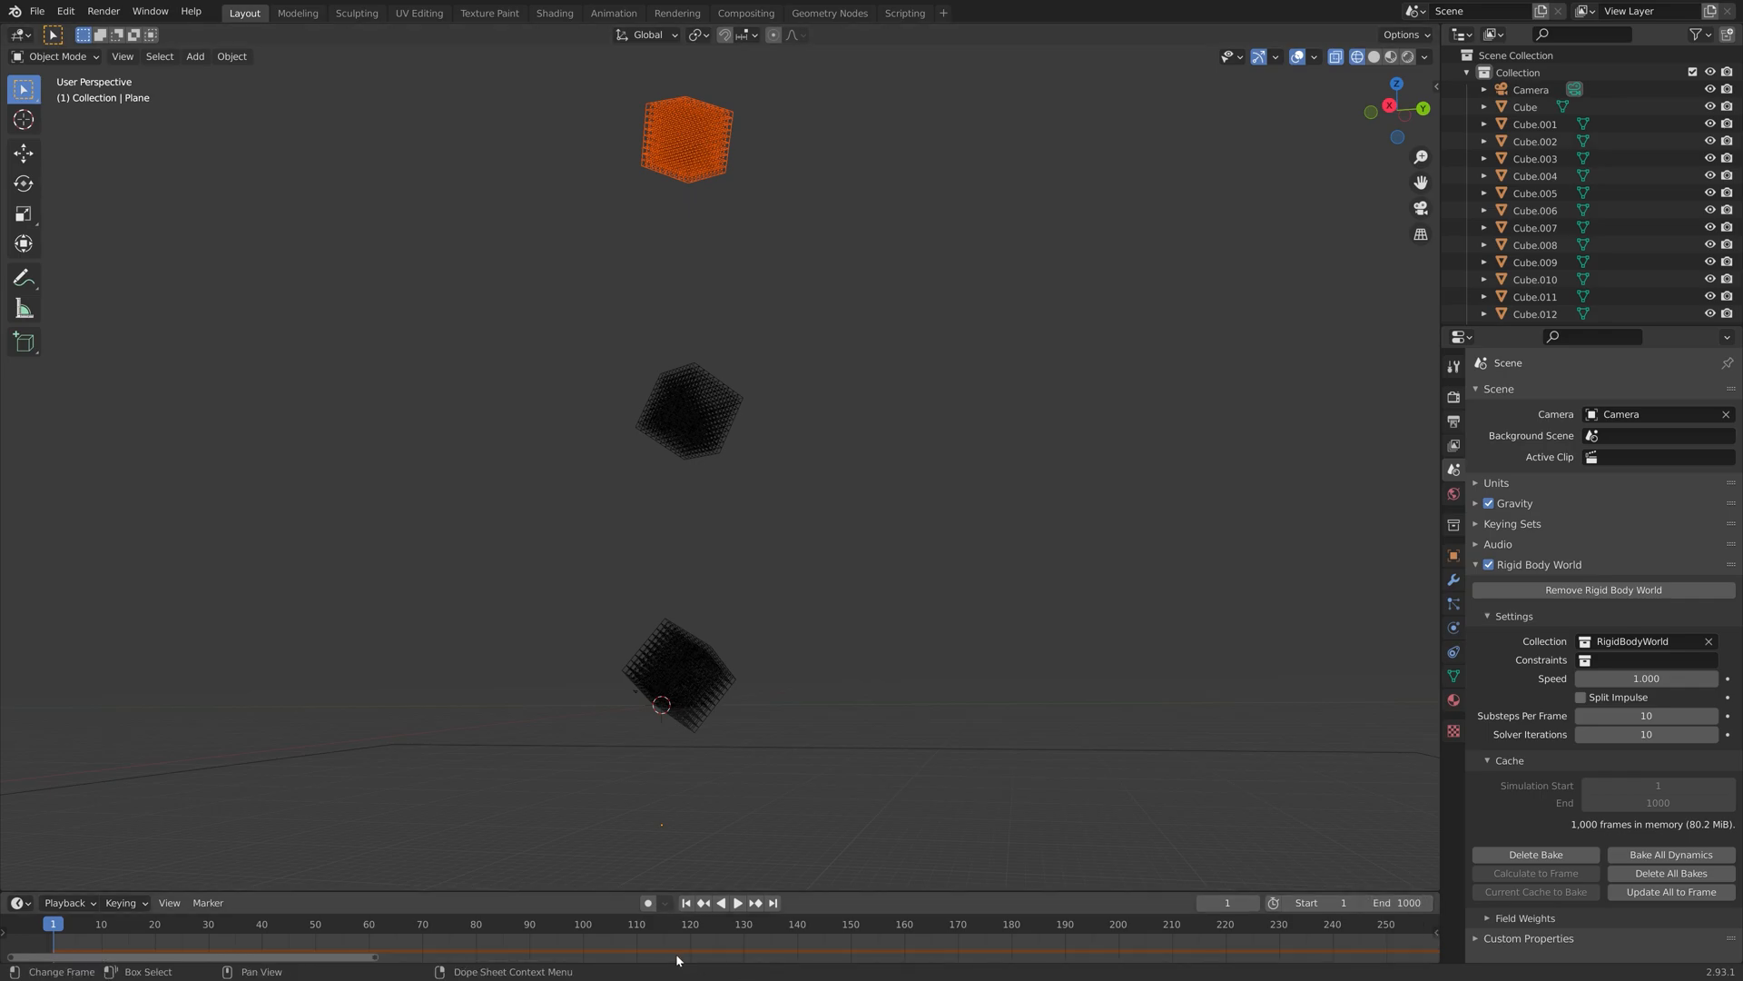
click(736, 902)
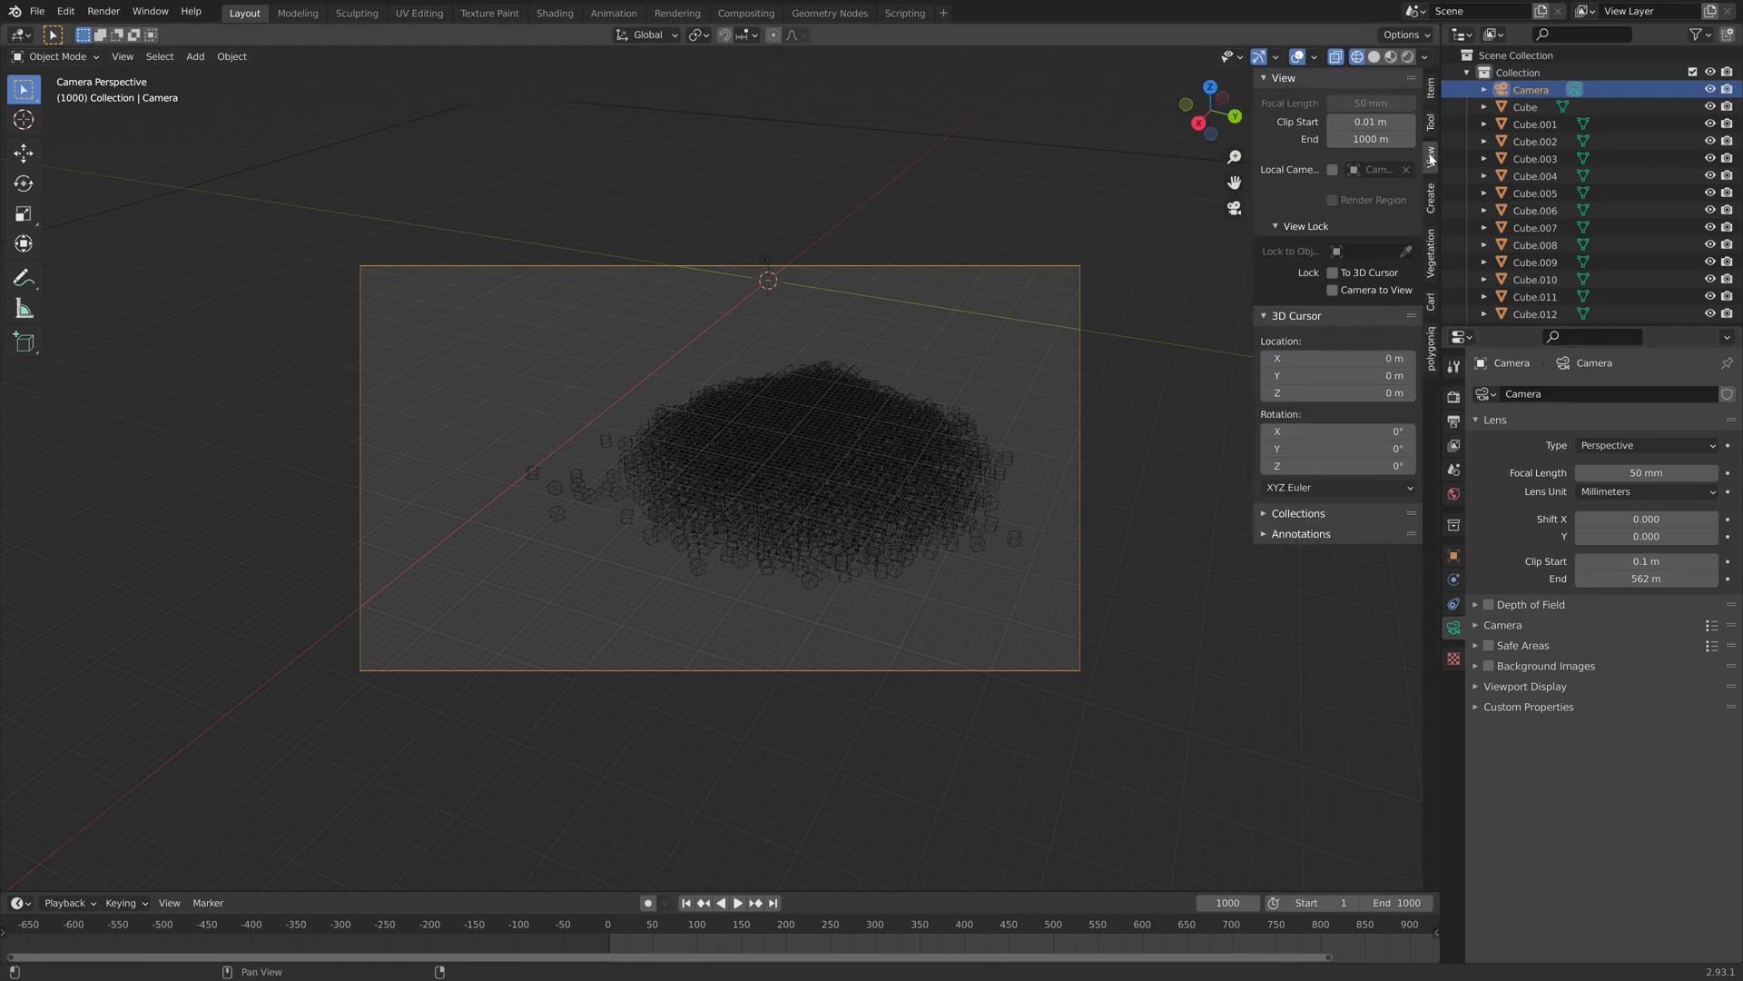
Step: Jump to frame 1000 and look through the camera at the settled pile
click(1331, 290)
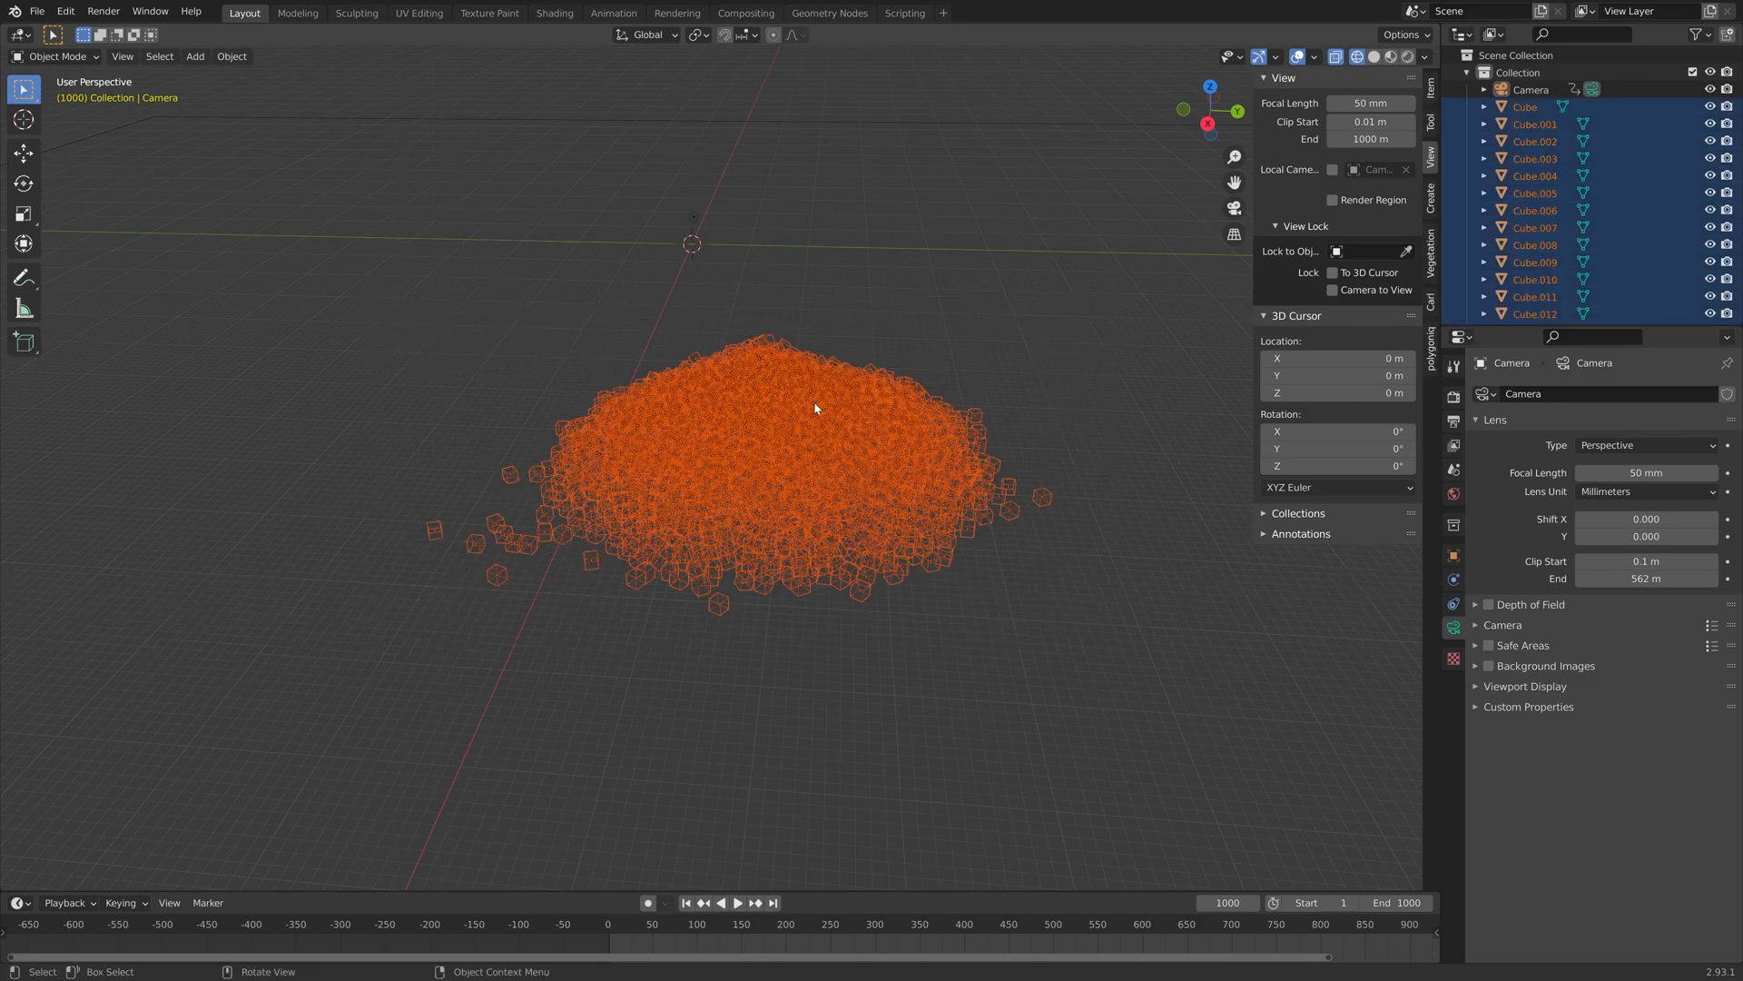
Step: Make one of the selected cubes active and switch all of them into Edit Mode
click(787, 460)
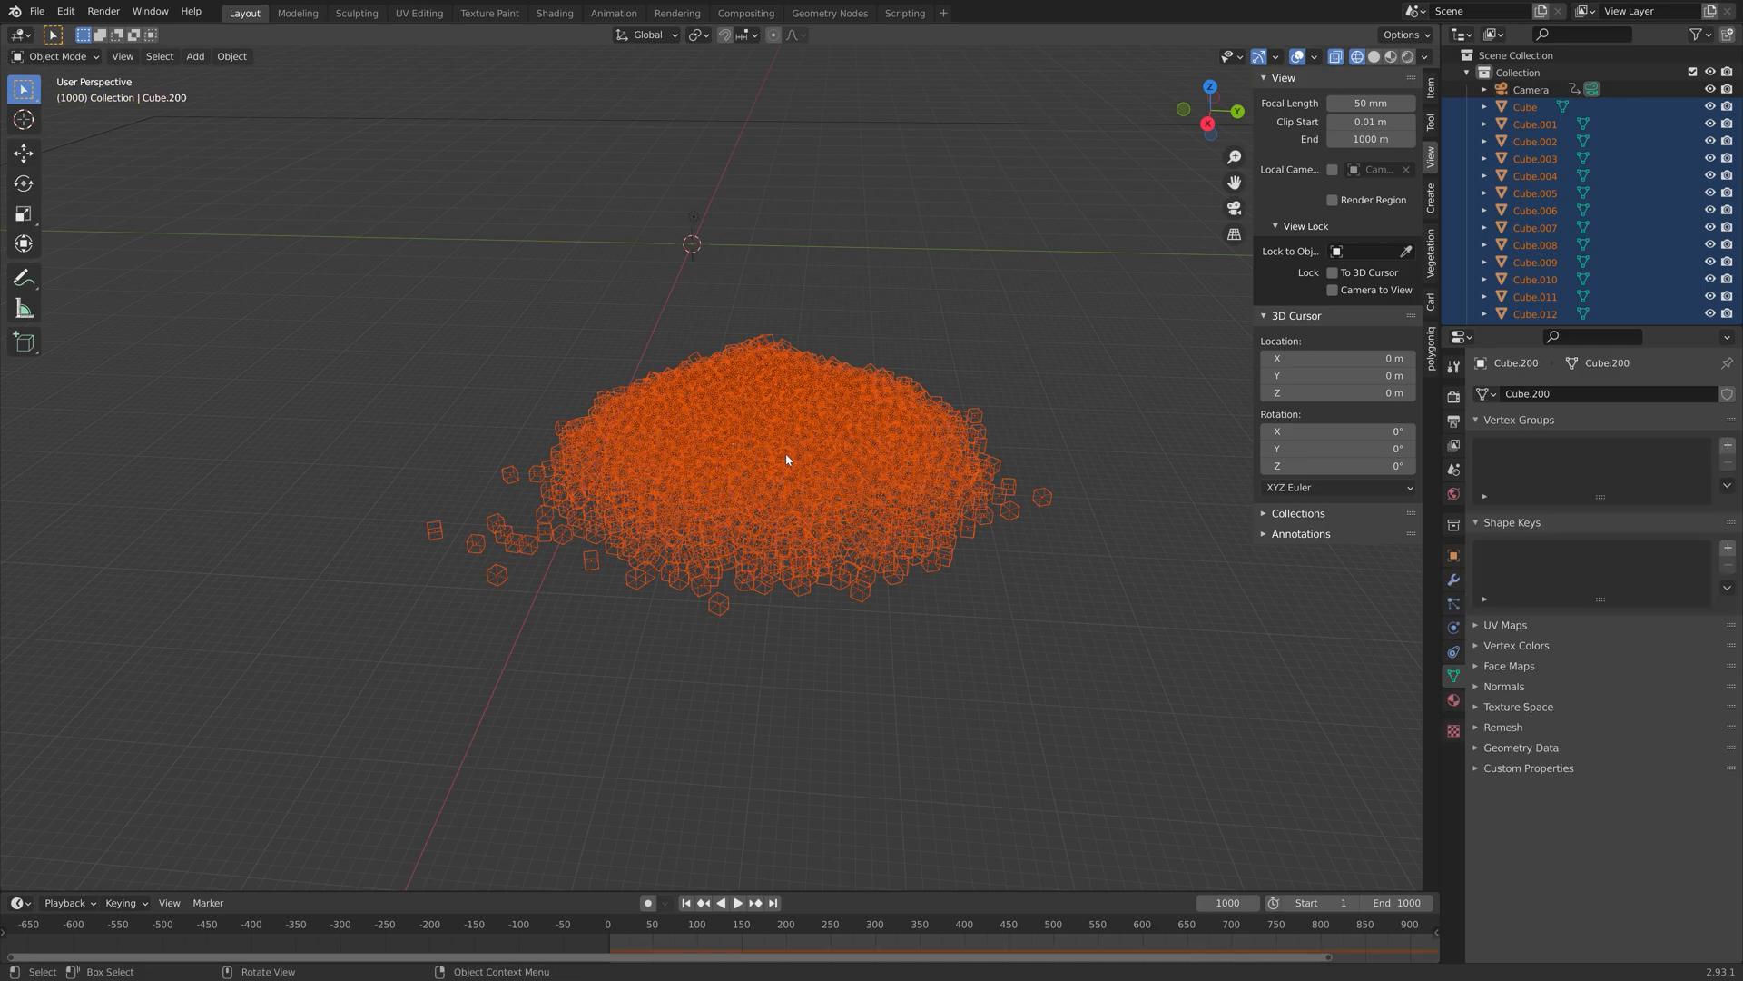
click(58, 56)
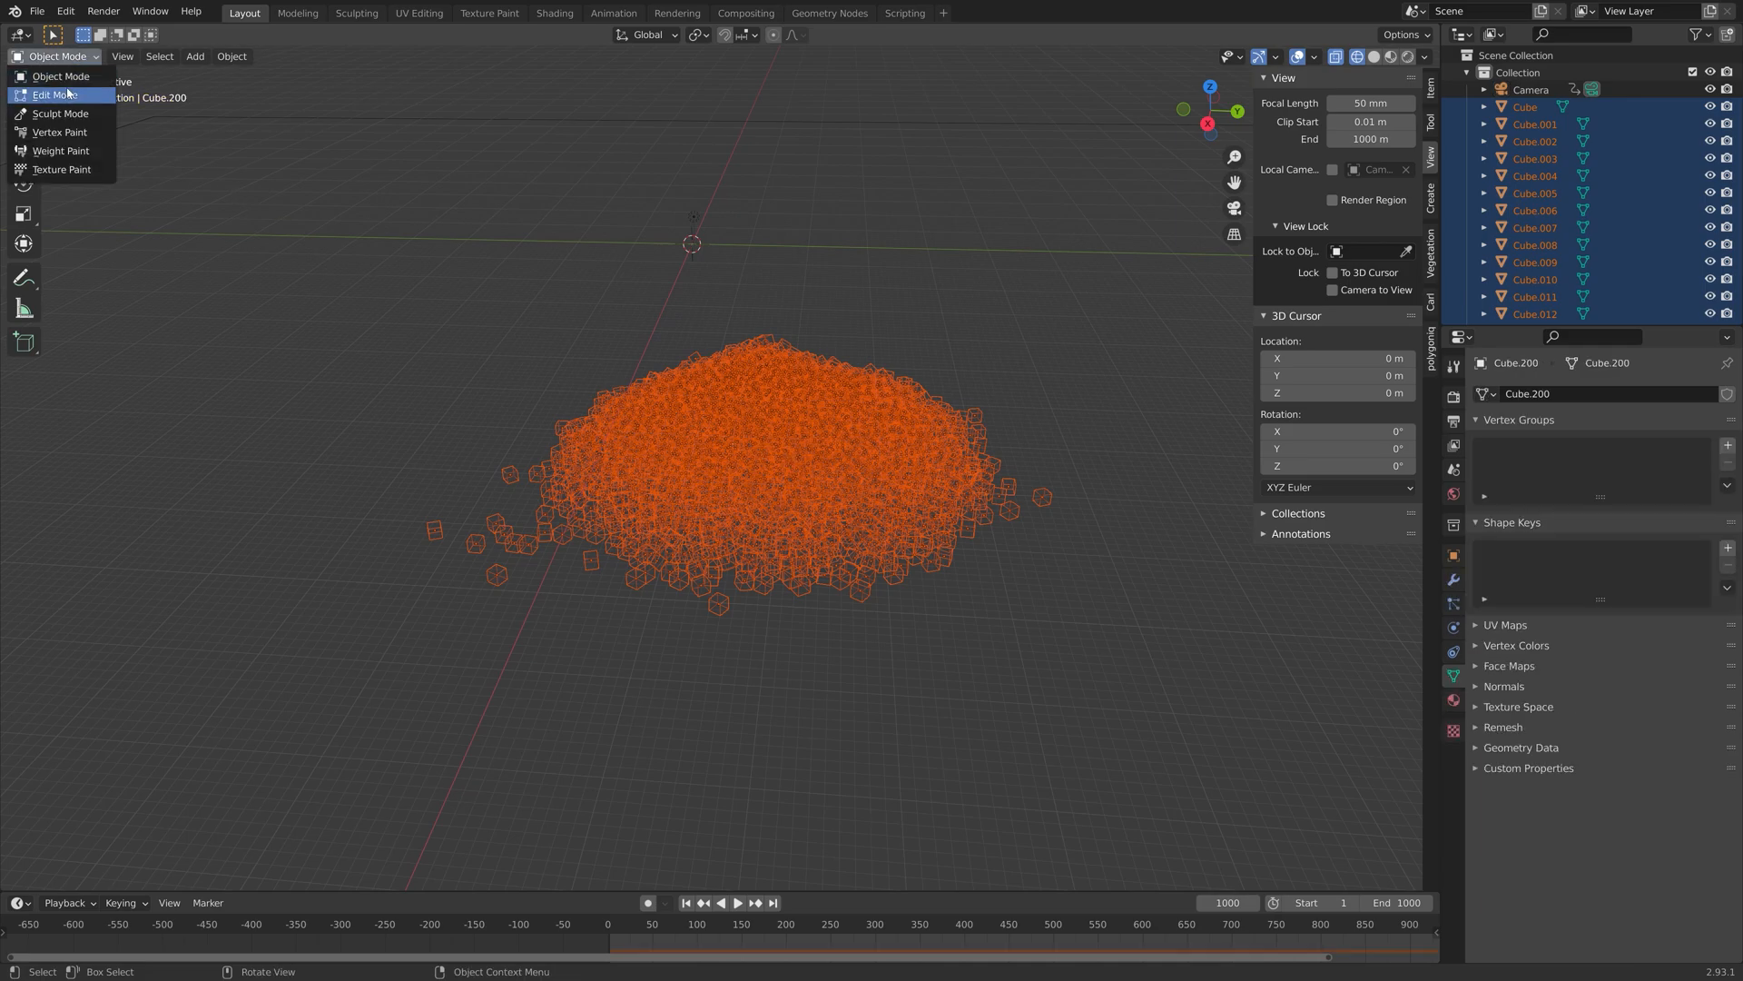
click(54, 94)
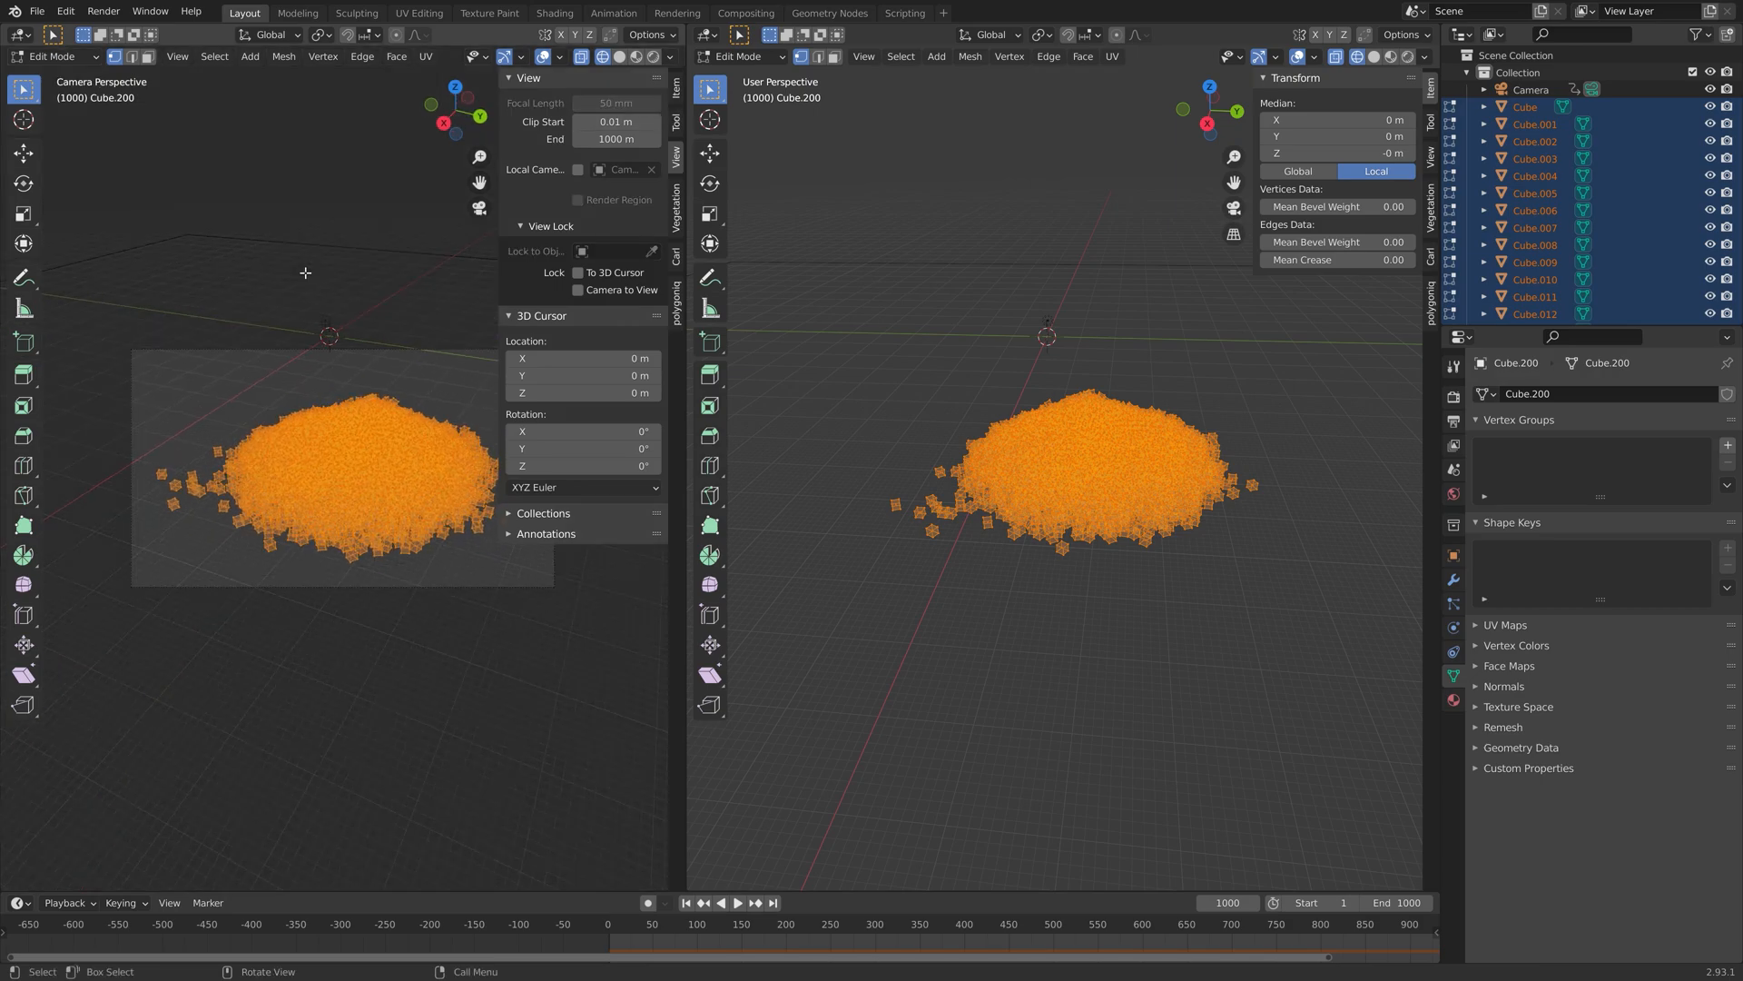
mouse_move(331, 393)
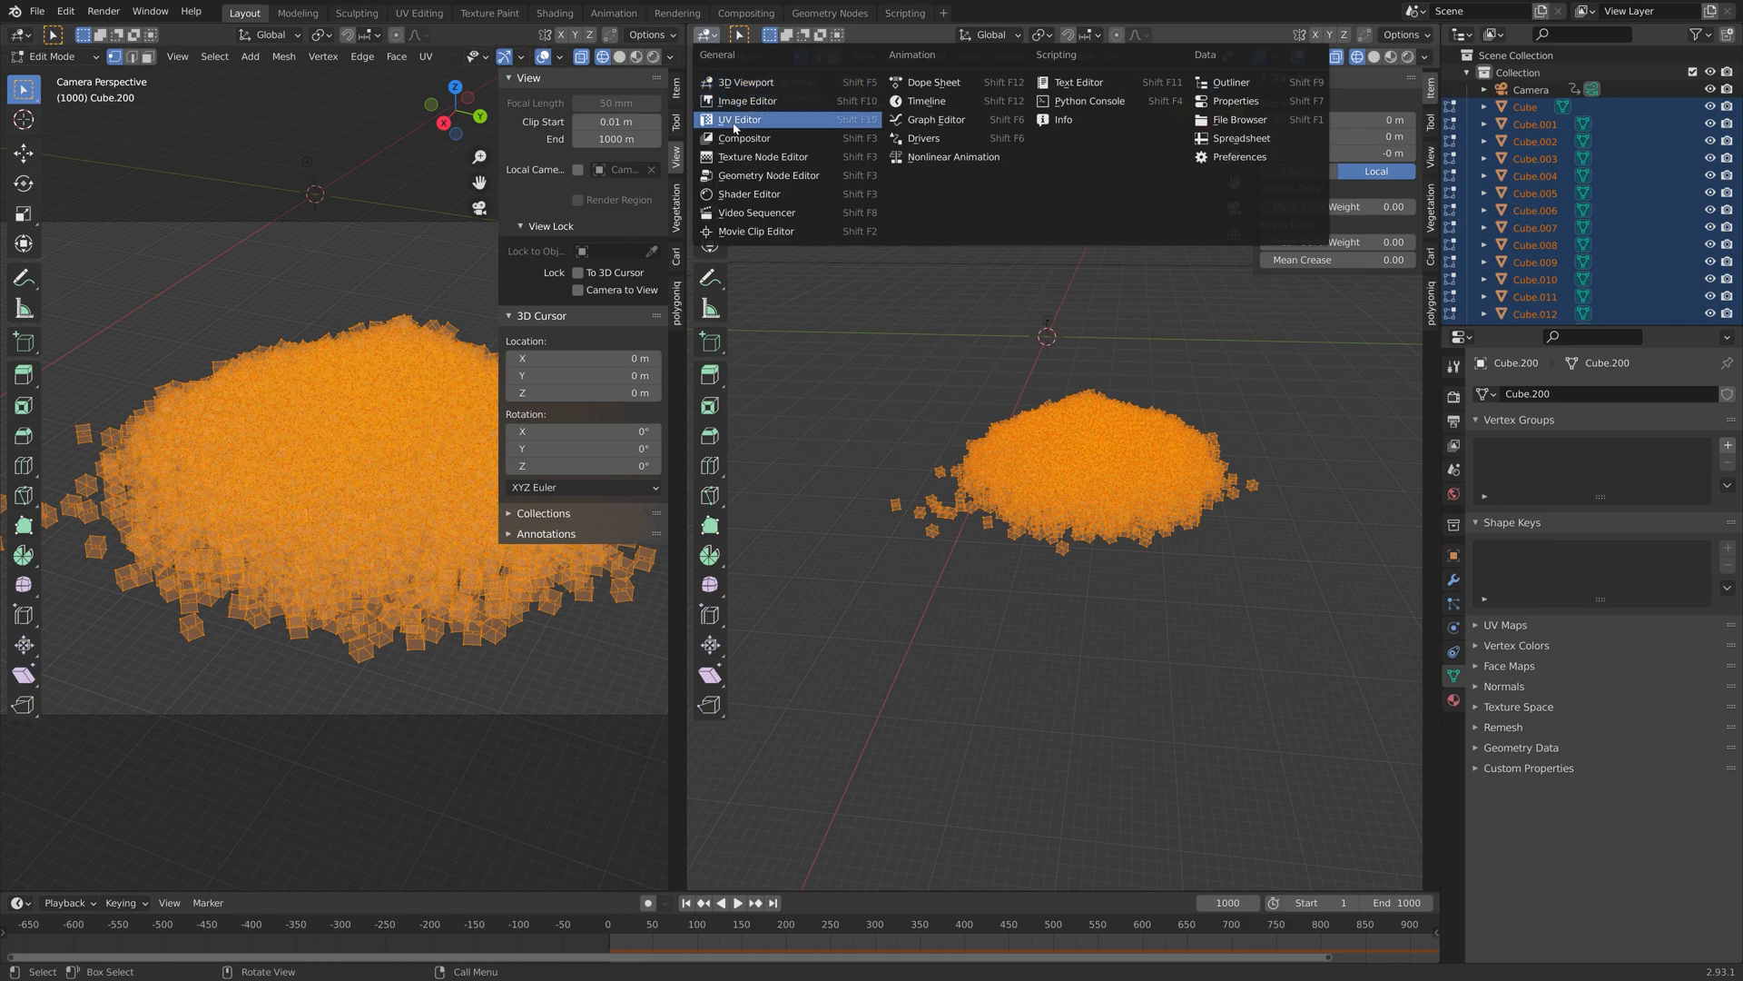
Step: Turn the right area into a UV Editor and project the cubes' UVs from the camera view
click(739, 119)
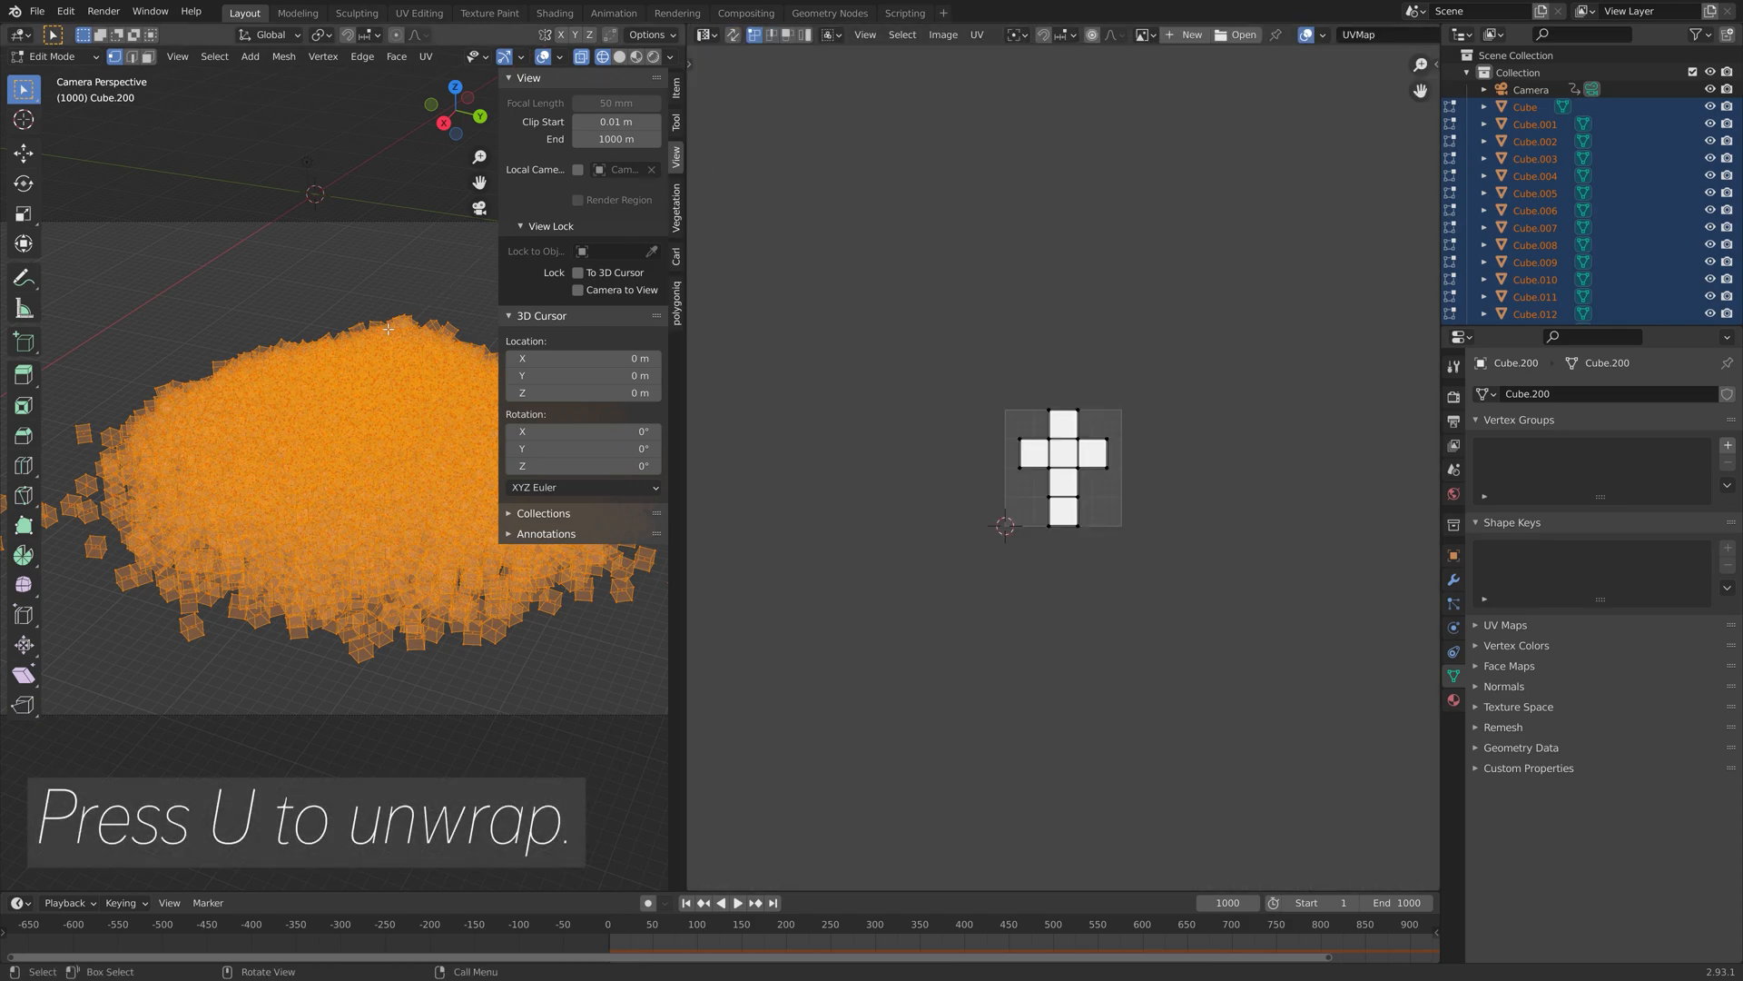
key(u)
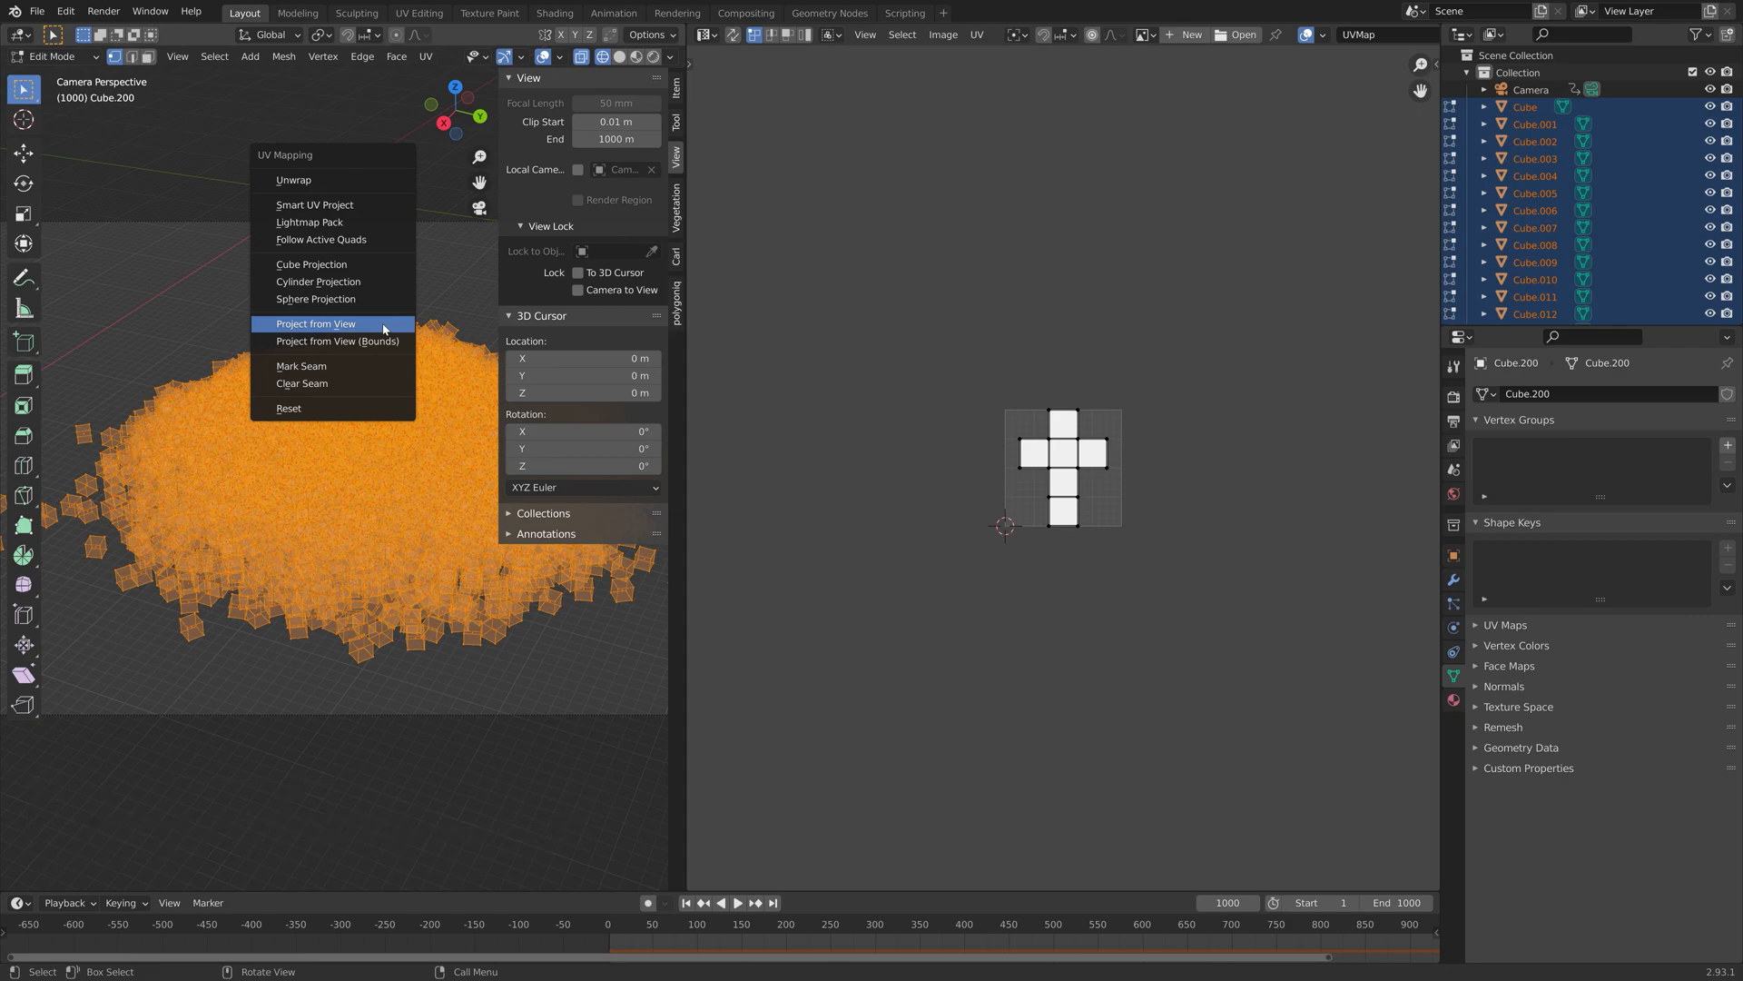
click(315, 323)
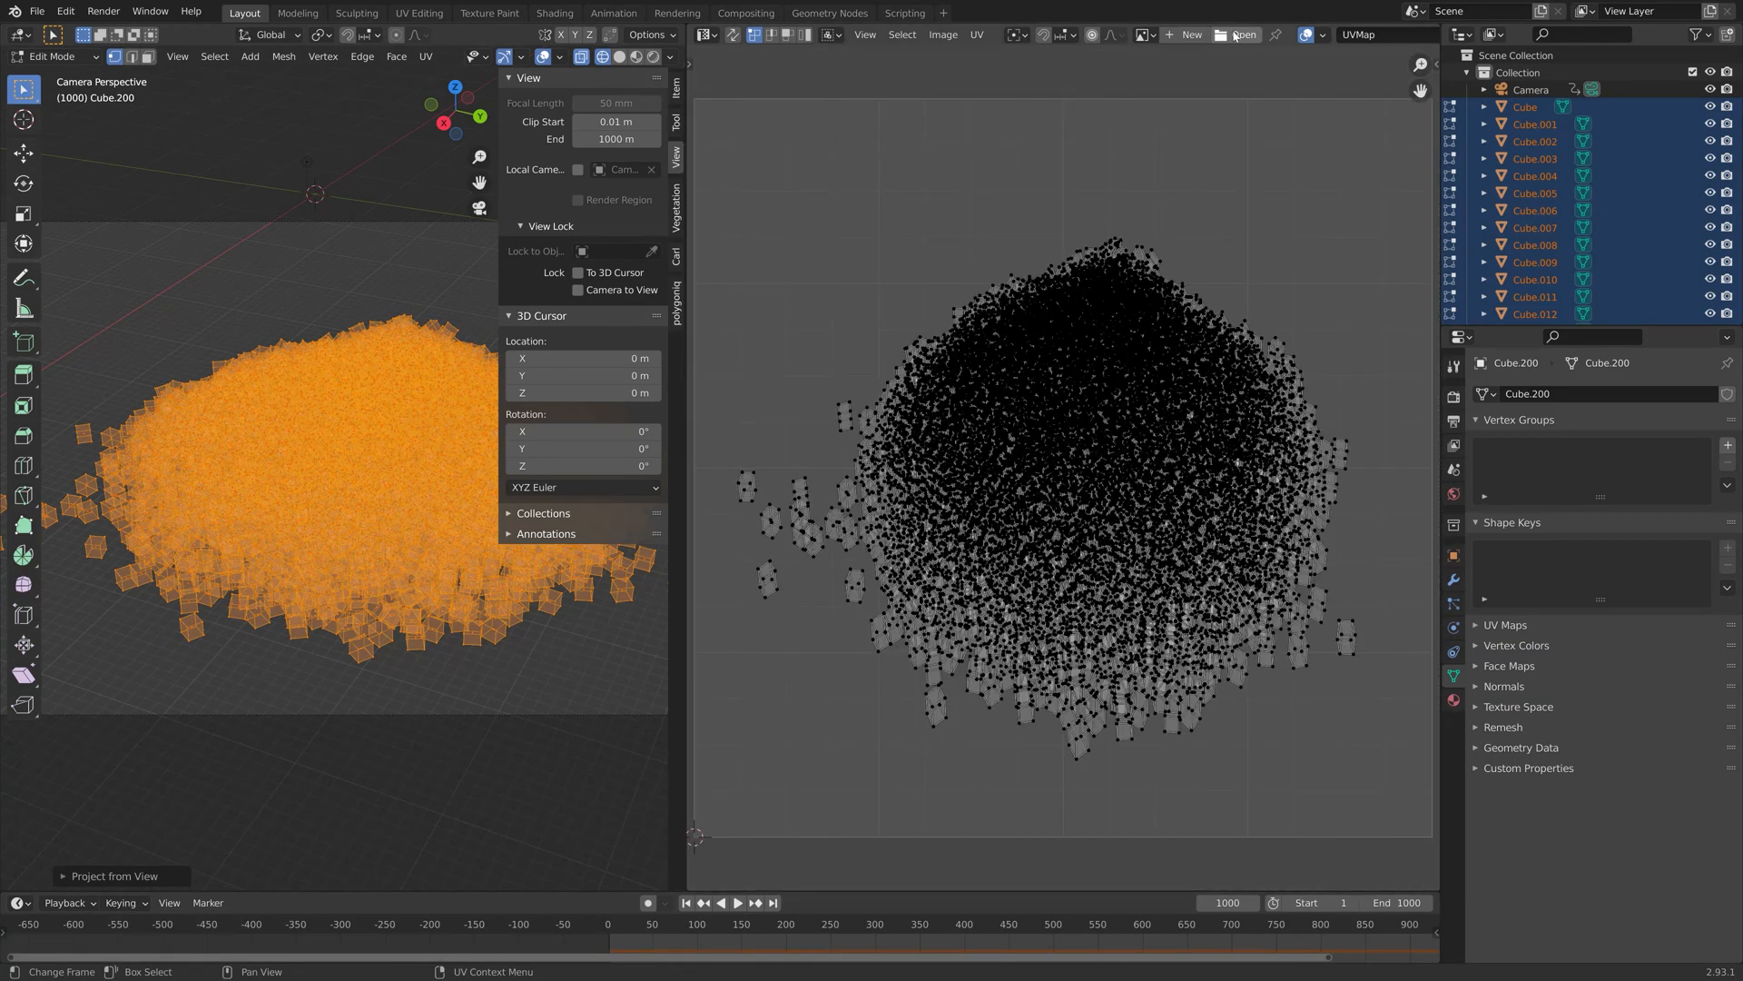
mouse_move(1245, 35)
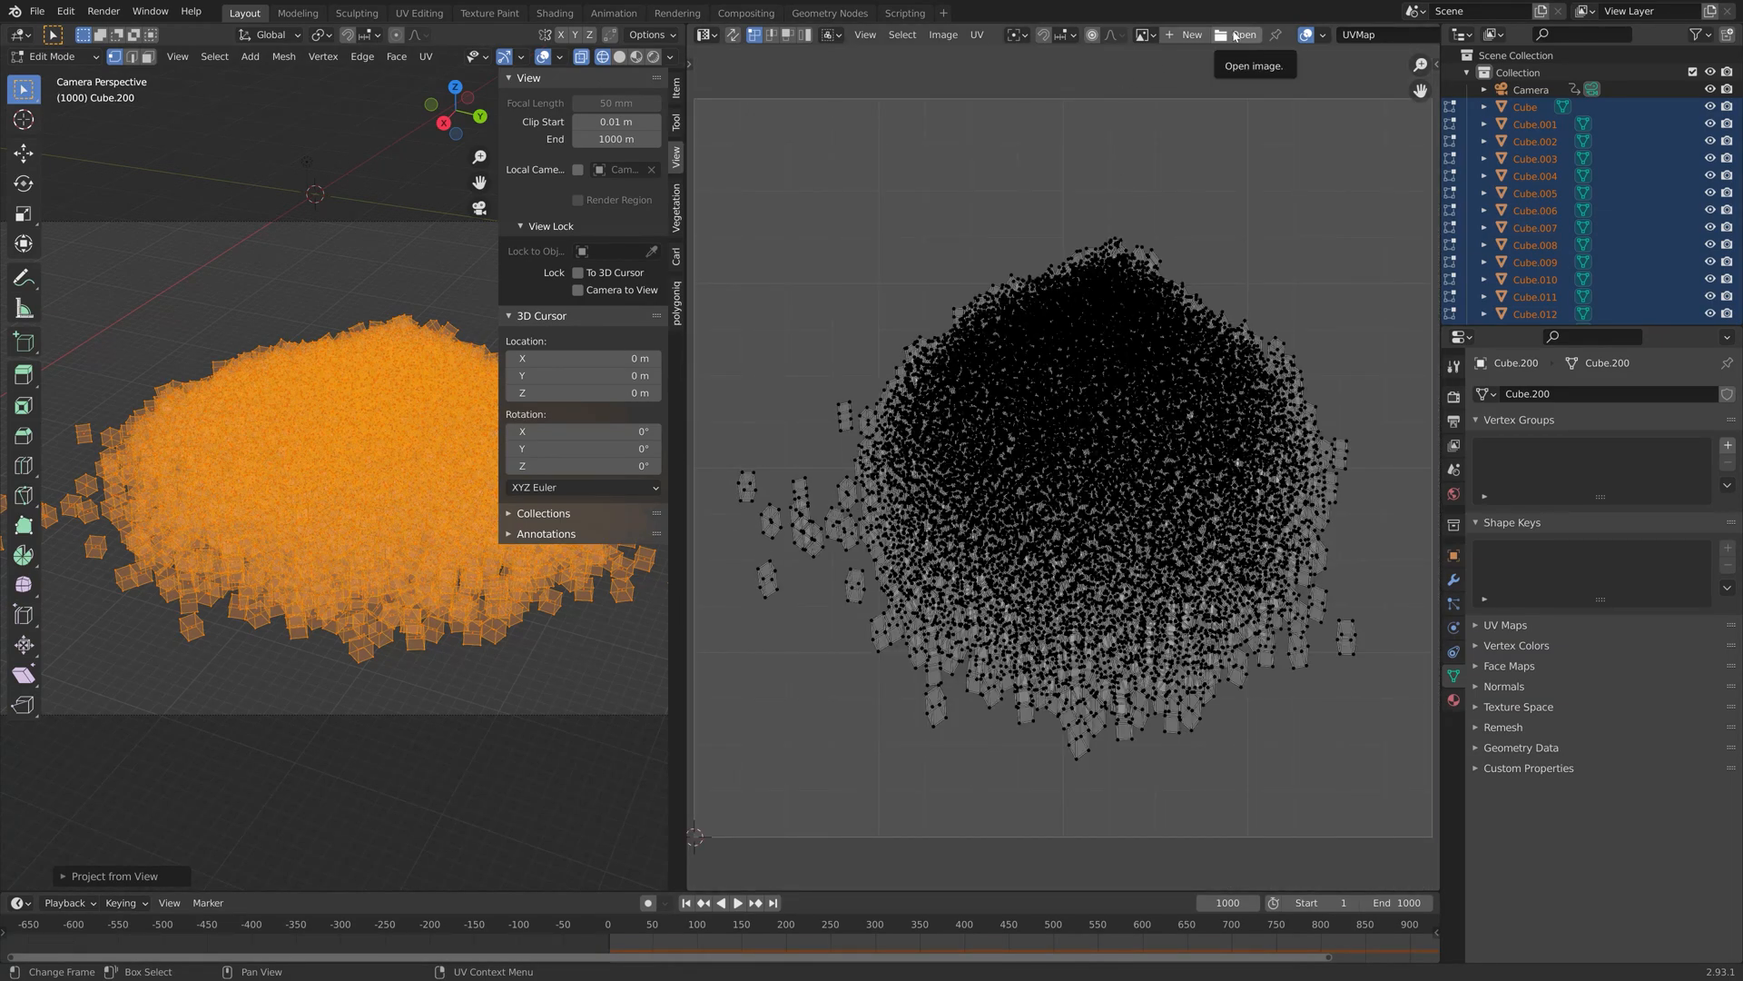
Step: Load the 'blender logo high def.png' image into the UV Editor behind the projected UVs
click(1242, 34)
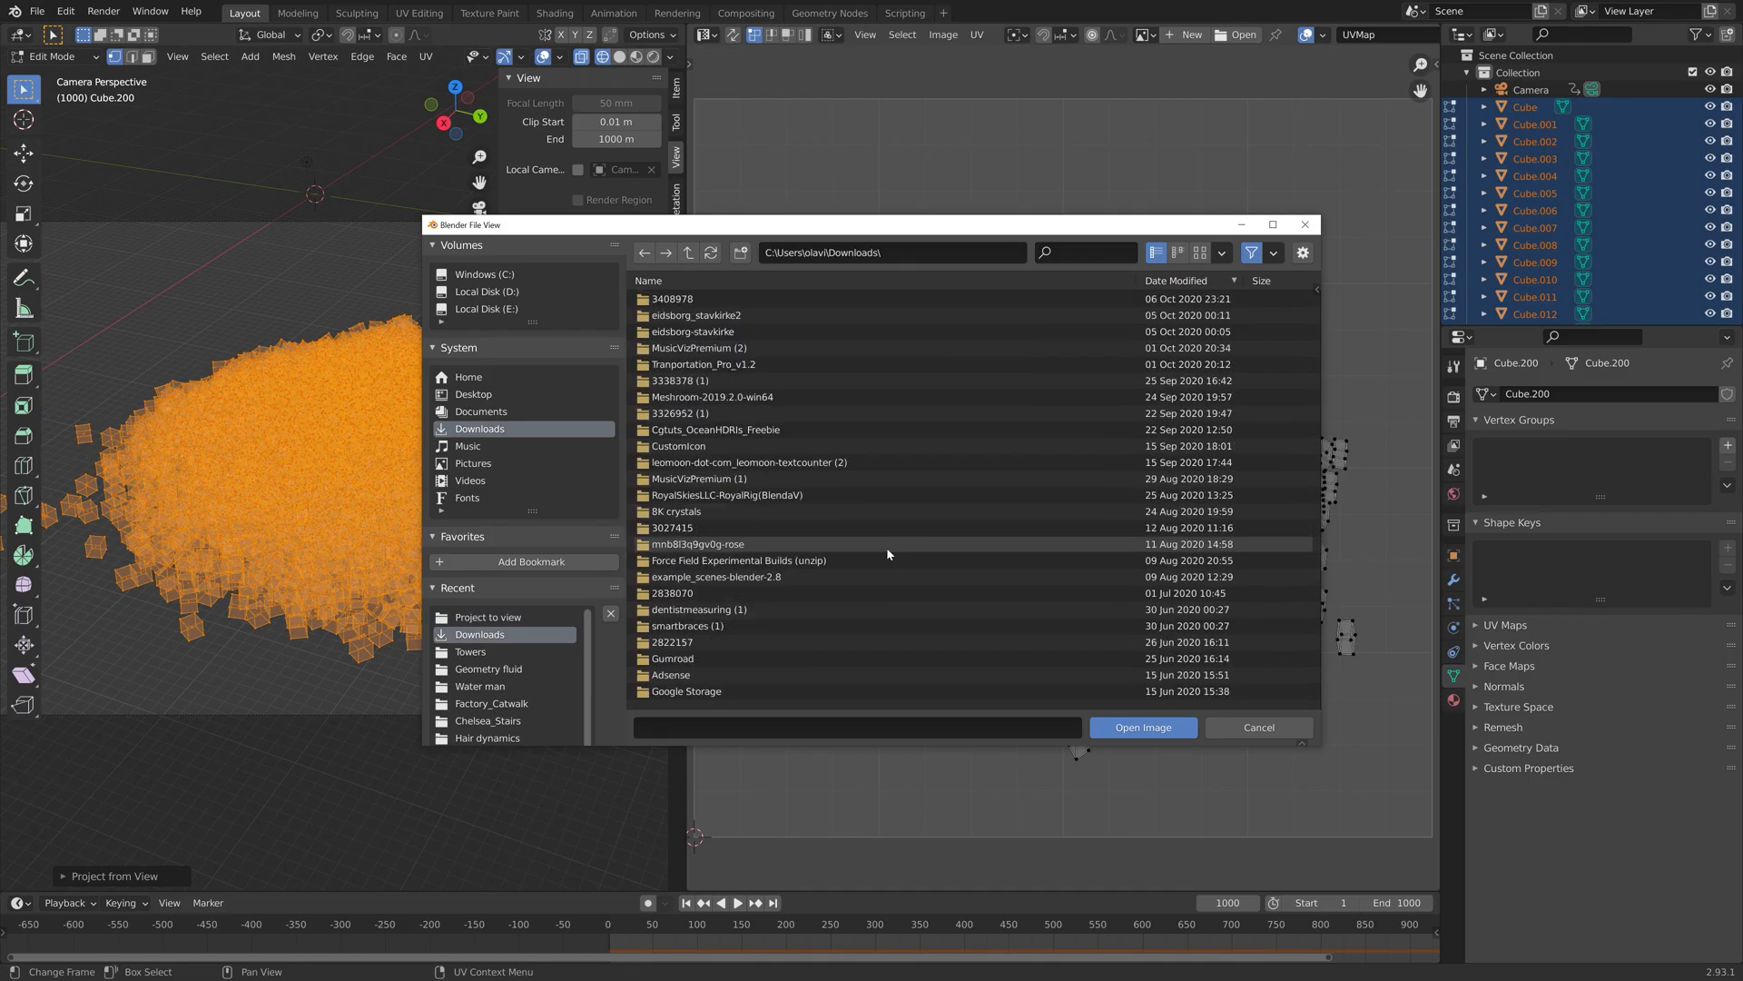
click(1258, 726)
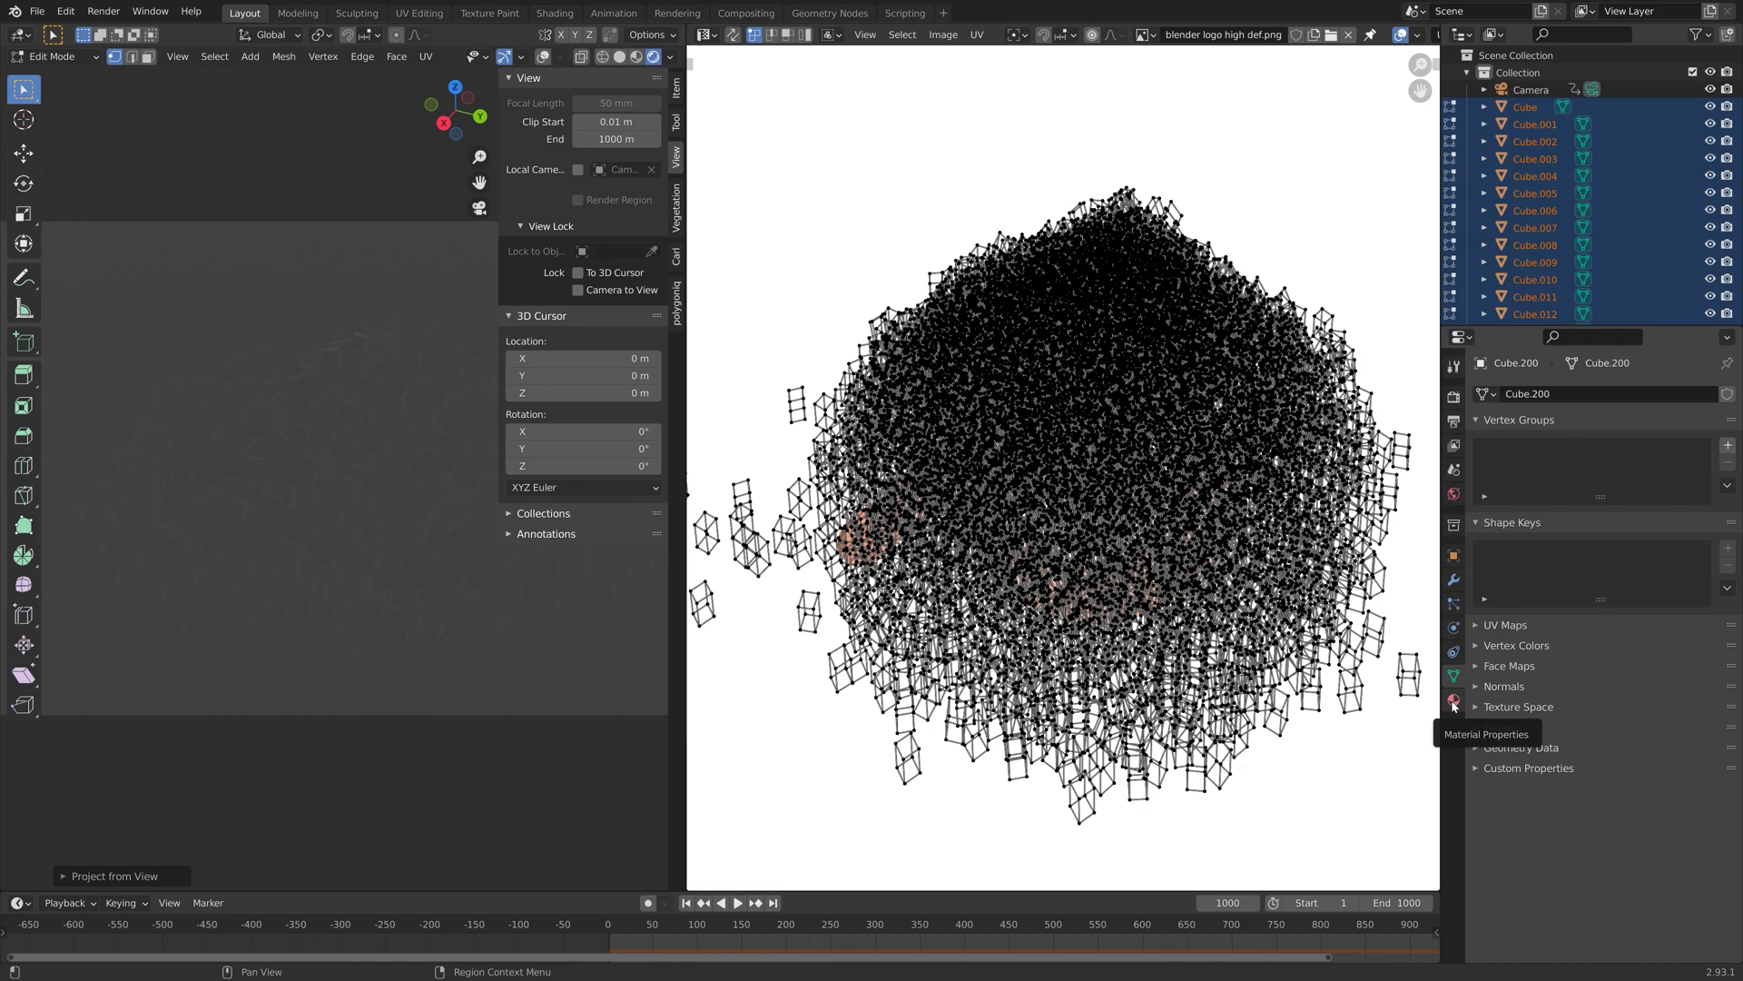
Step: Give the cubes a new material whose base colour is an Image Texture using the logo
click(1453, 699)
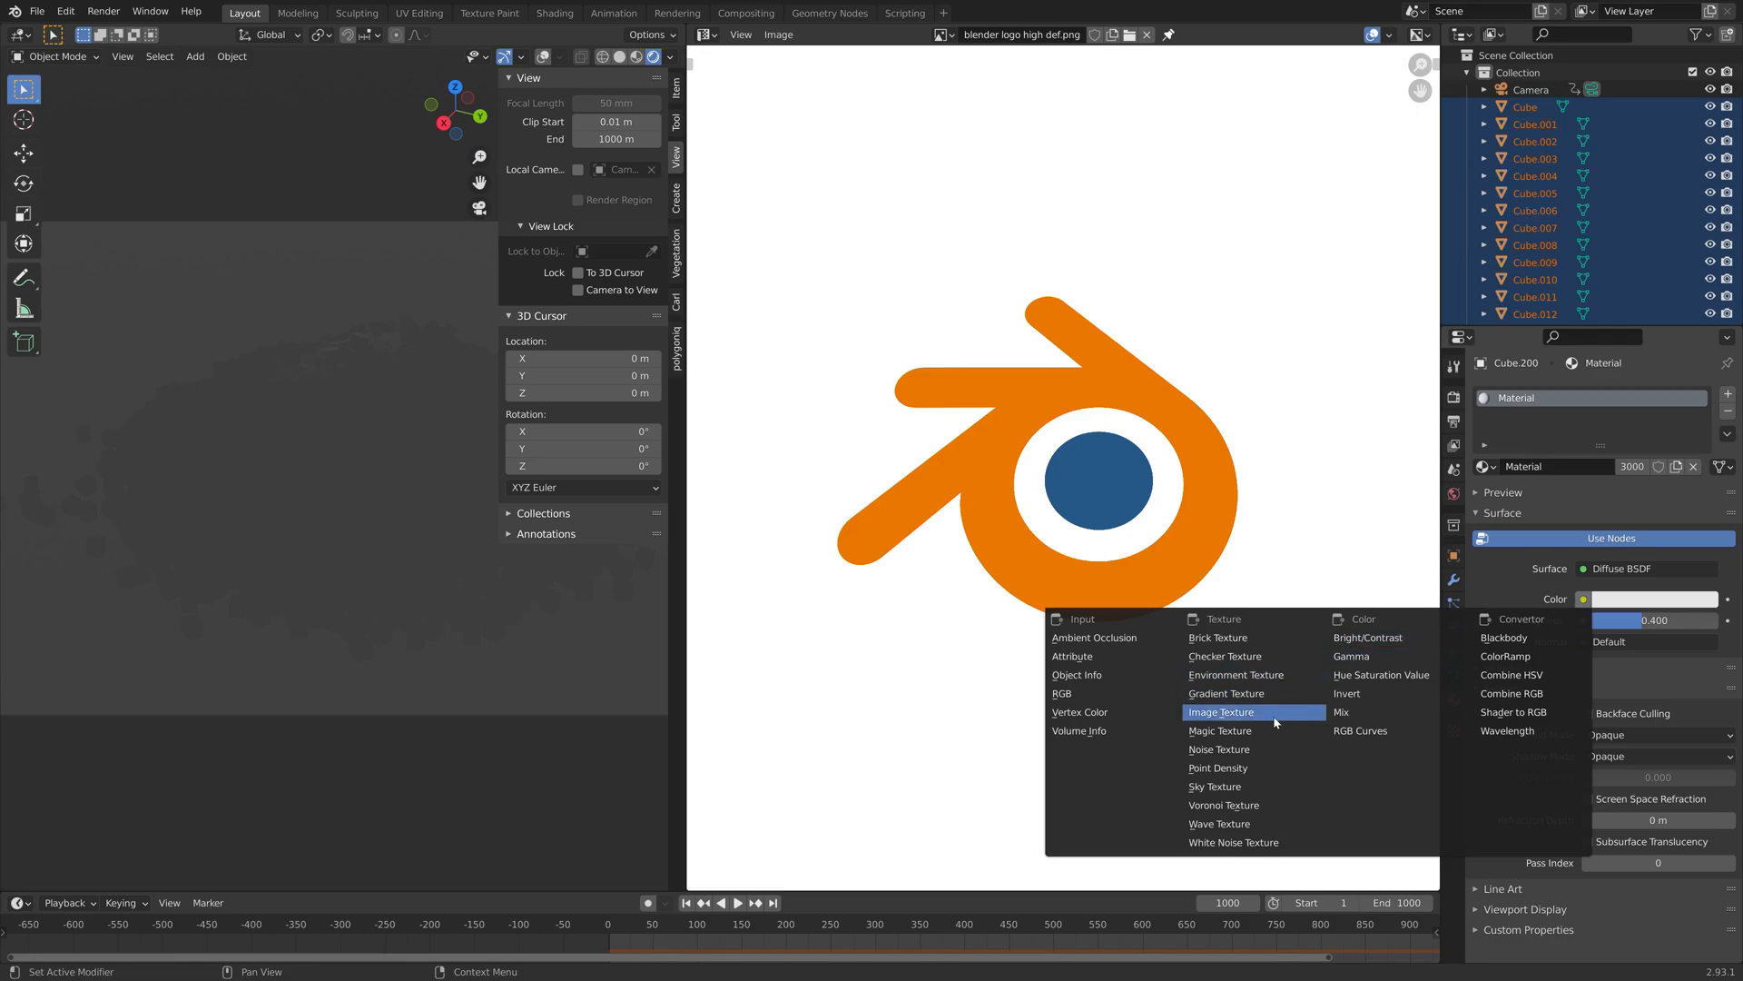
click(1219, 712)
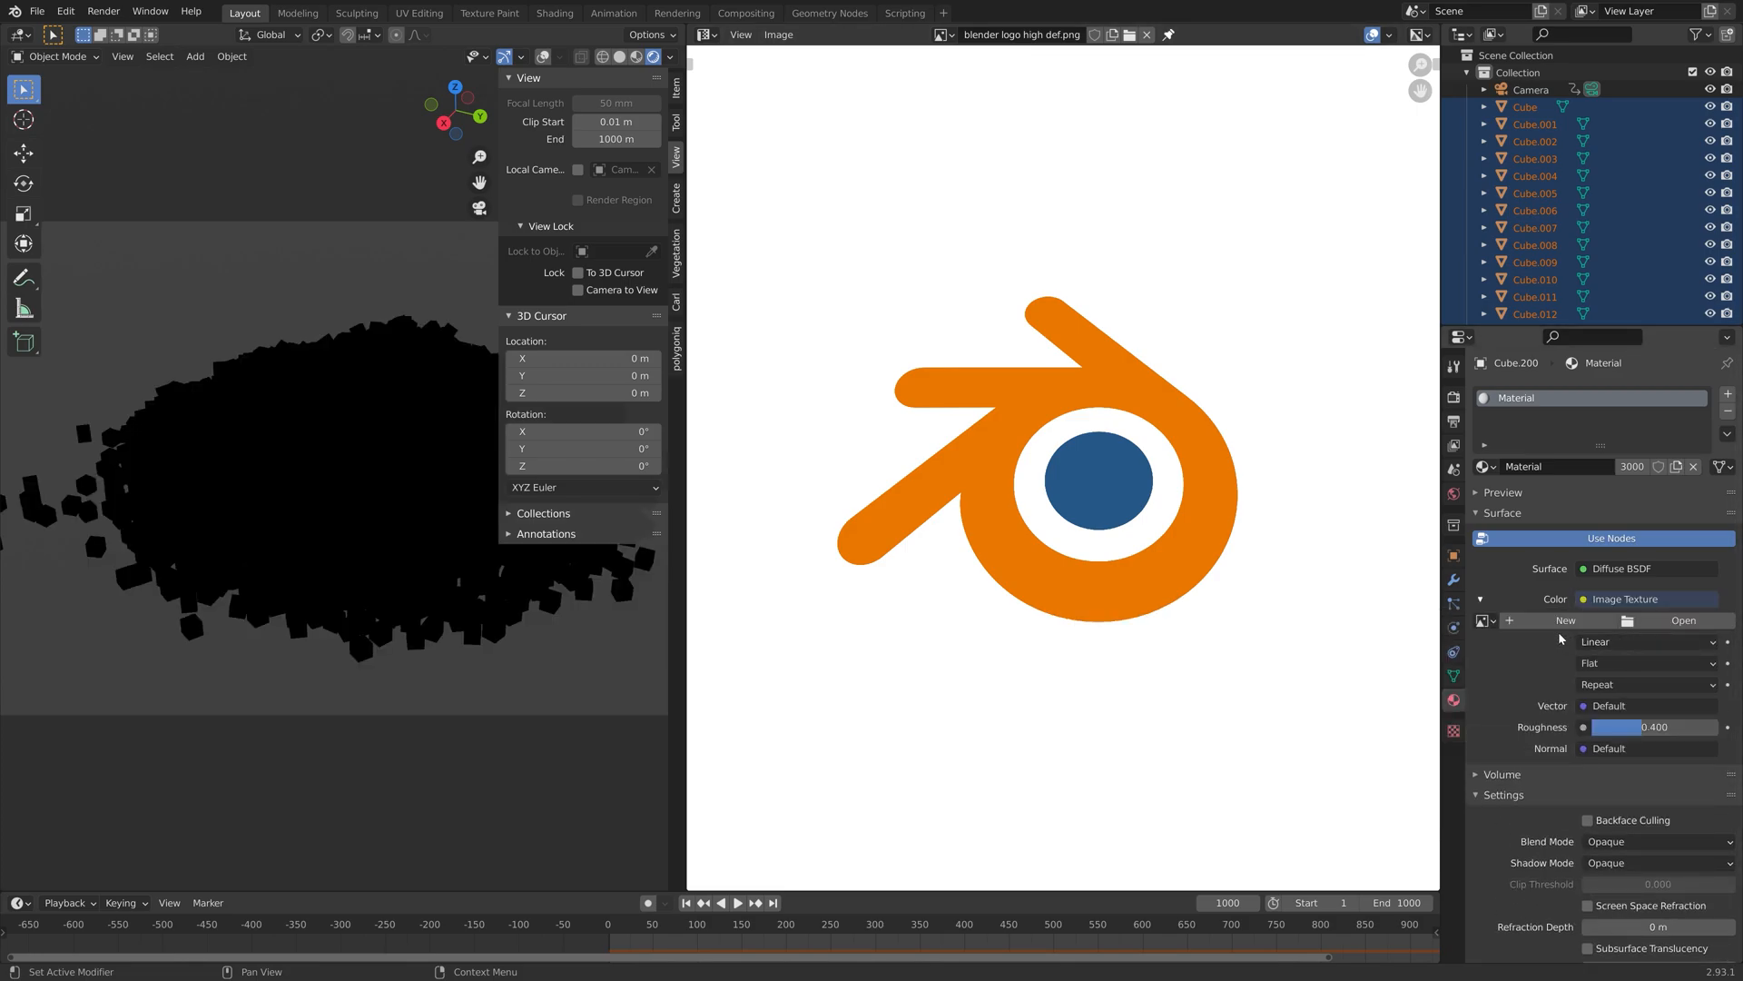
click(1483, 619)
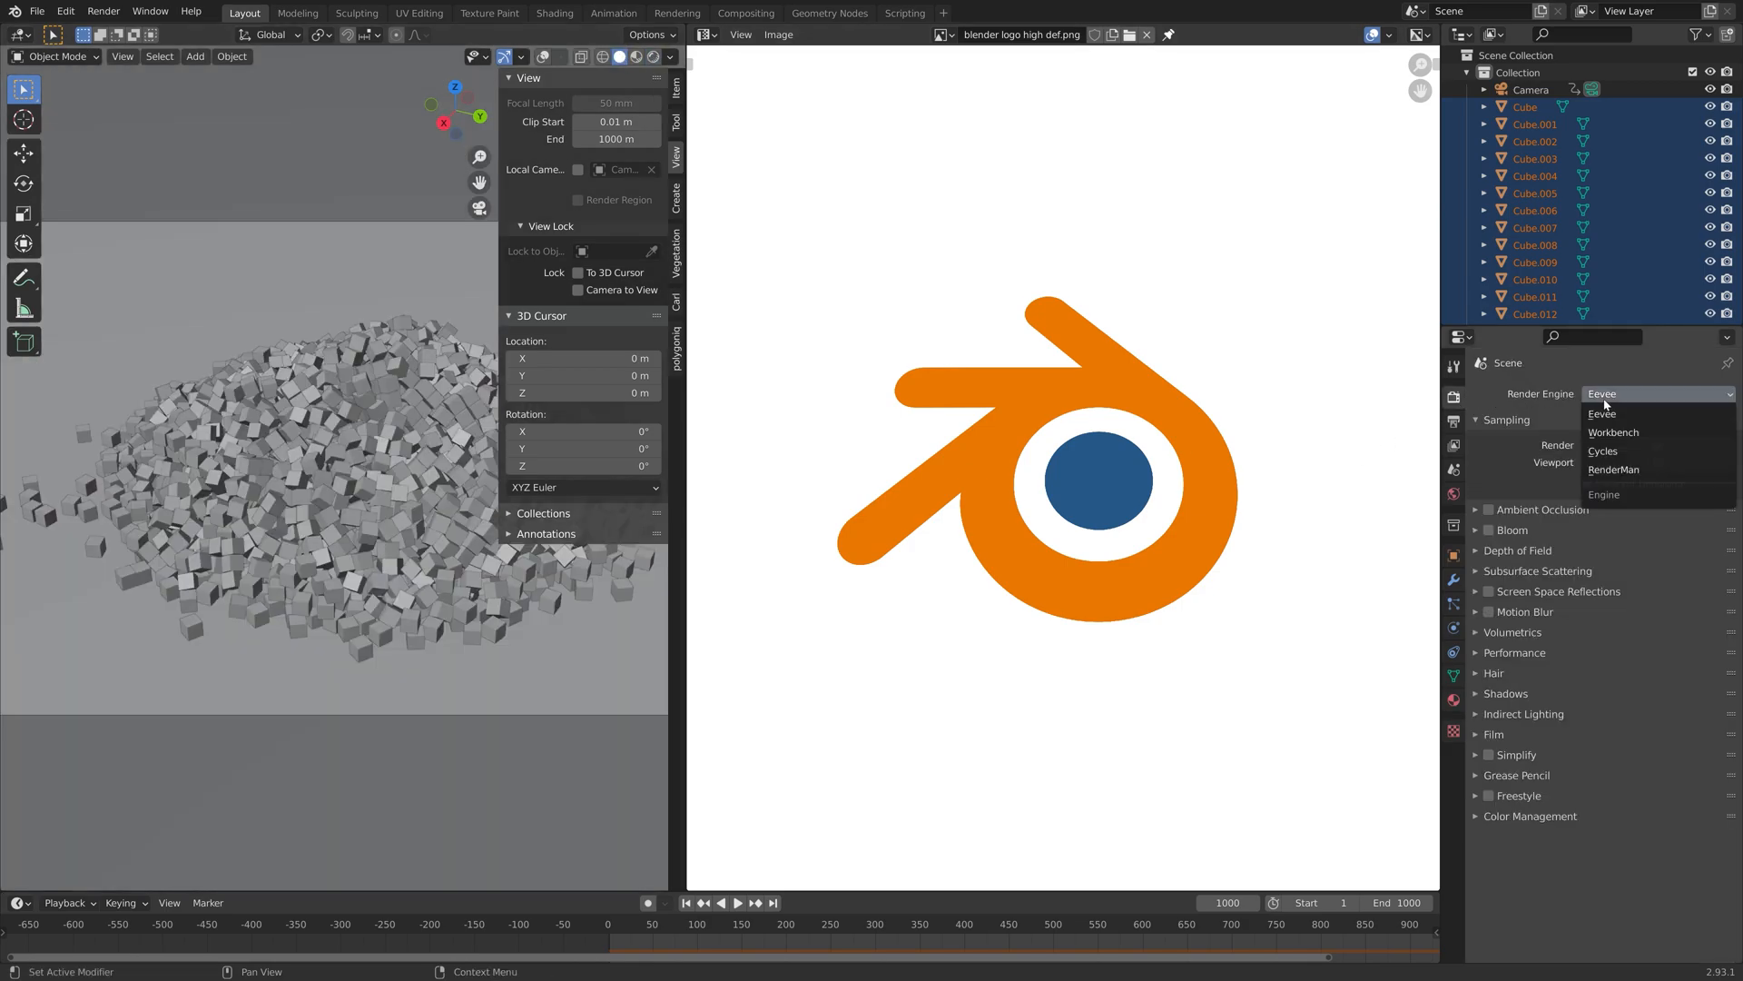
Step: Switch to Cycles on GPU with 500 samples and enable NLM render denoising
click(1604, 450)
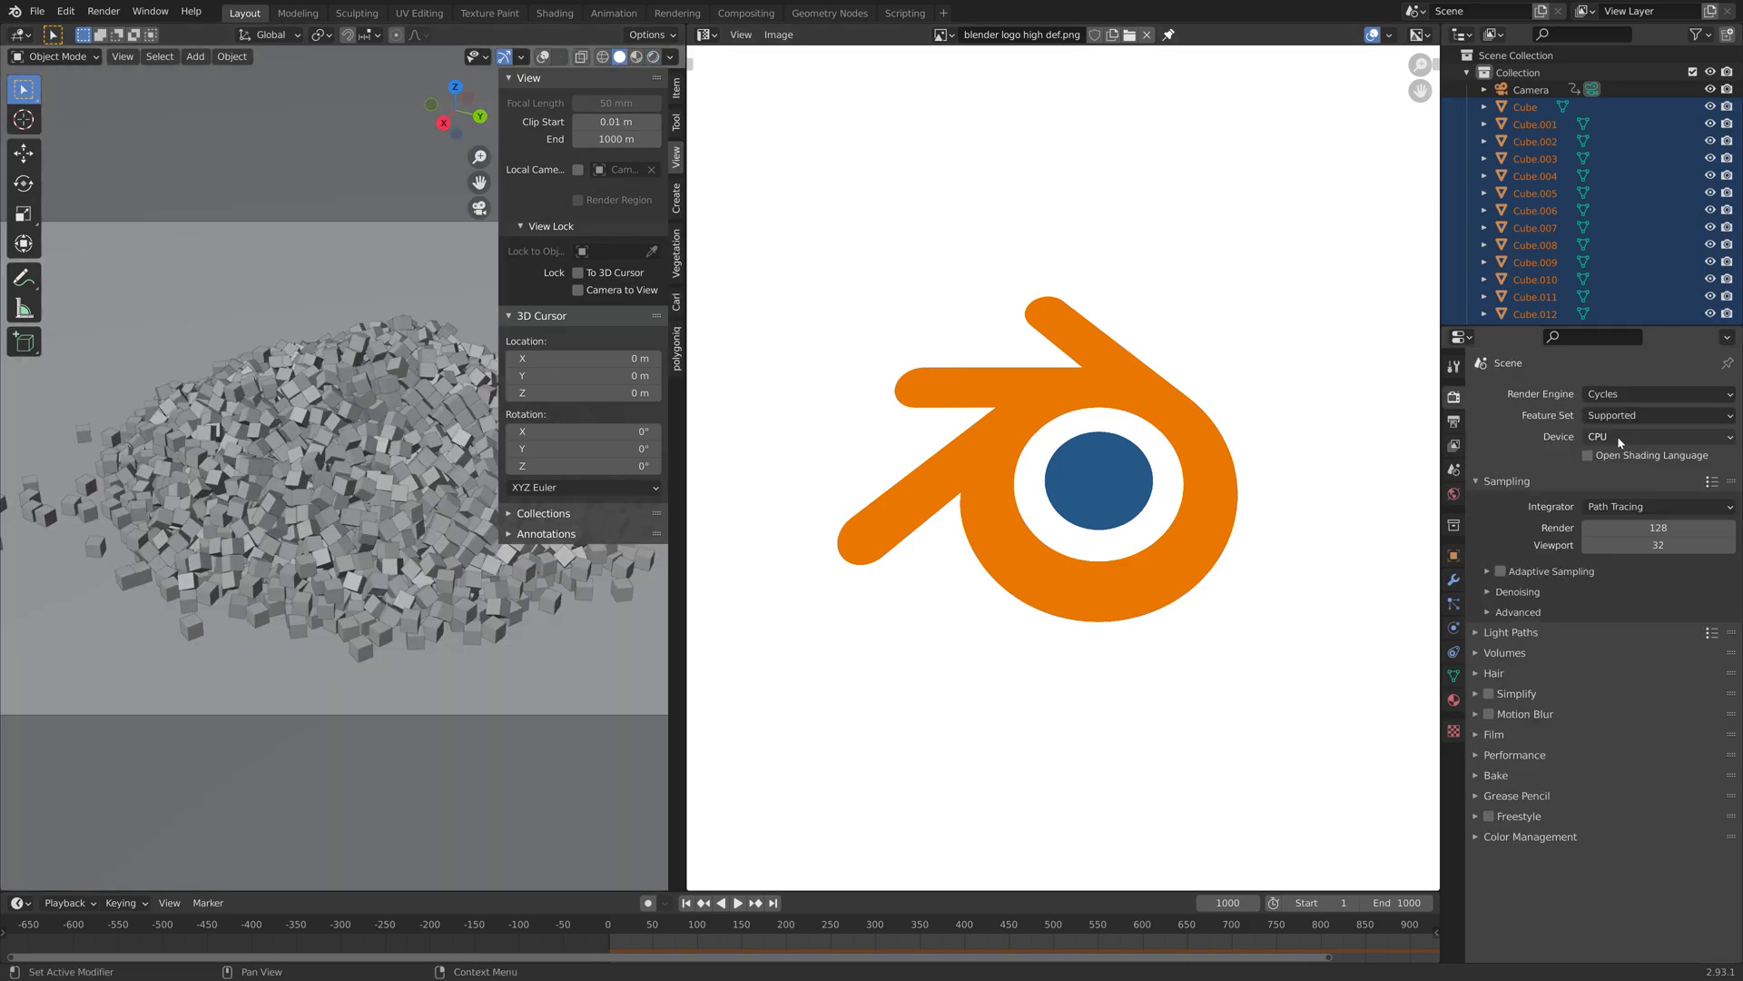
click(1656, 436)
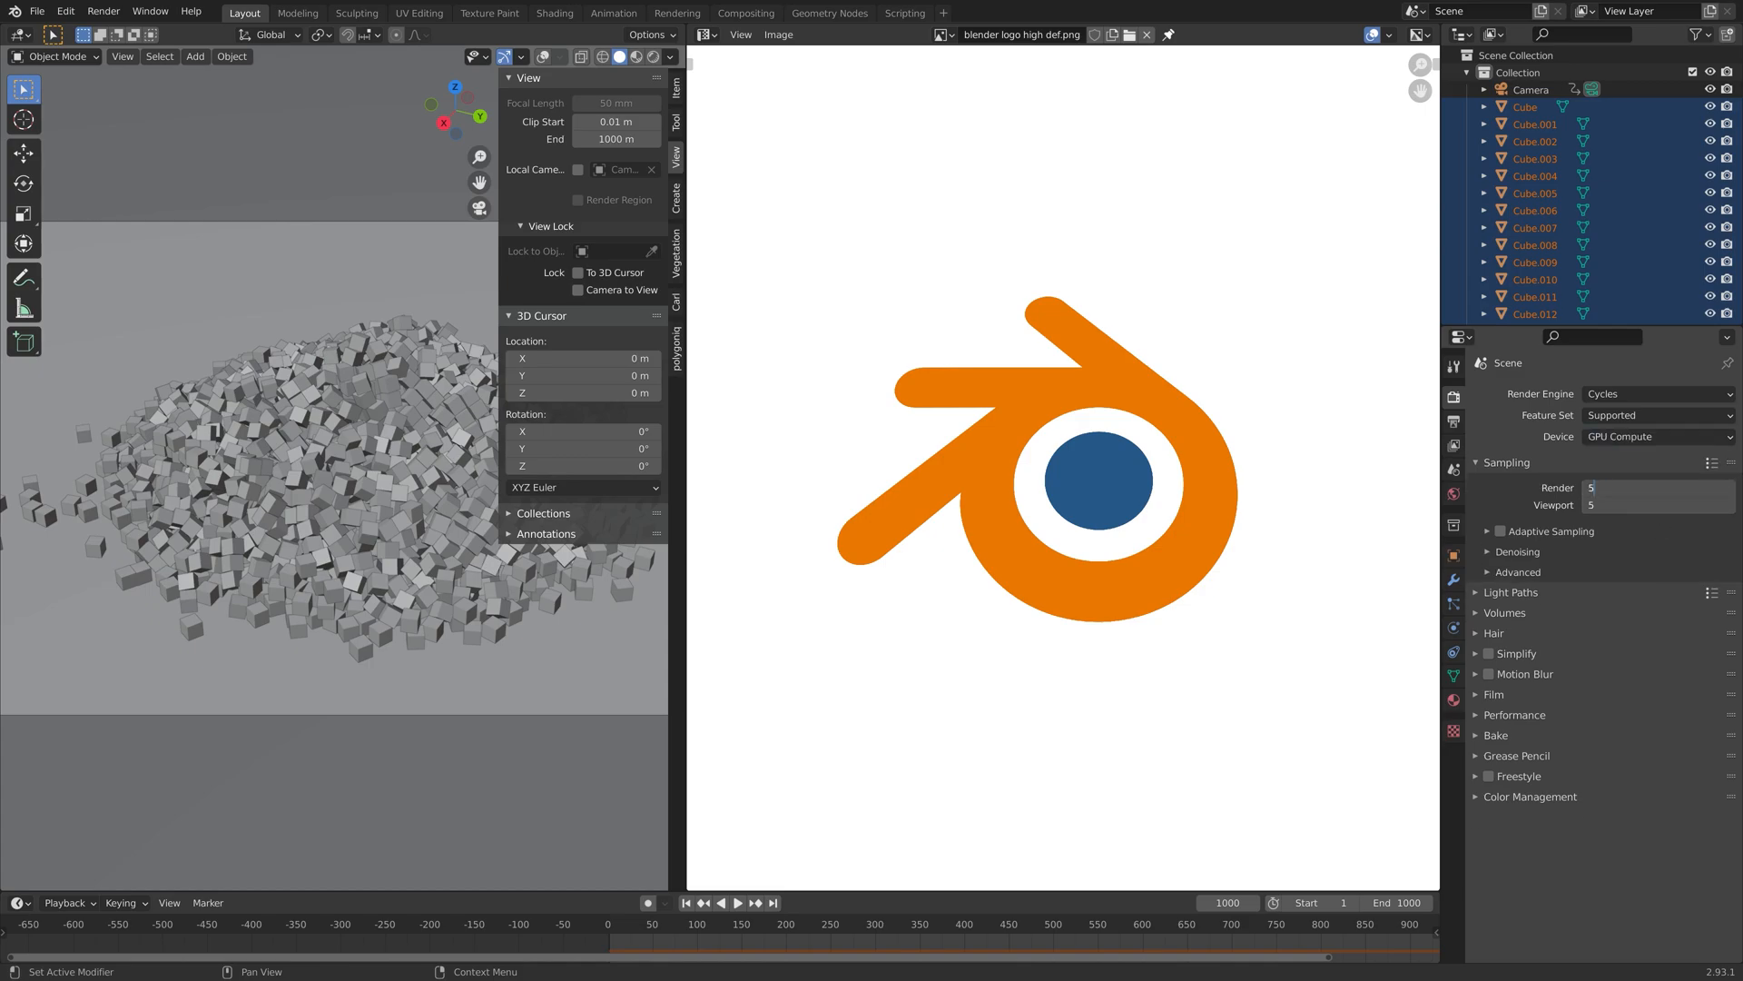
text(500)
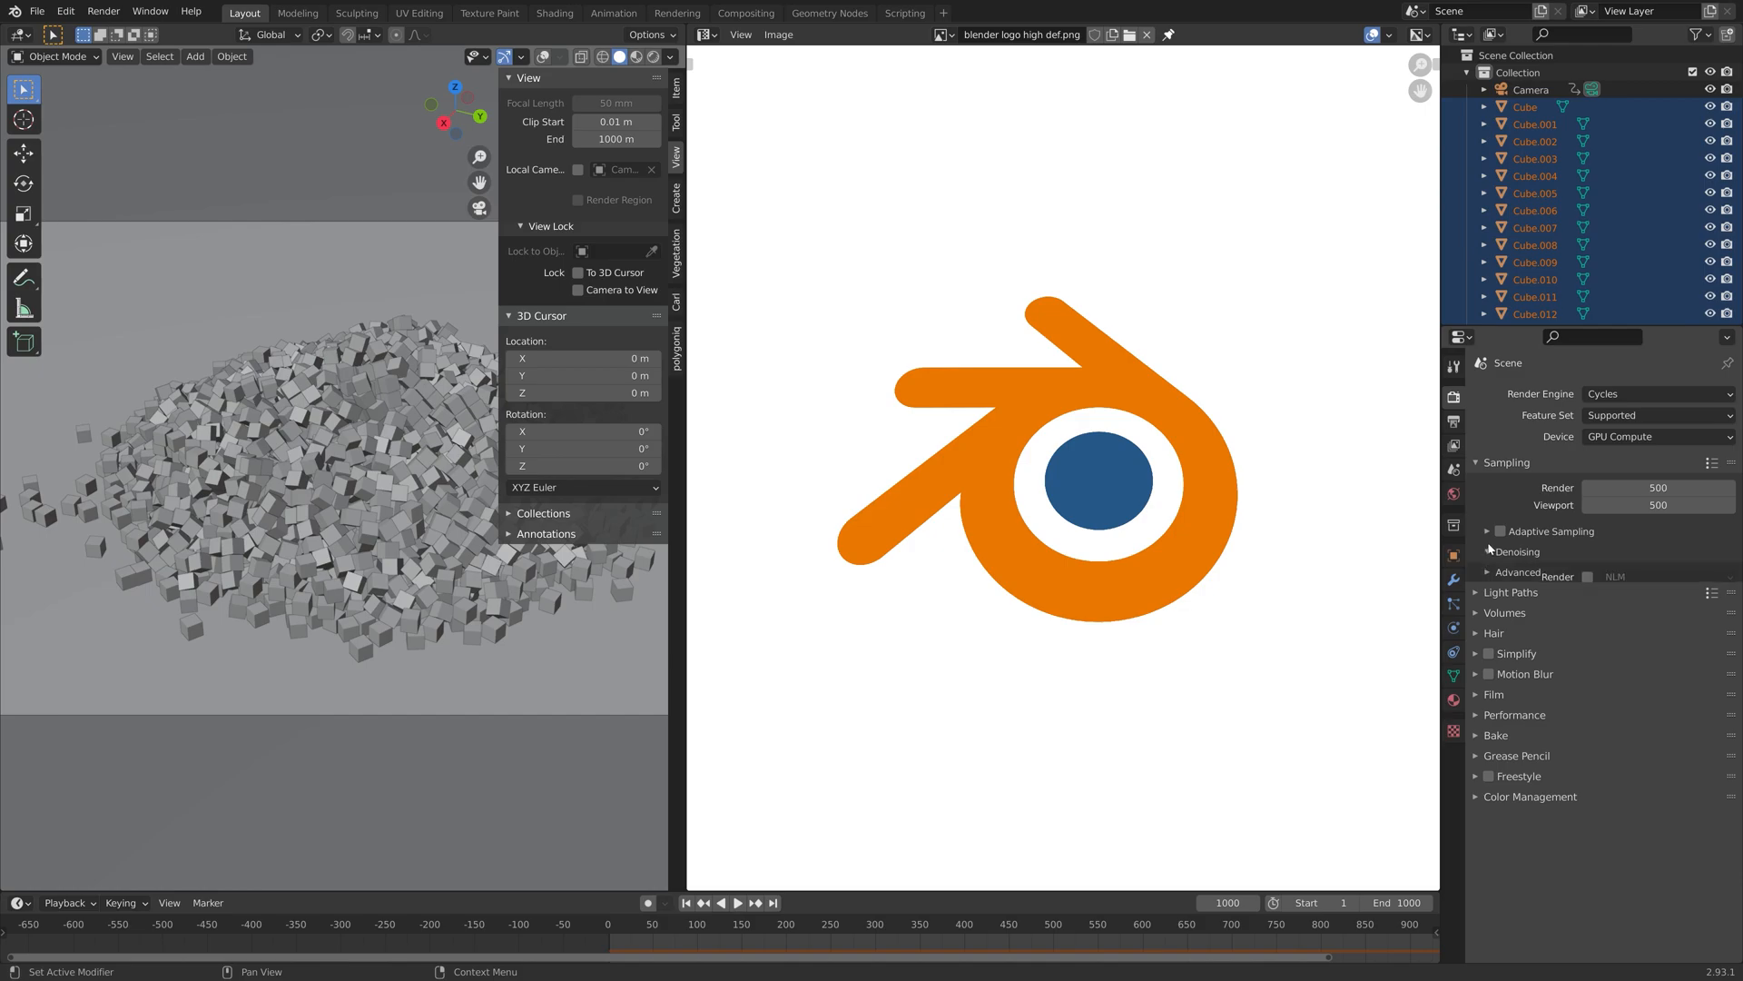
click(1490, 551)
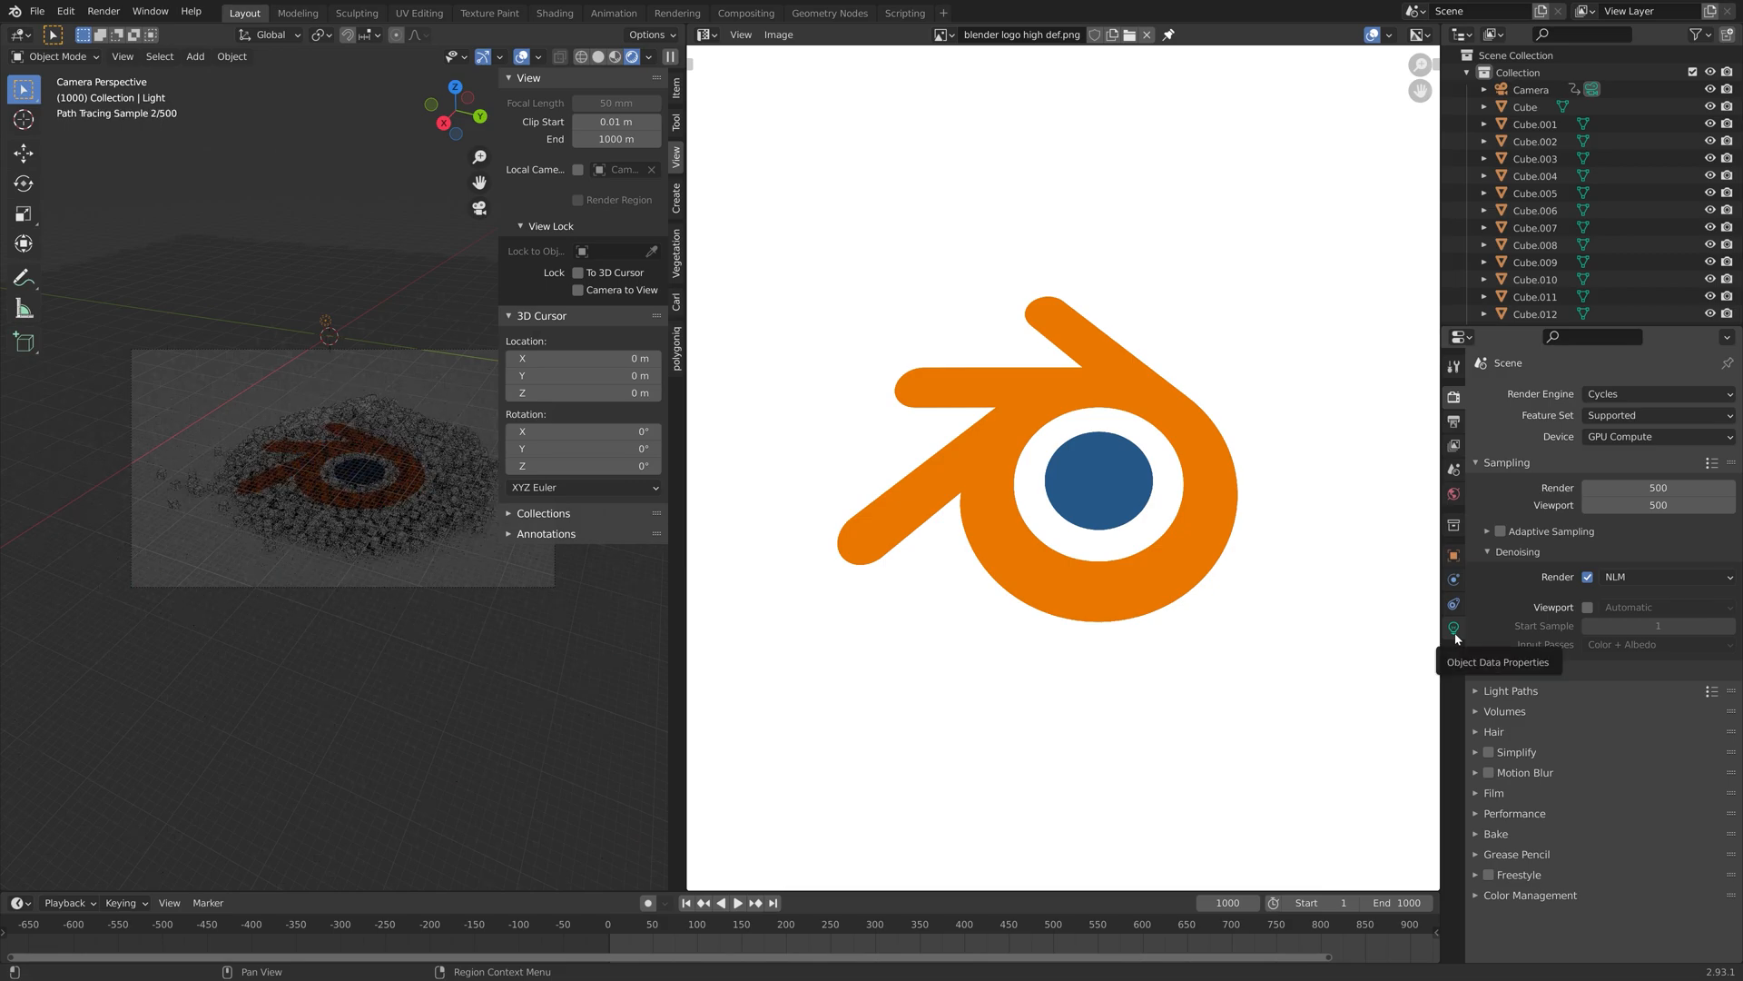
Step: Make the light a strength-3 sun and change the ground plane's surface shader
click(1452, 627)
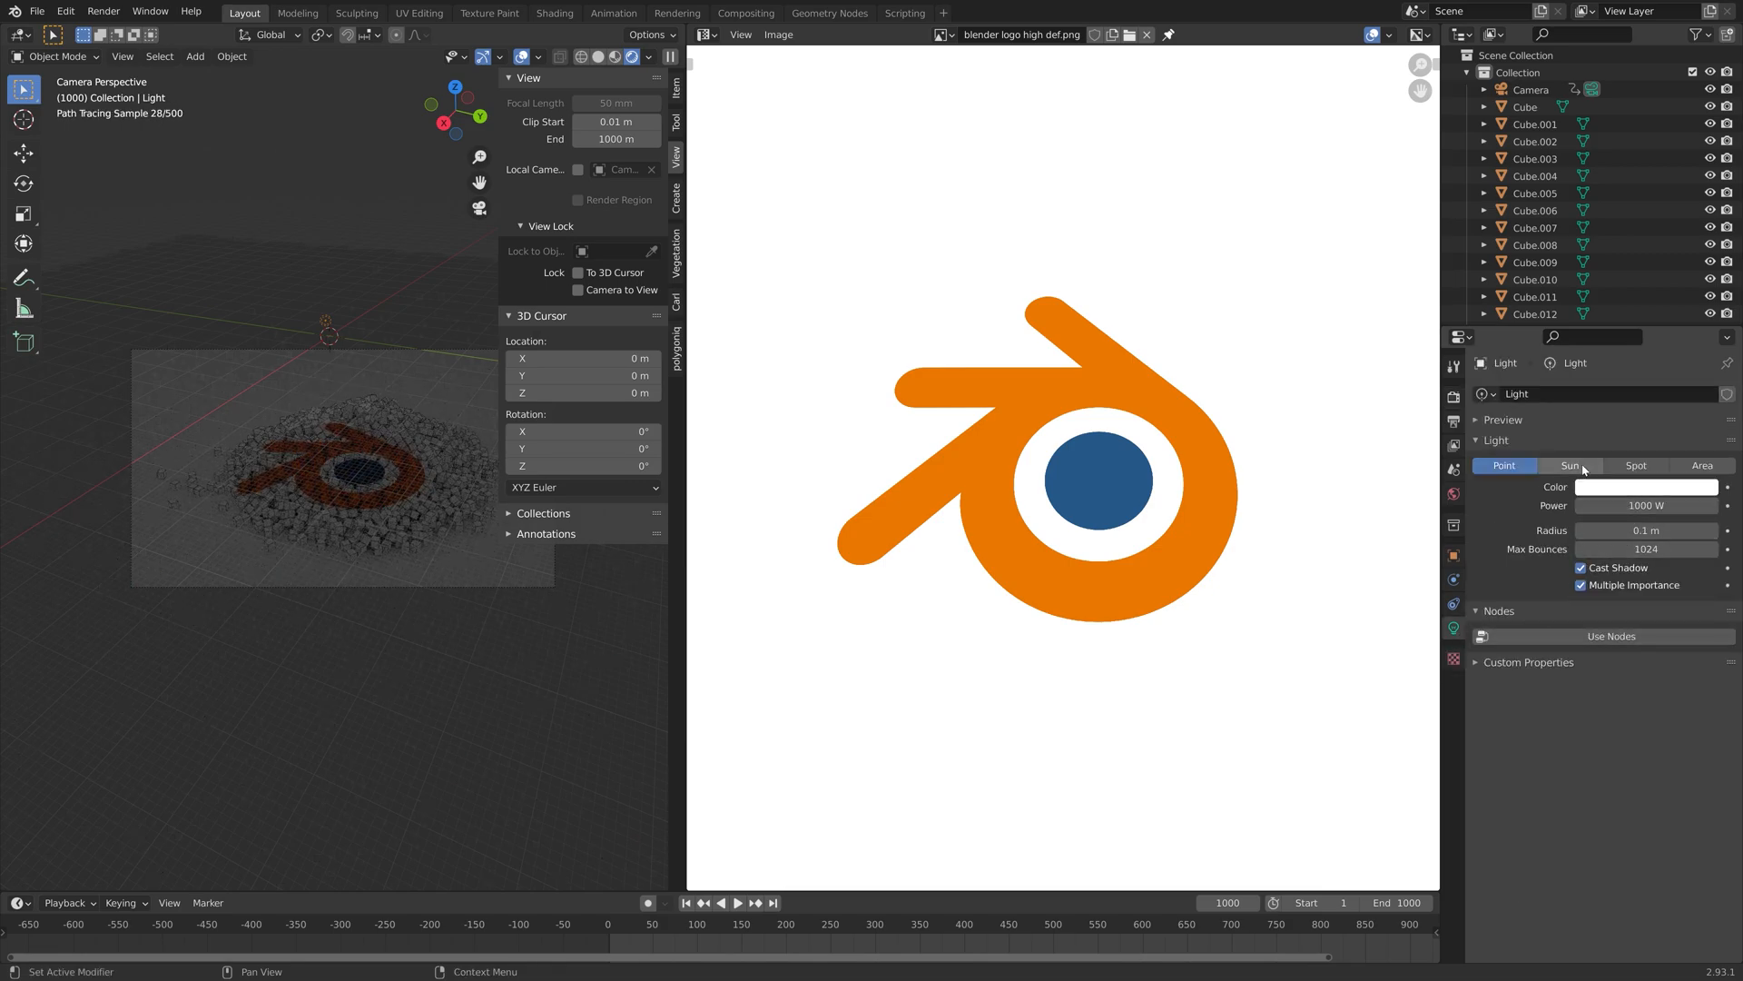
click(1569, 465)
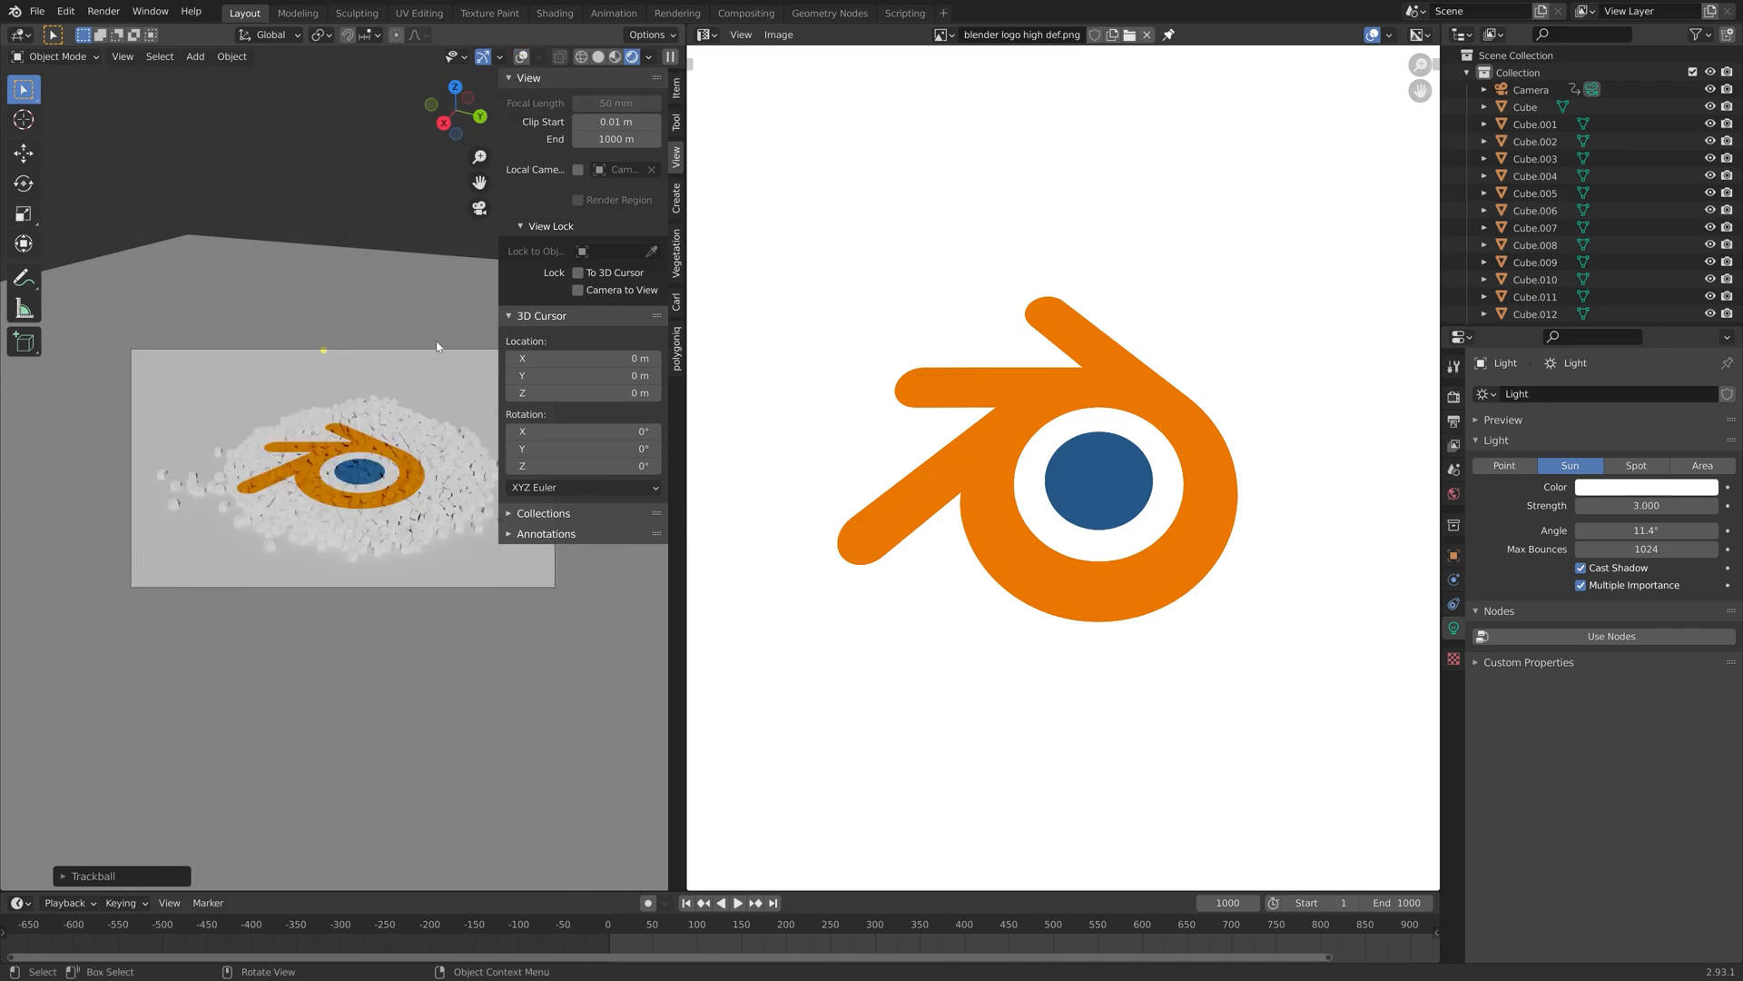
click(1453, 676)
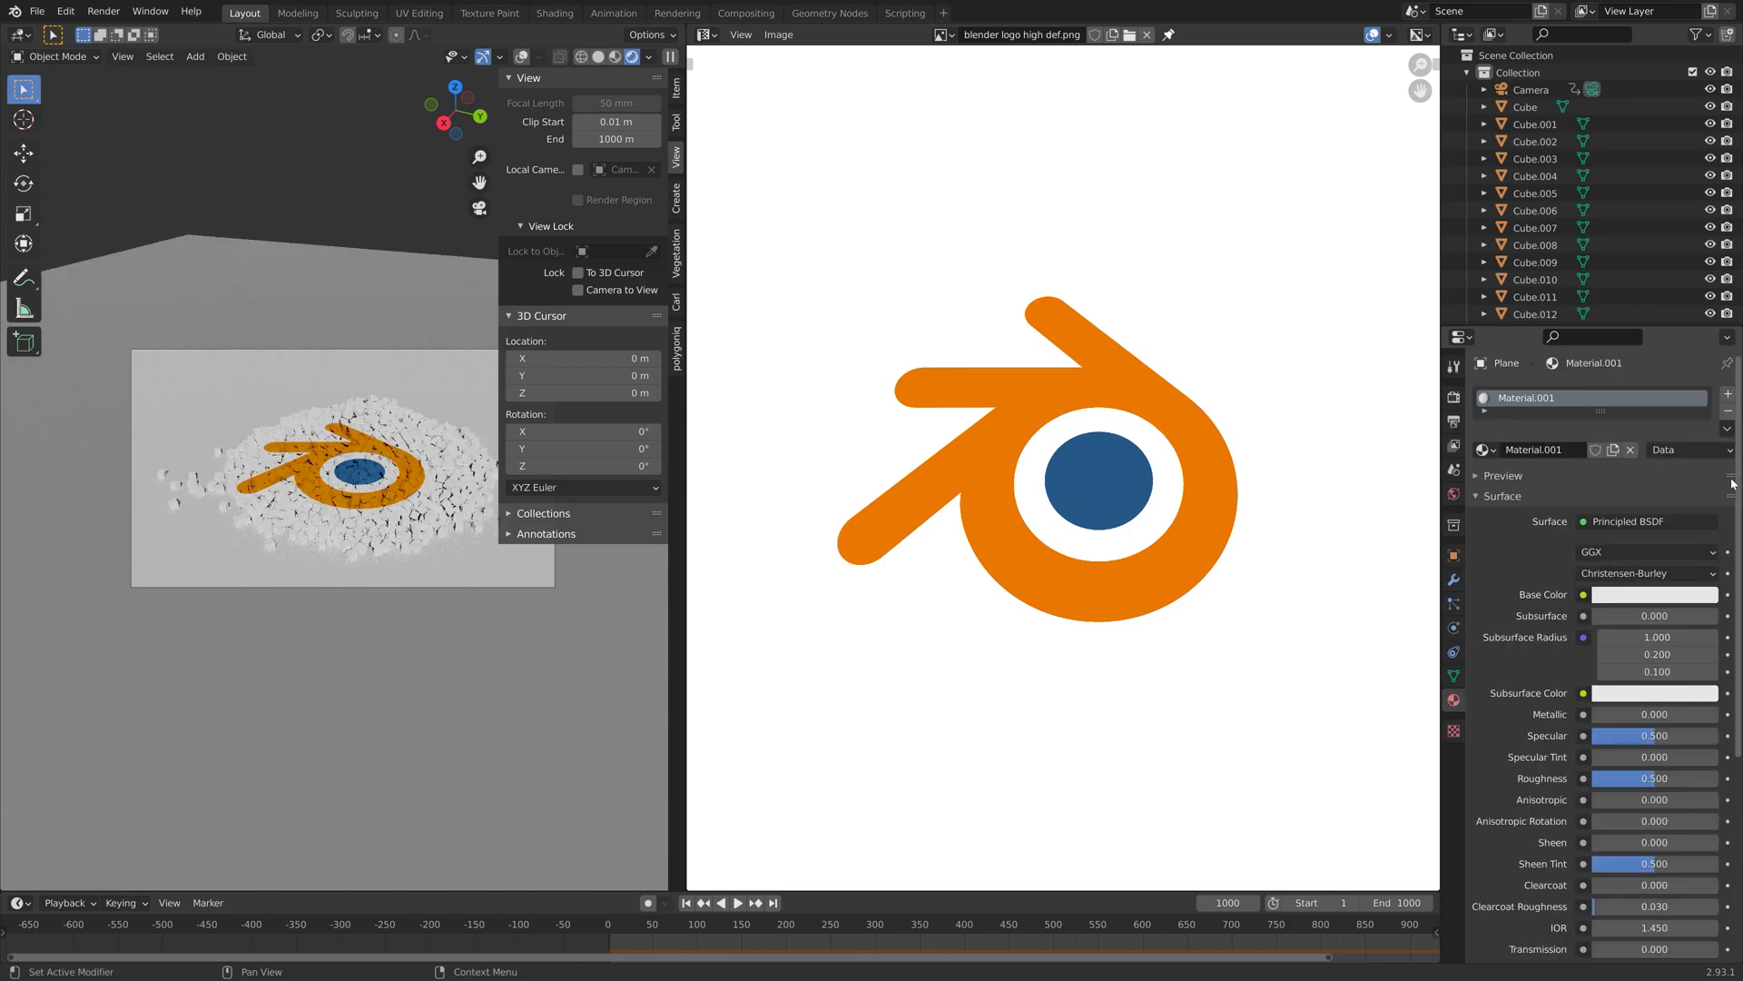
click(1624, 520)
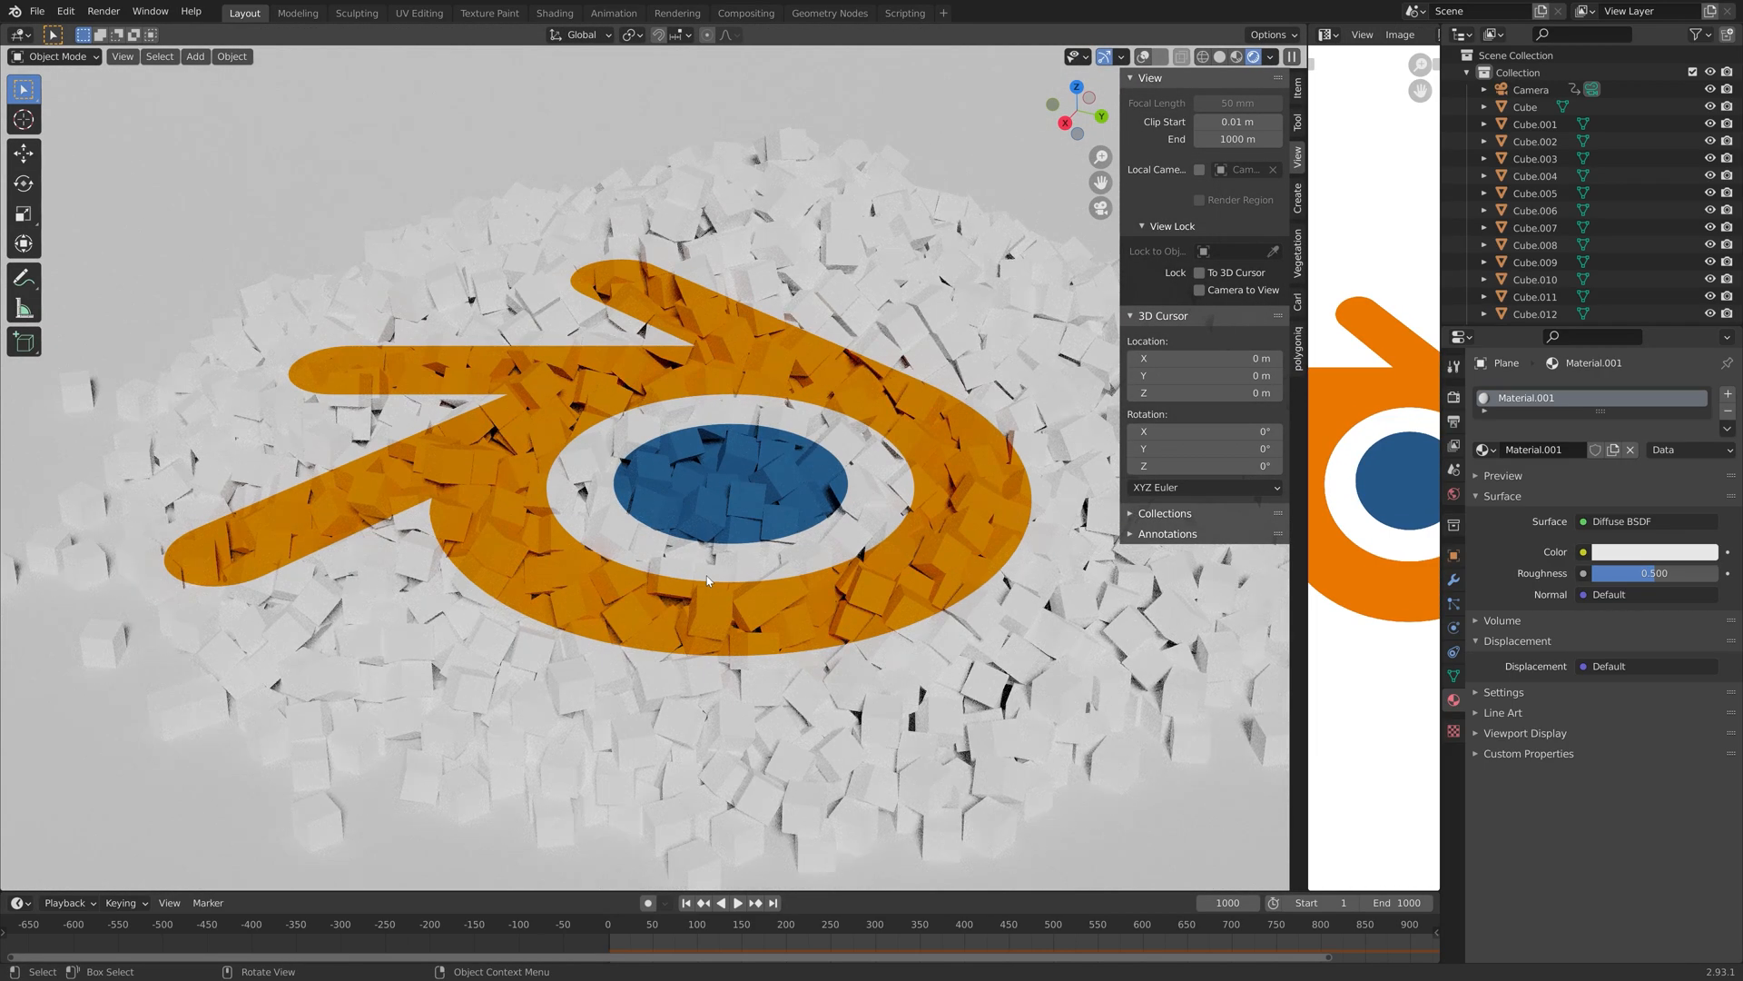
Step: Replay the cube simulation and jump to frame 783 where the pile has settled
click(947, 922)
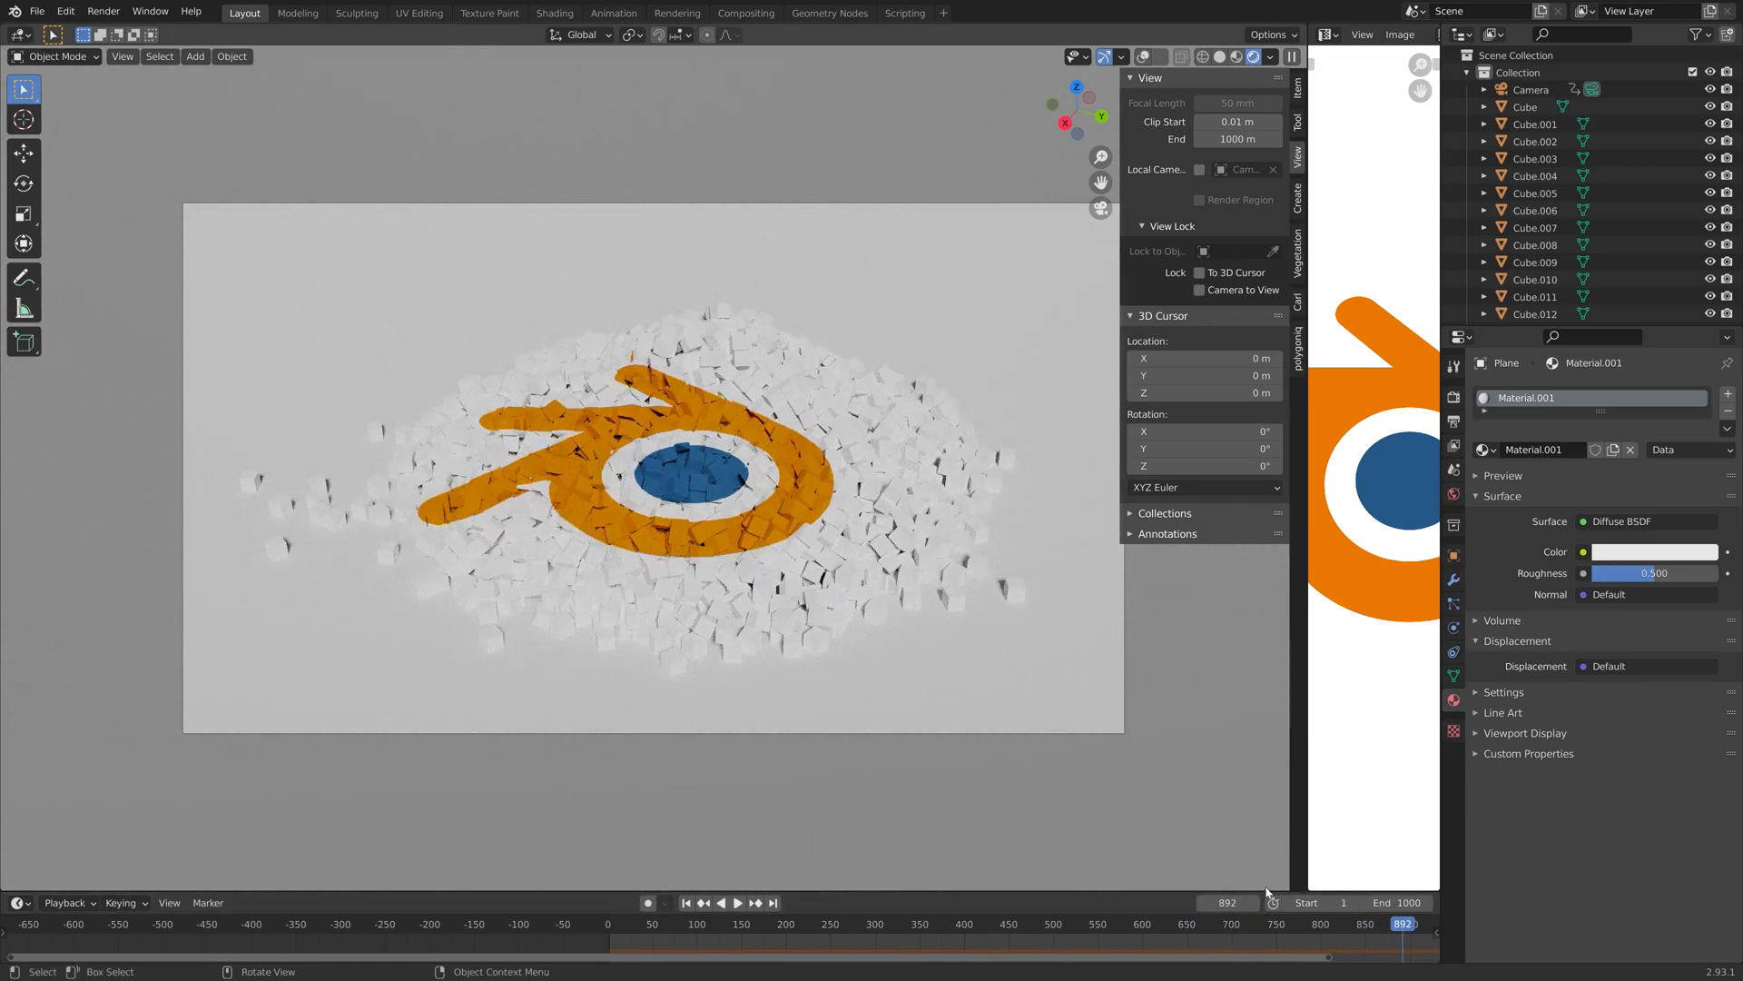
click(623, 923)
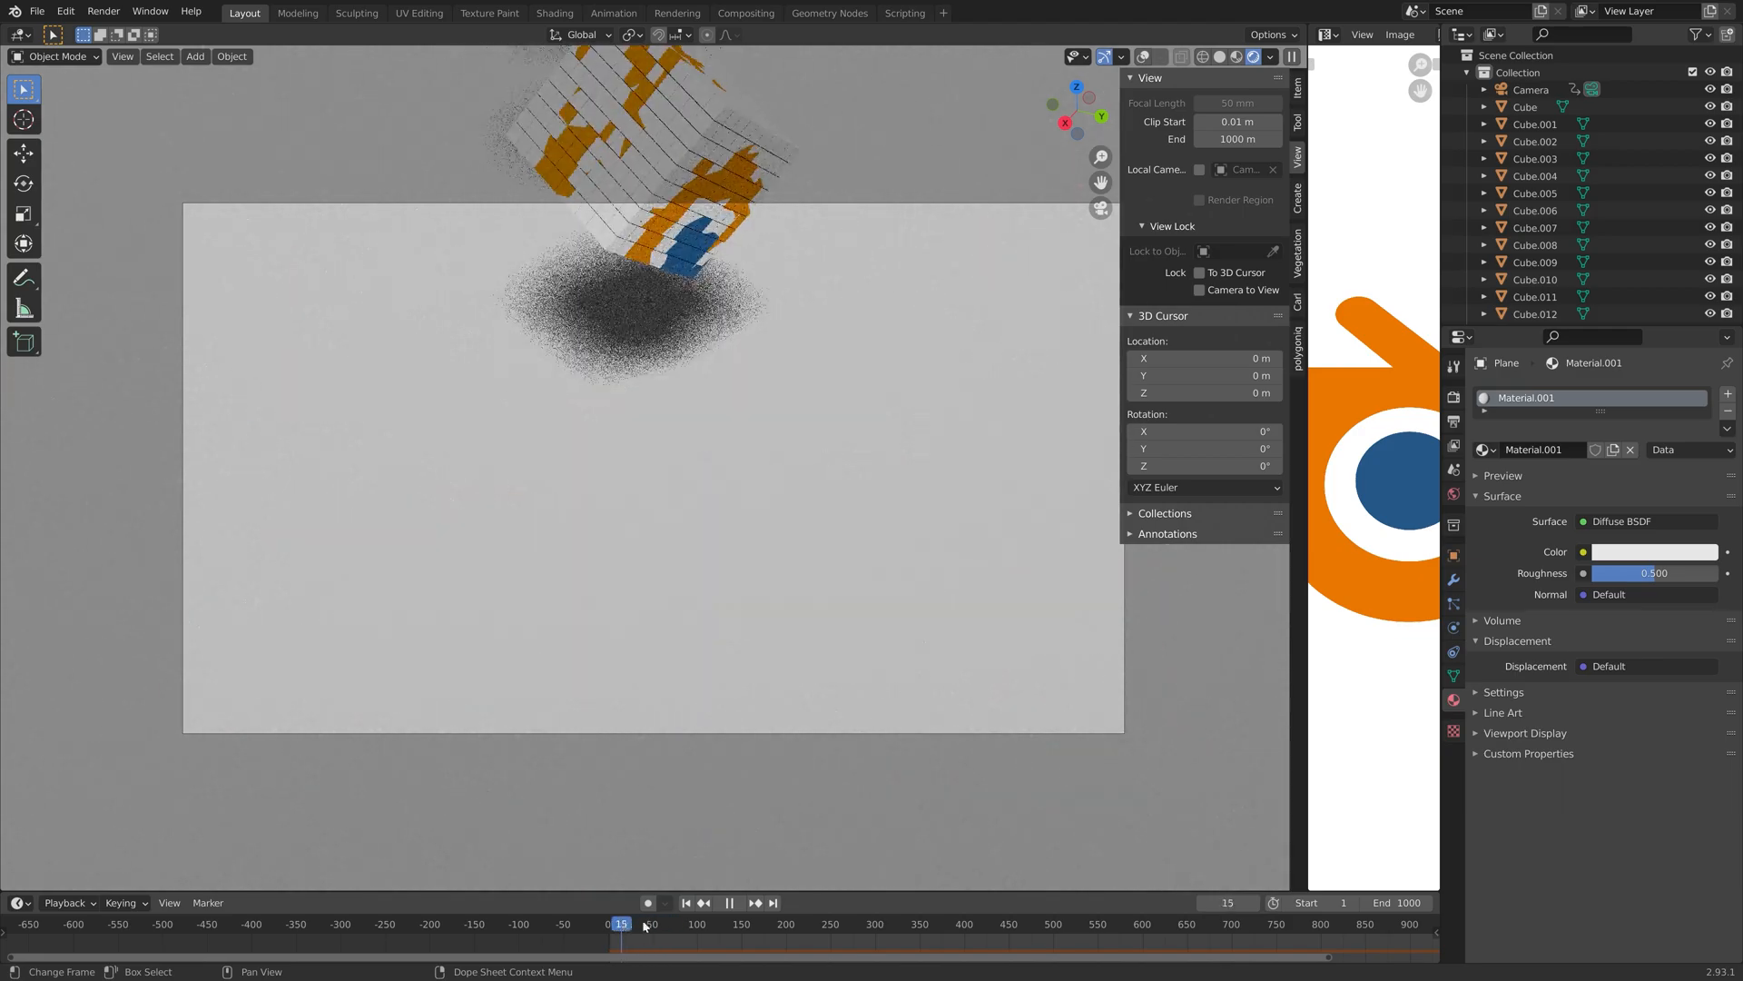
click(1079, 923)
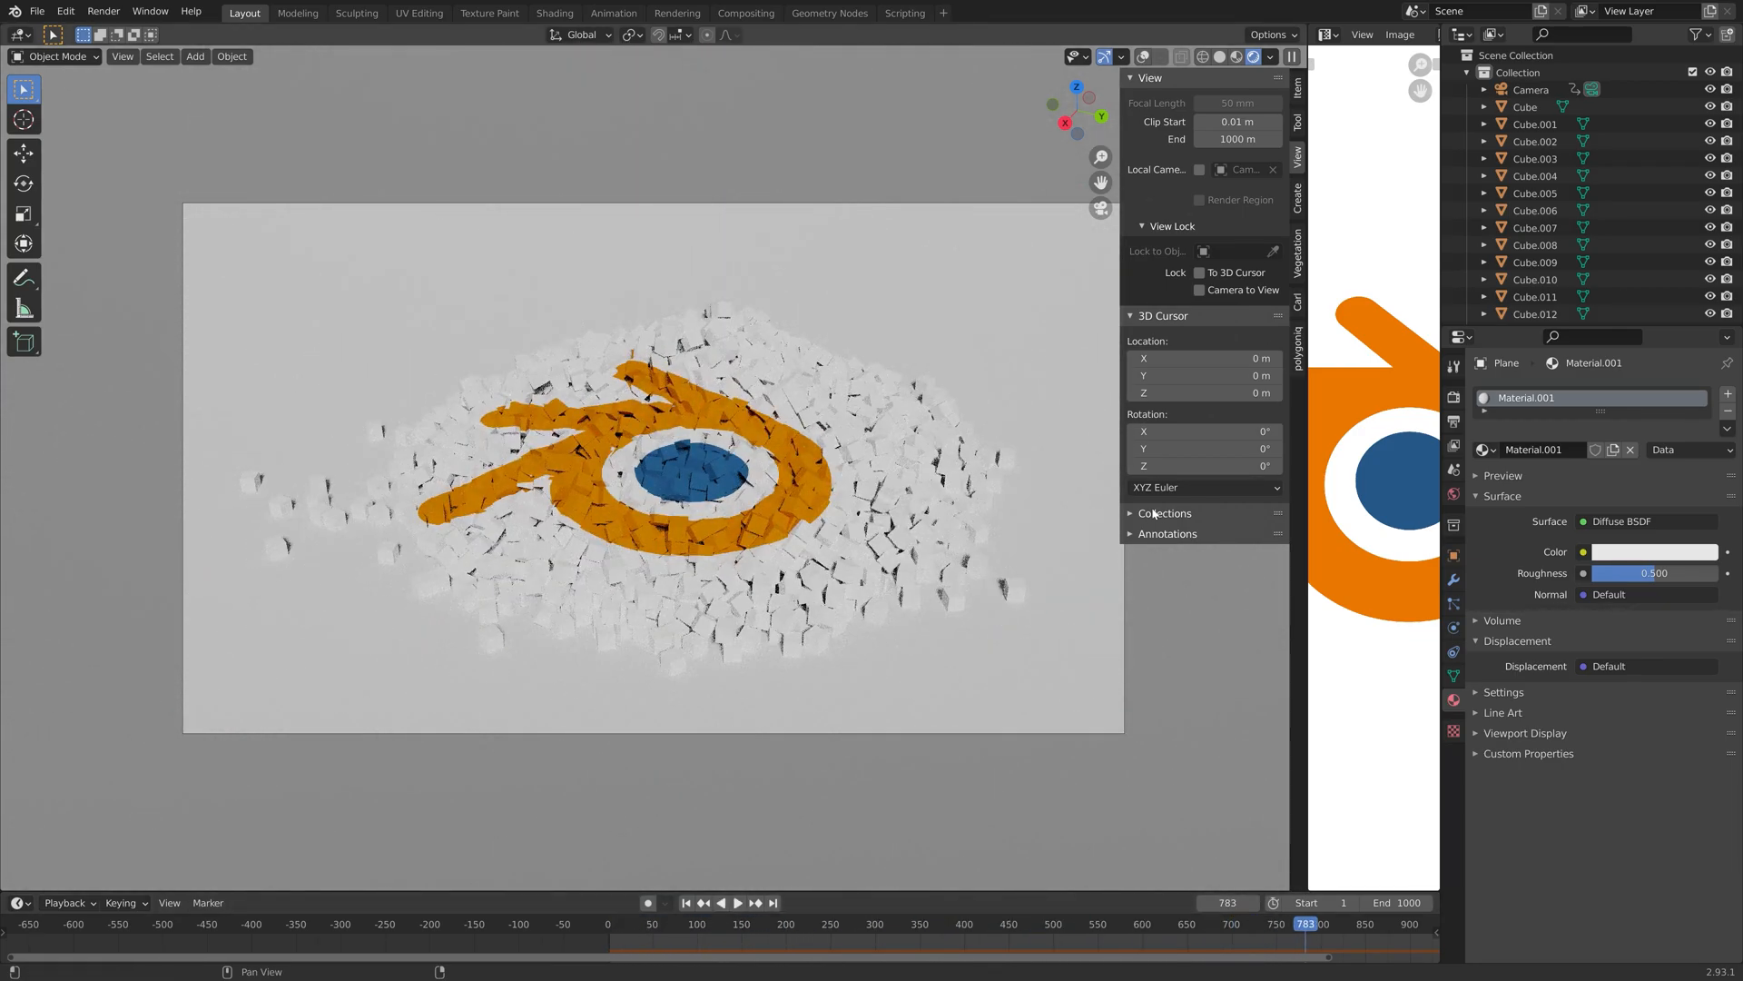
click(1453, 421)
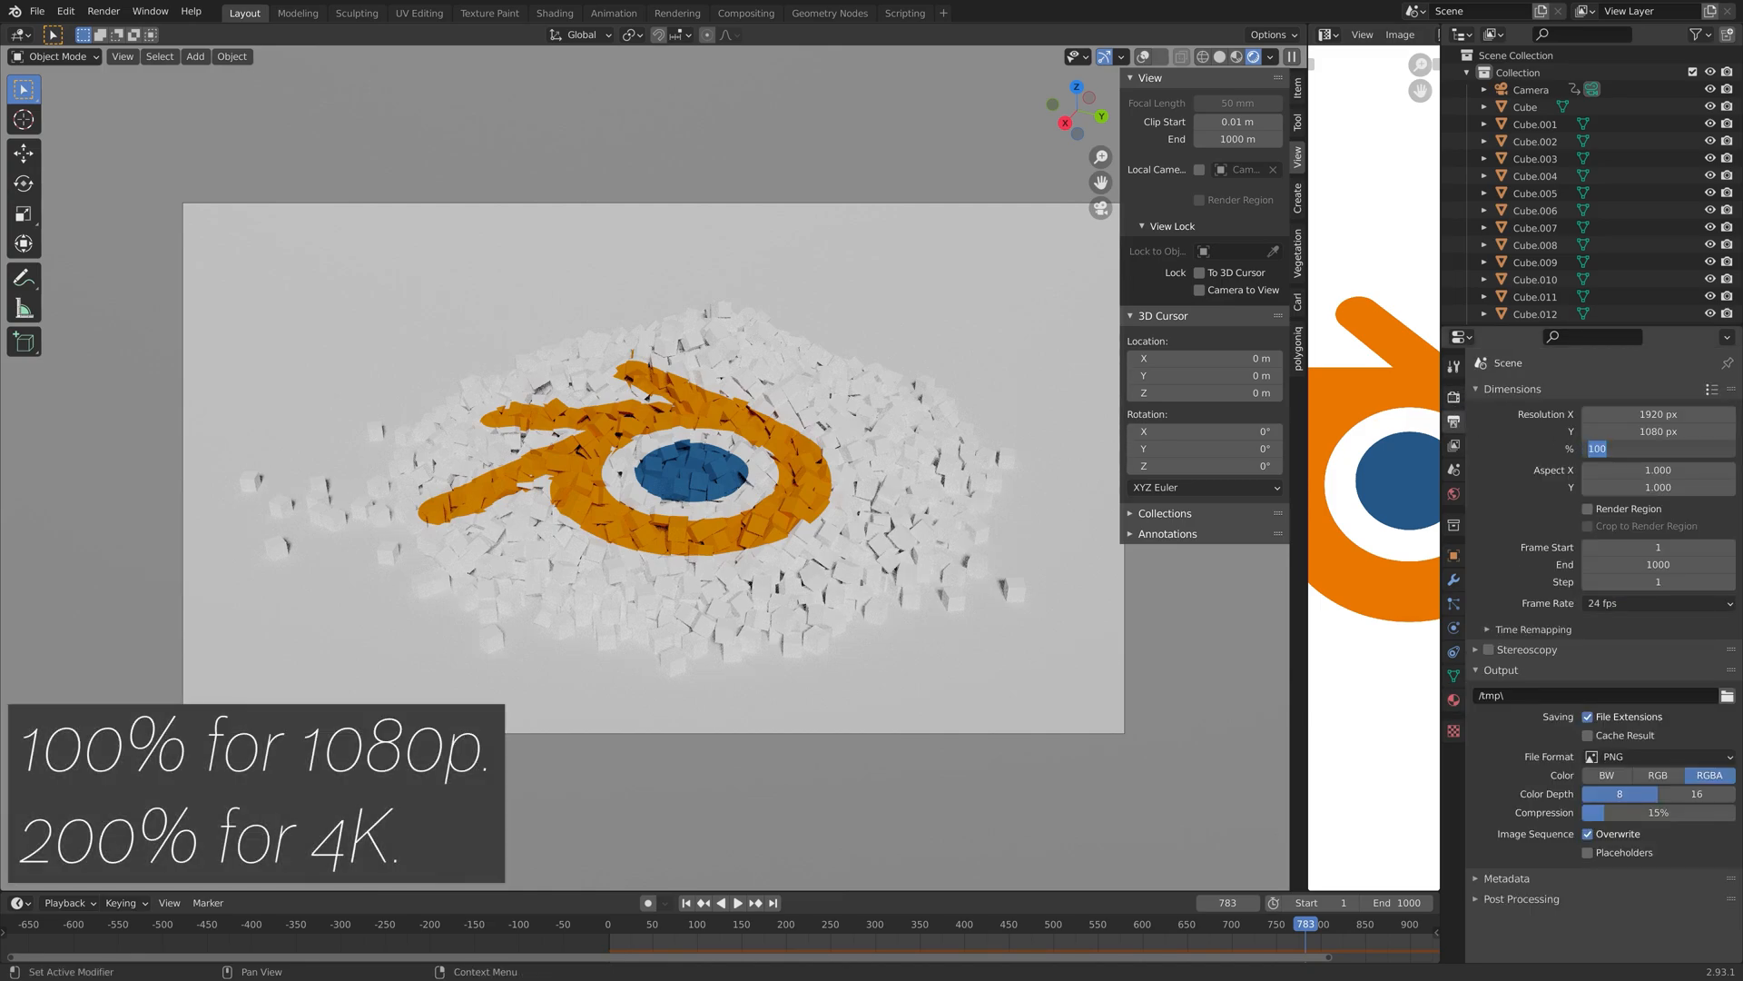
Step: Set 200% resolution scale, output to E:\Large renders\In place\tut, and save as tut4.blend
text(200%)
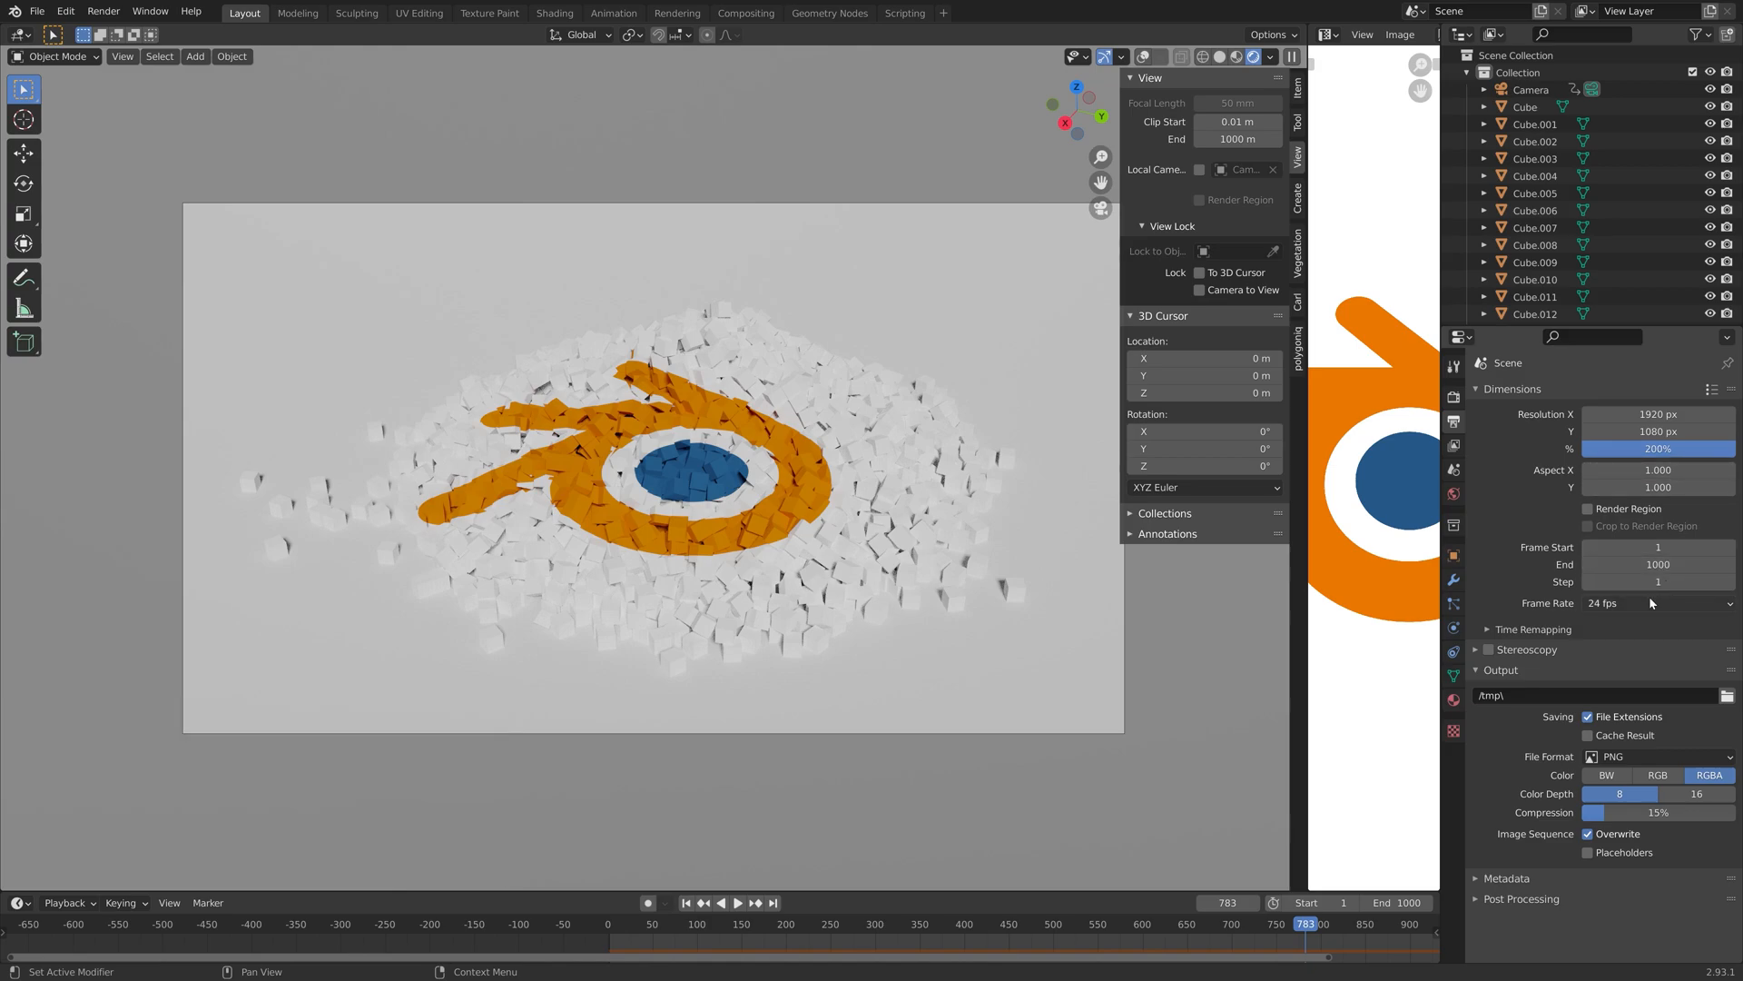
mouse_move(1655, 605)
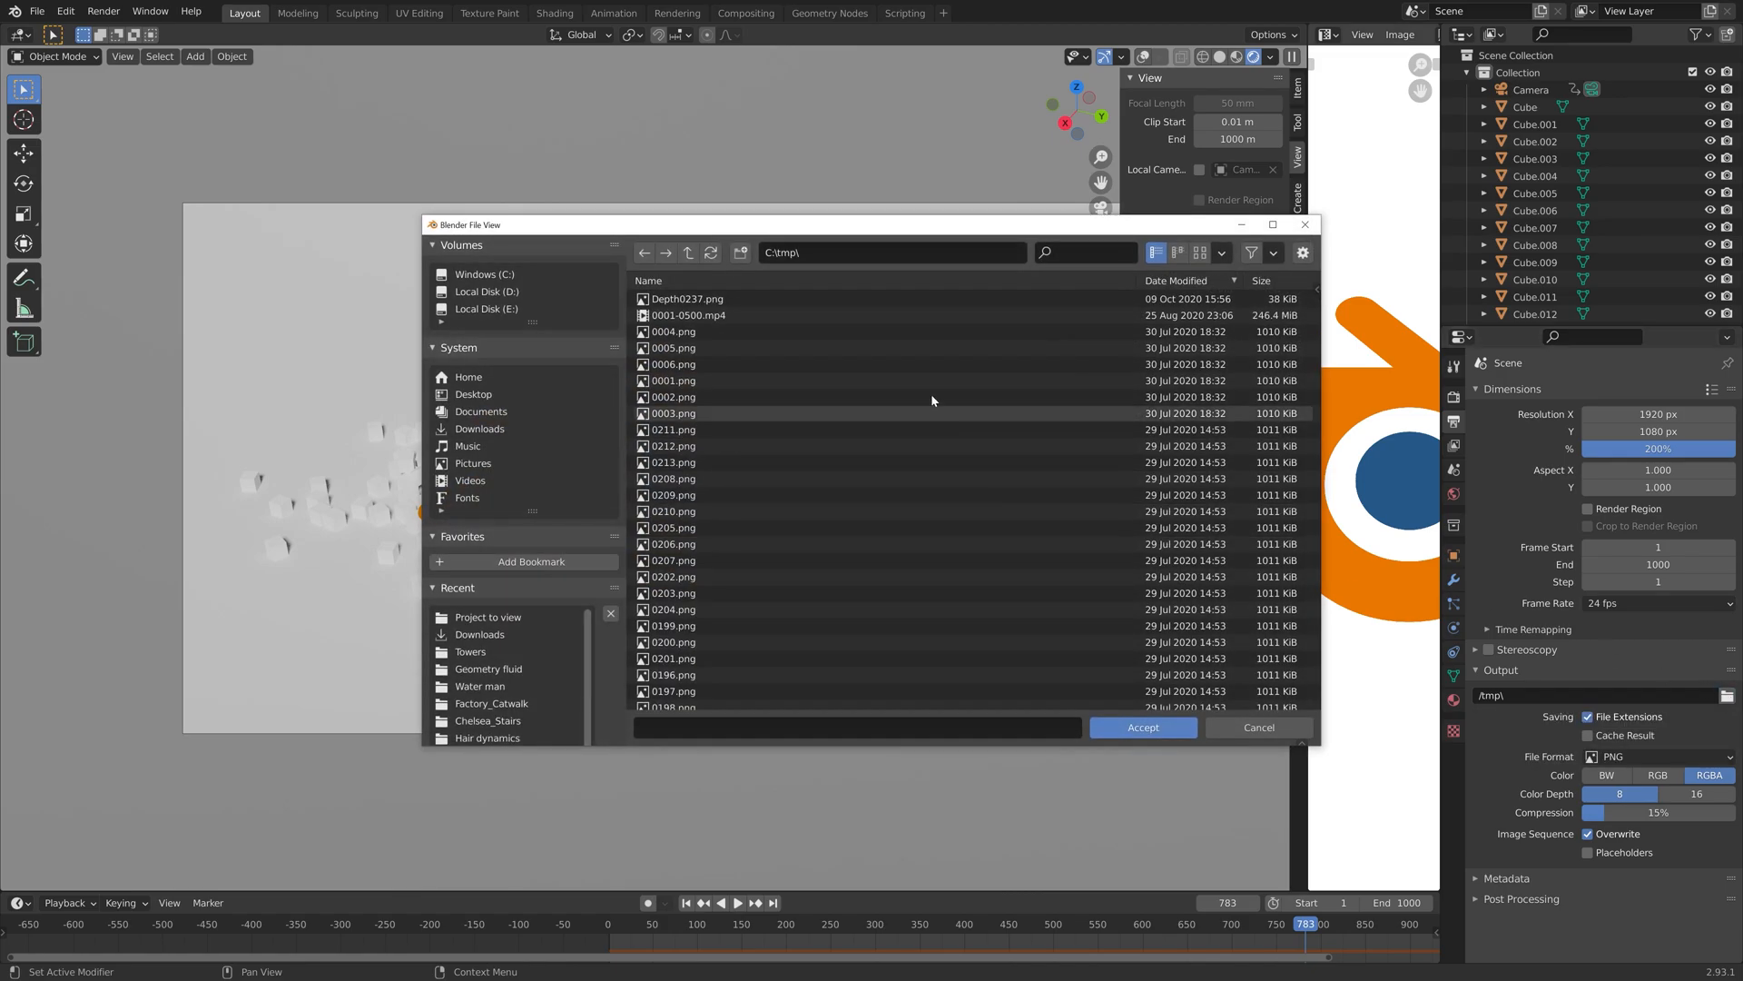
click(485, 308)
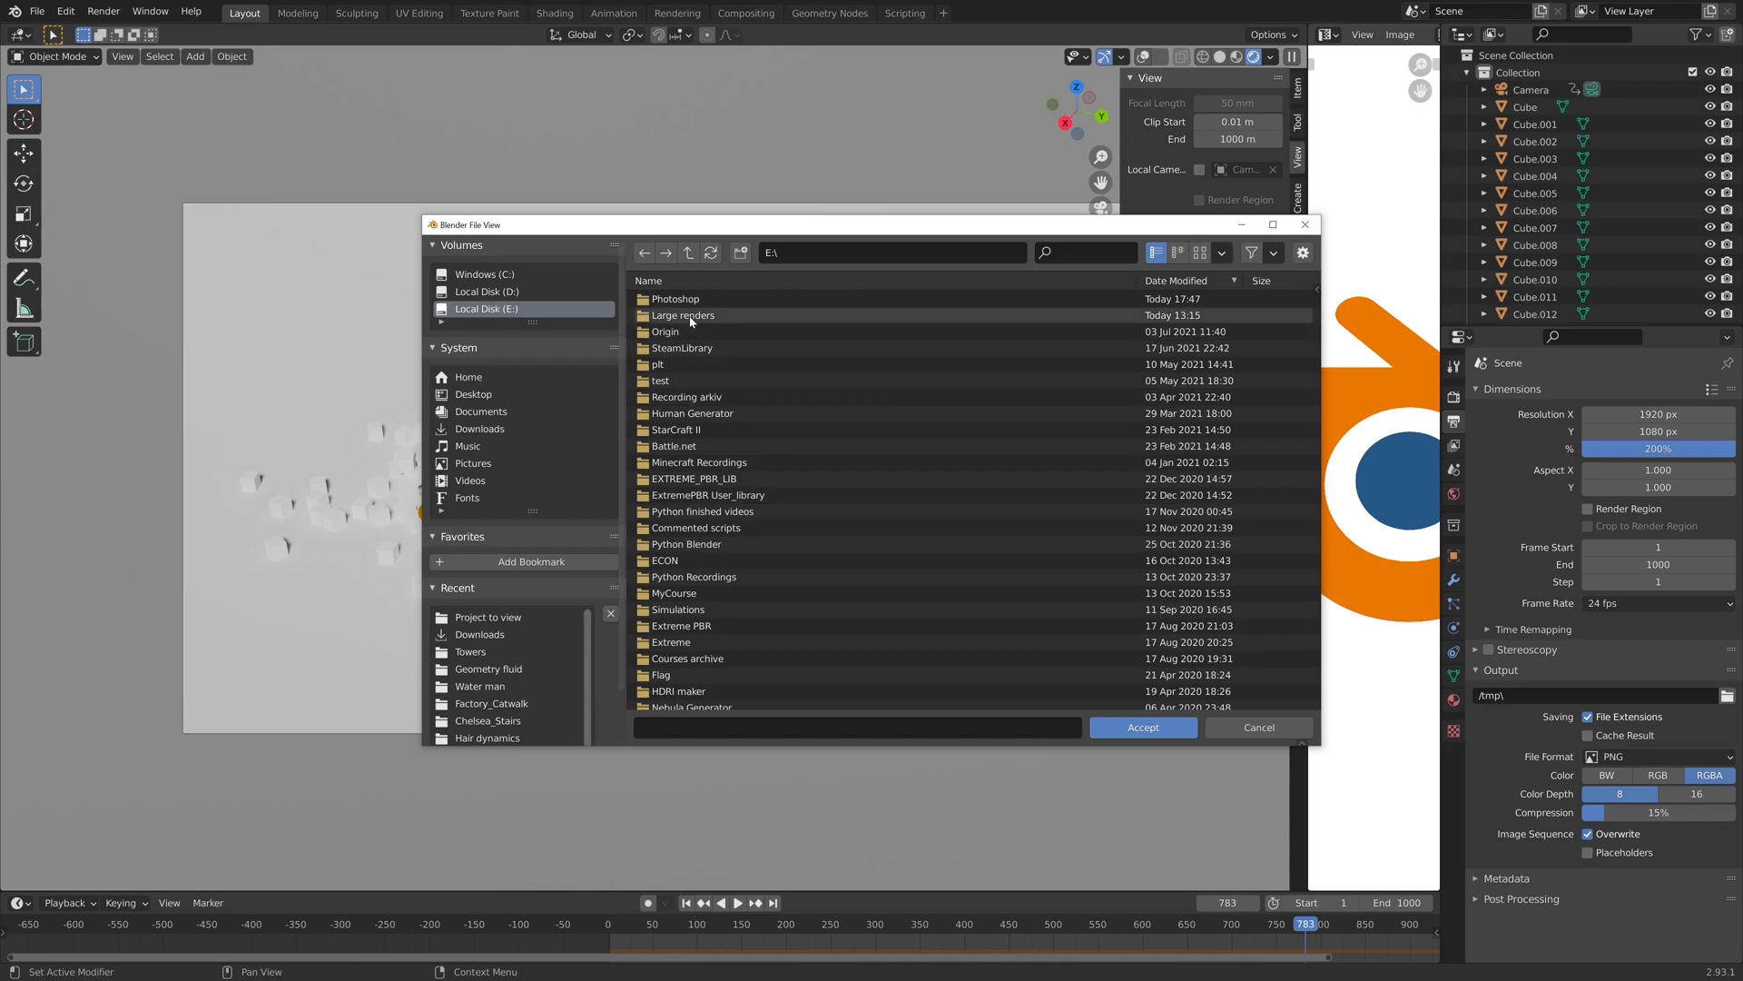
double_click(683, 315)
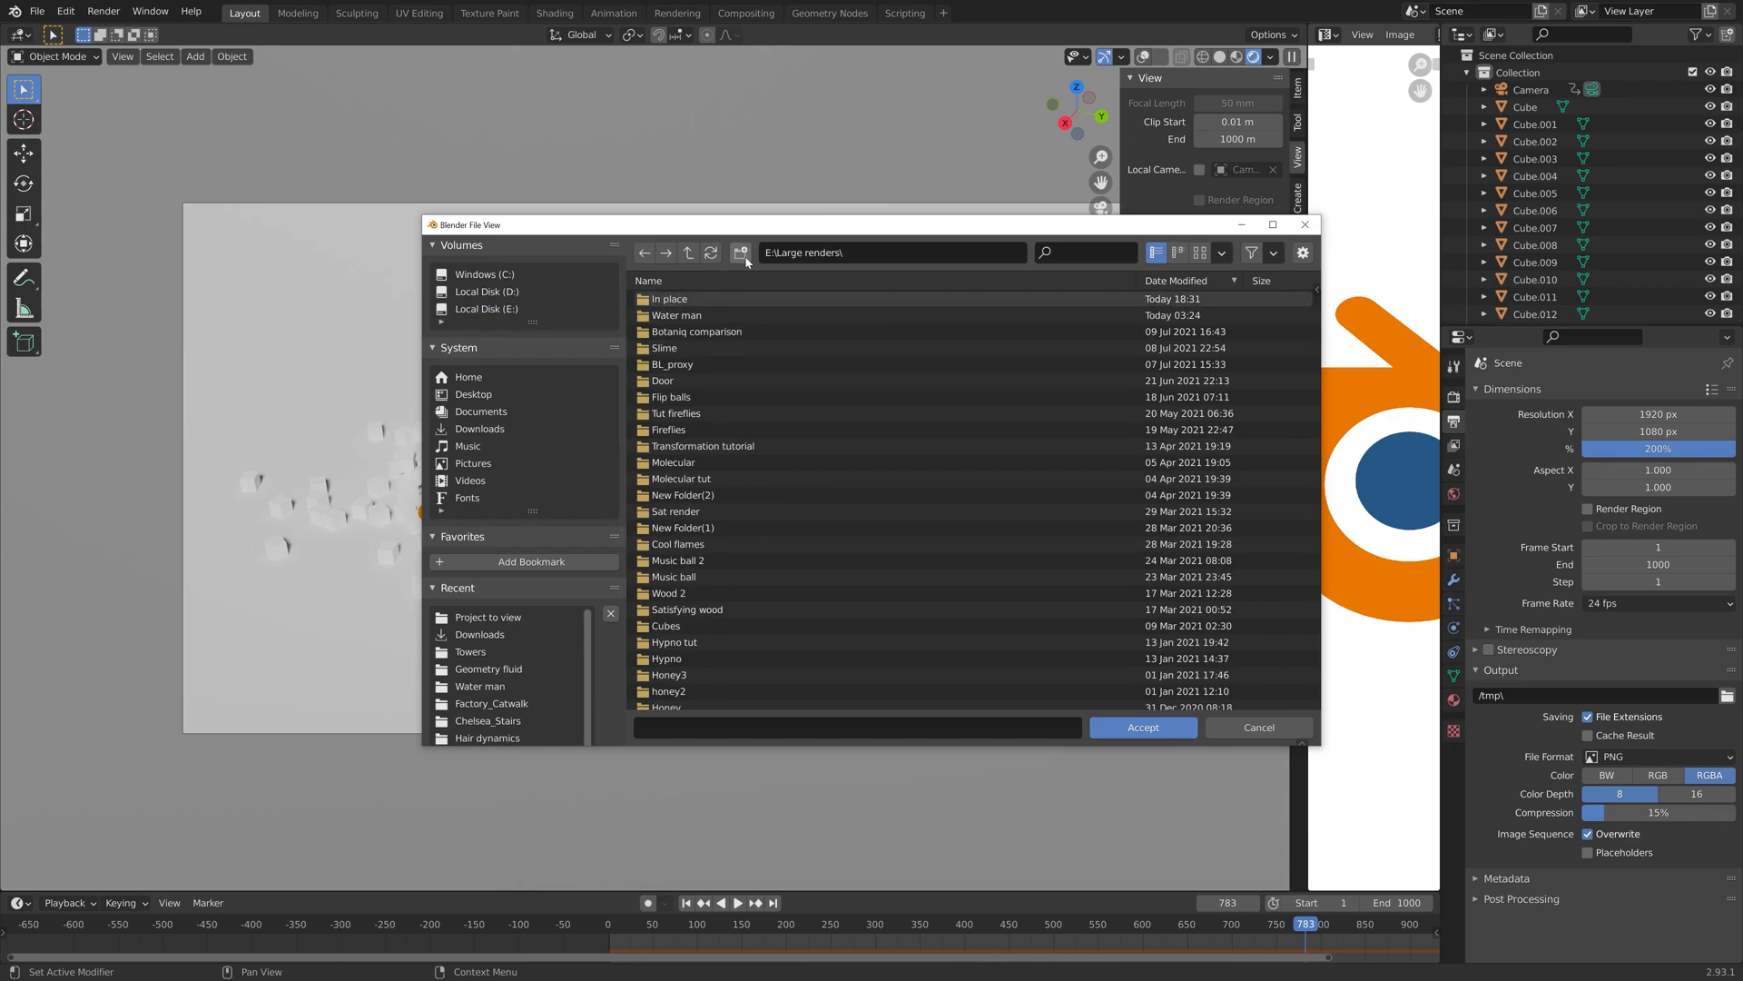
click(487, 617)
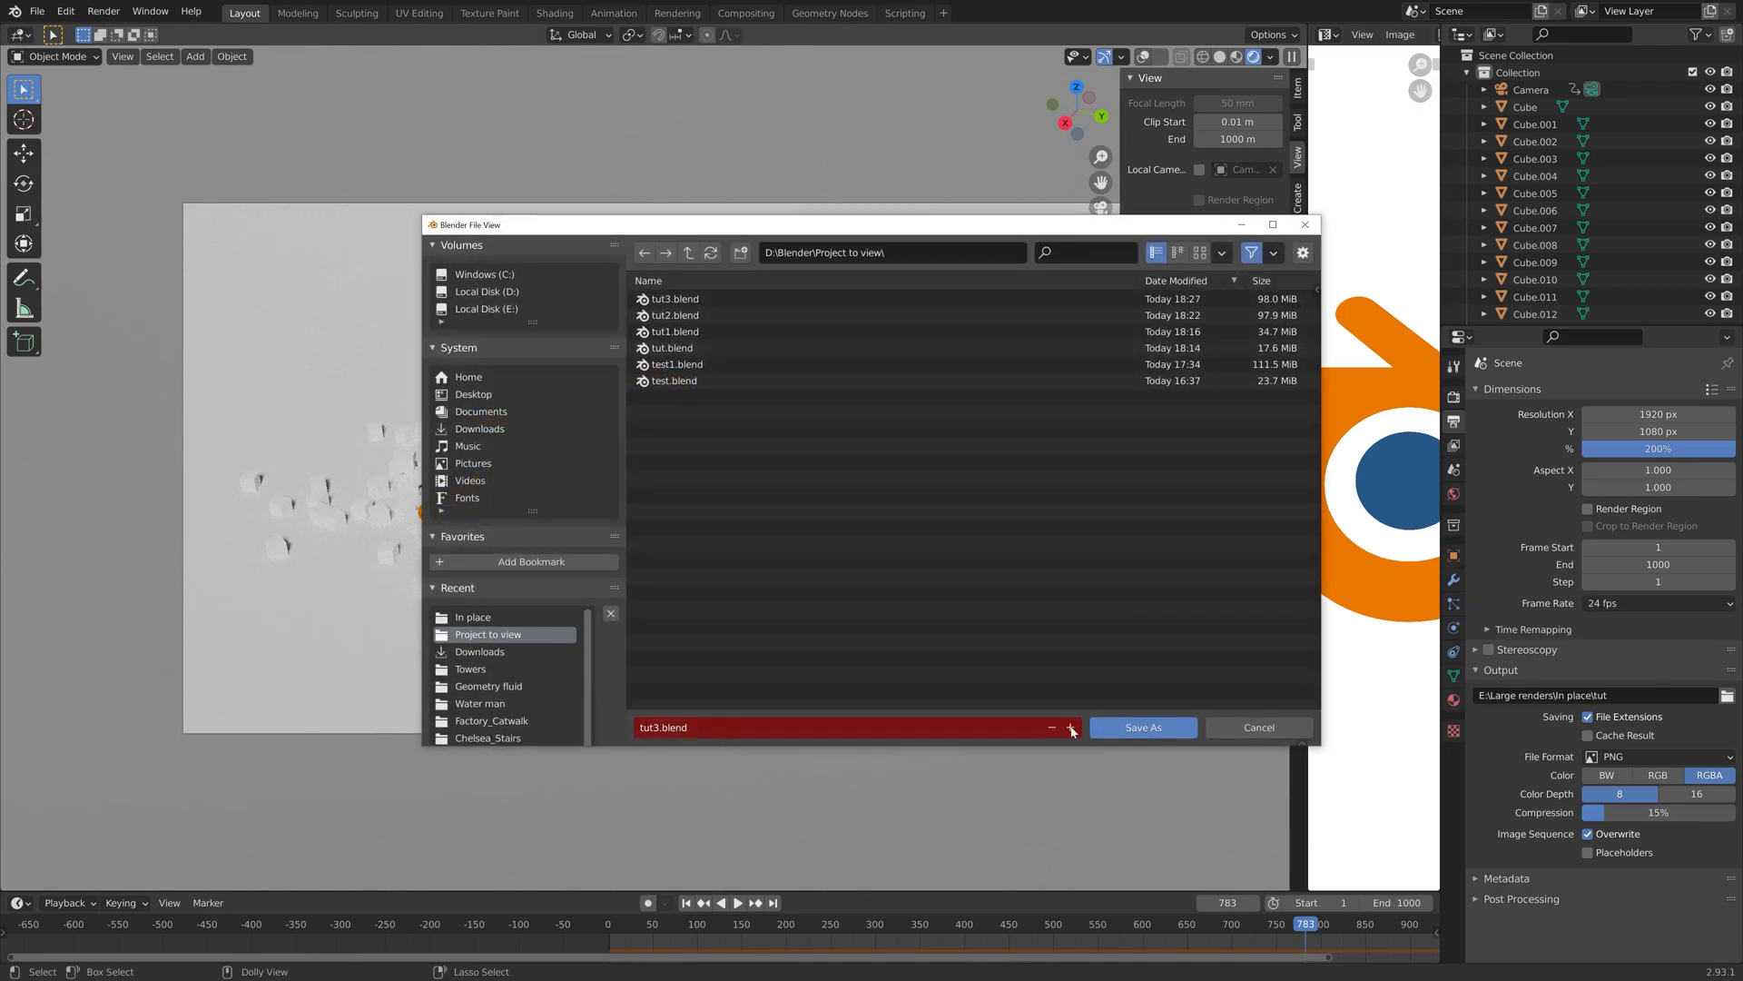
click(1141, 726)
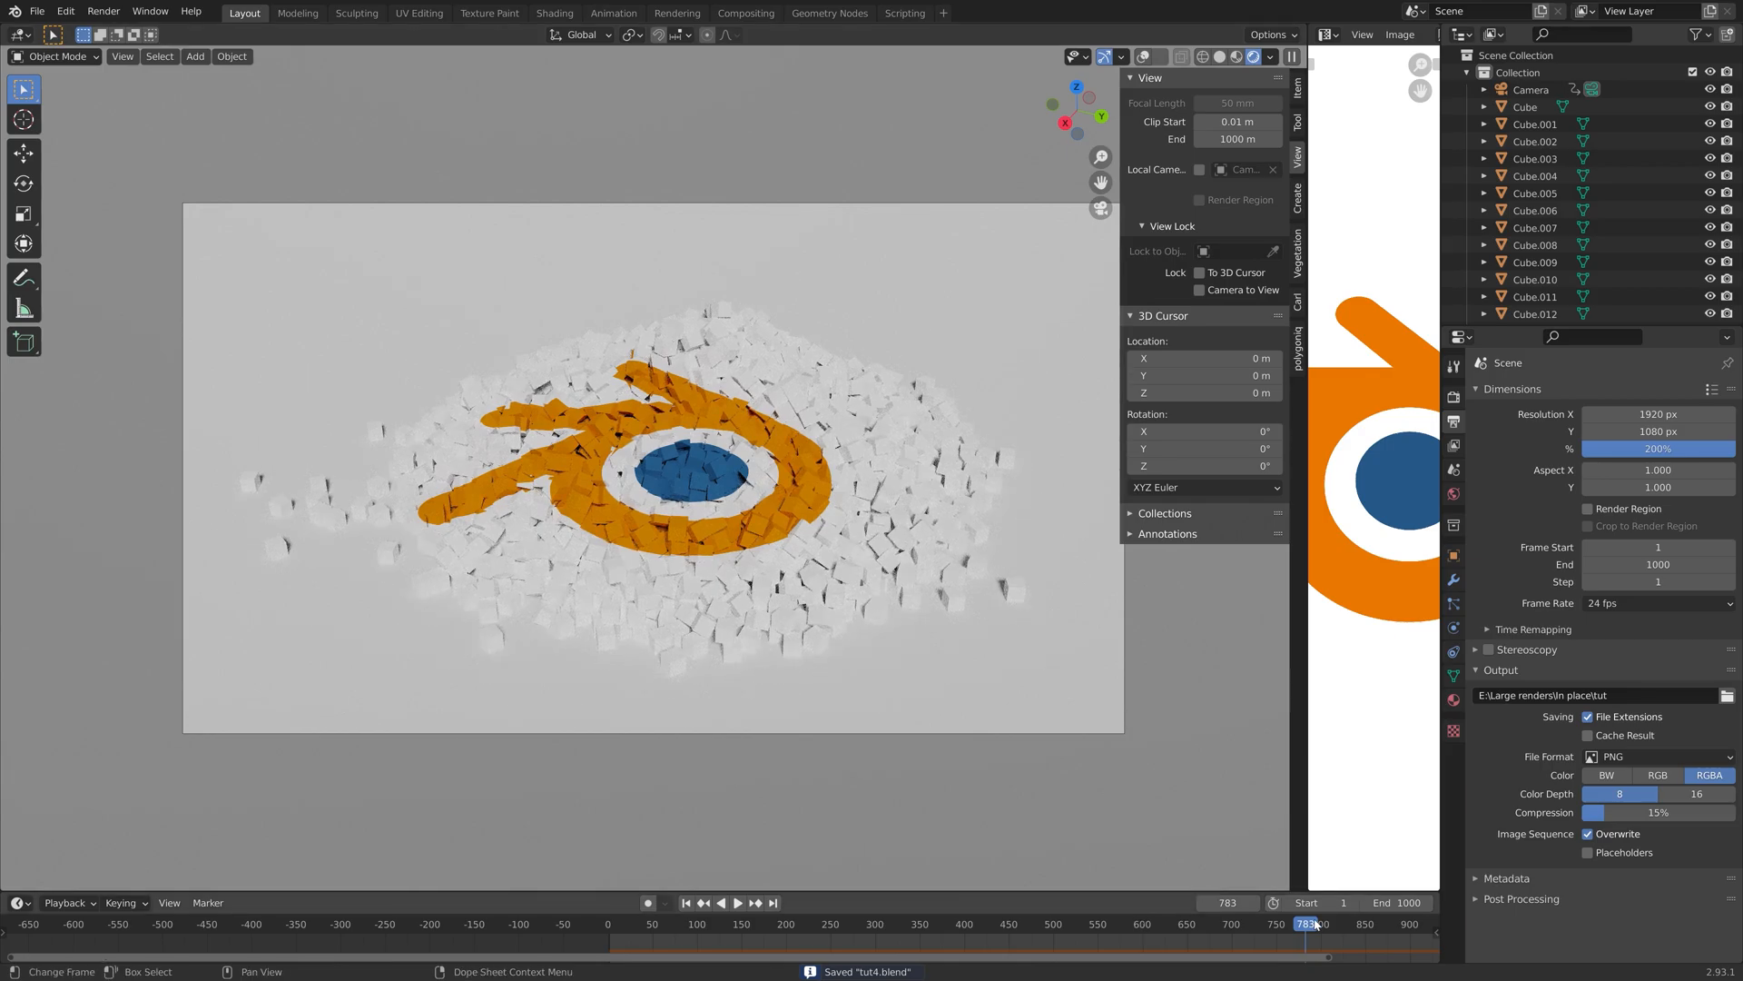
click(737, 901)
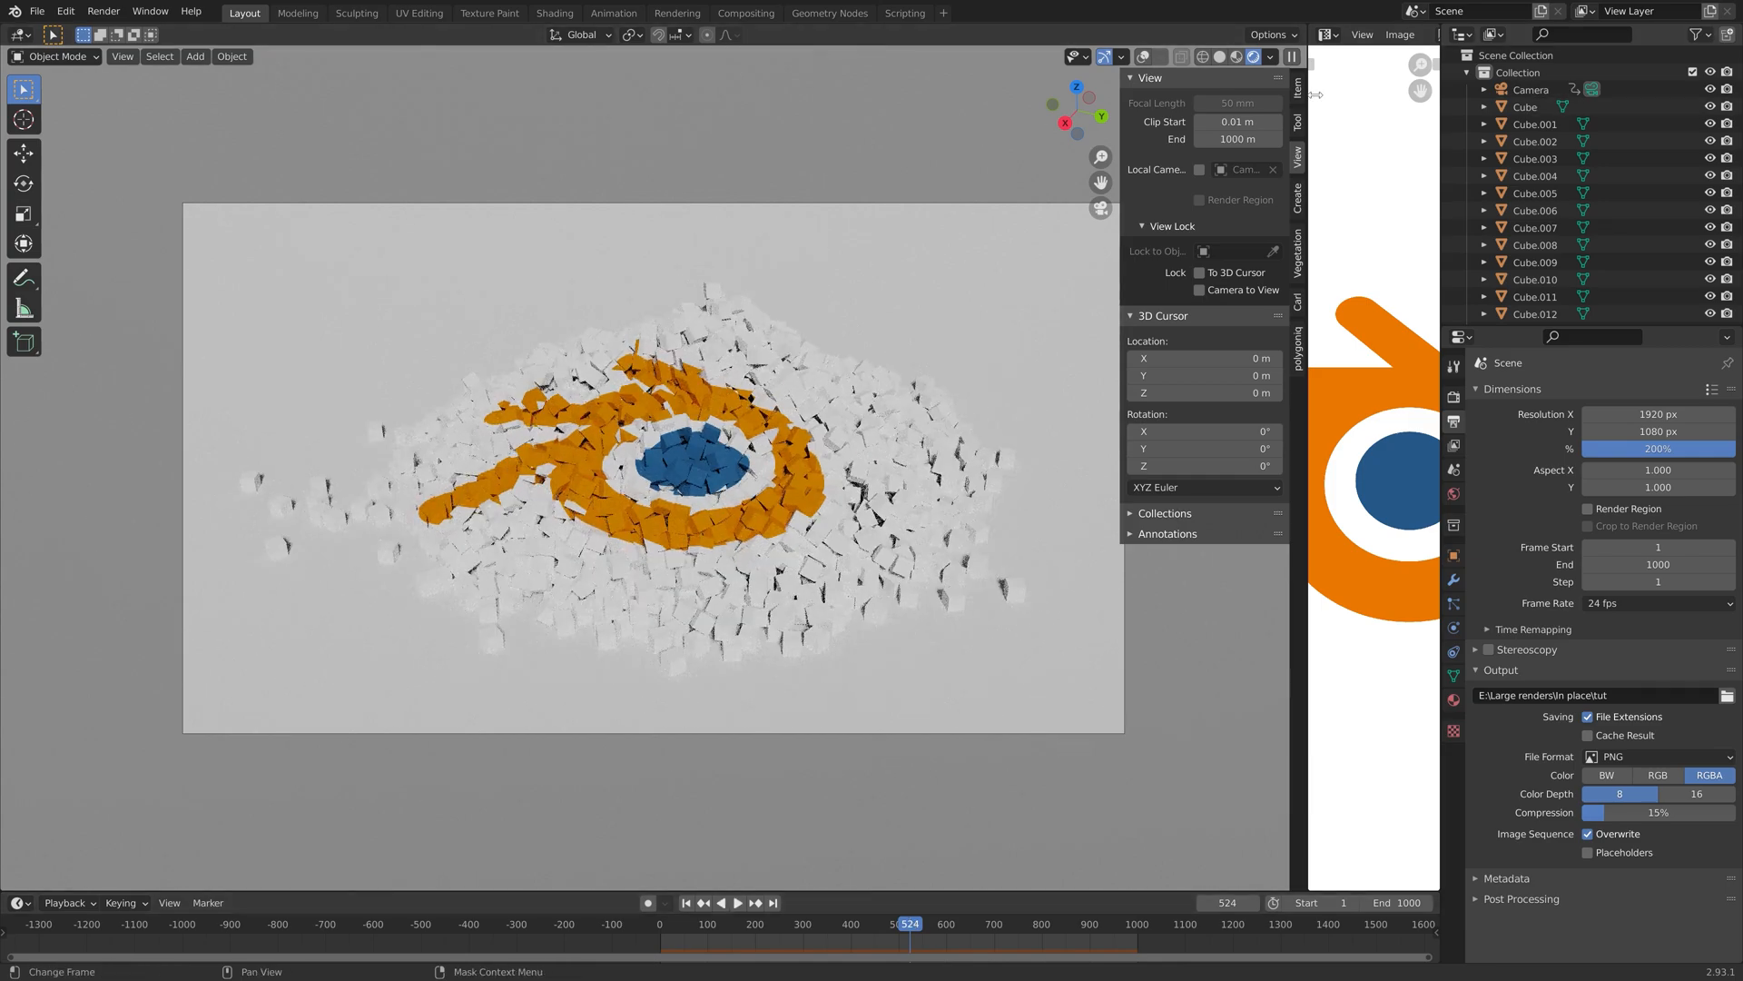
Step: Keyframe the camera's location at frame 524 and far above at frame 1, then replay
click(1530, 89)
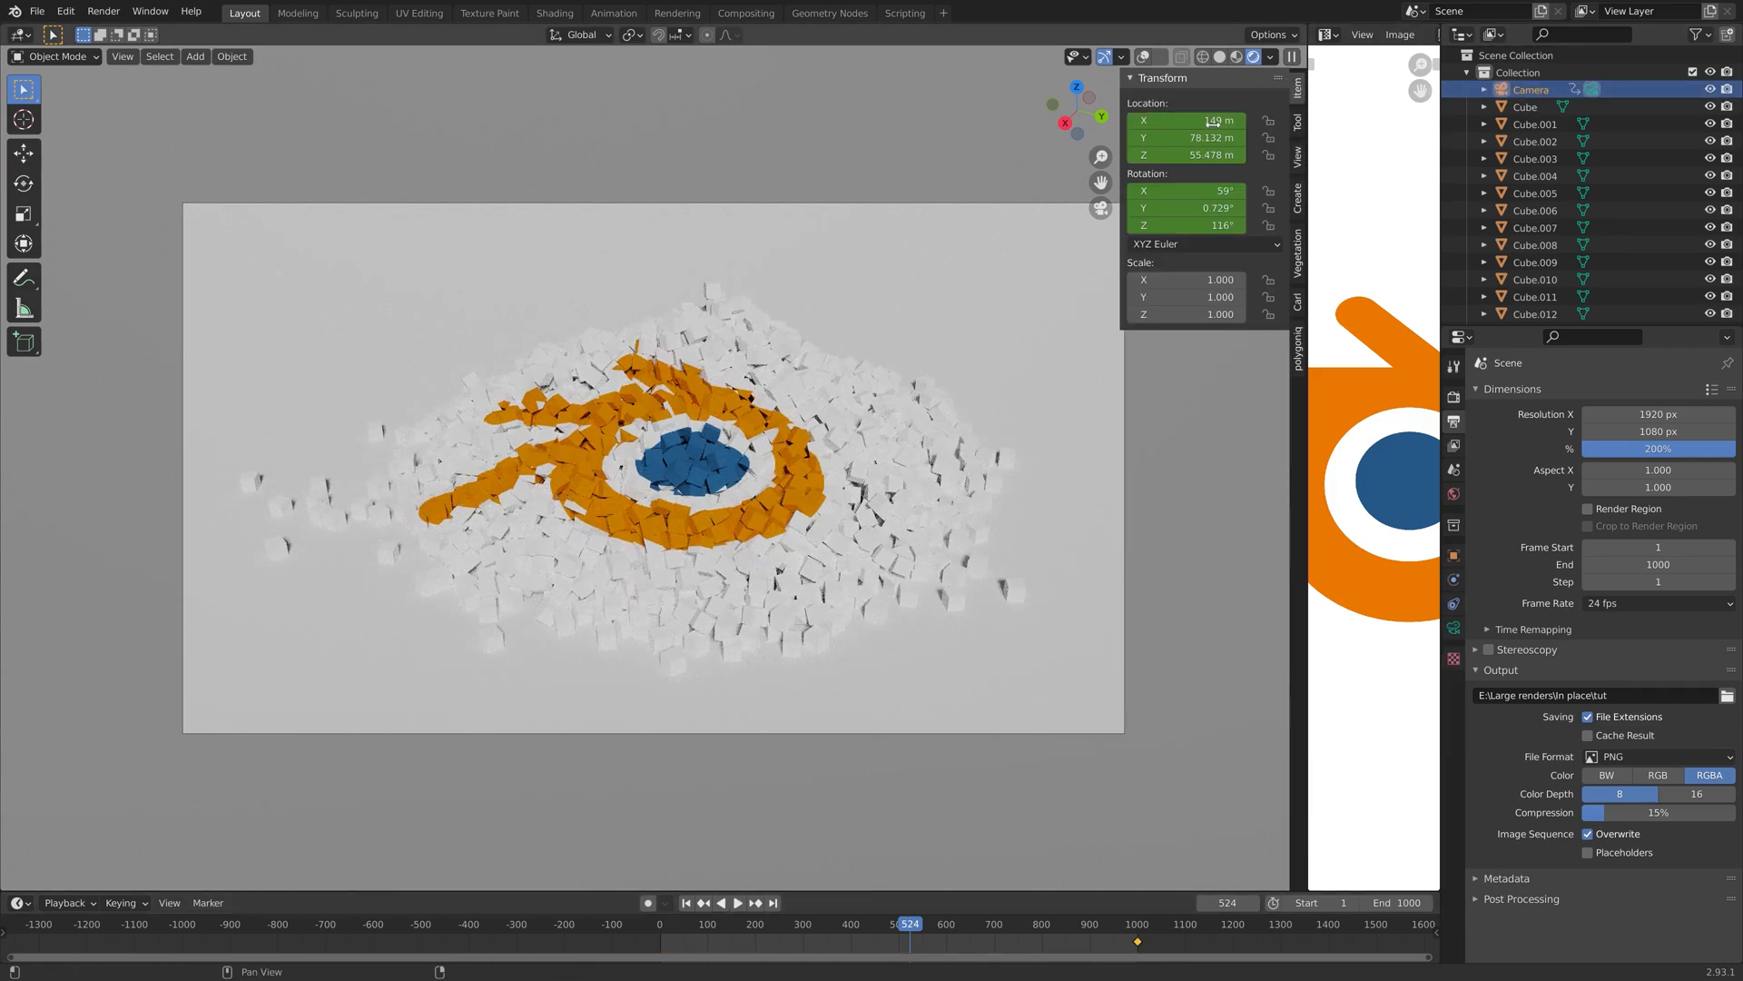
key(i)
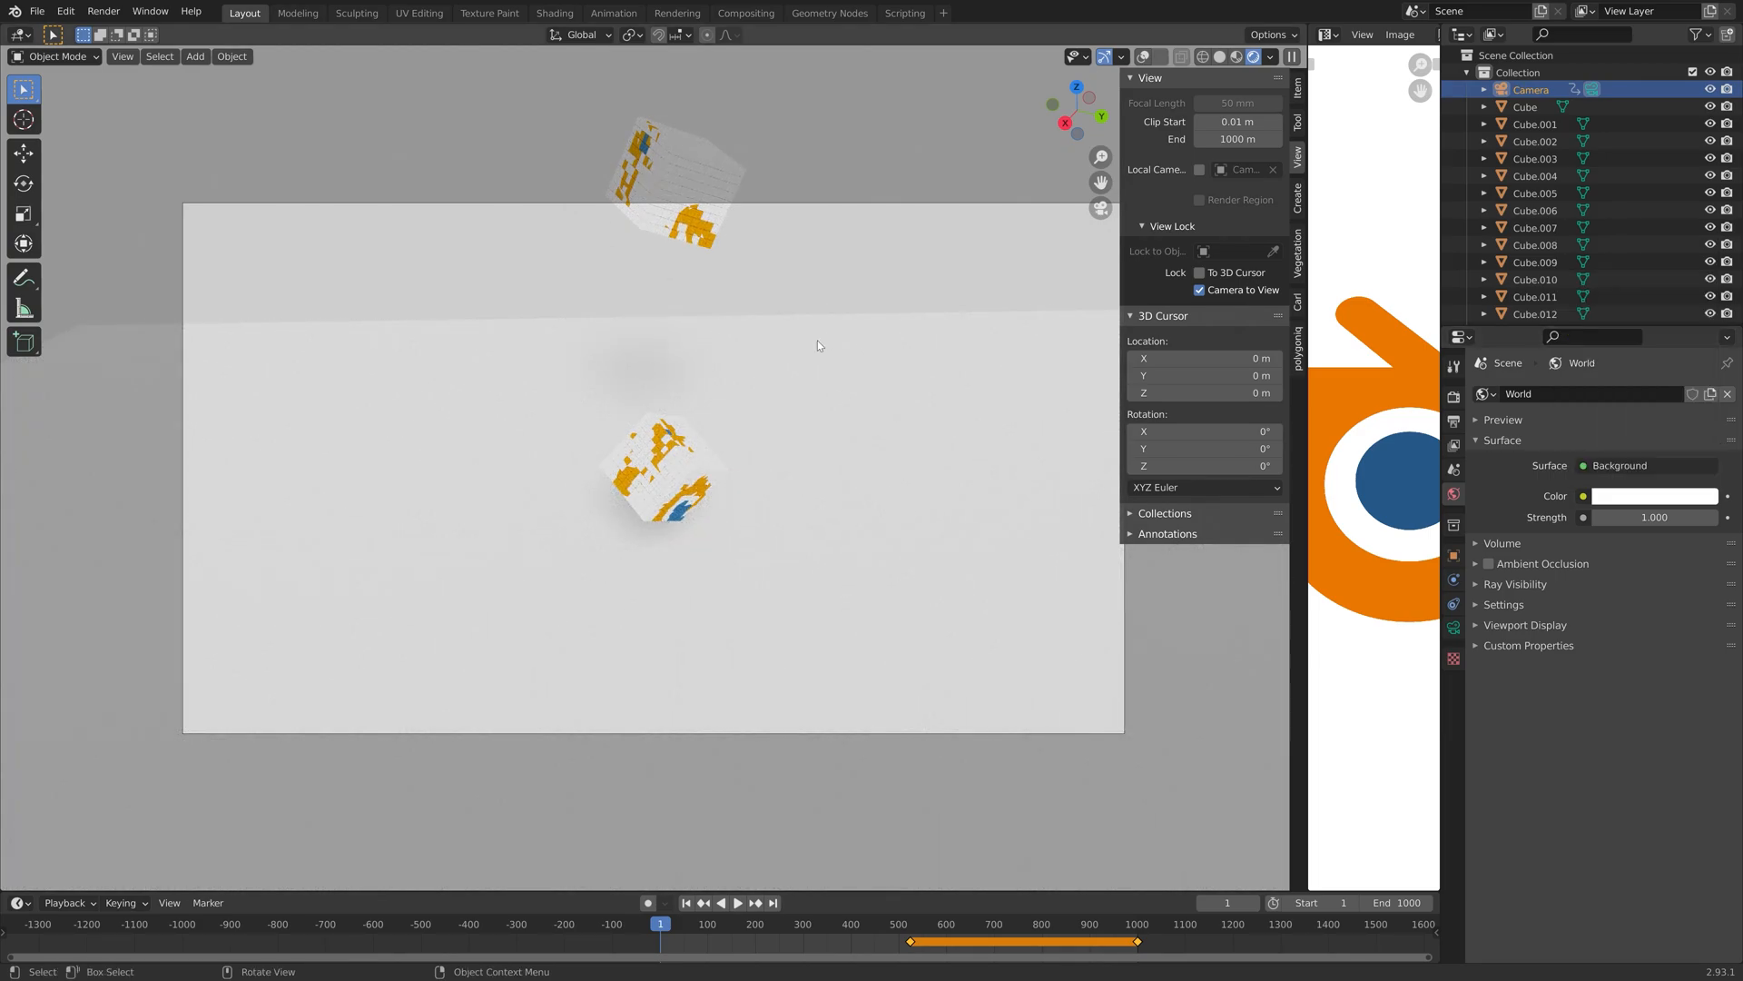
mouse_move(668, 373)
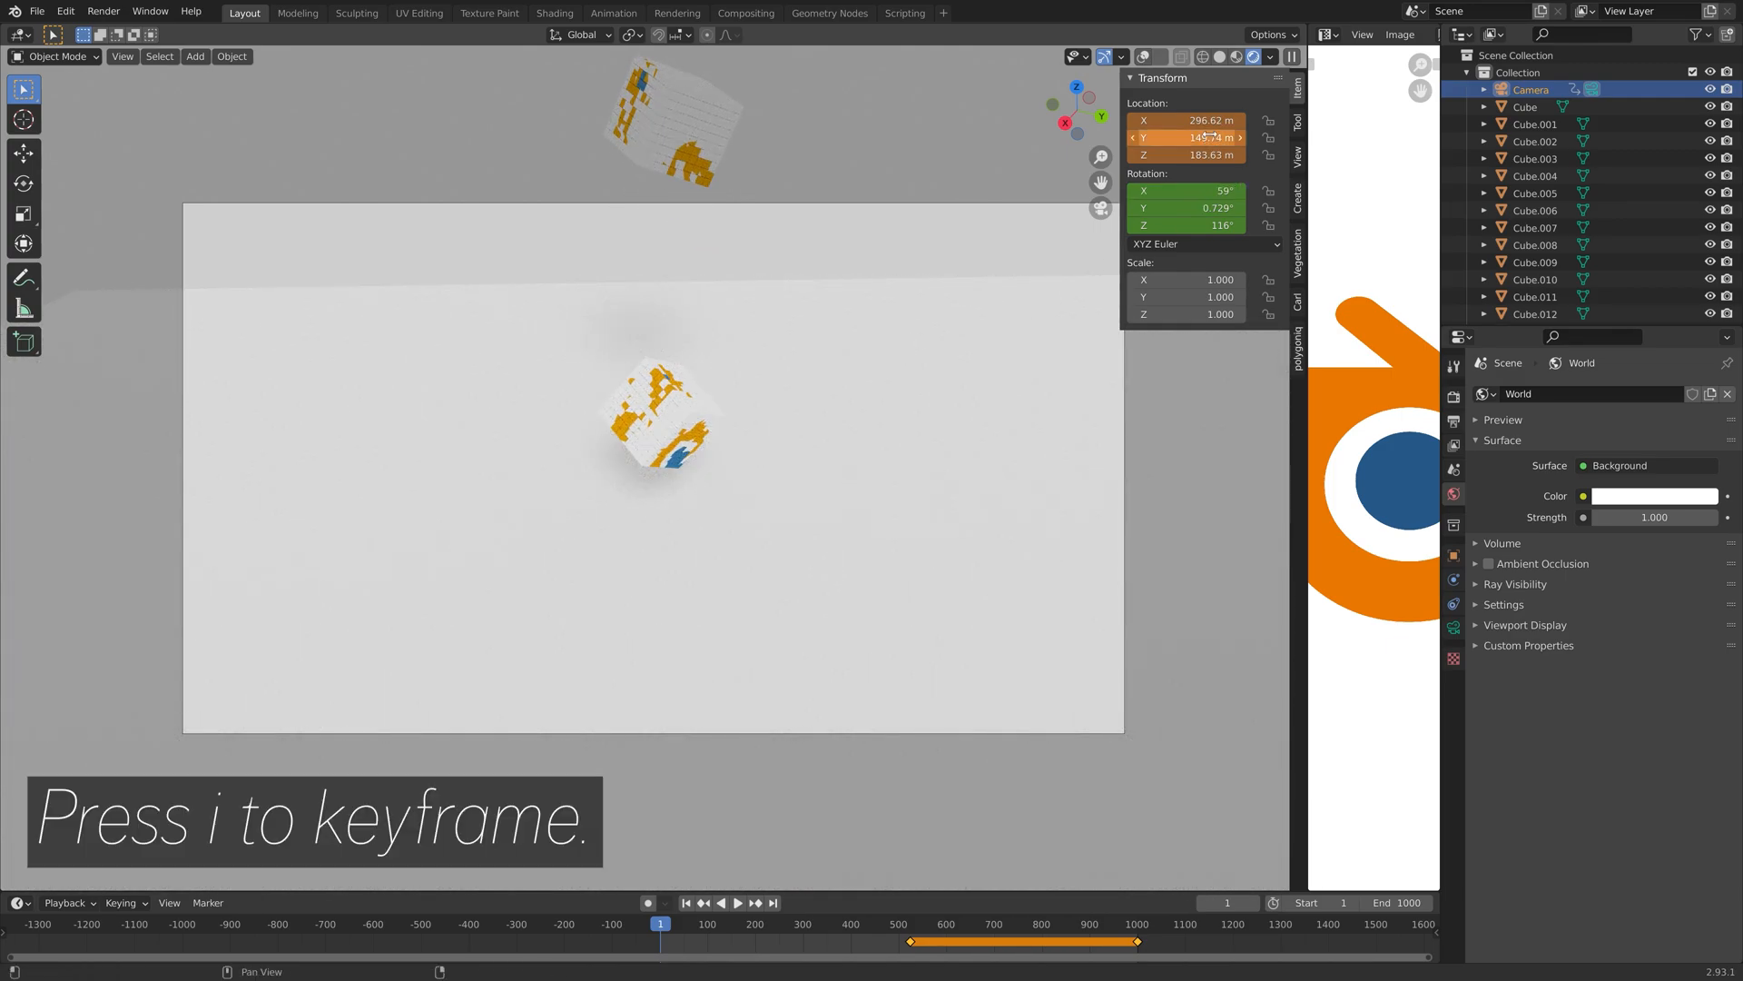
click(912, 923)
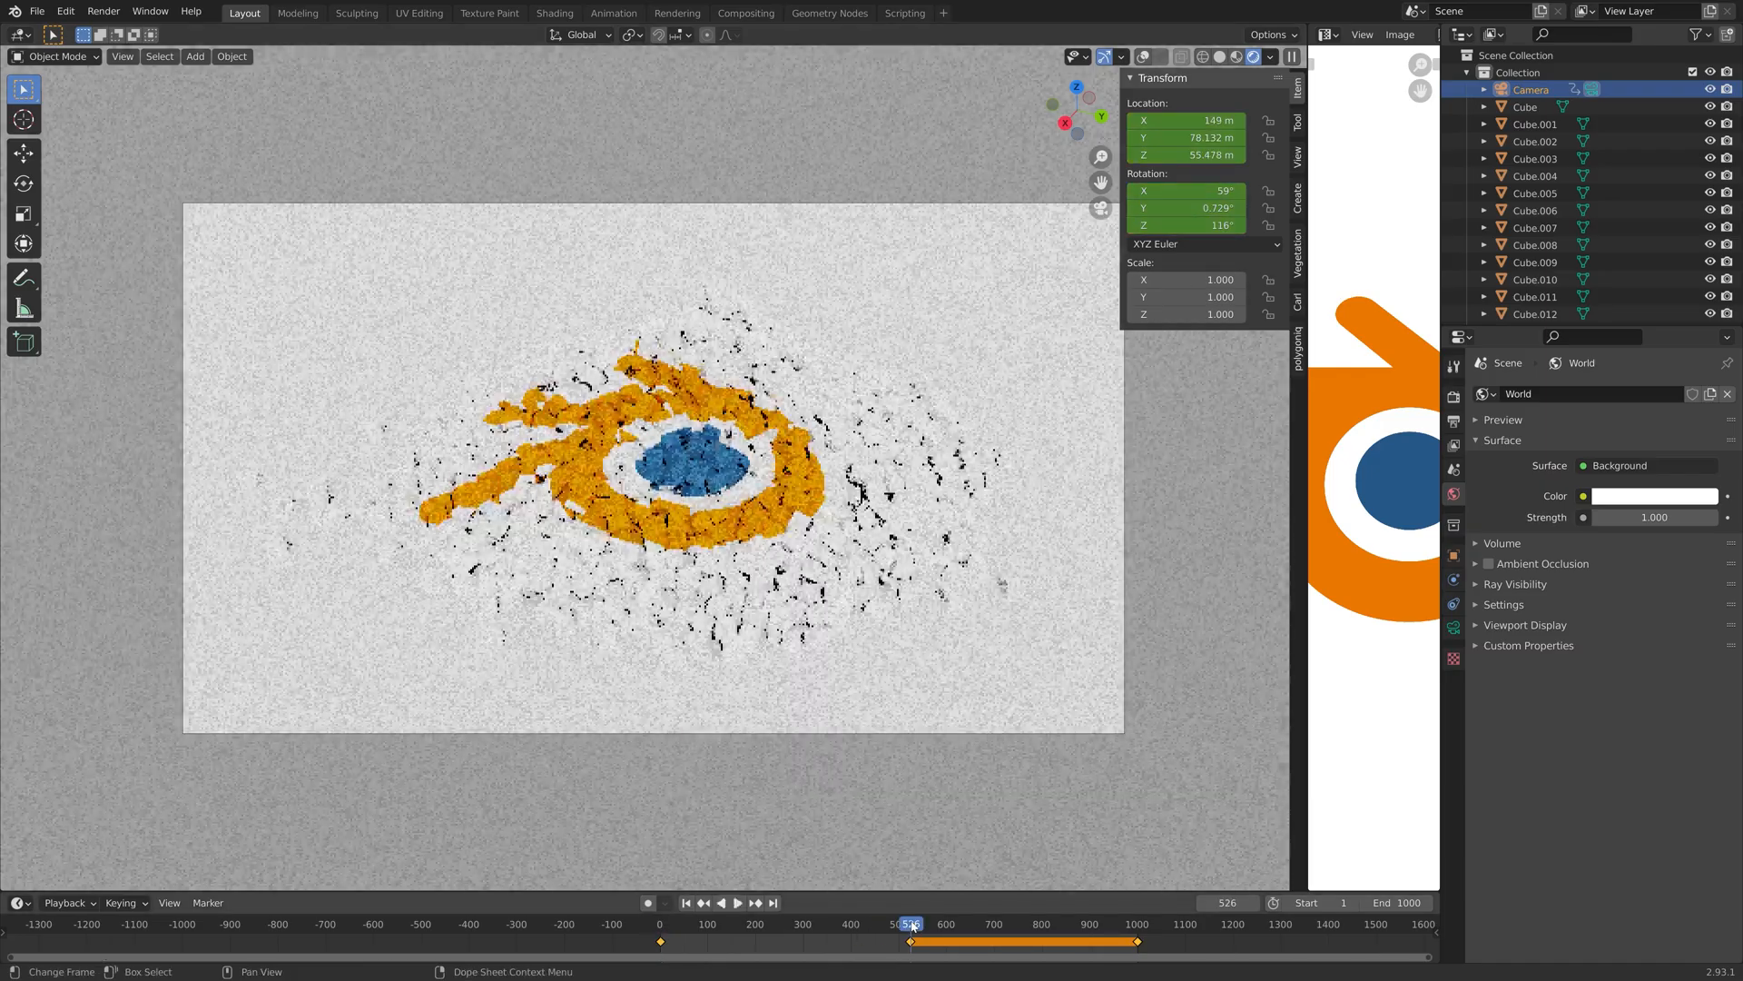
click(737, 901)
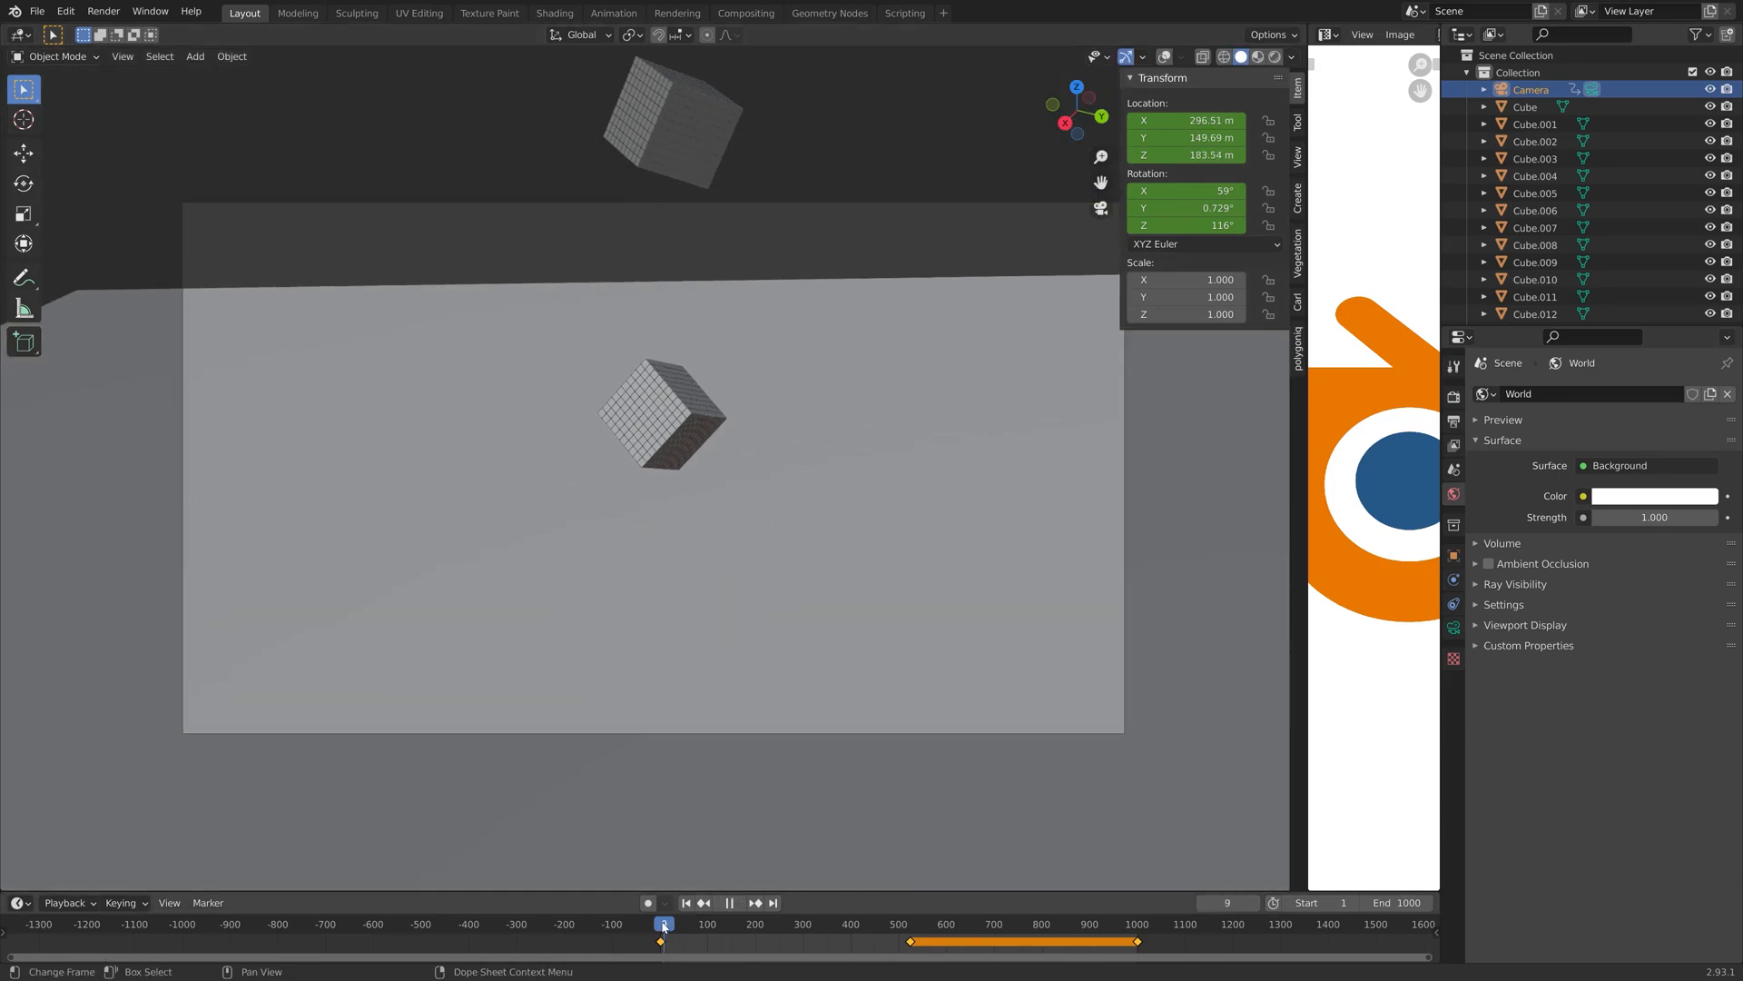
click(1130, 922)
text(ligh)
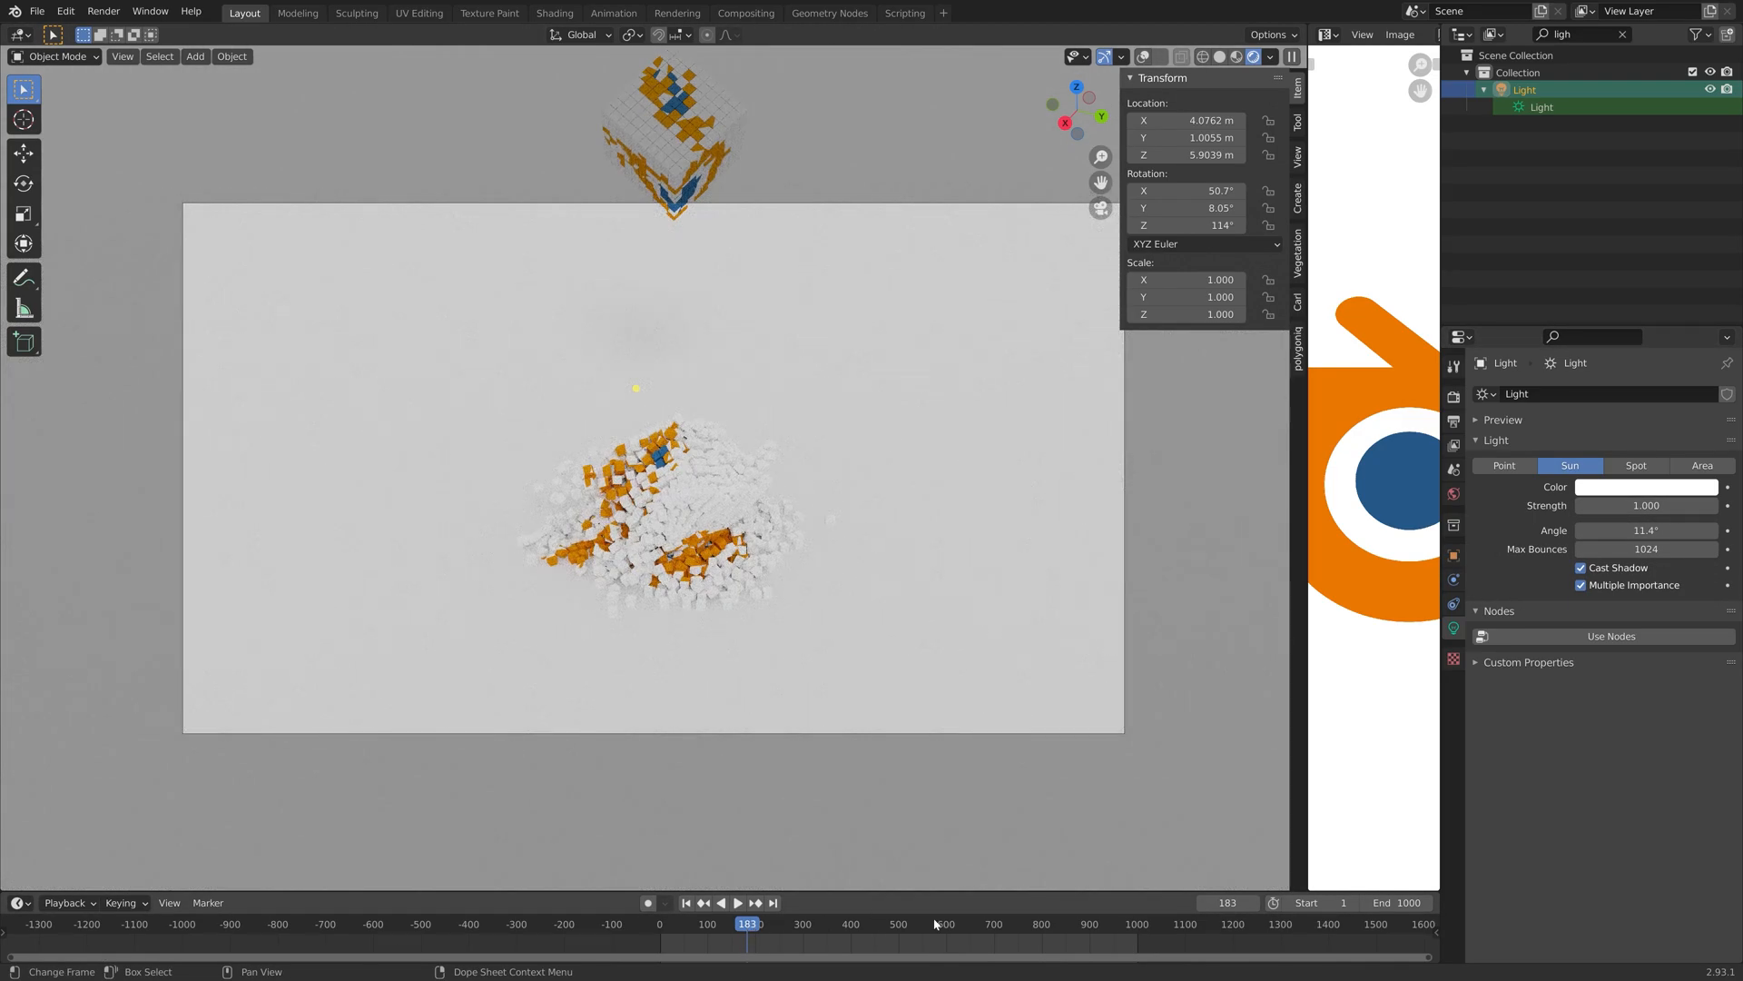
Step: Set the sun strength to 1.0 and save the project as tut5.blend
click(941, 923)
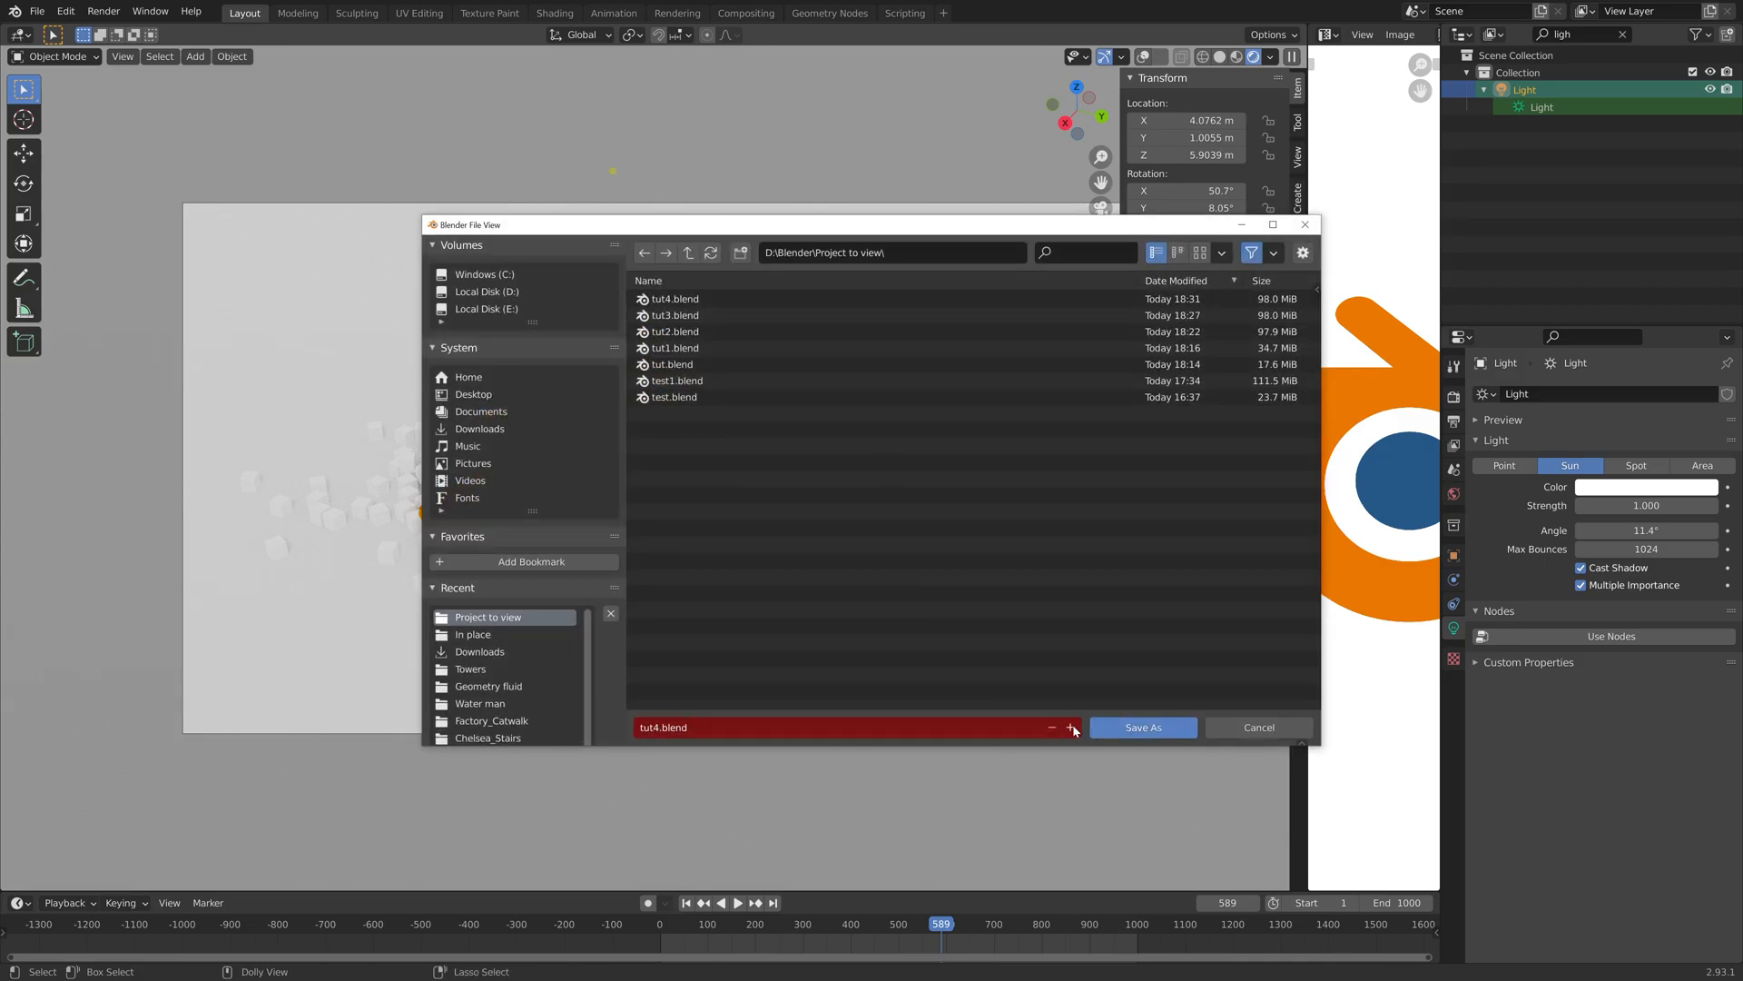
click(1142, 727)
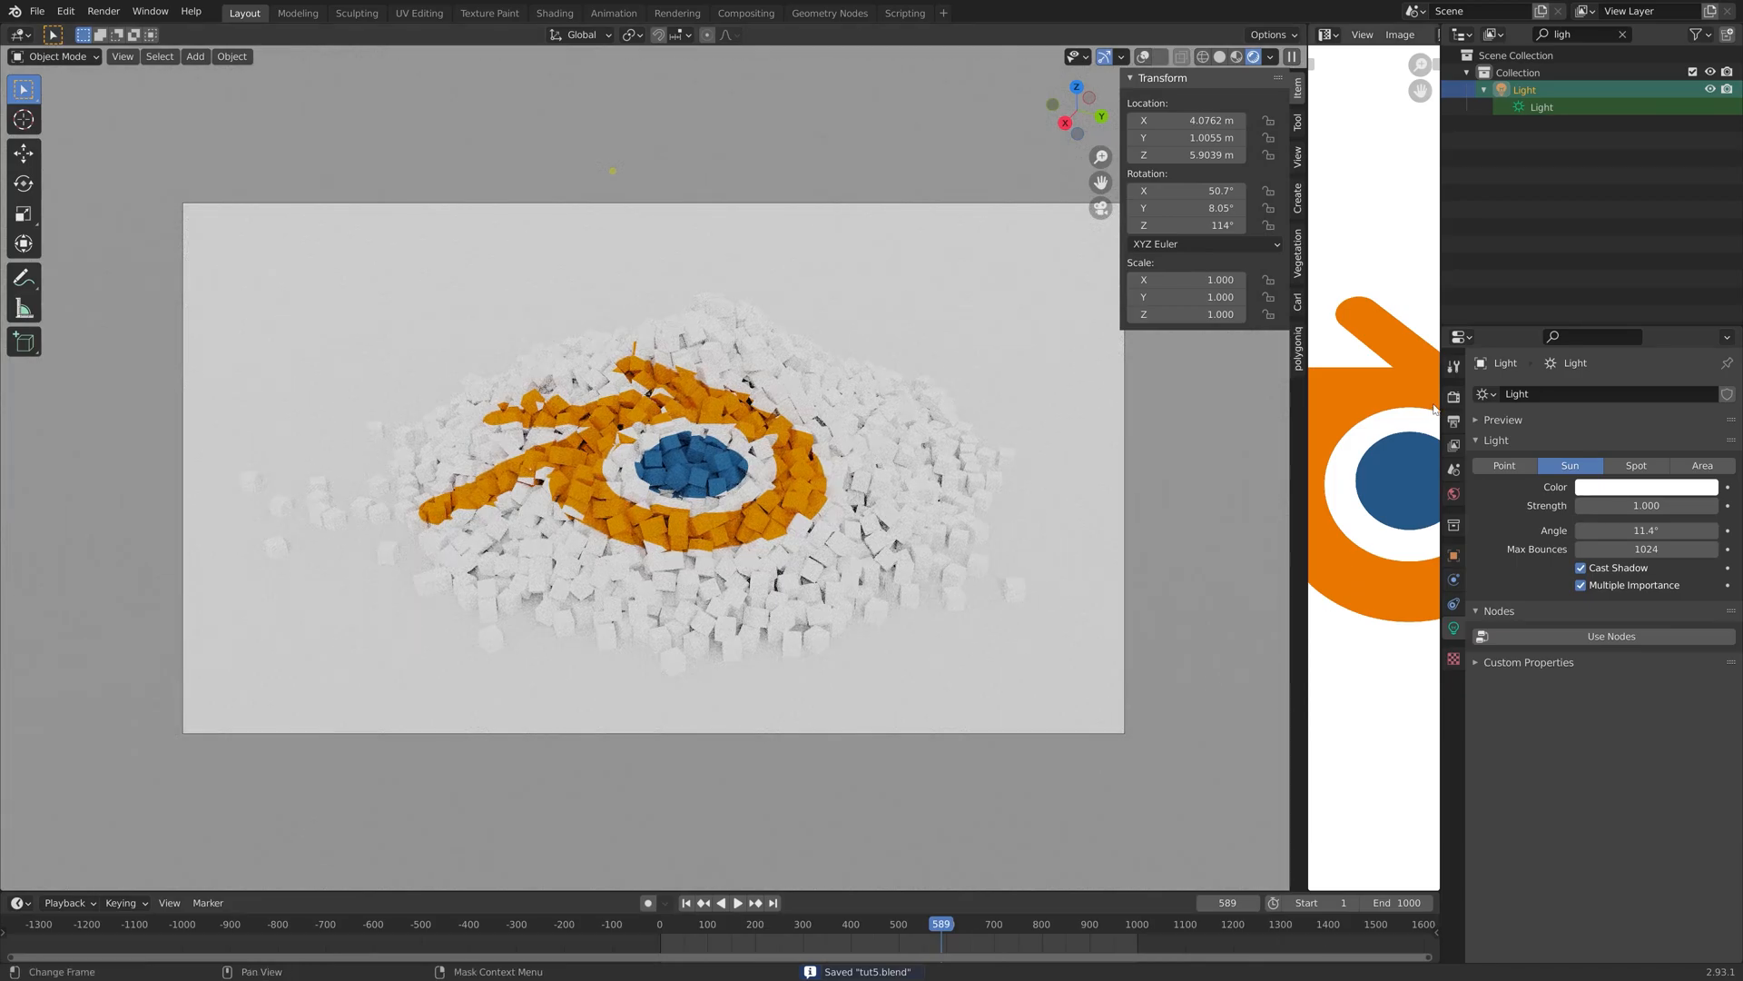
click(1452, 396)
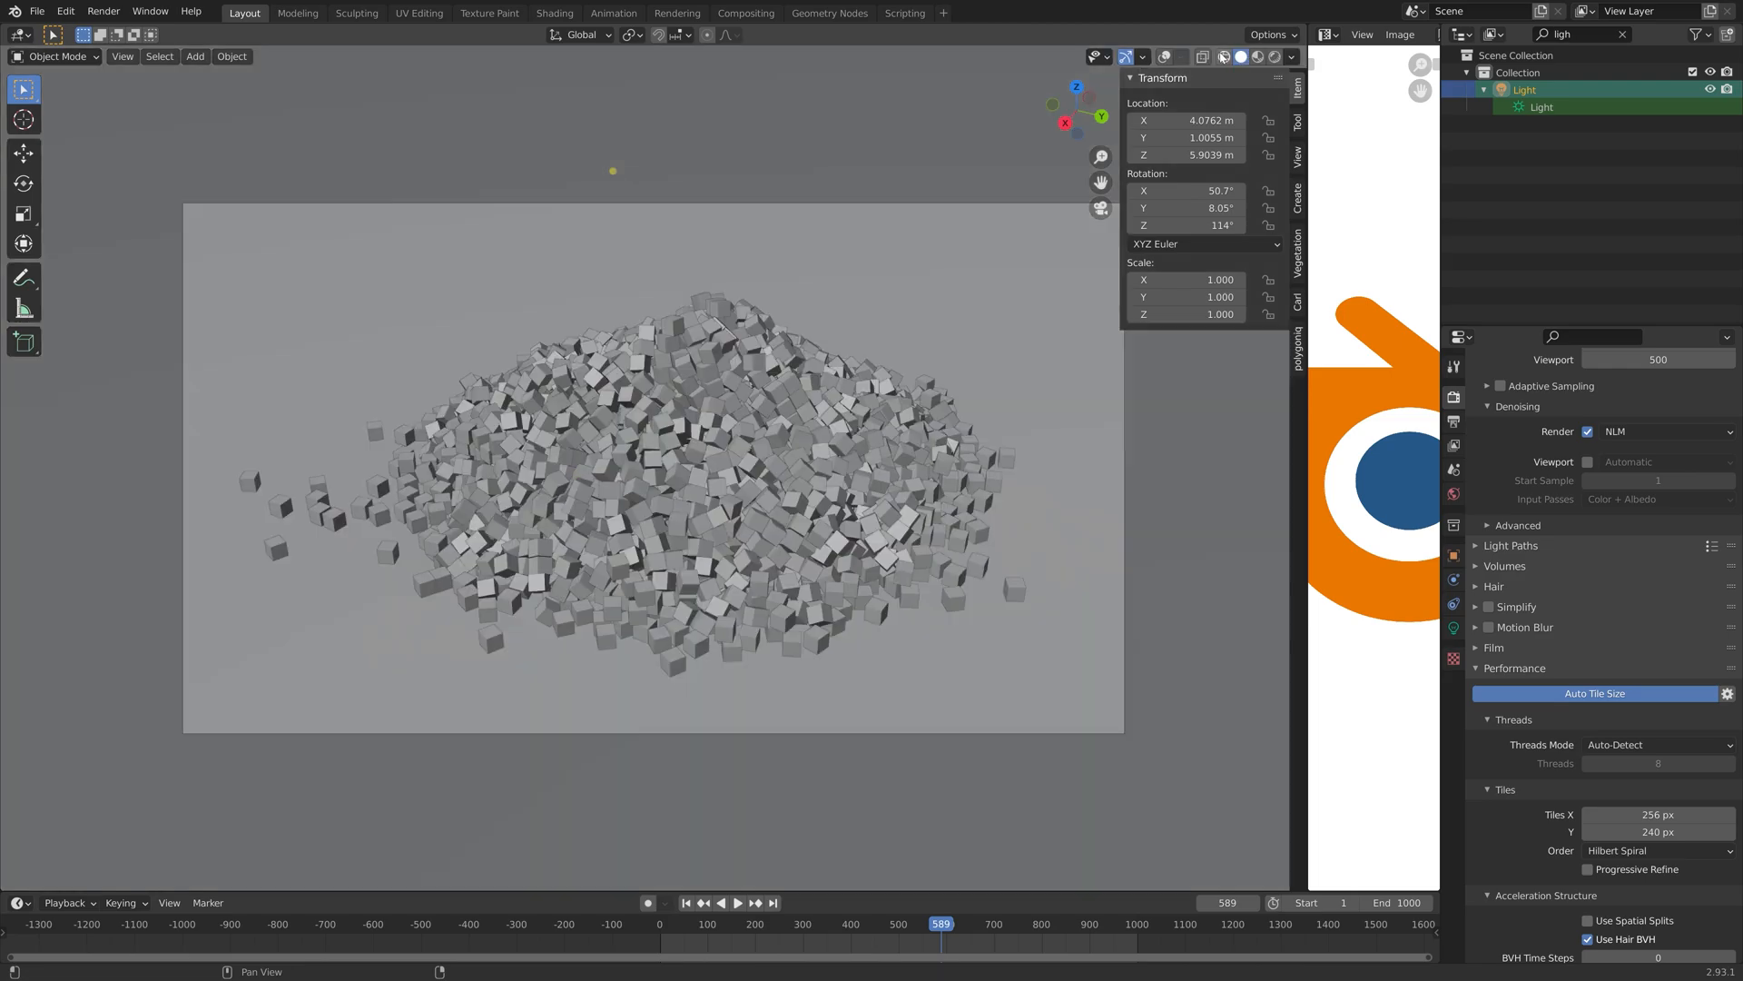
Step: Open the Render menu listing Render Image and Render Animation
click(103, 11)
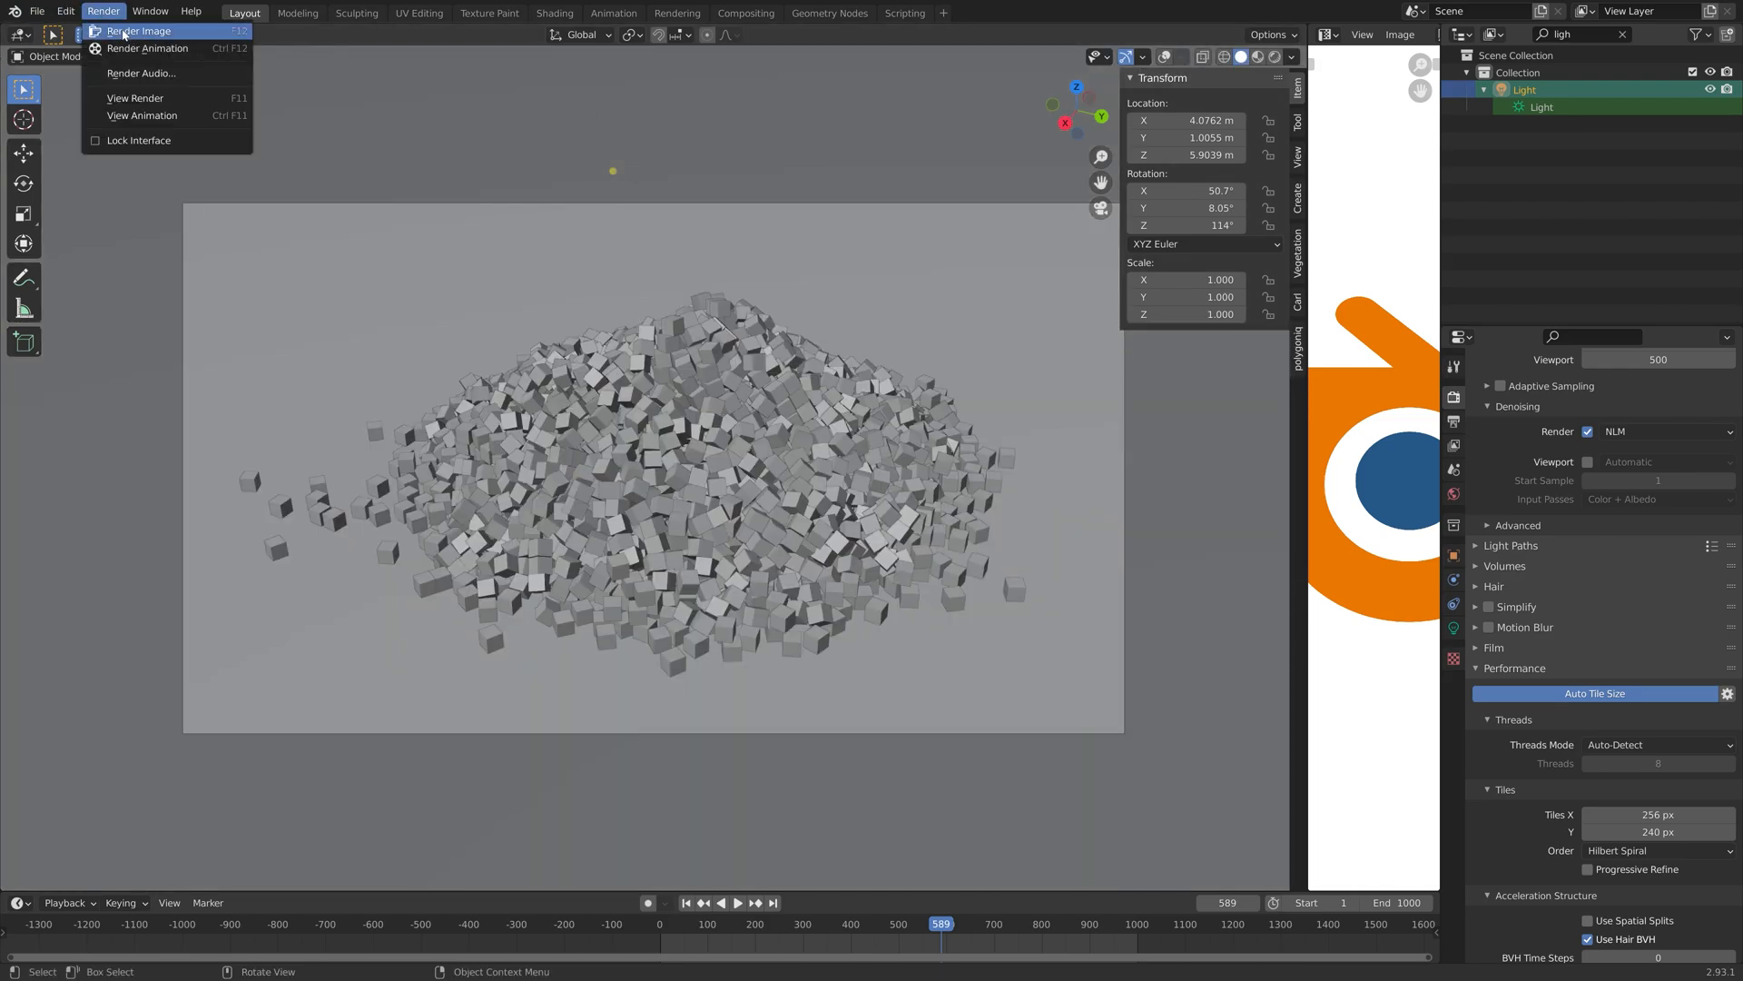